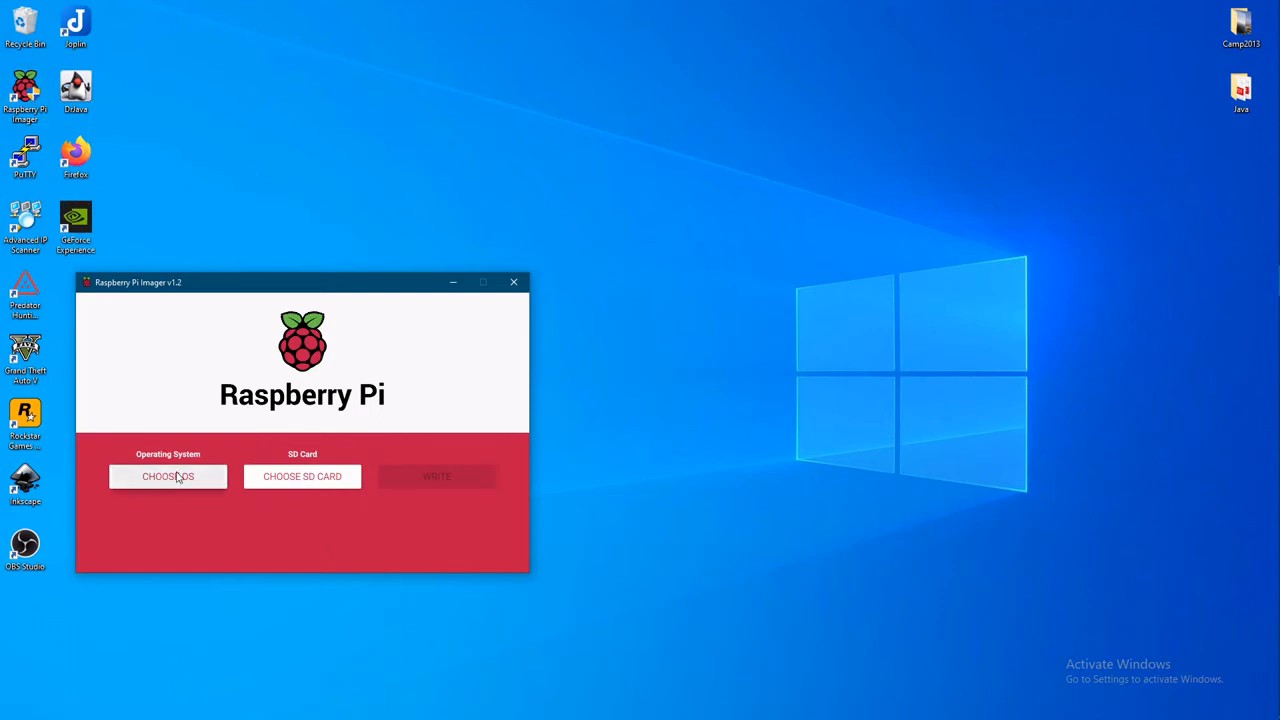
Choose the OS image and the Generic STORAGE DEVICE 32 GB as the write target.
click(168, 476)
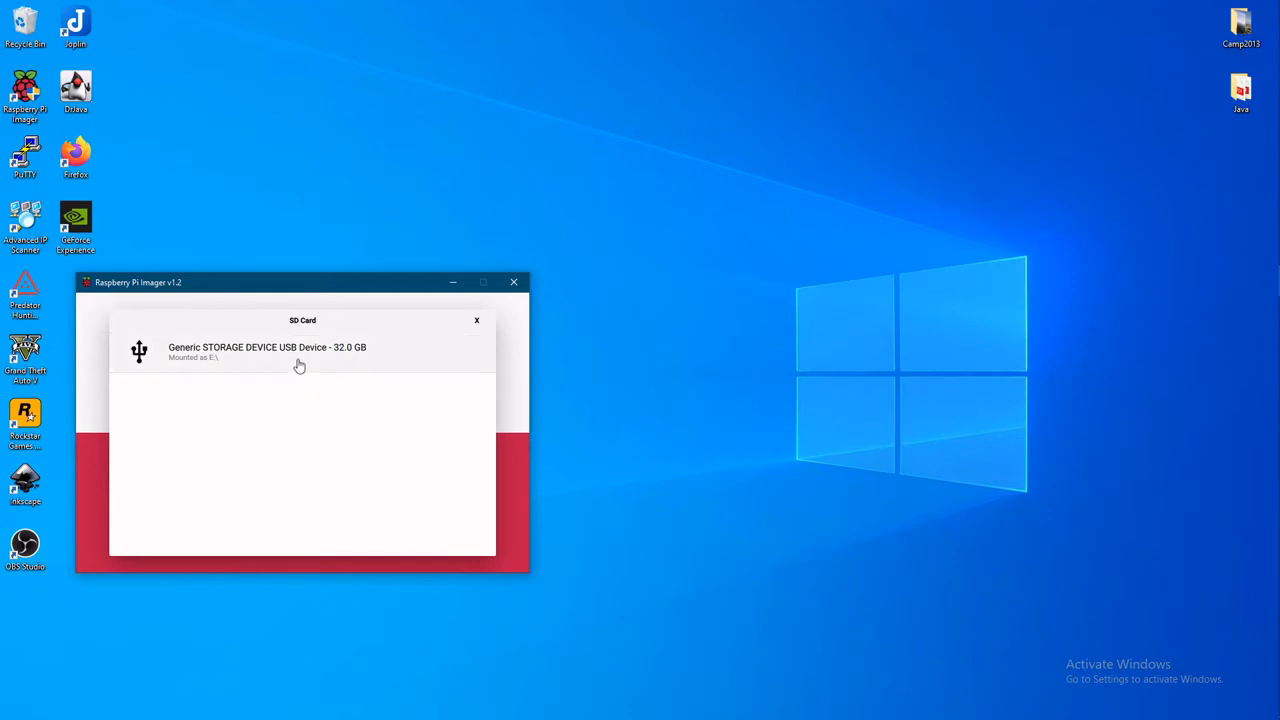
click(268, 352)
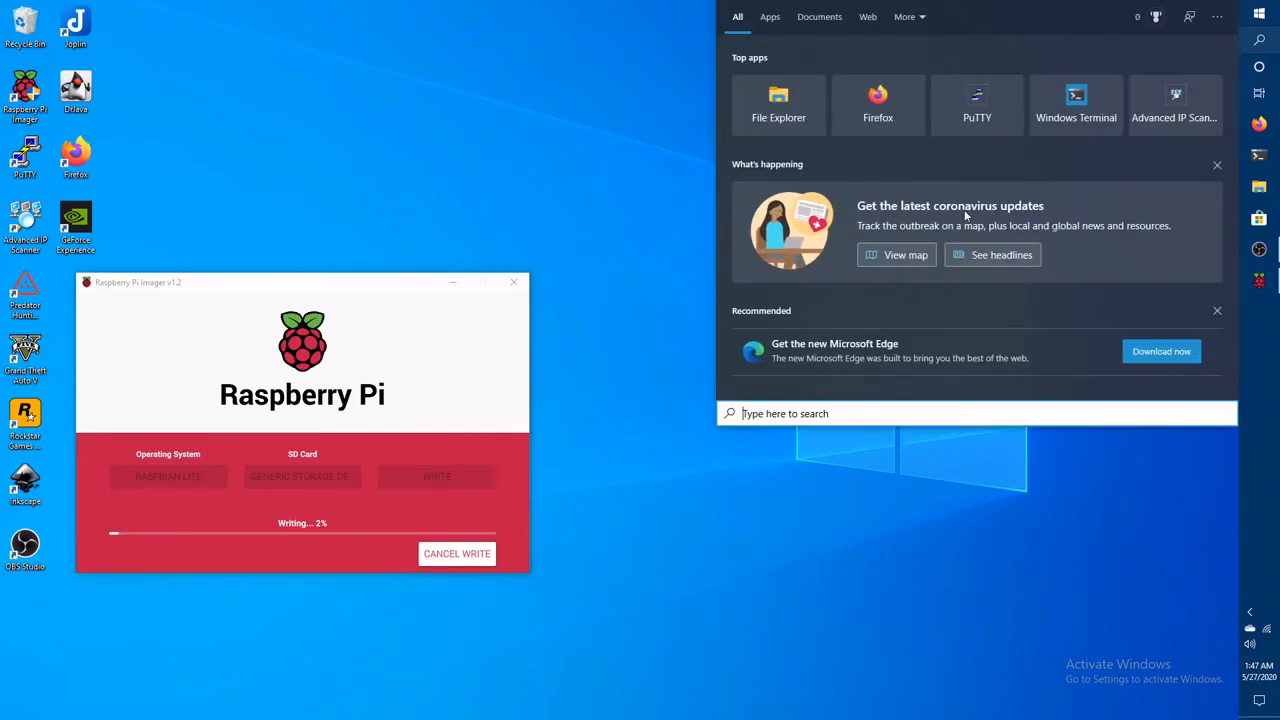
Launch Notepad, save an empty All-Files file named ssh to the Desktop, and close Notepad.
text(notepad)
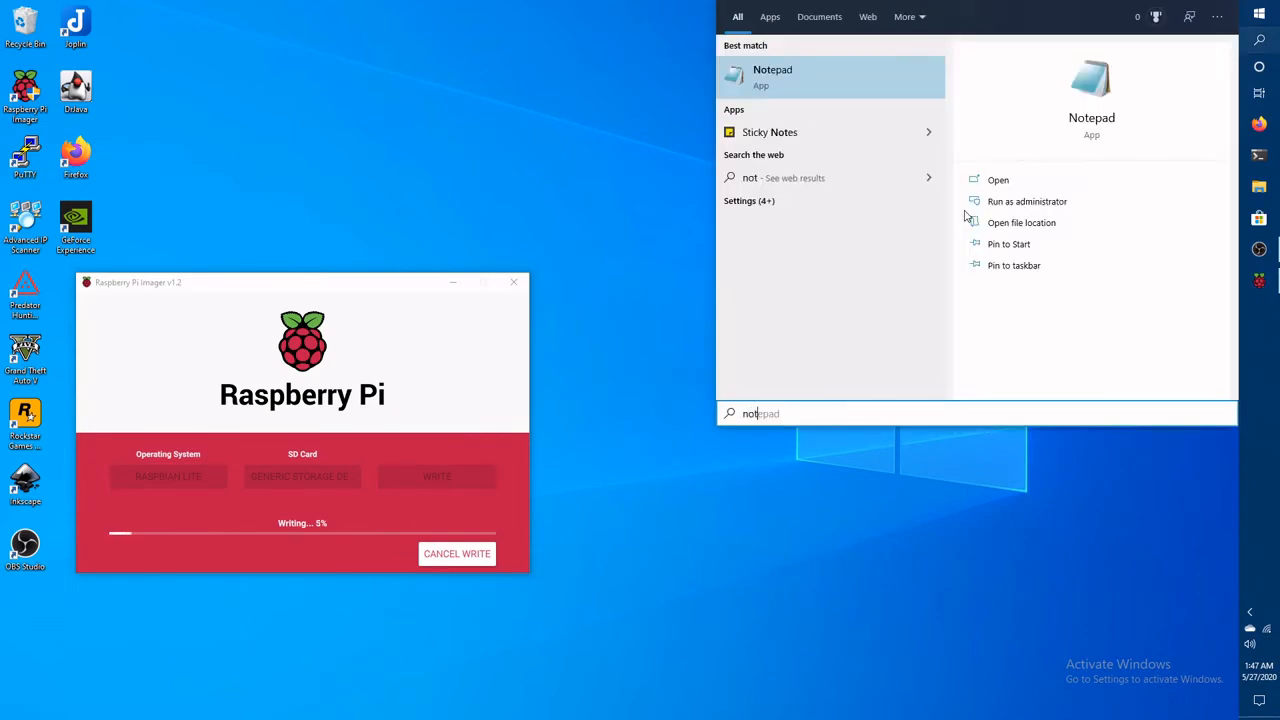
click(772, 76)
text("ssh")
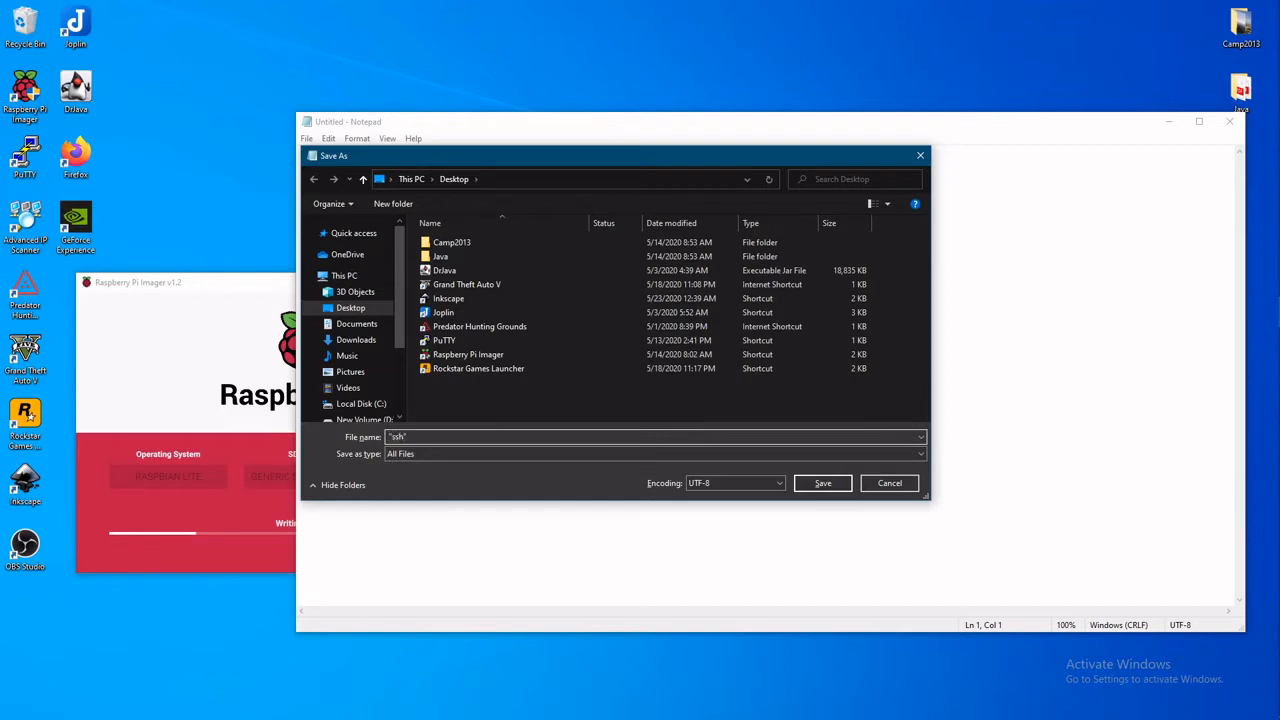
click(822, 482)
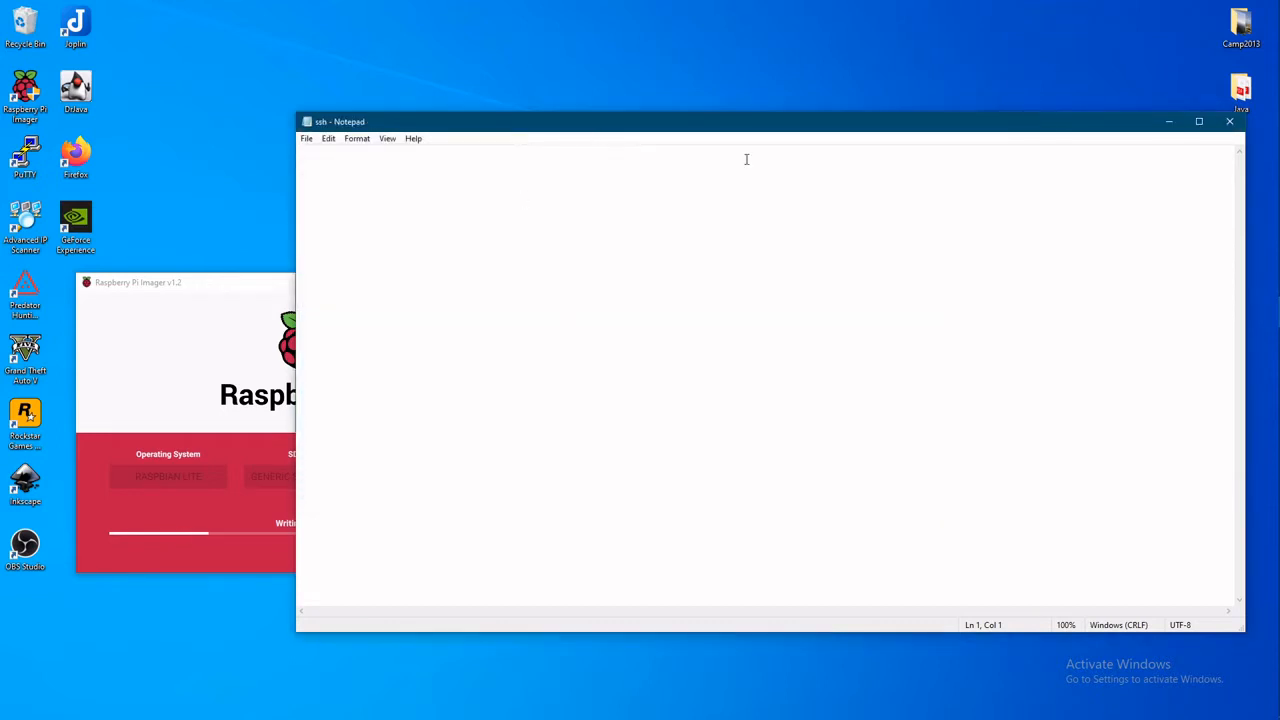
click(1228, 122)
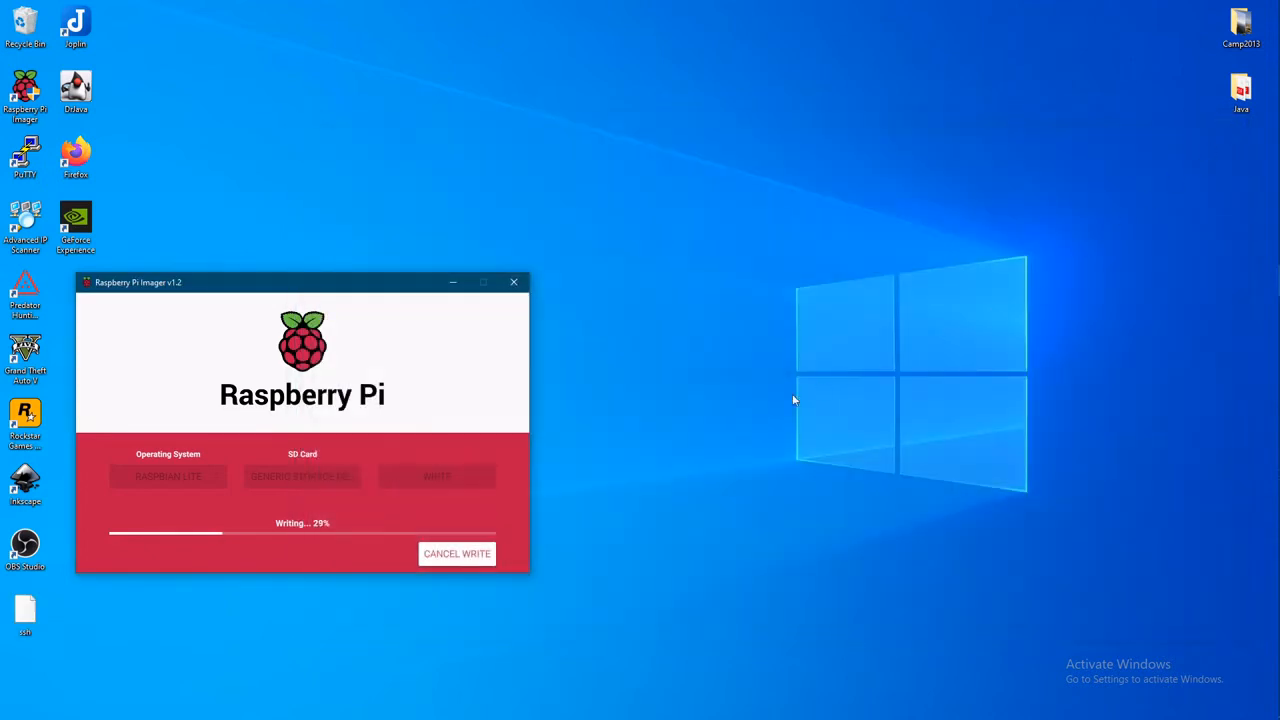
mouse_move(654, 476)
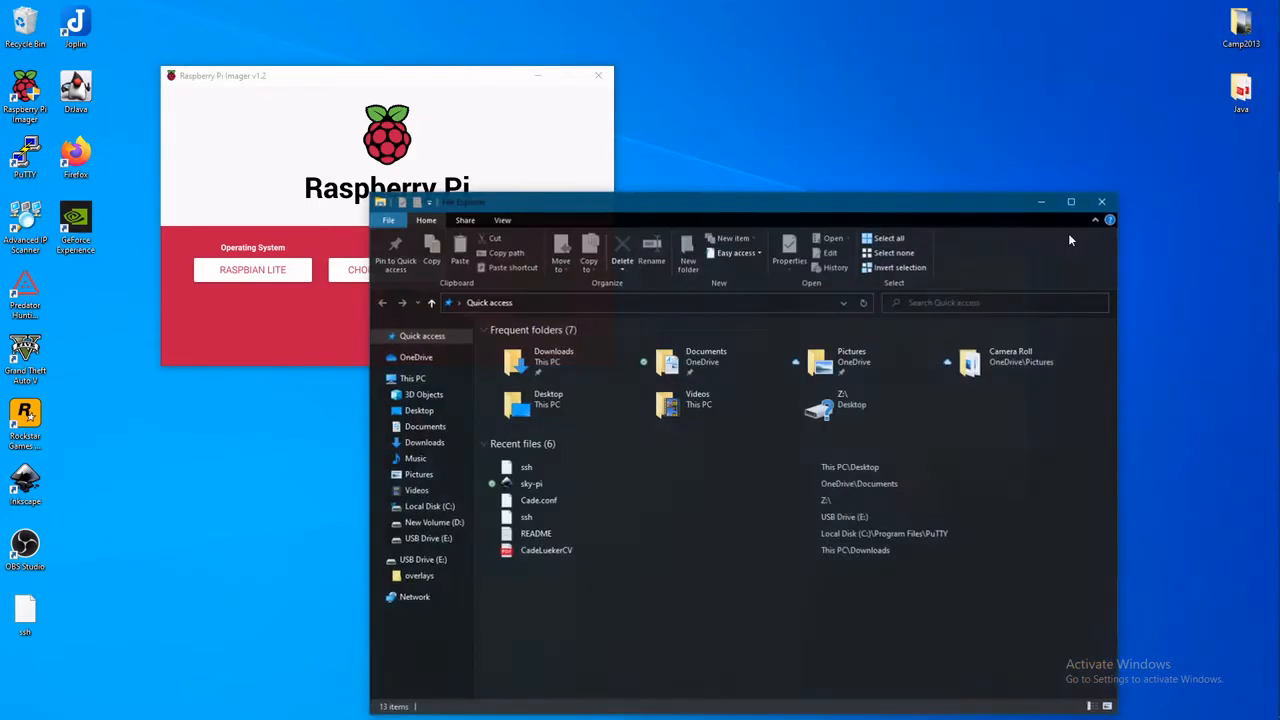
Review the files on USB Drive (E:) and eject the drive from the navigation pane.
click(376, 560)
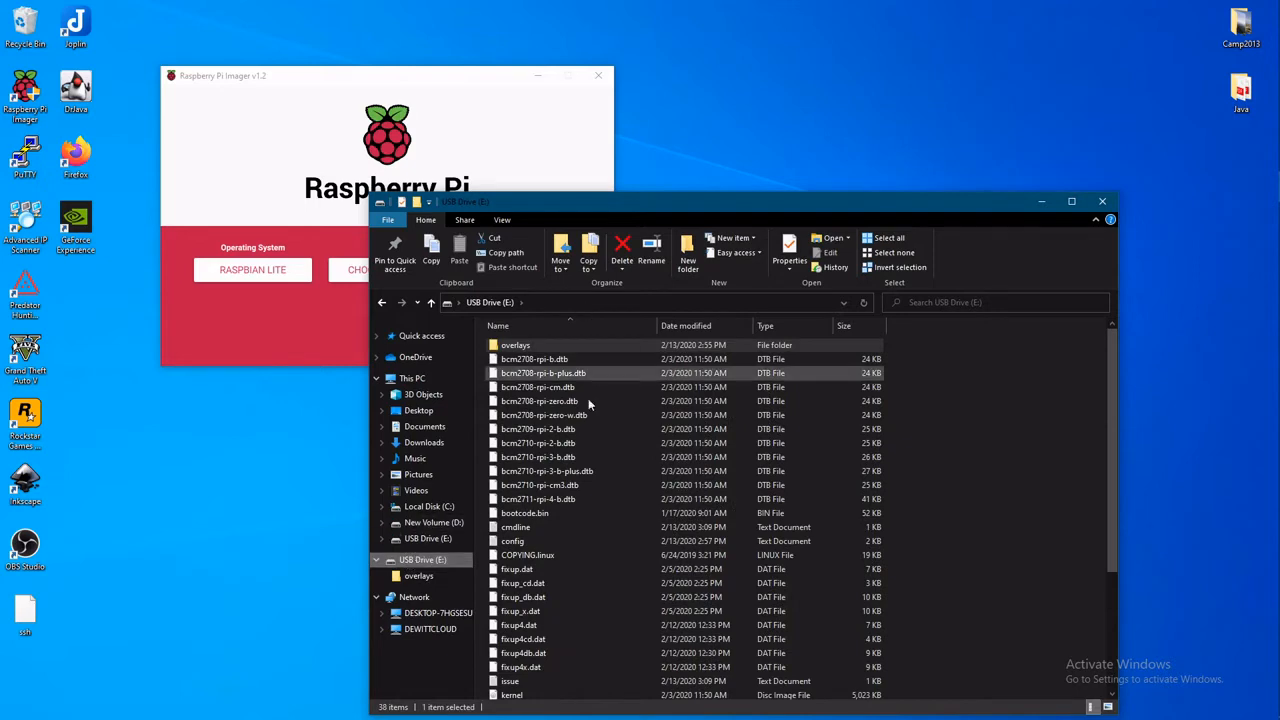
mouse_move(528, 556)
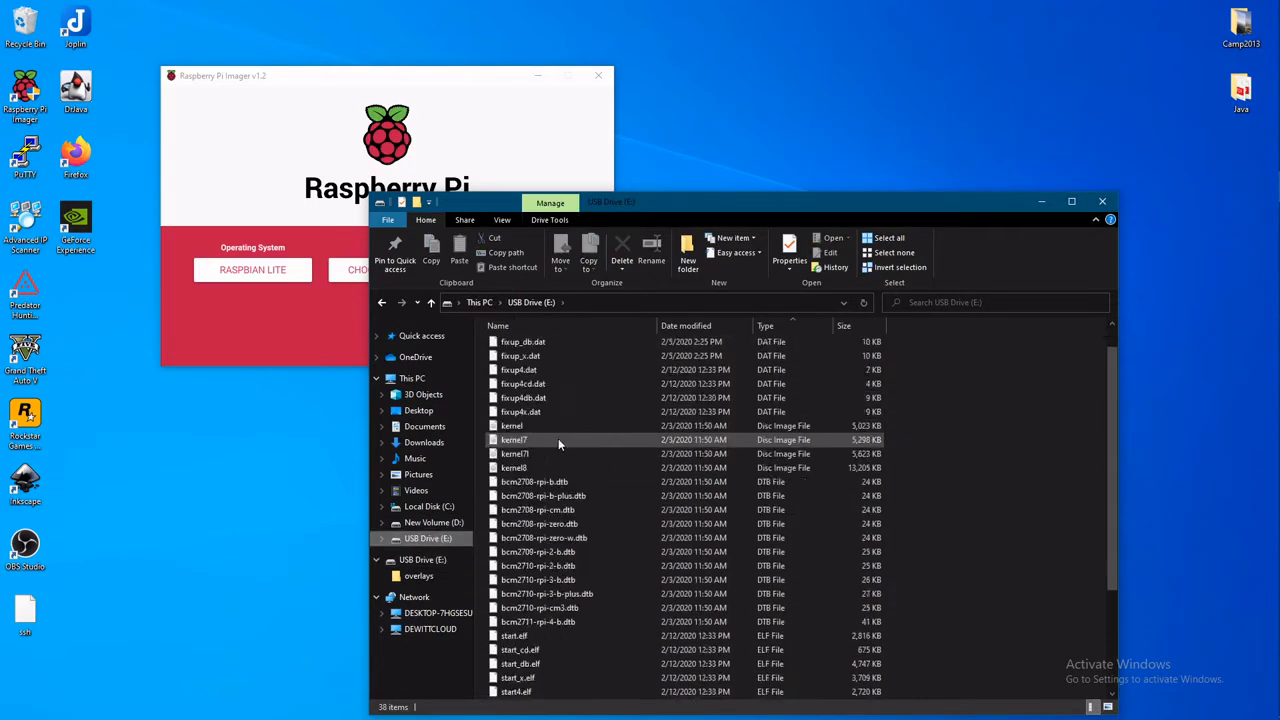
scroll(down, 3)
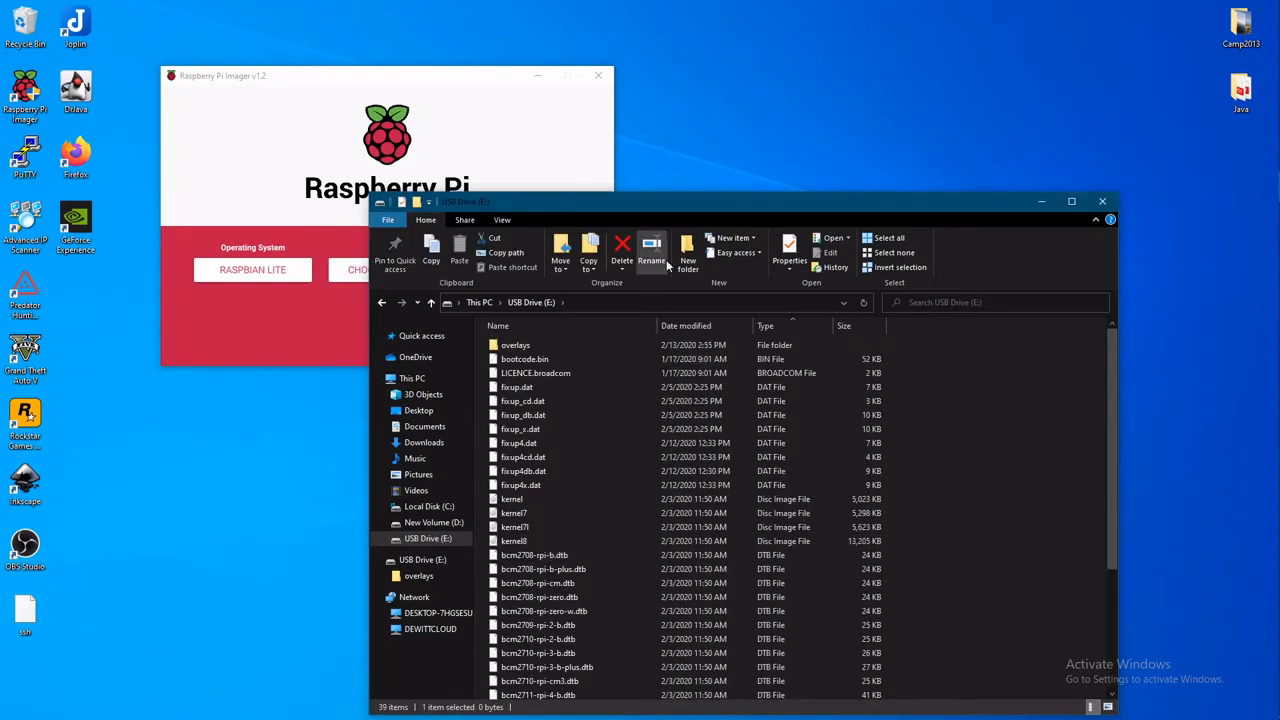
right_click(428, 538)
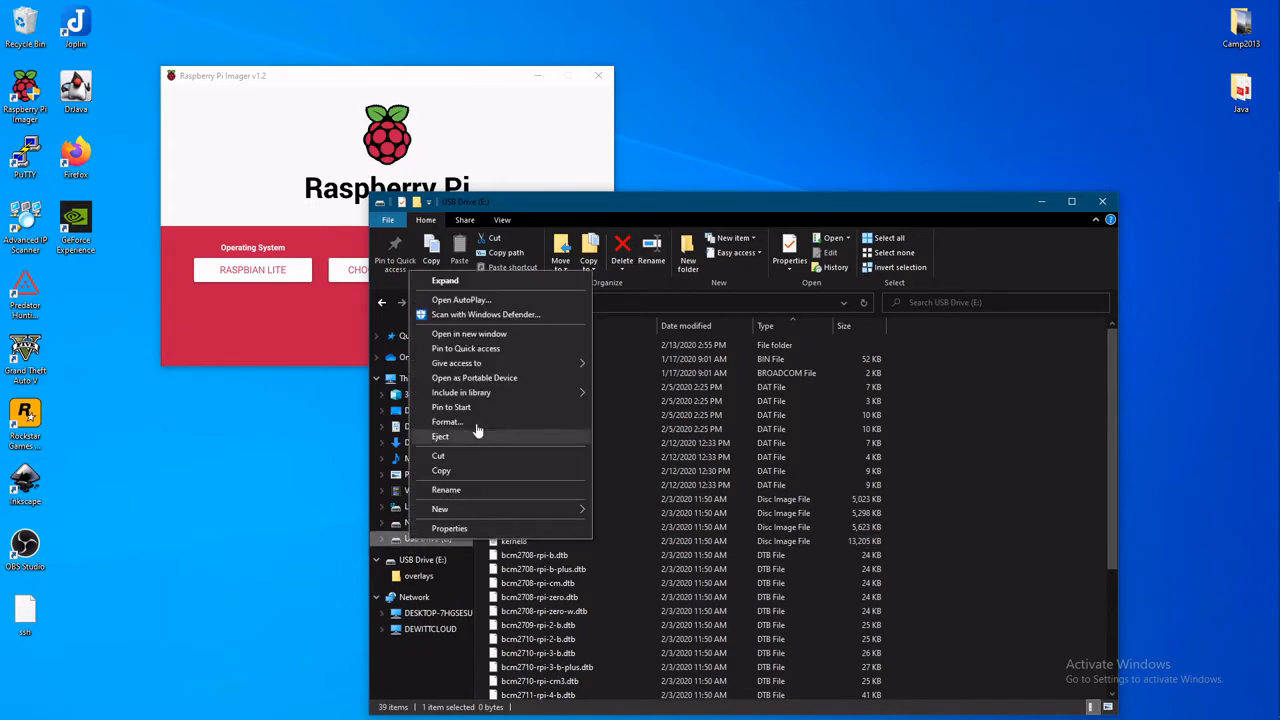
click(440, 436)
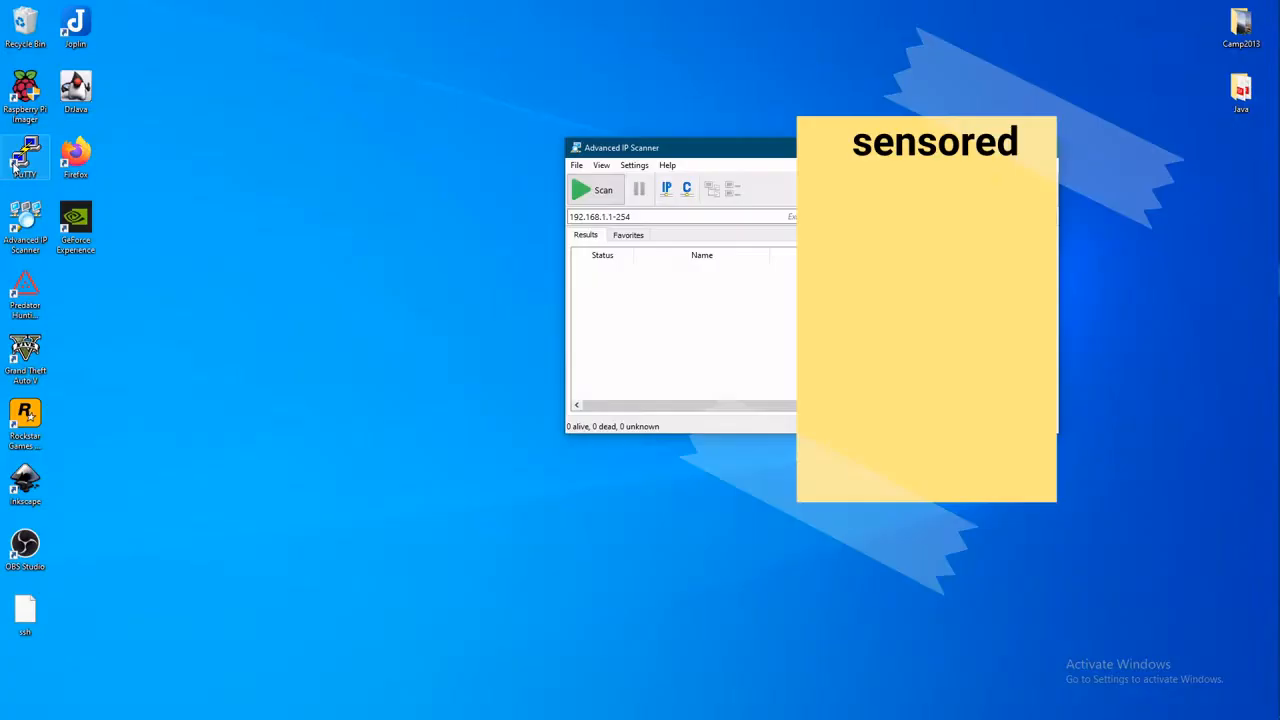
Start the network scan and launch PuTTY positioned beside the scanner window.
click(596, 188)
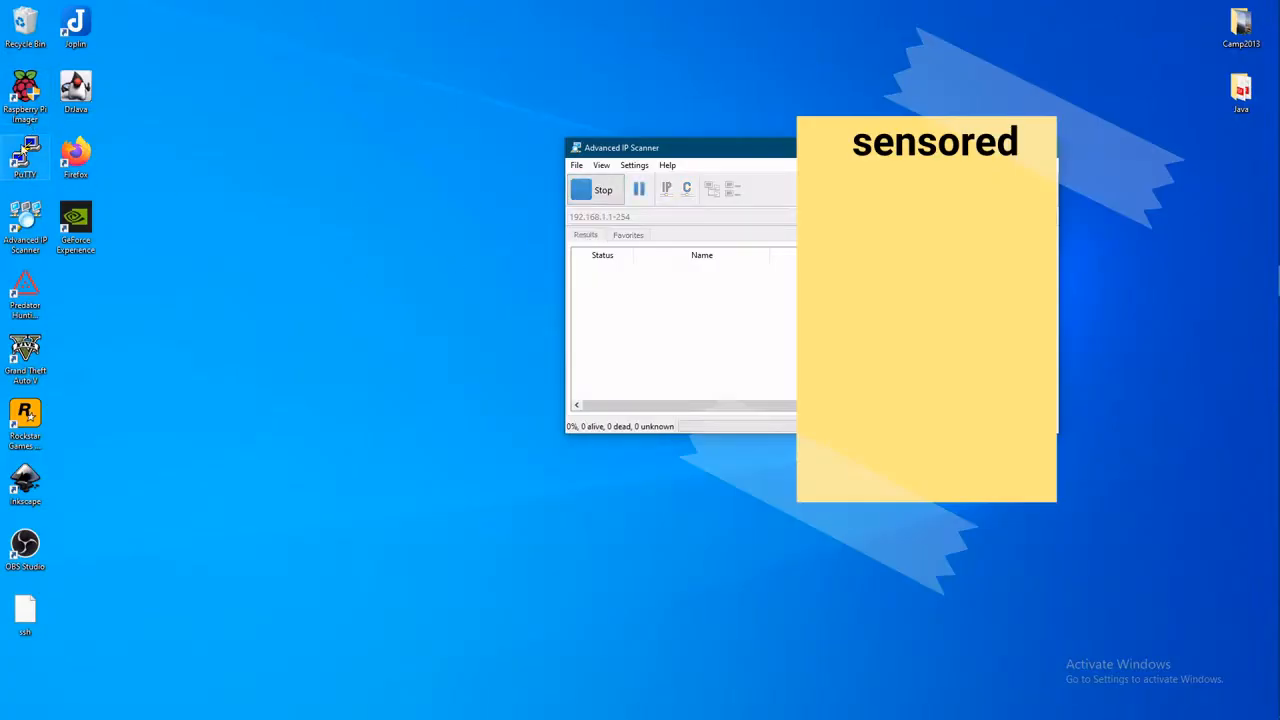
double_click(24, 156)
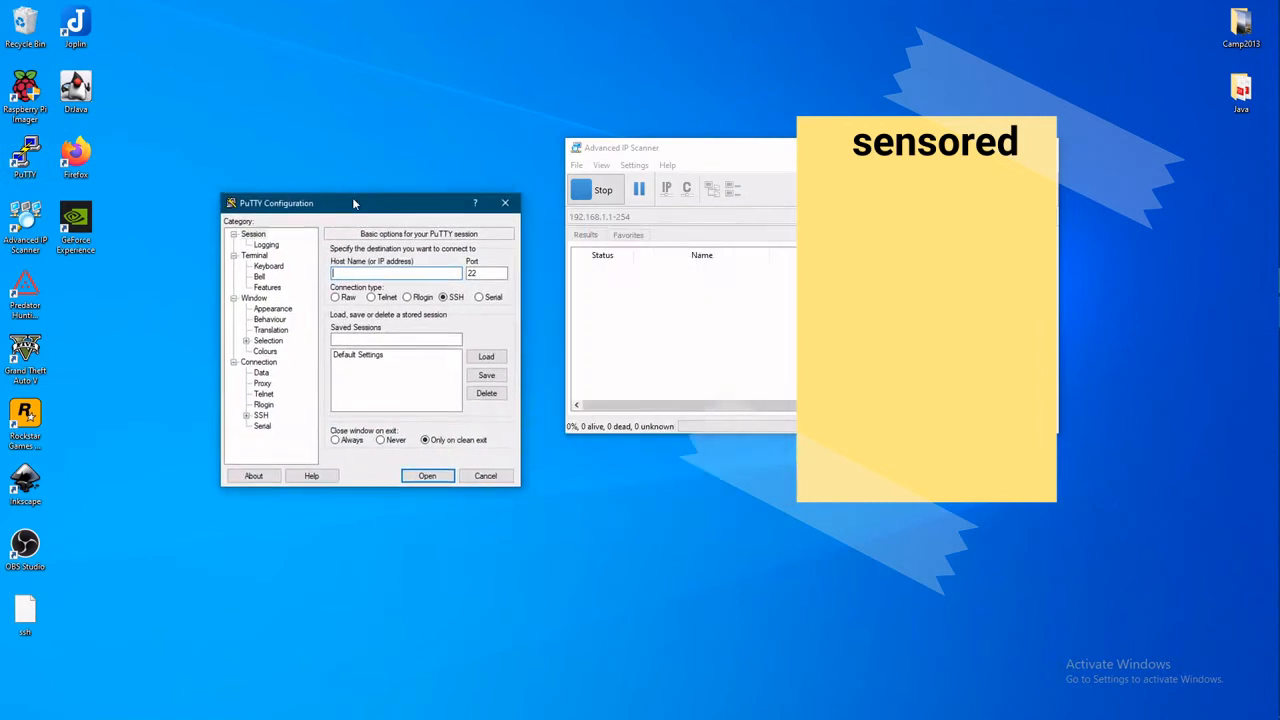
drag(352, 202, 340, 156)
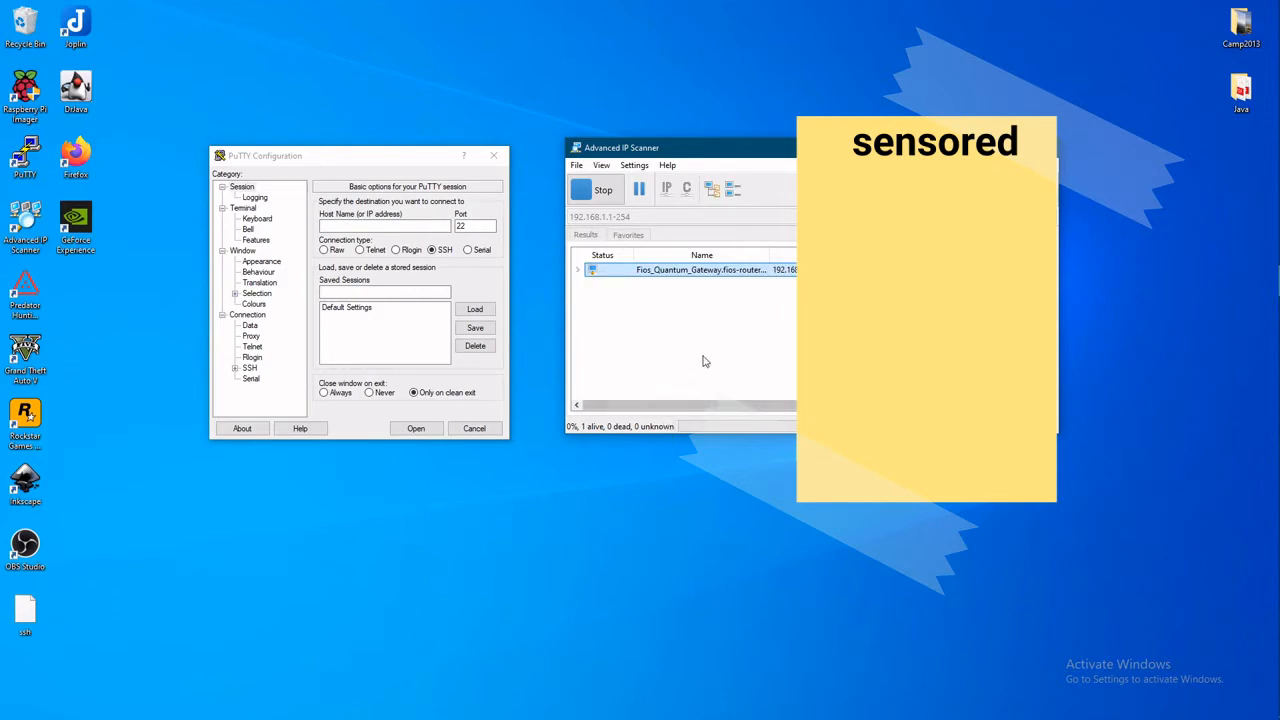
mouse_move(620, 332)
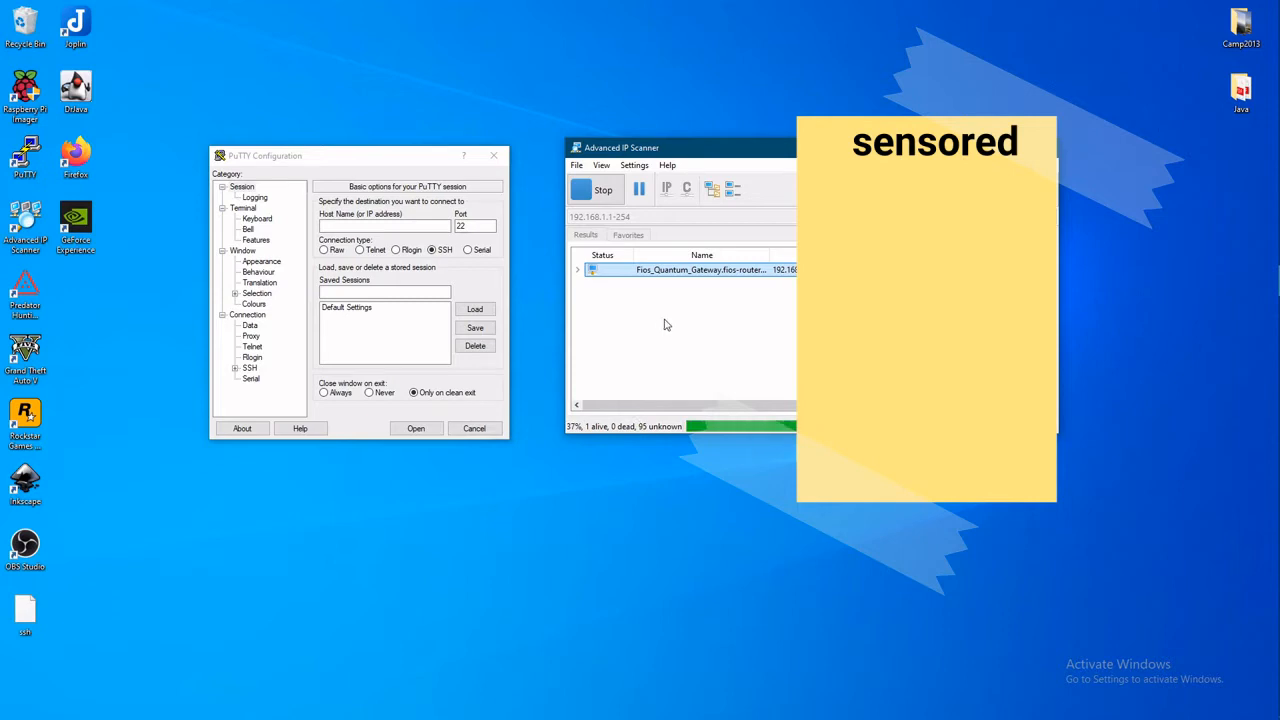
mouse_move(672, 322)
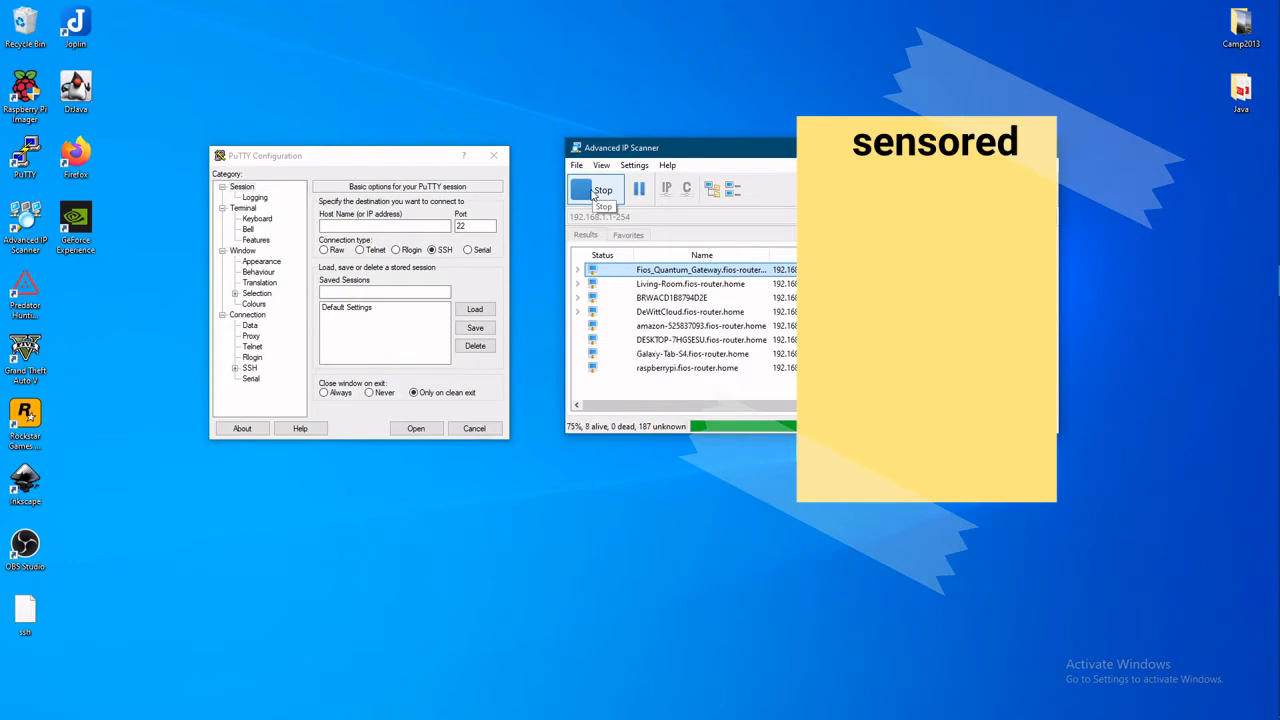
Stop the scan, pick raspberrypi from the results and enter its 192.168 address as PuTTY host.
click(596, 188)
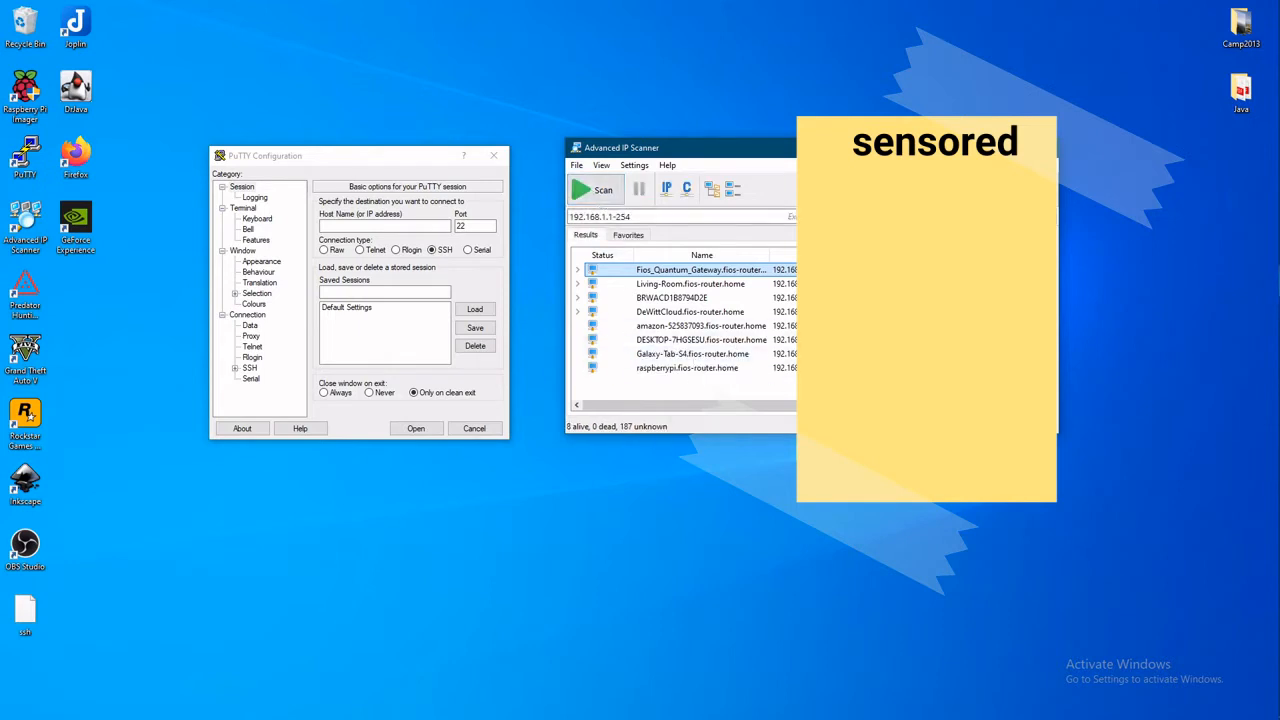
click(688, 368)
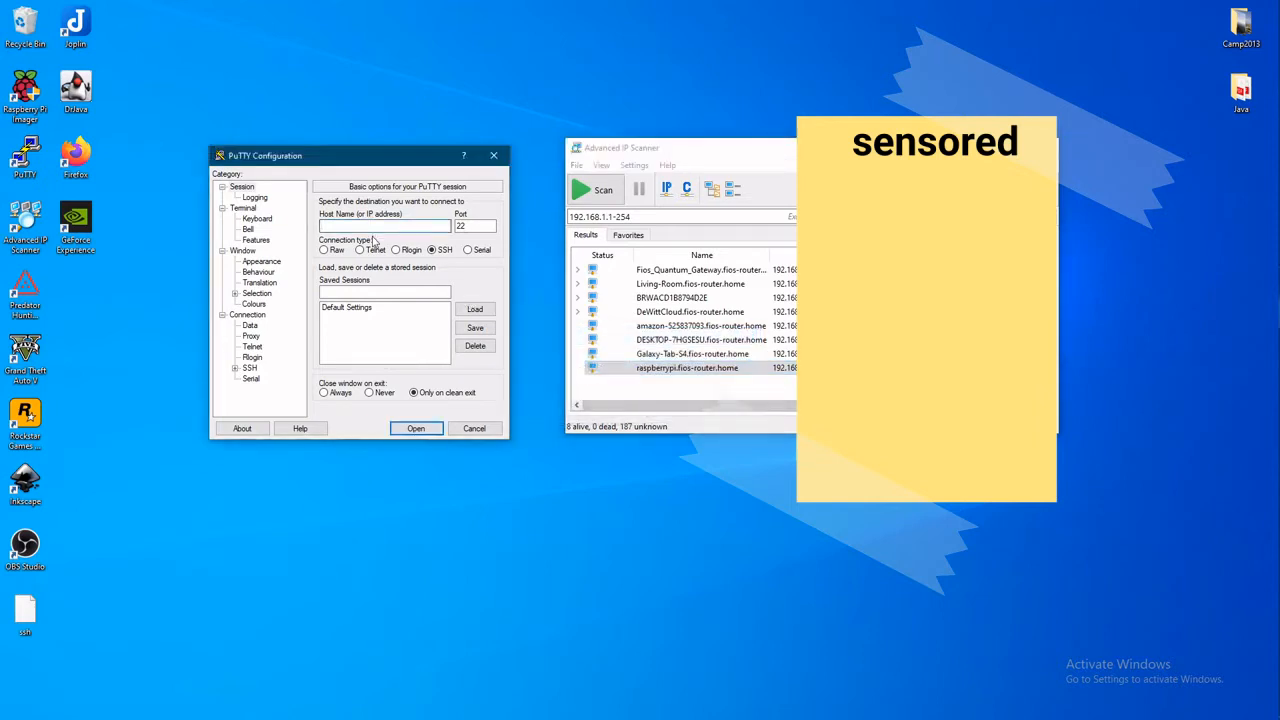
text(192.168.1.20)
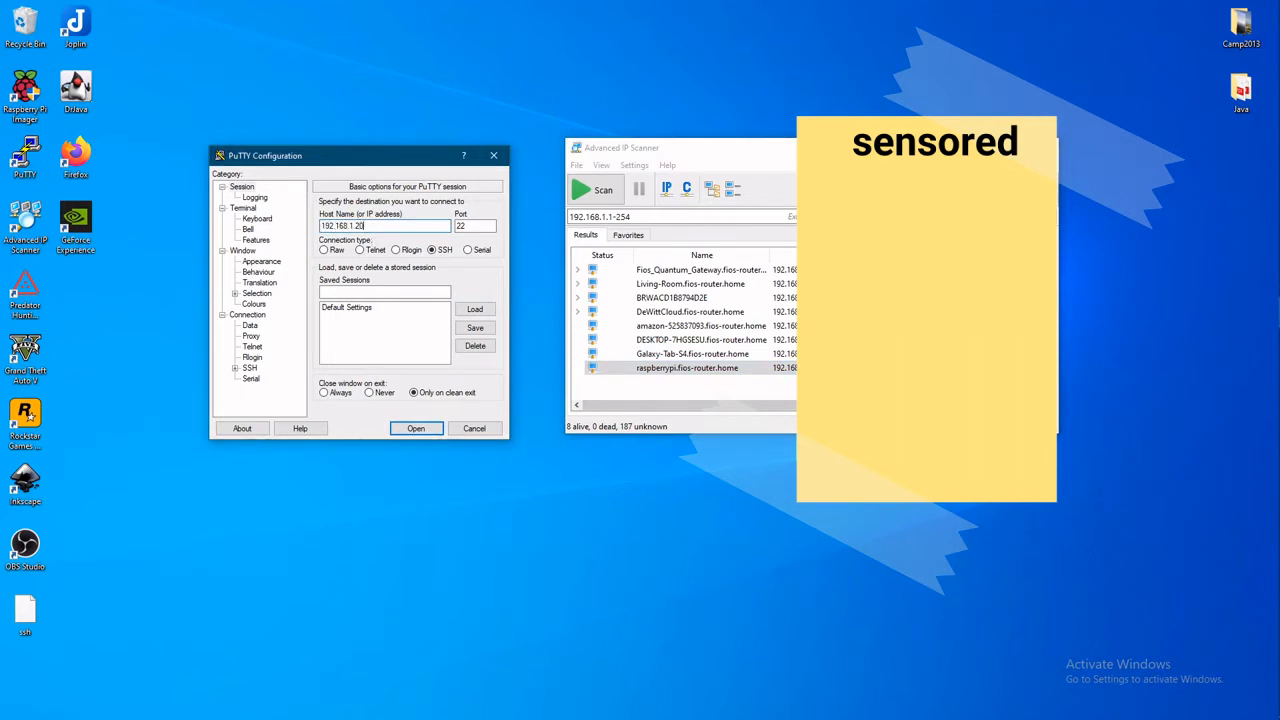
Connect over SSH, log in as pi, maximise and clear the terminal, and run sudo apt update.
click(416, 428)
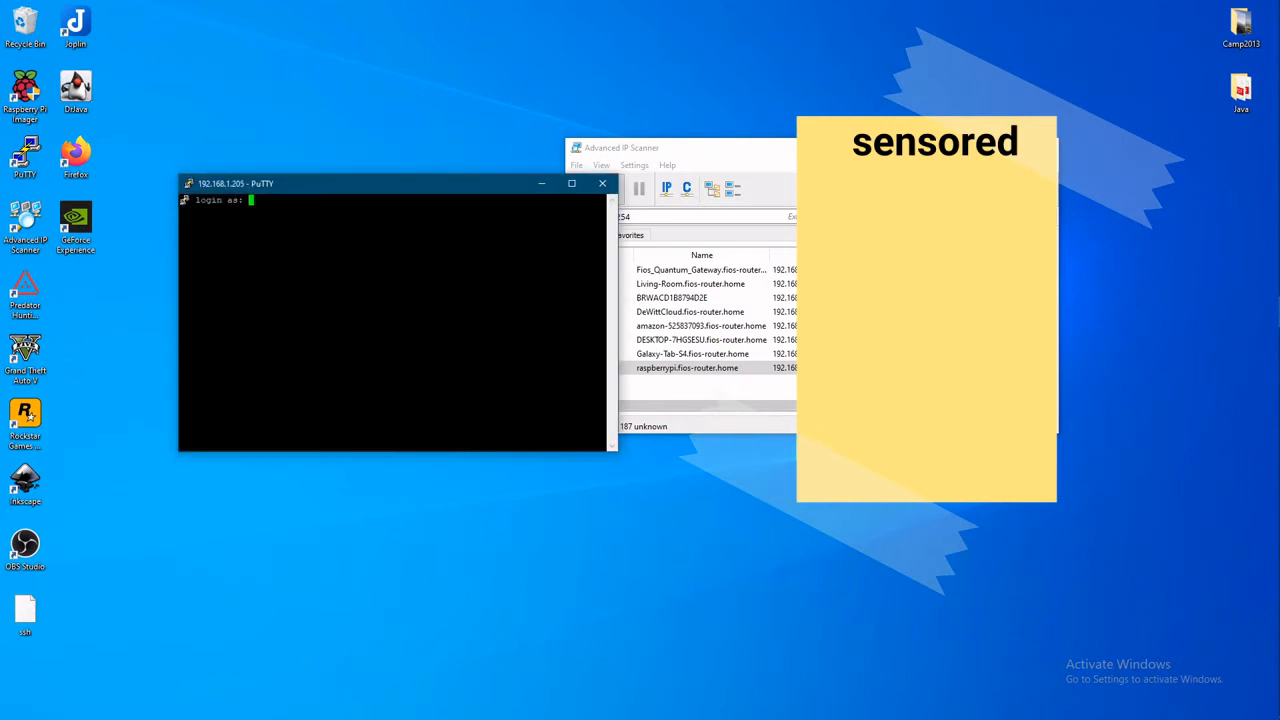
text(pi)
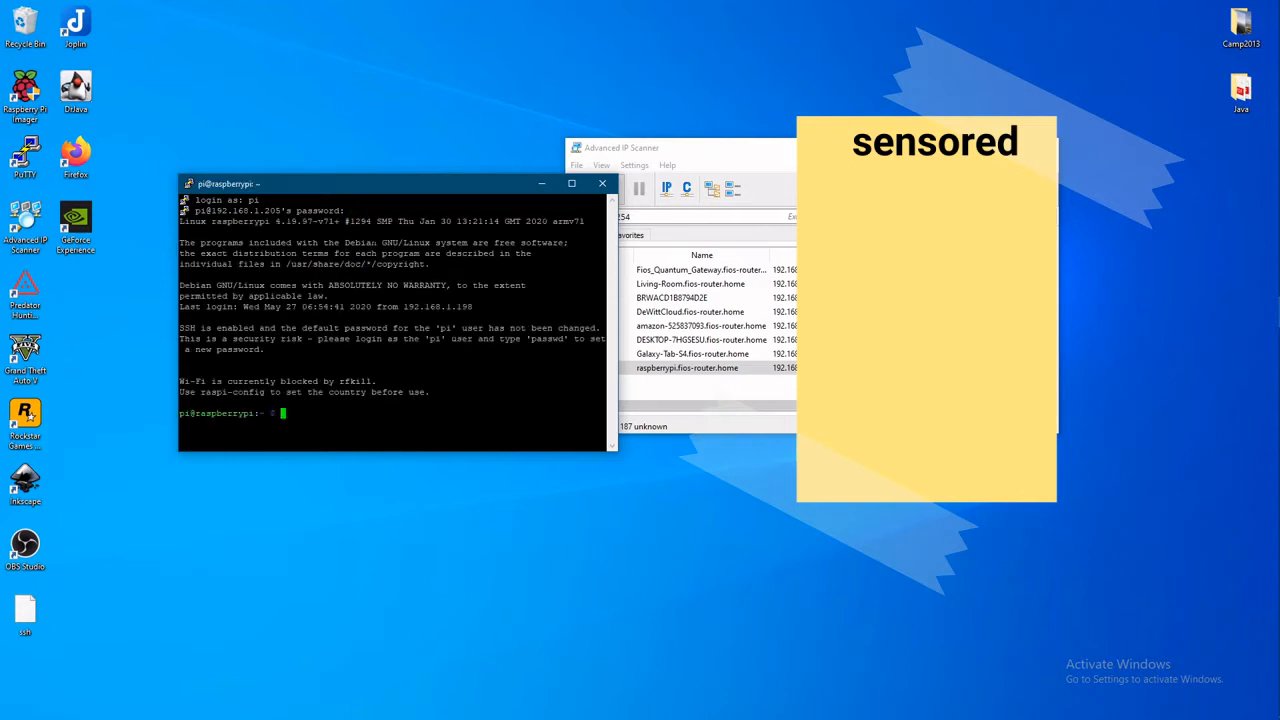
click(572, 184)
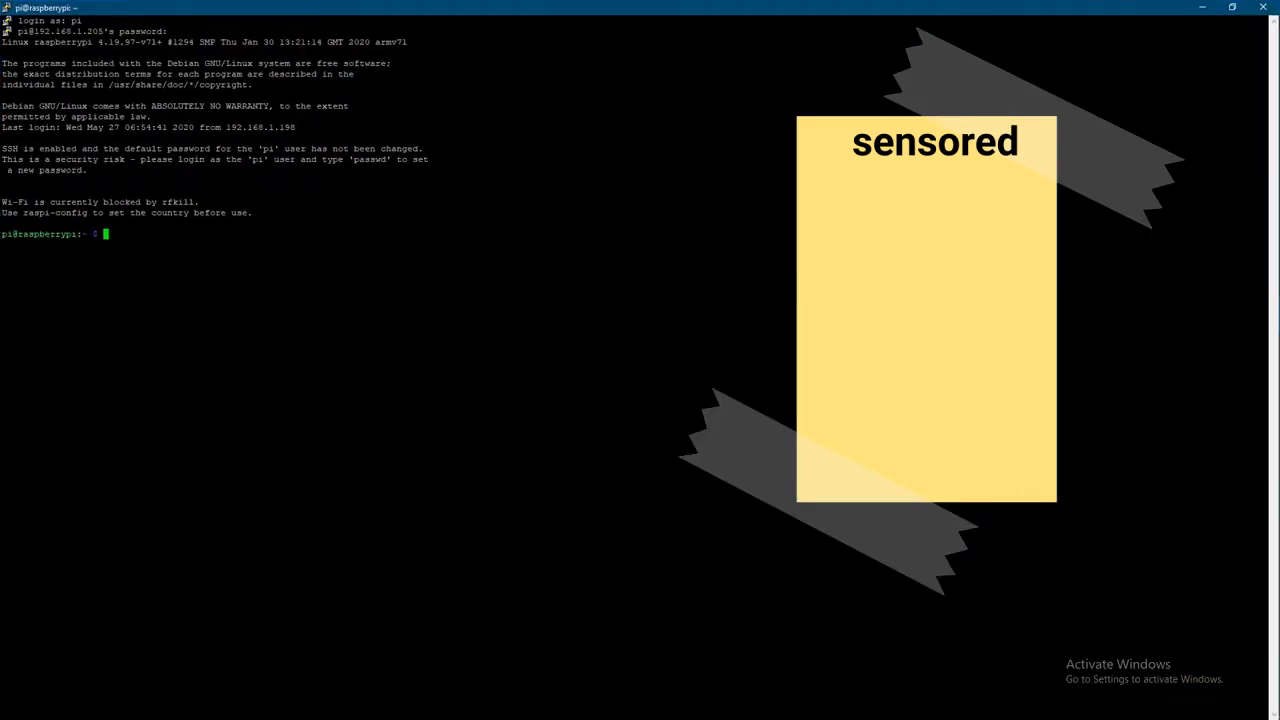
text(clear)
text(su)
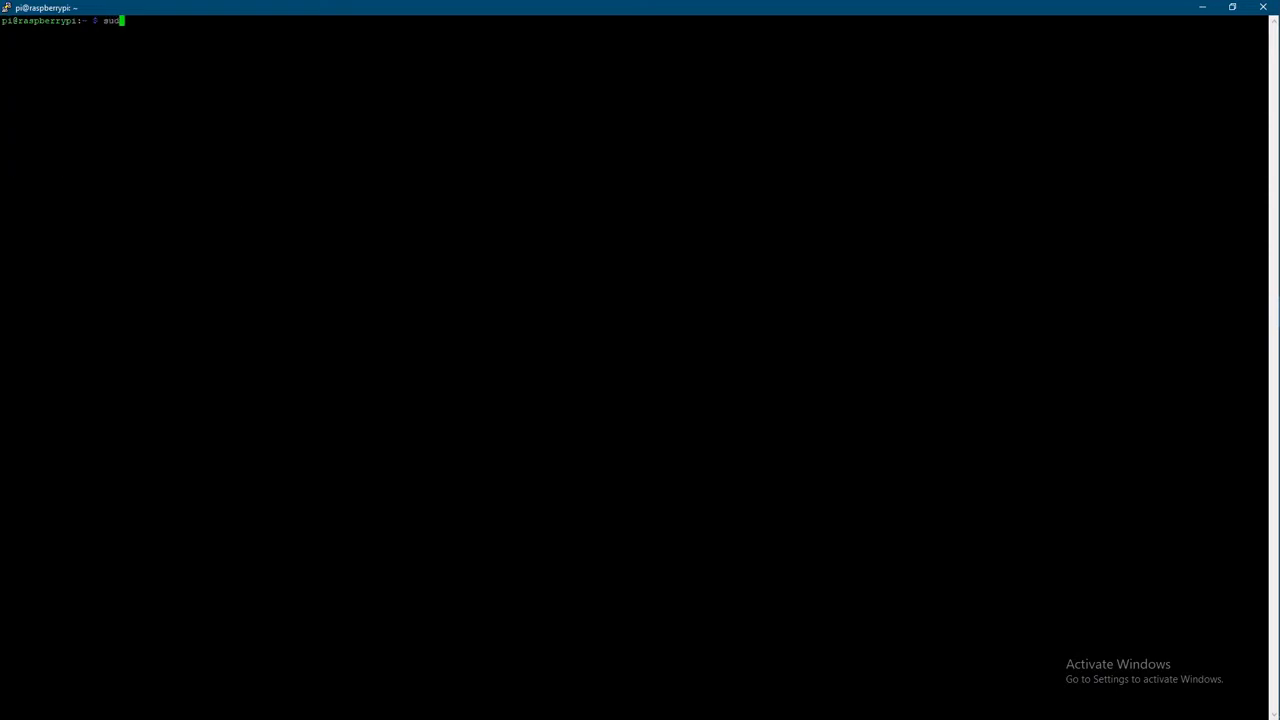
text(apt update)
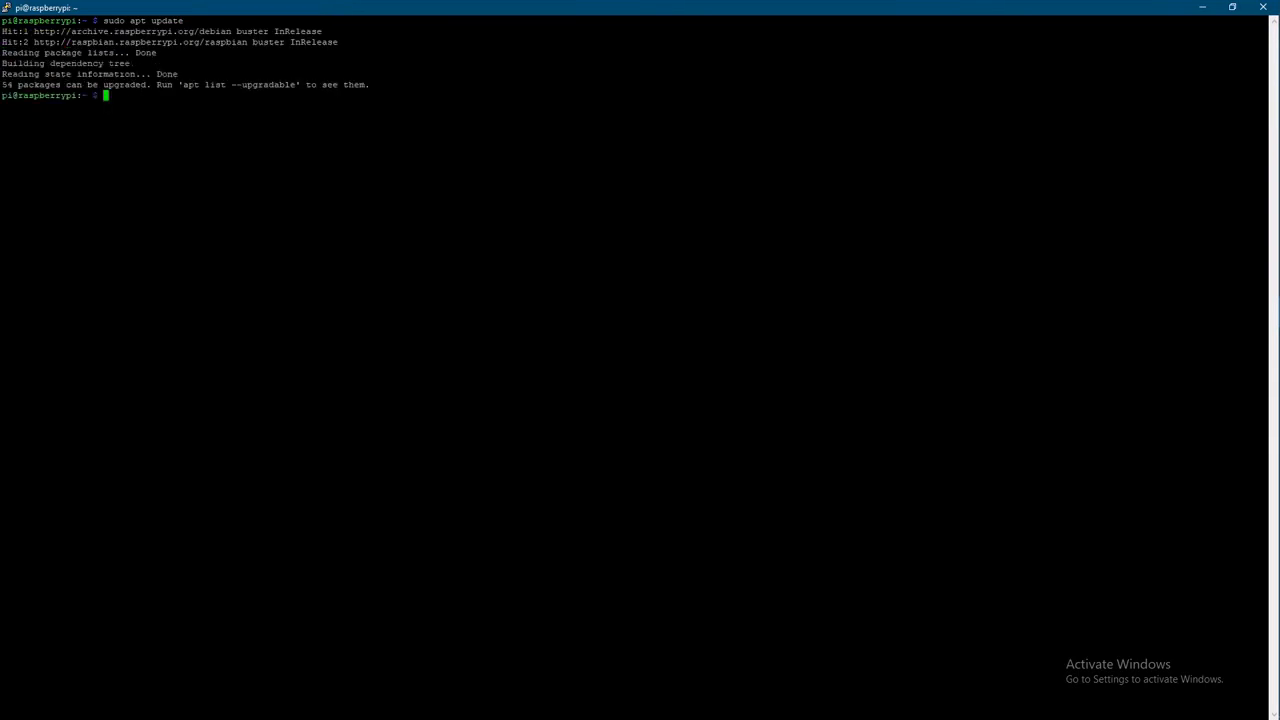
Run sudo apt upgrade and confirm with Y to install all available package upgrades.
text(sudo)
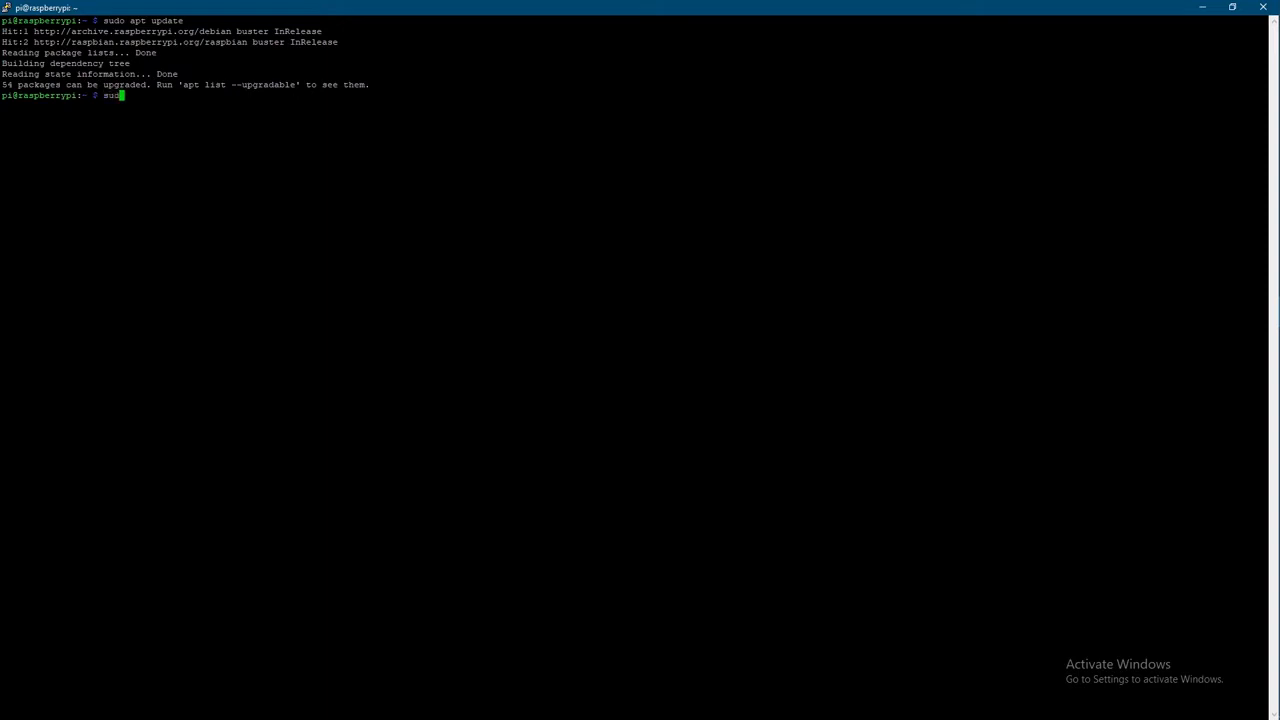
text(apt)
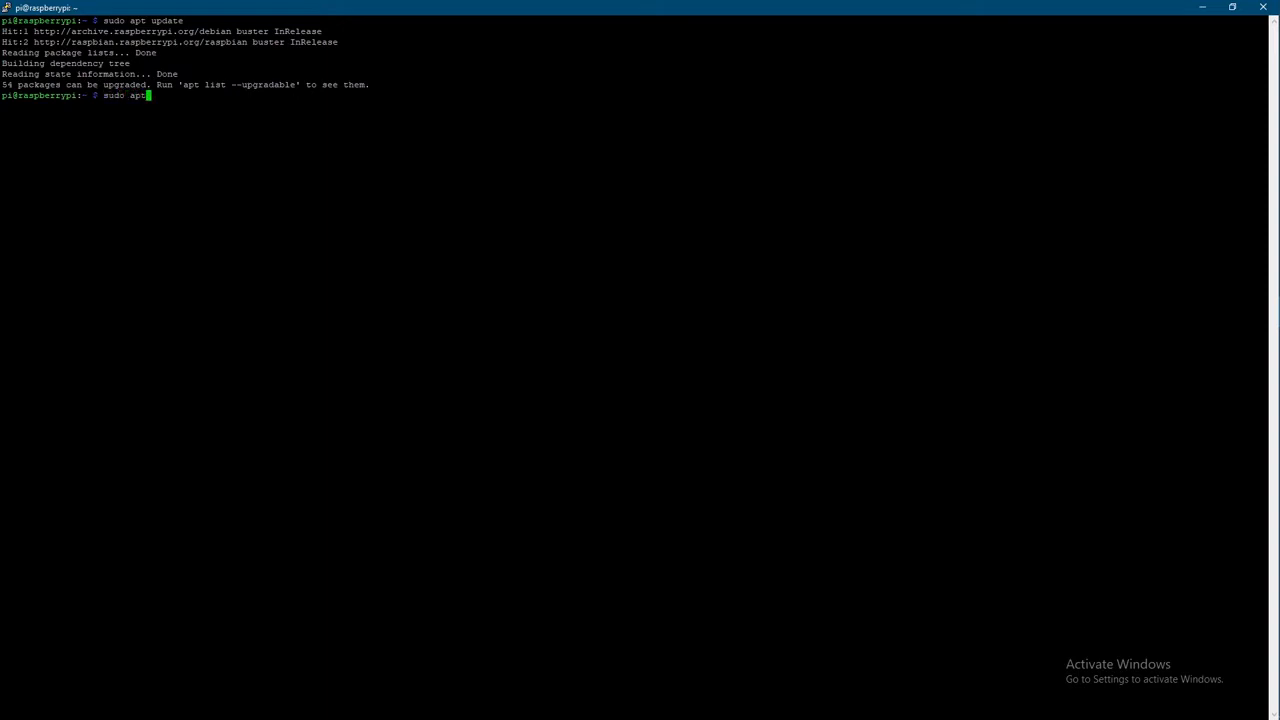
text(upgra)
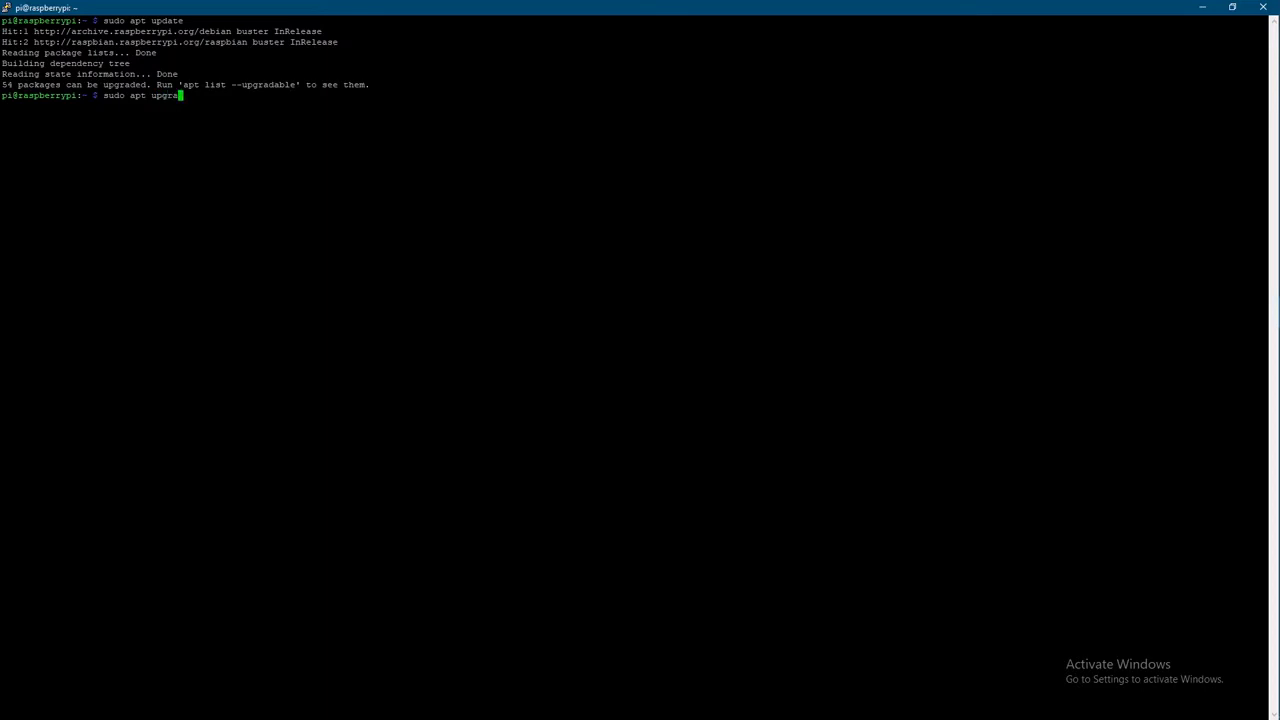
key(enter)
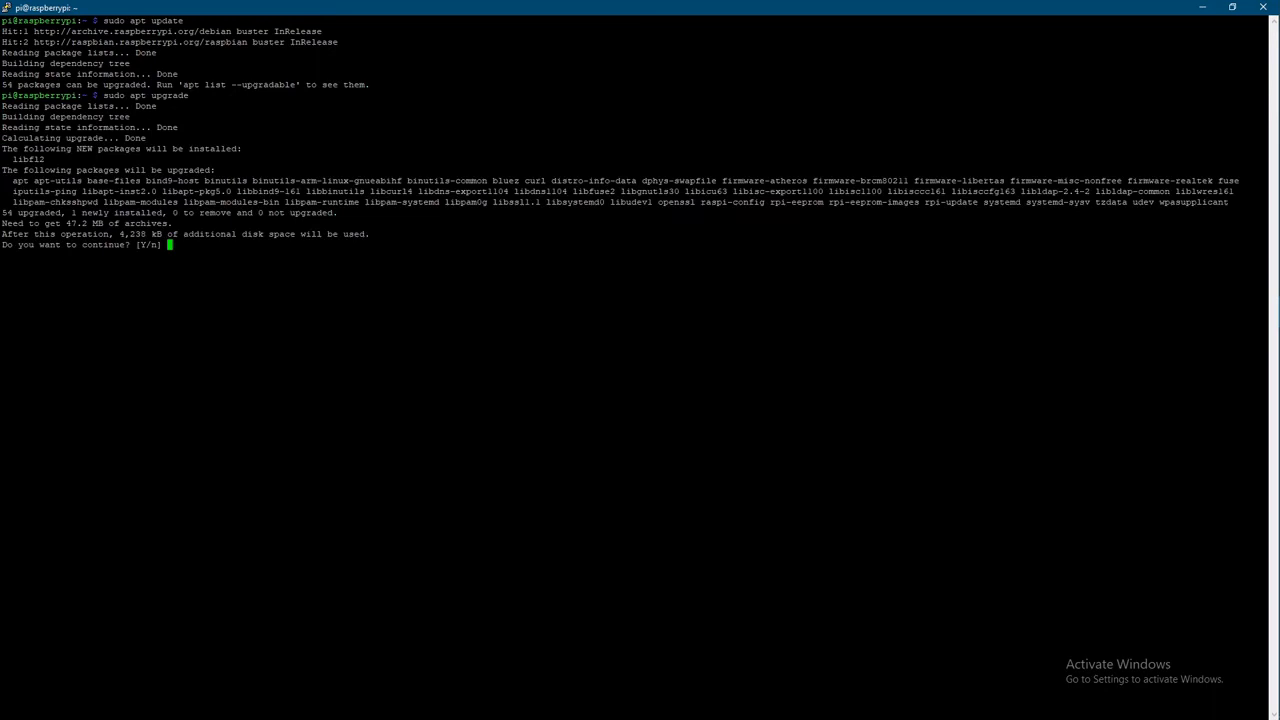
text(Y)
text(sudo apt install)
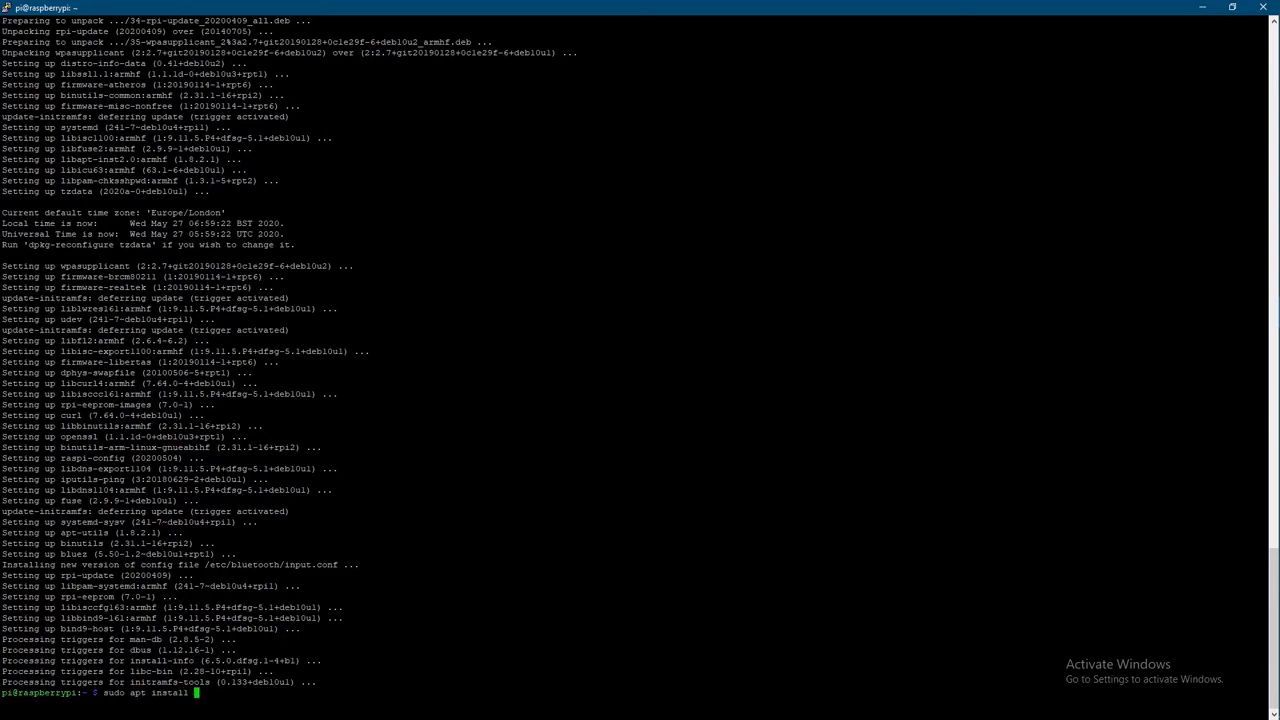
Install vim with sudo apt install vim, confirming the prompt with Y.
text(vim)
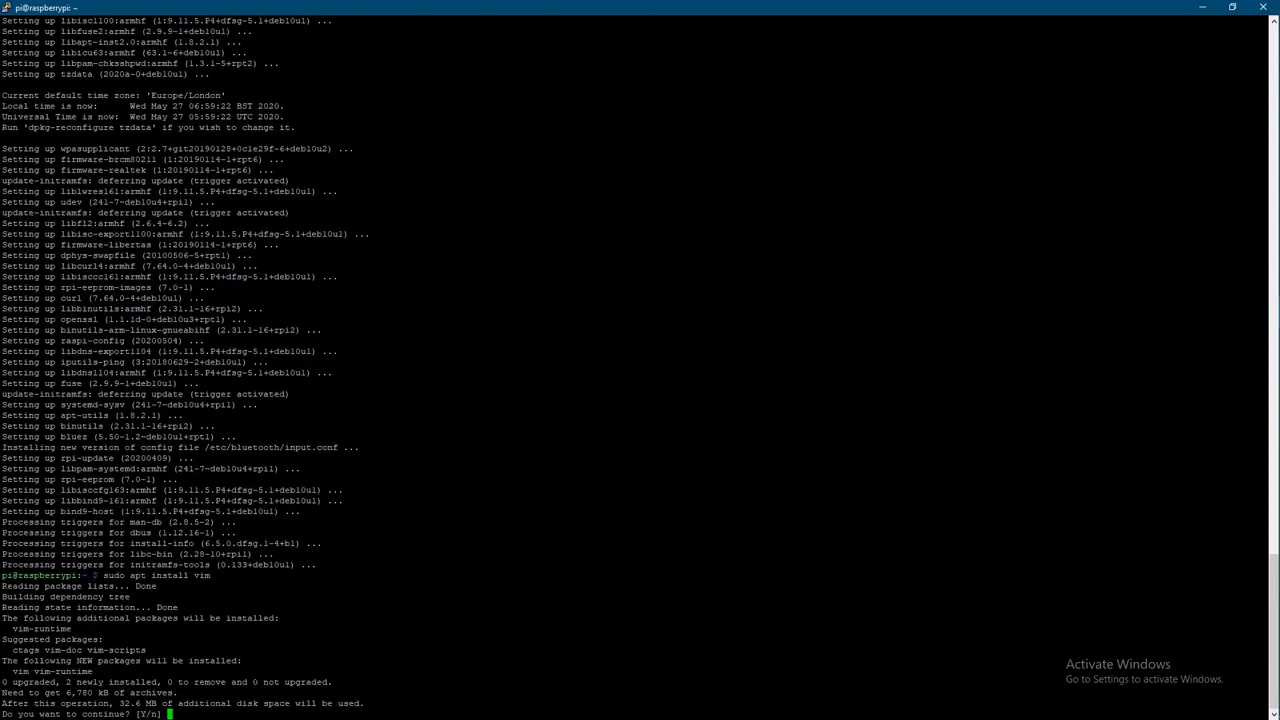
text(Y)
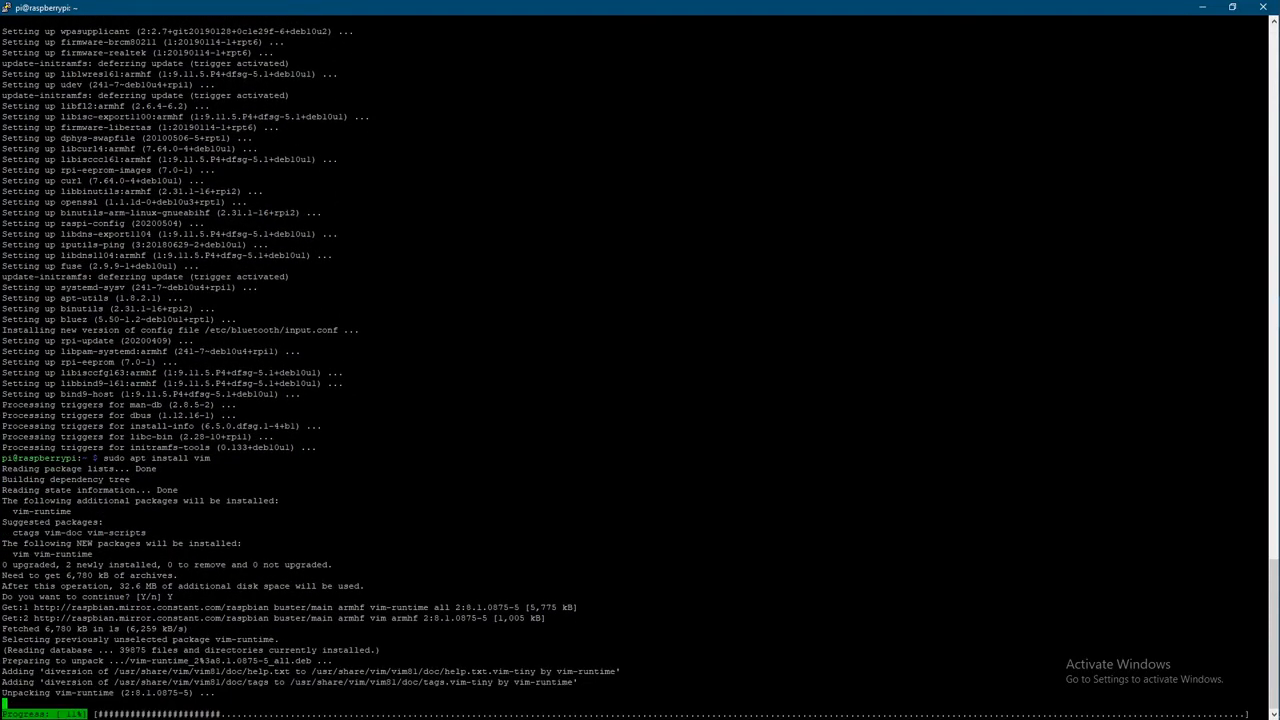
scroll(down, 3)
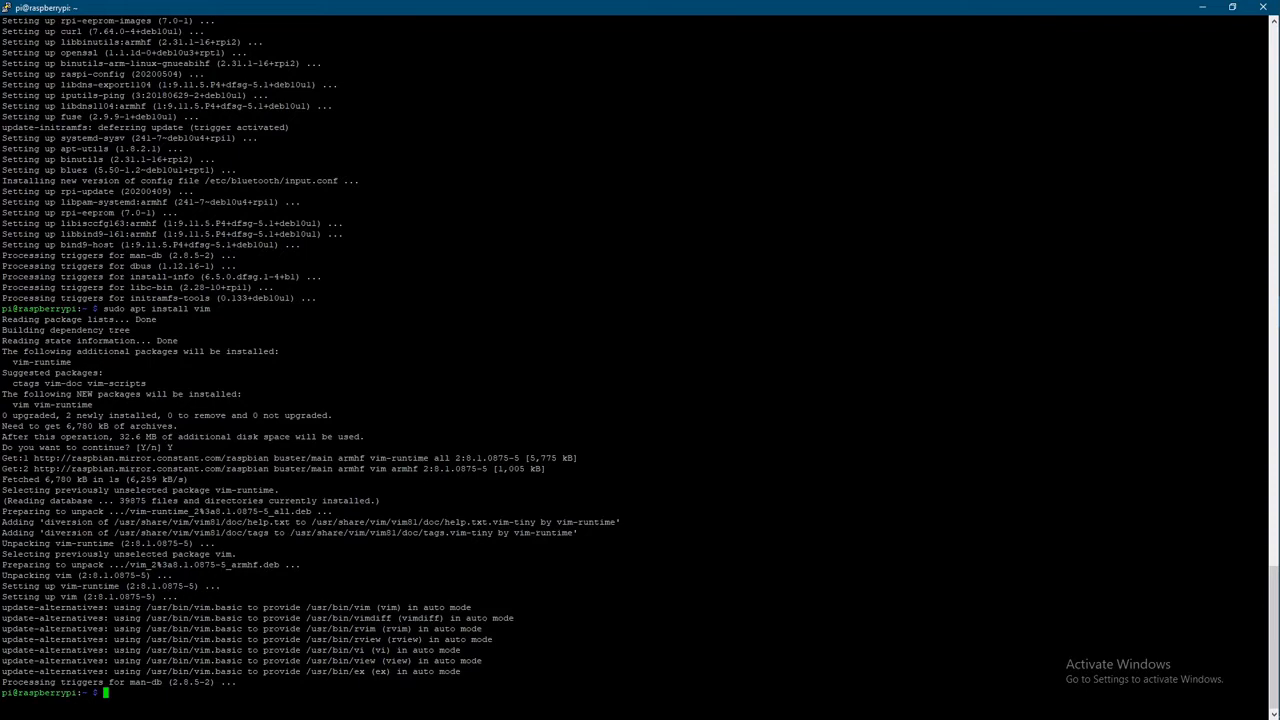
Open /etc/dhcpcd.conf in vim with sudo and move down to the insertion point.
text(sudo)
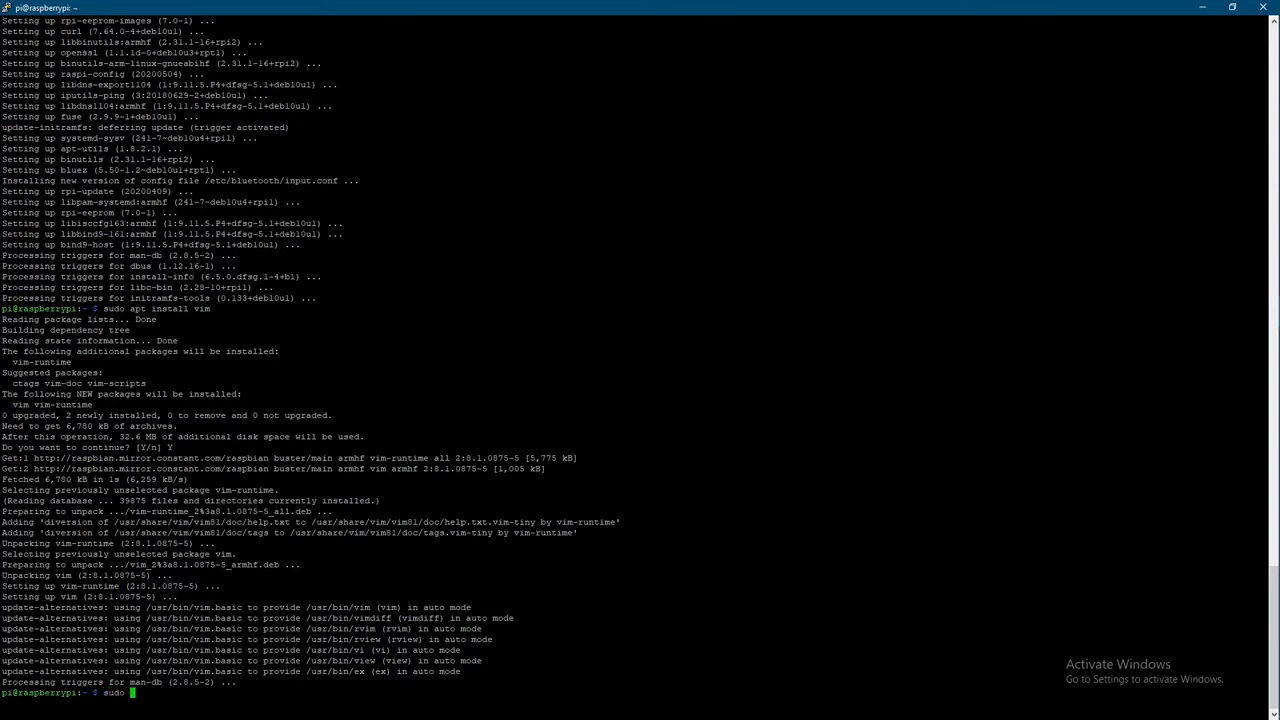
text(vim)
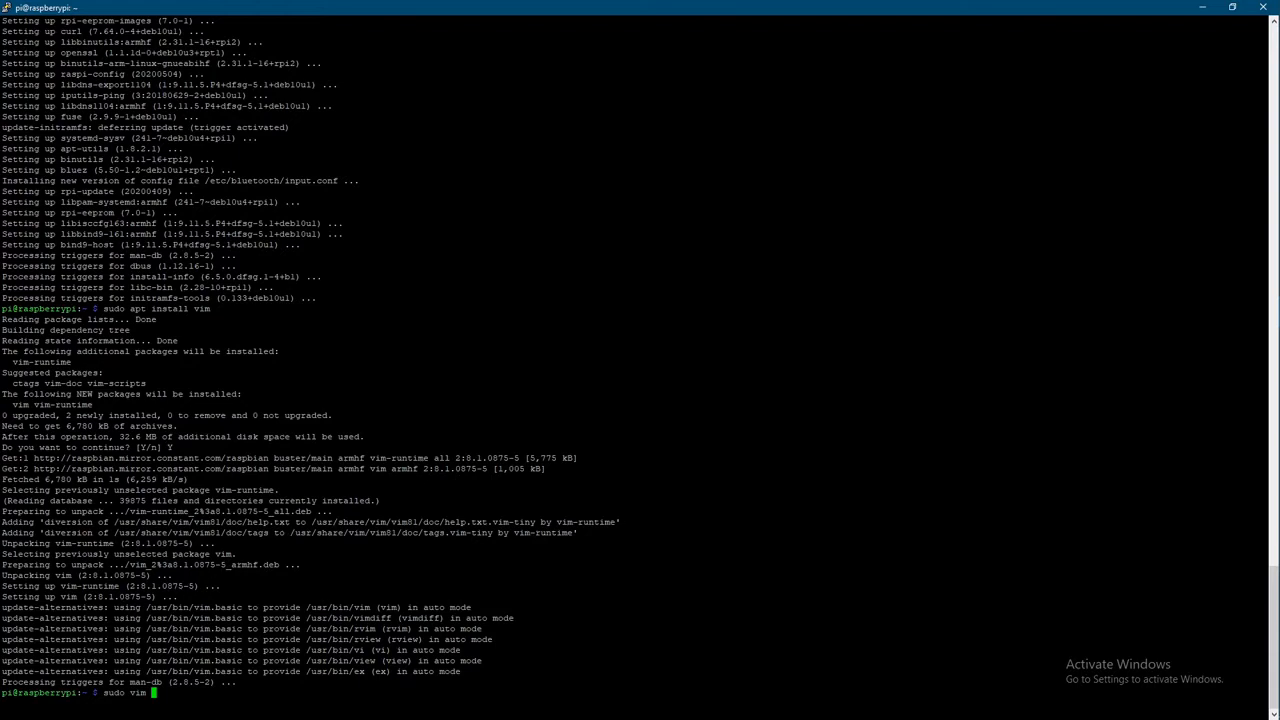
text(/etc/)
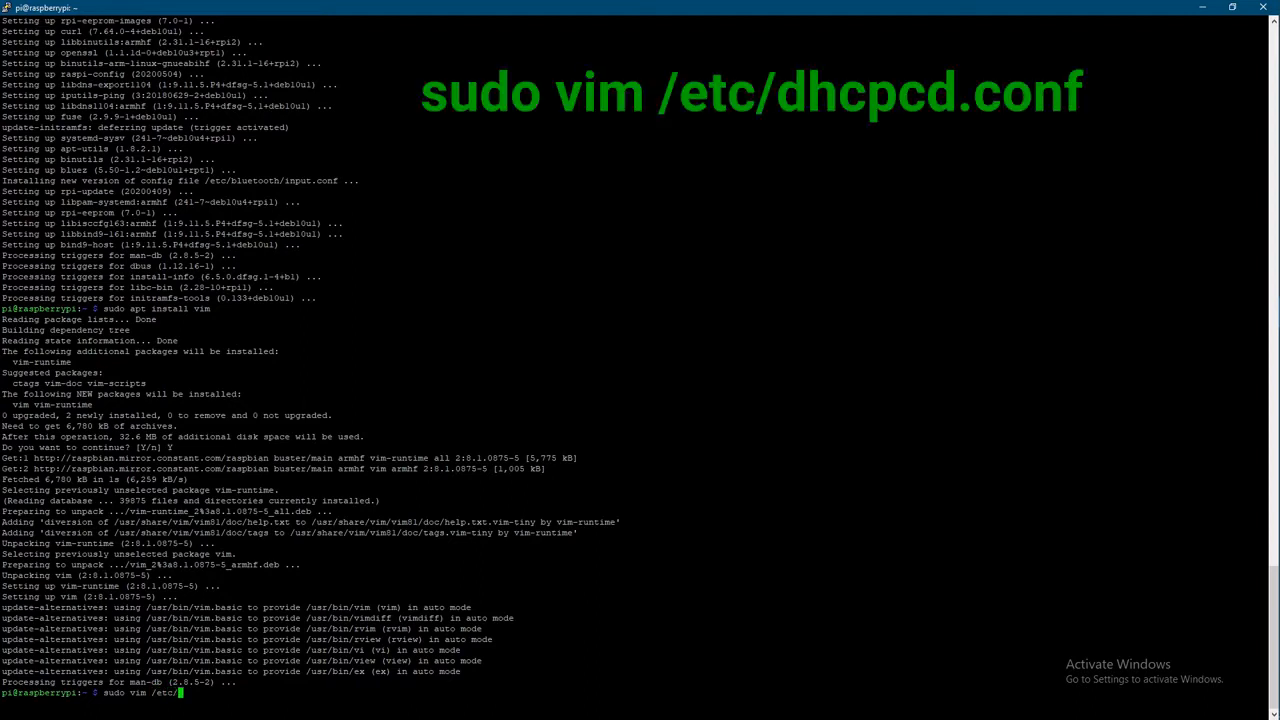
text(d)
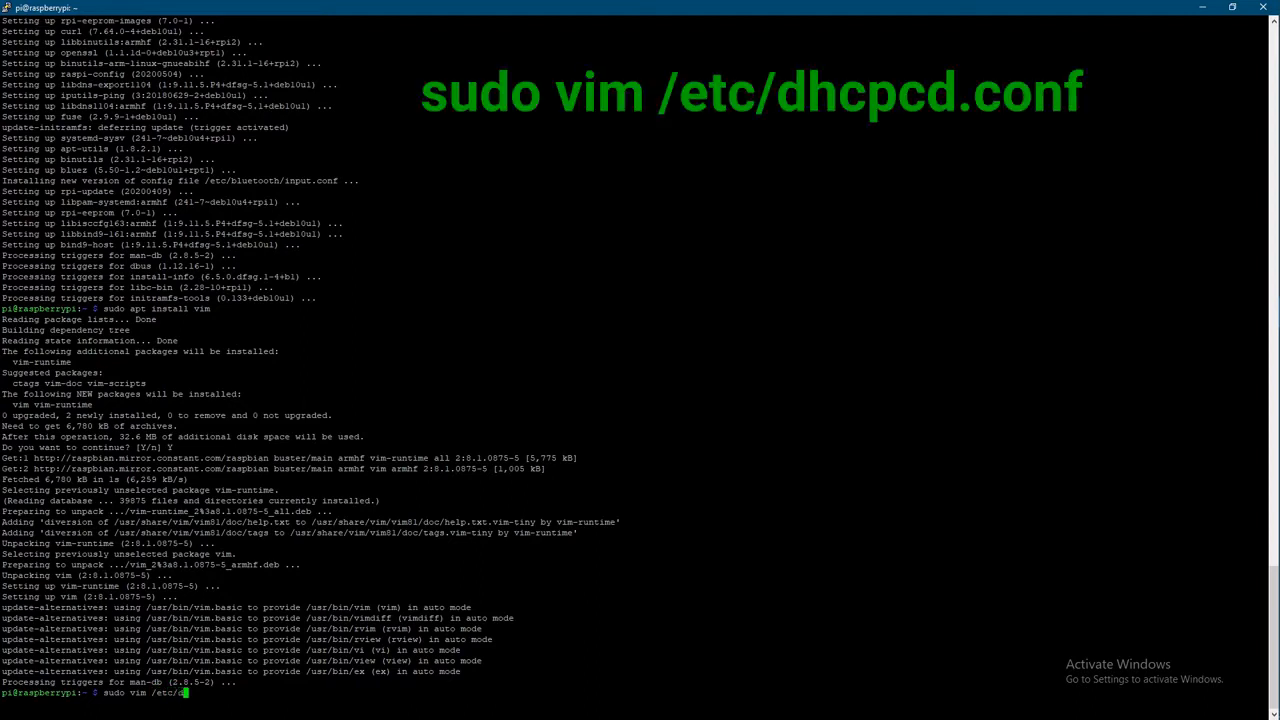
text(hc)
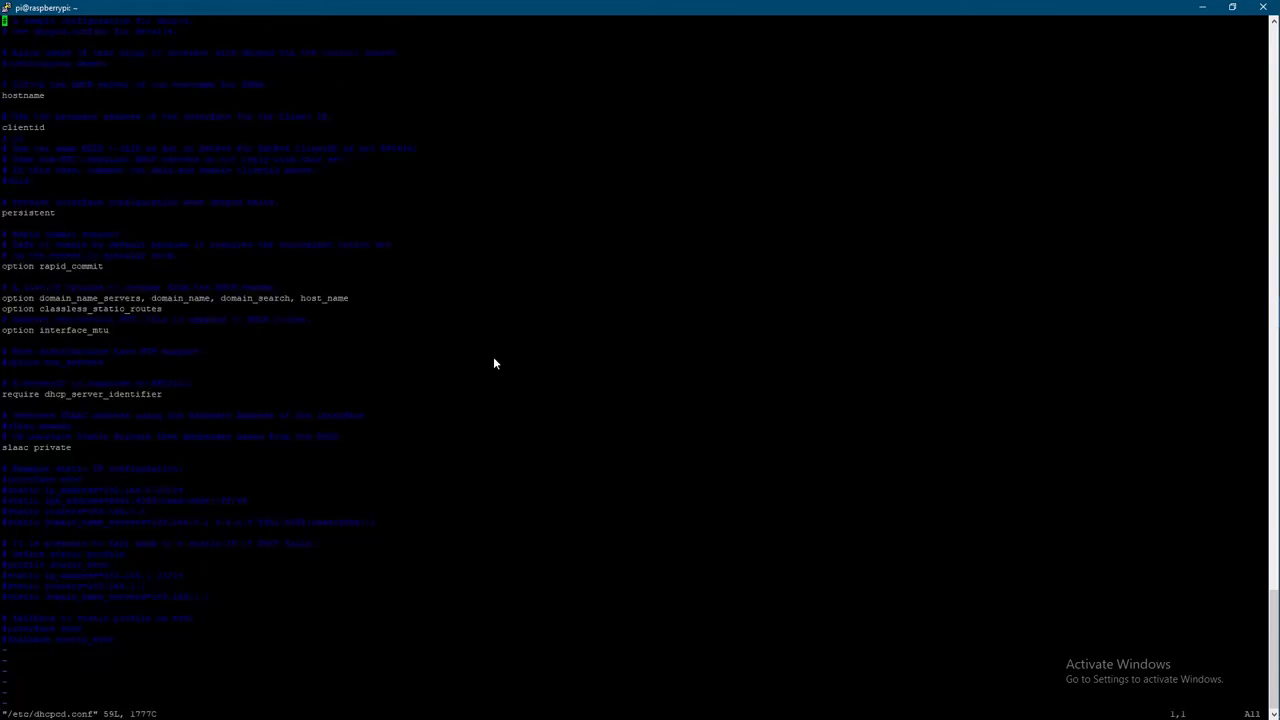
mouse_move(156, 342)
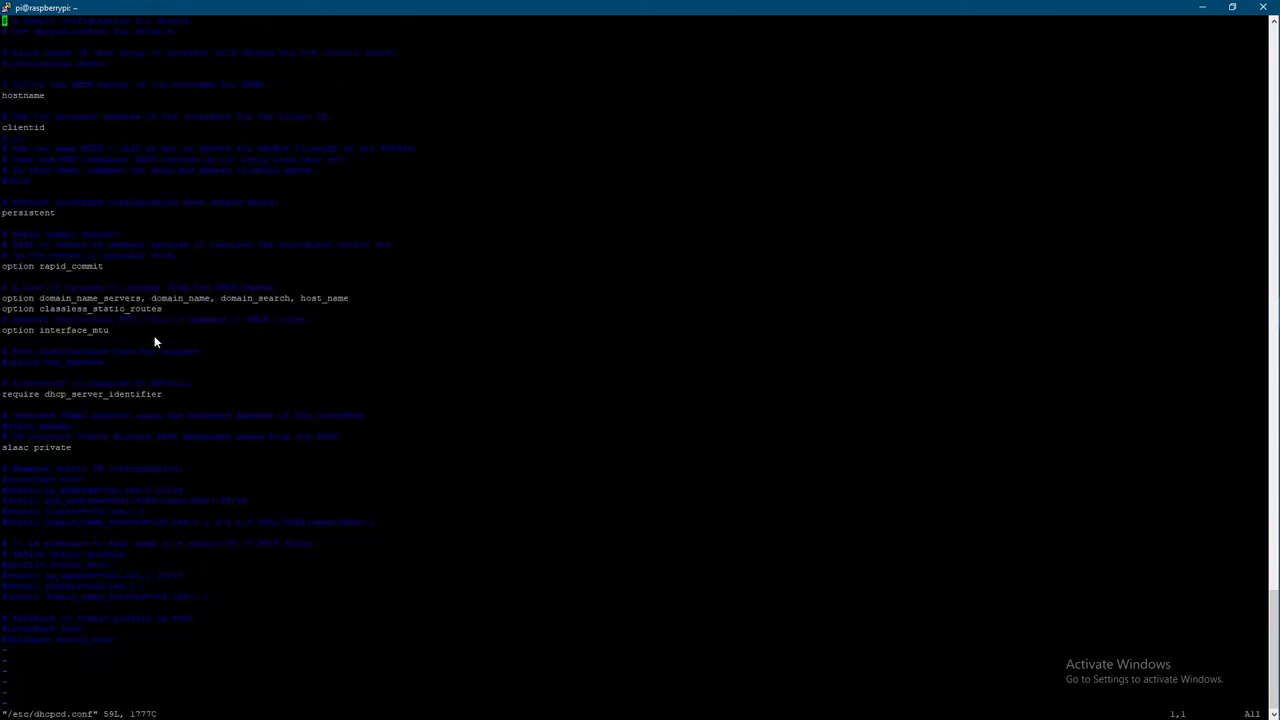
mouse_move(164, 332)
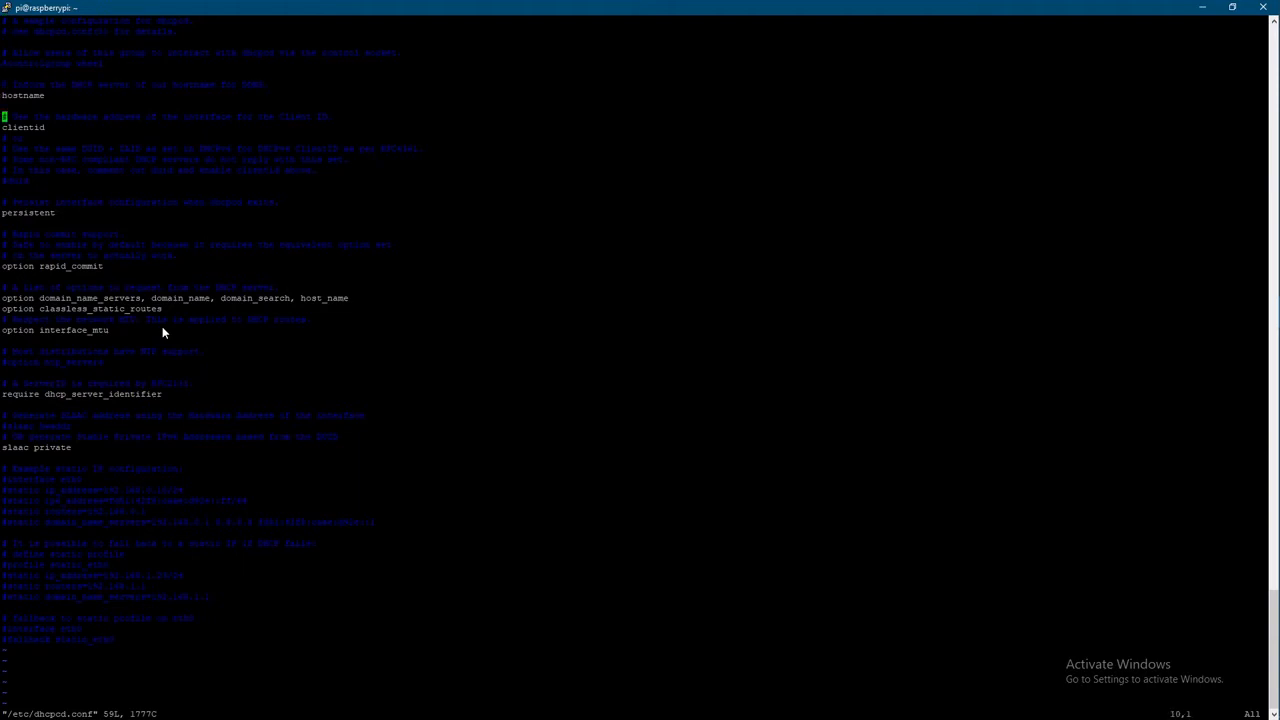
key(Down)
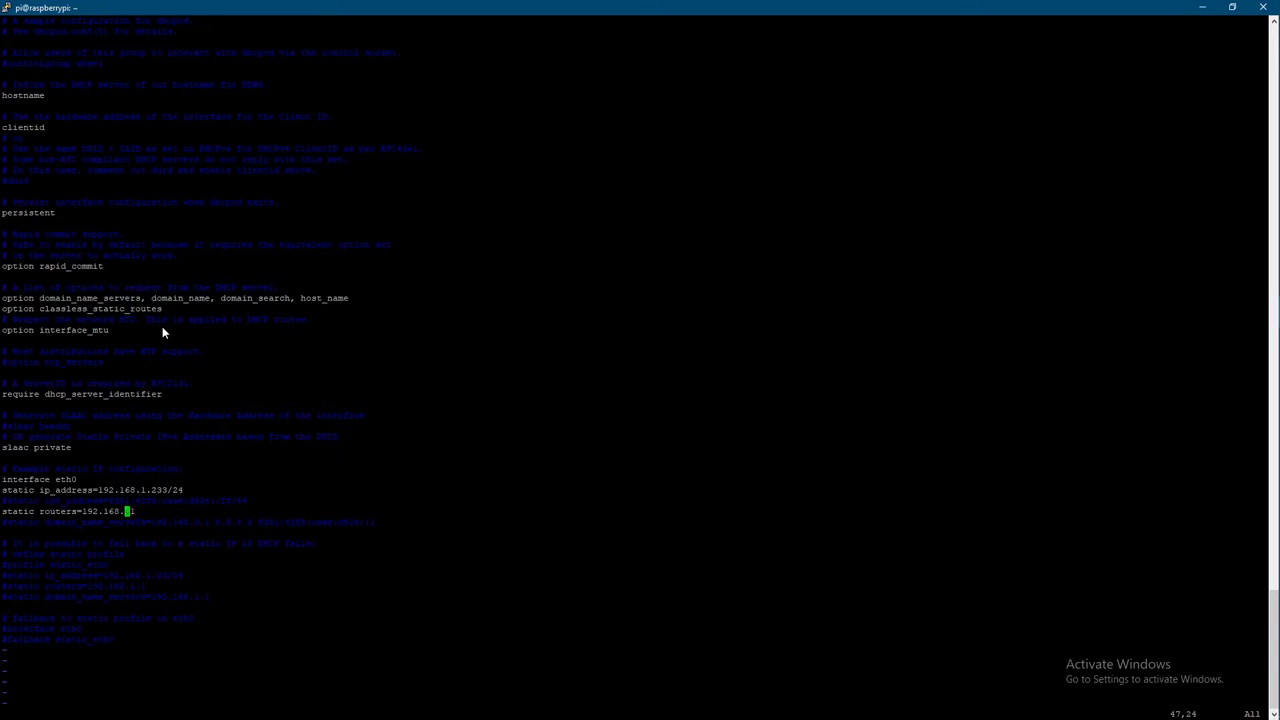
Add eth0 static ip_address 192.168.1.233/24, router 192.168.1.1 and DNS 192.168.0.1 8.8.8.8, then save with :wq.
key(i)
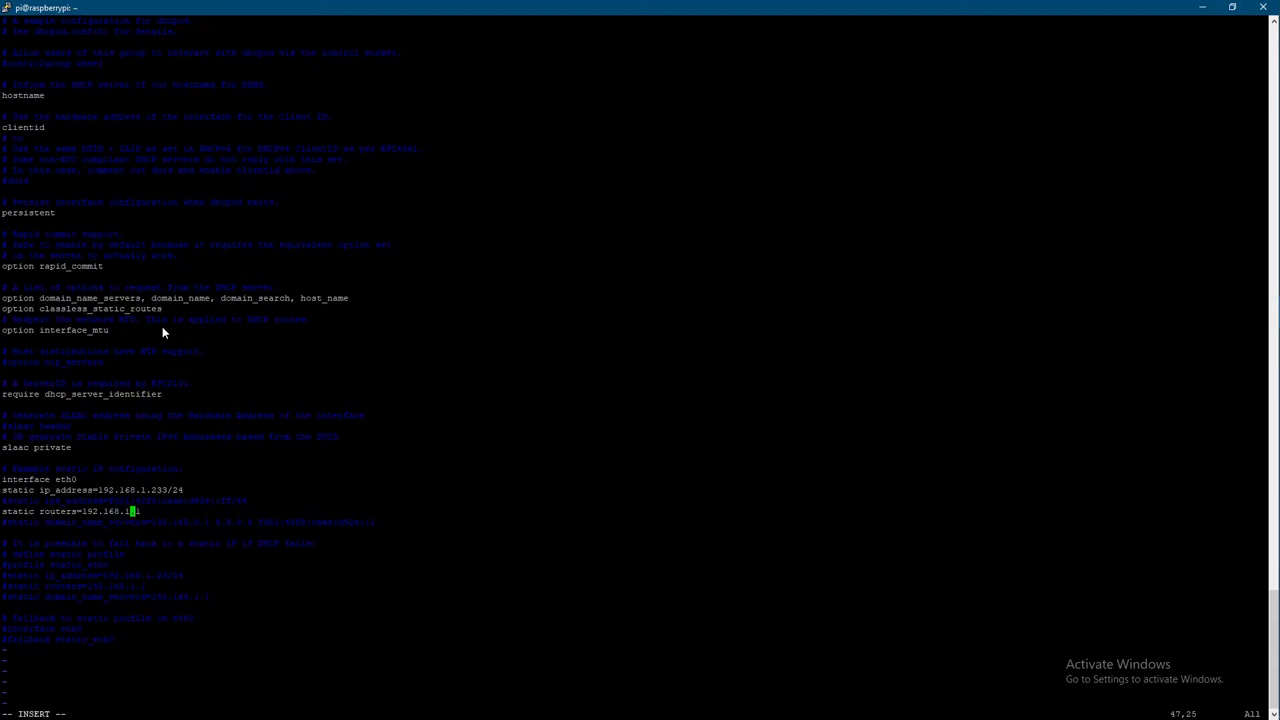
text(1)
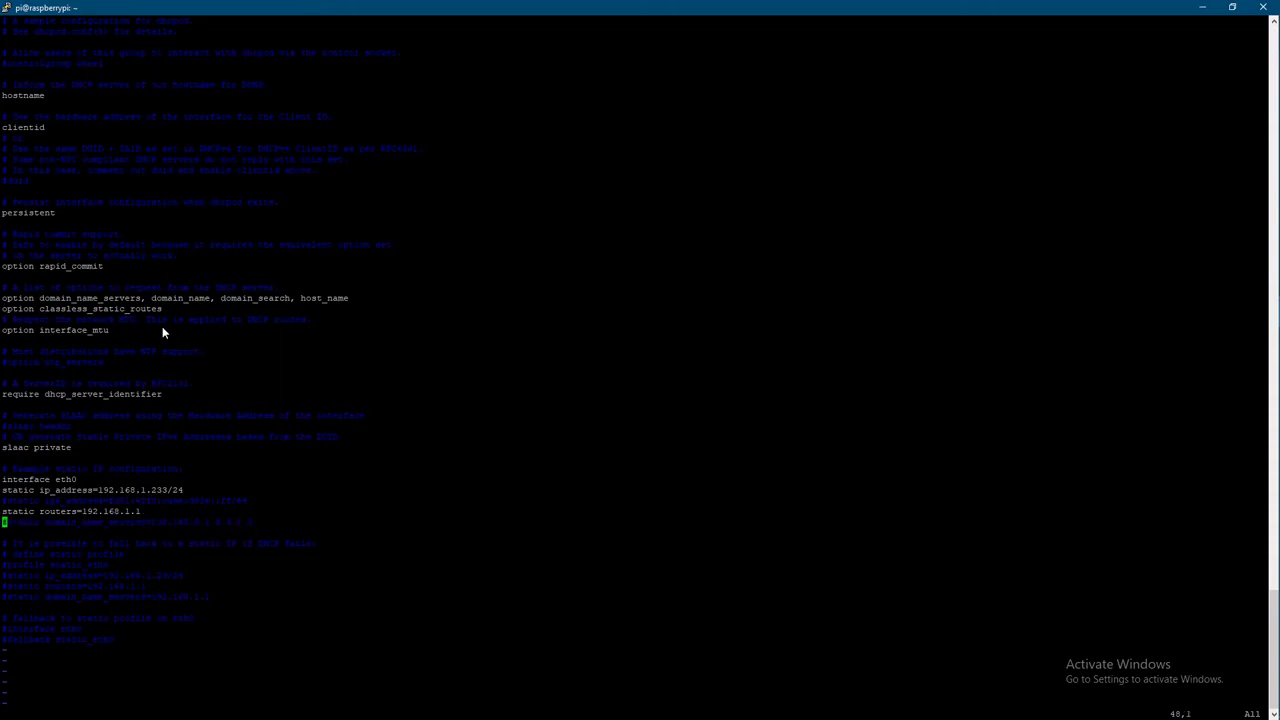
text(static domain_name_servers=192.168.0.1 8.8.8.8)
click(150, 712)
text(:)
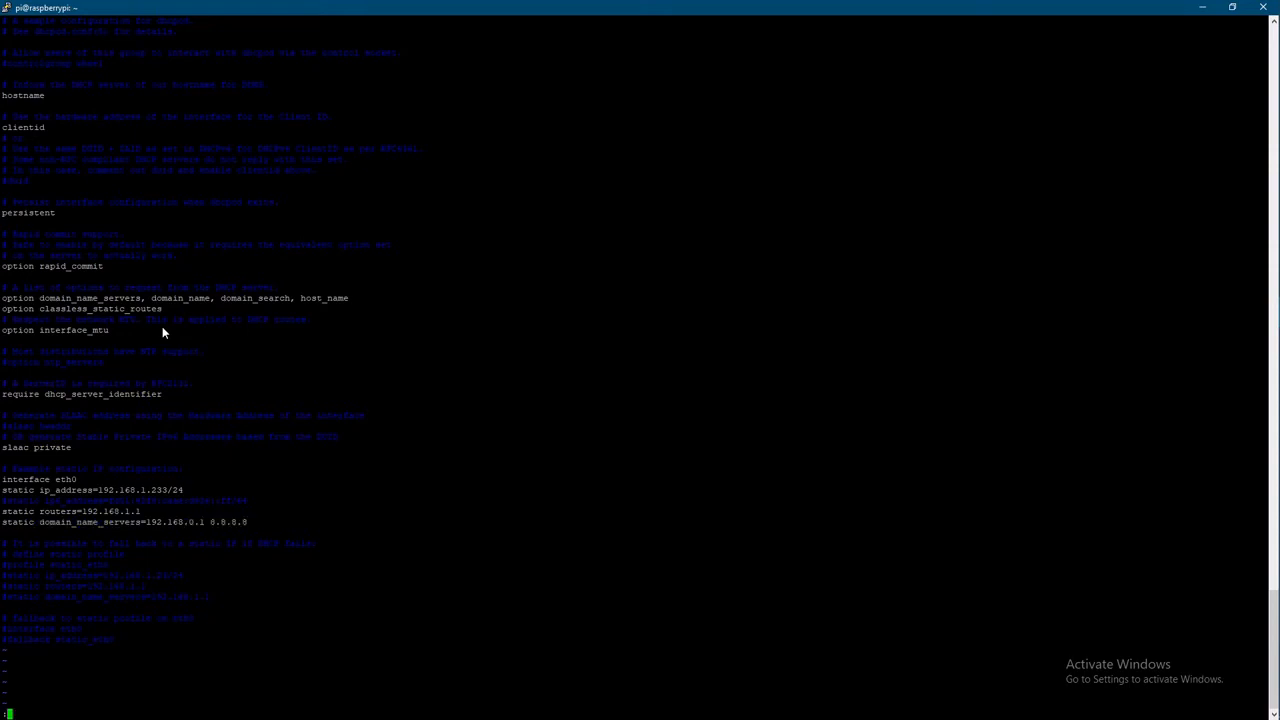
text(wq)
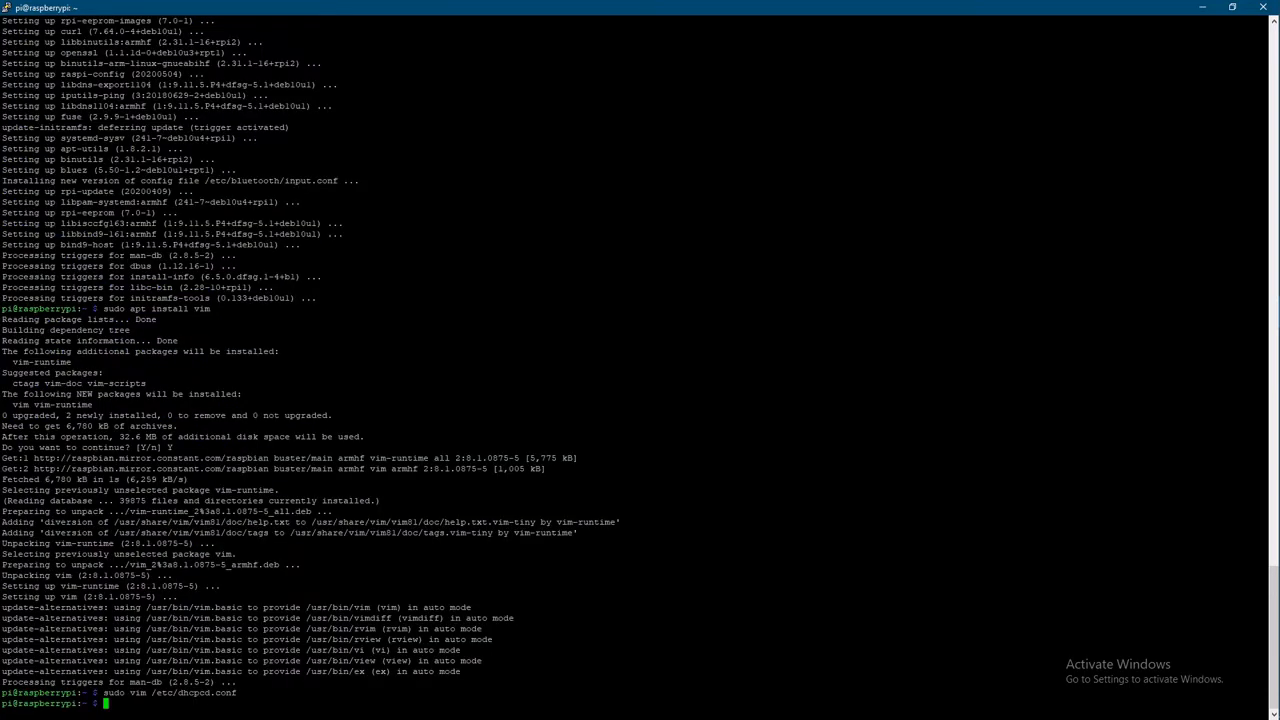
Reboot the Pi with sudo reboot, dismiss the lost-connection error, log back in and clear a maximised terminal.
text(sudo reboot)
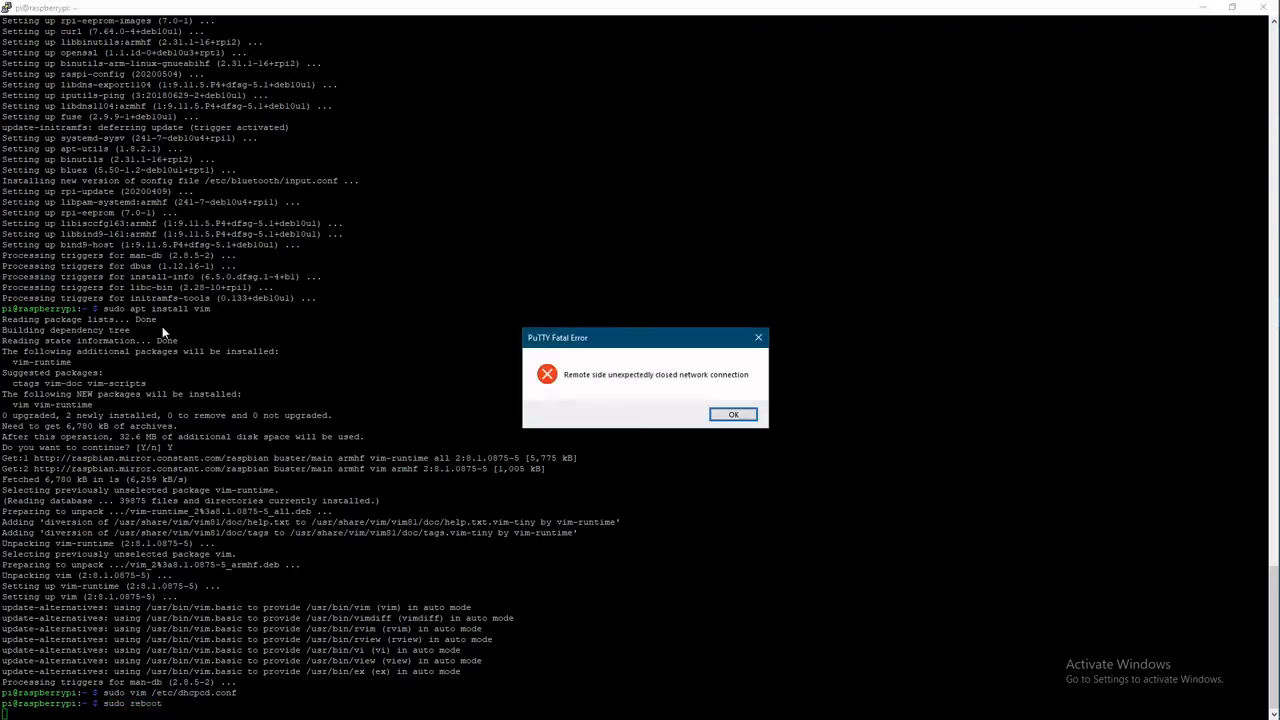
click(732, 414)
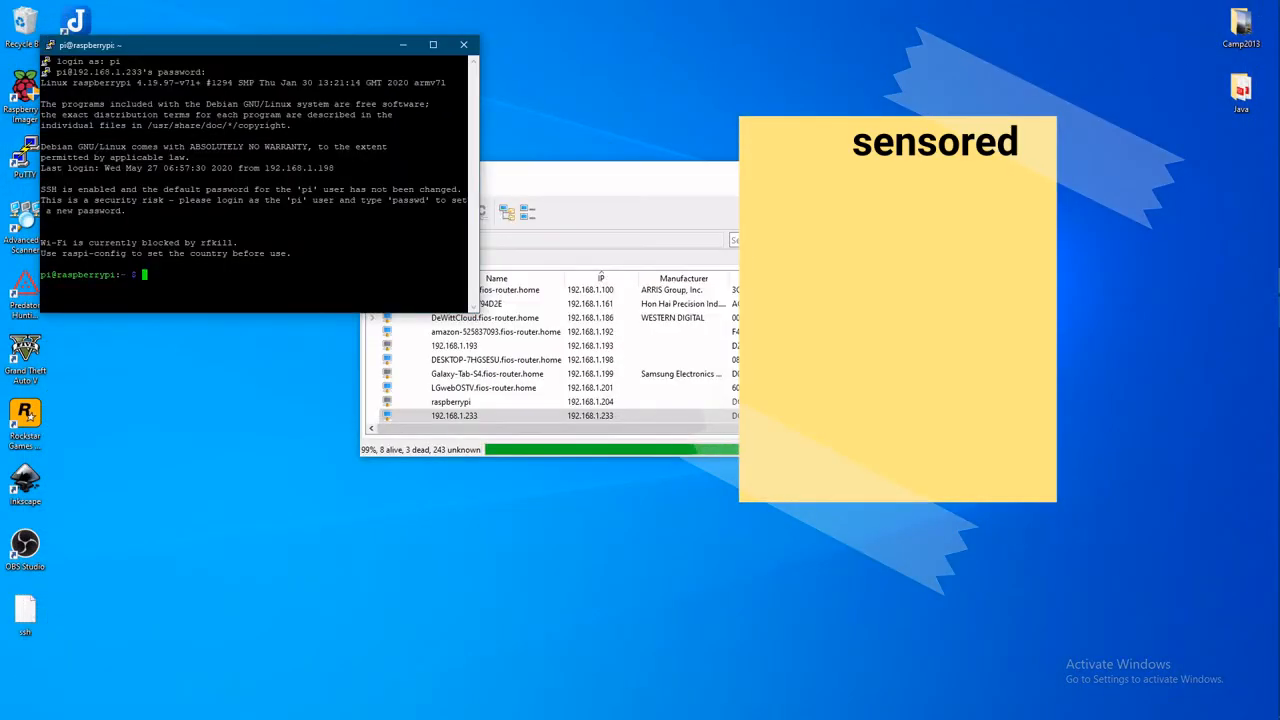
text(clear)
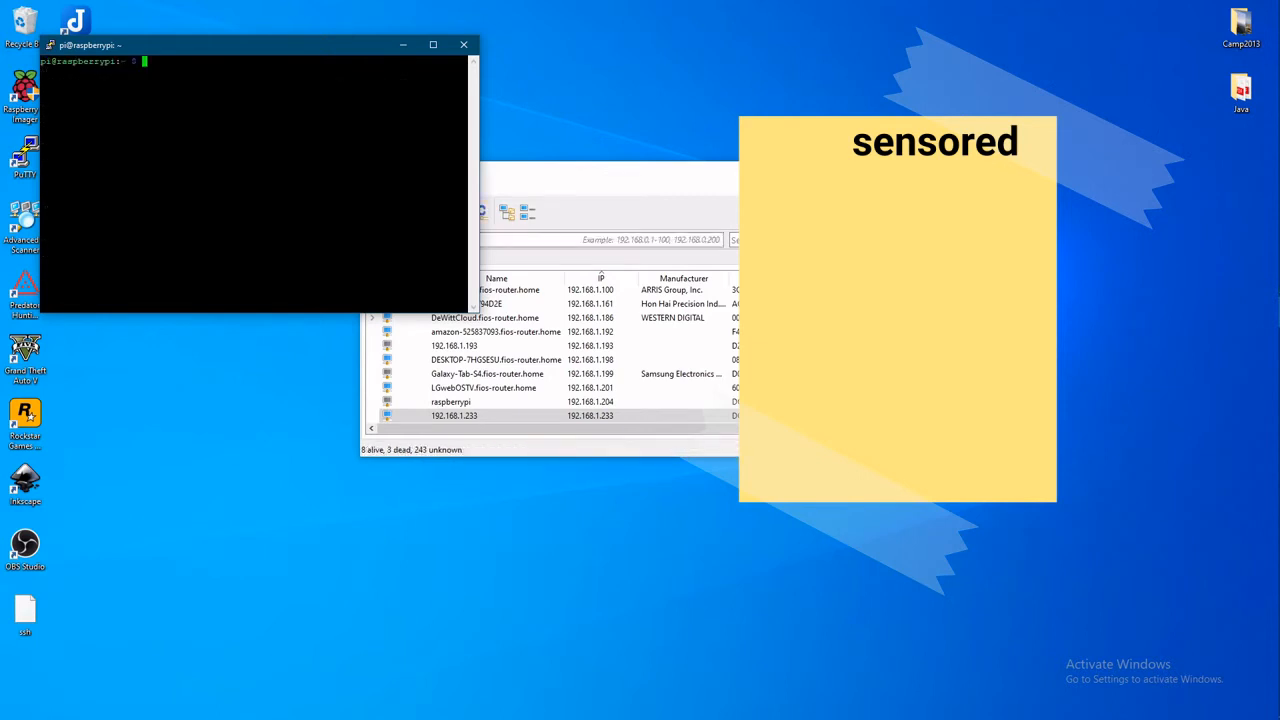
click(432, 44)
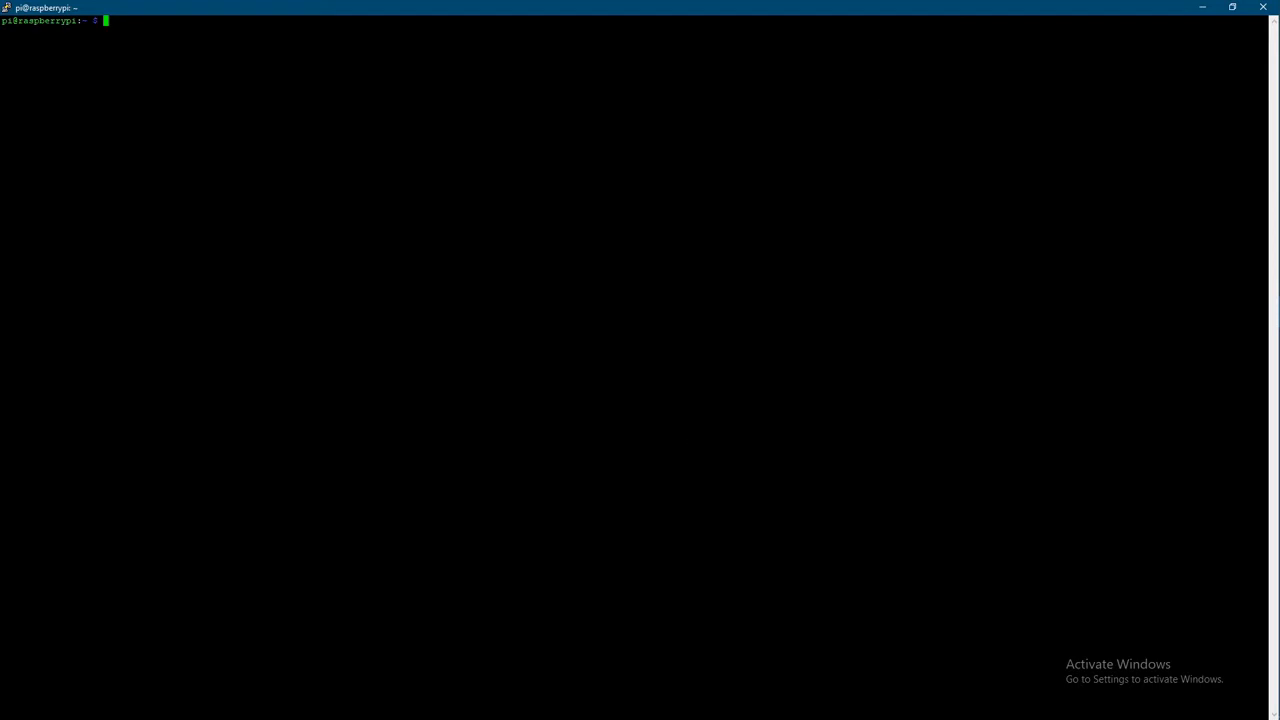
Run sudo apt-get install samba samba-common-bin to install the Samba packages.
text(sudo apt)
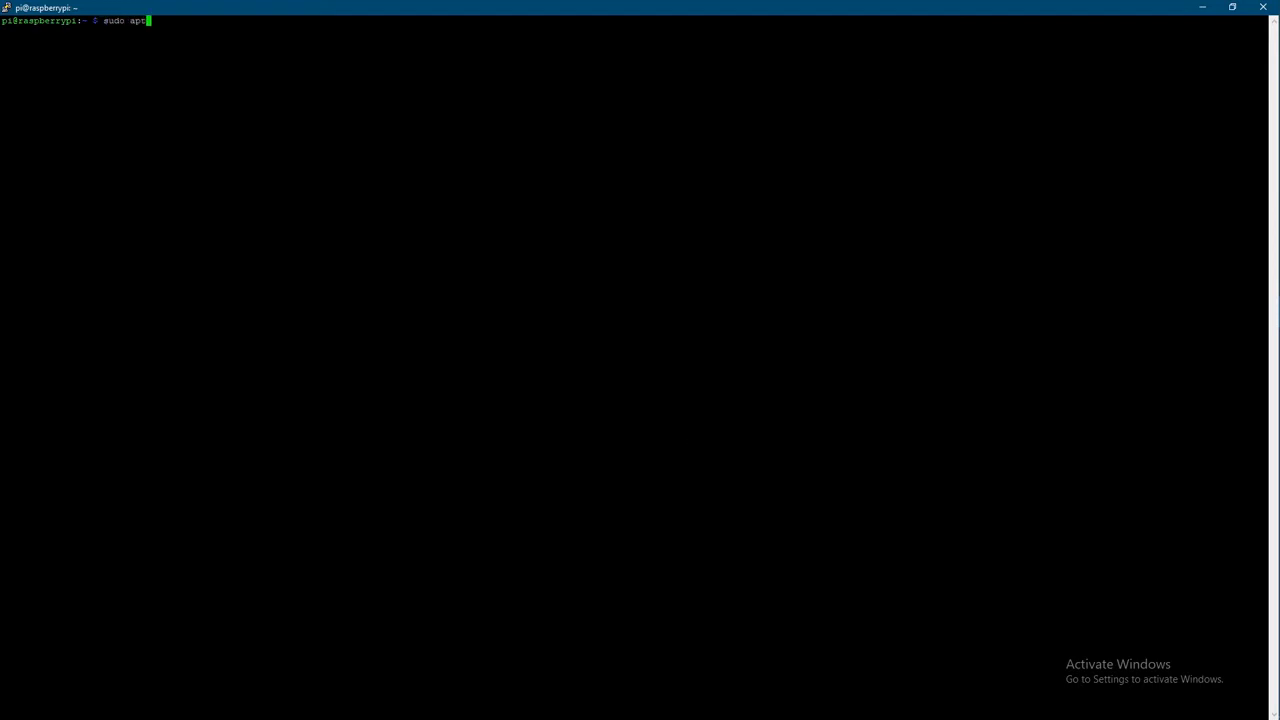
text(-get install)
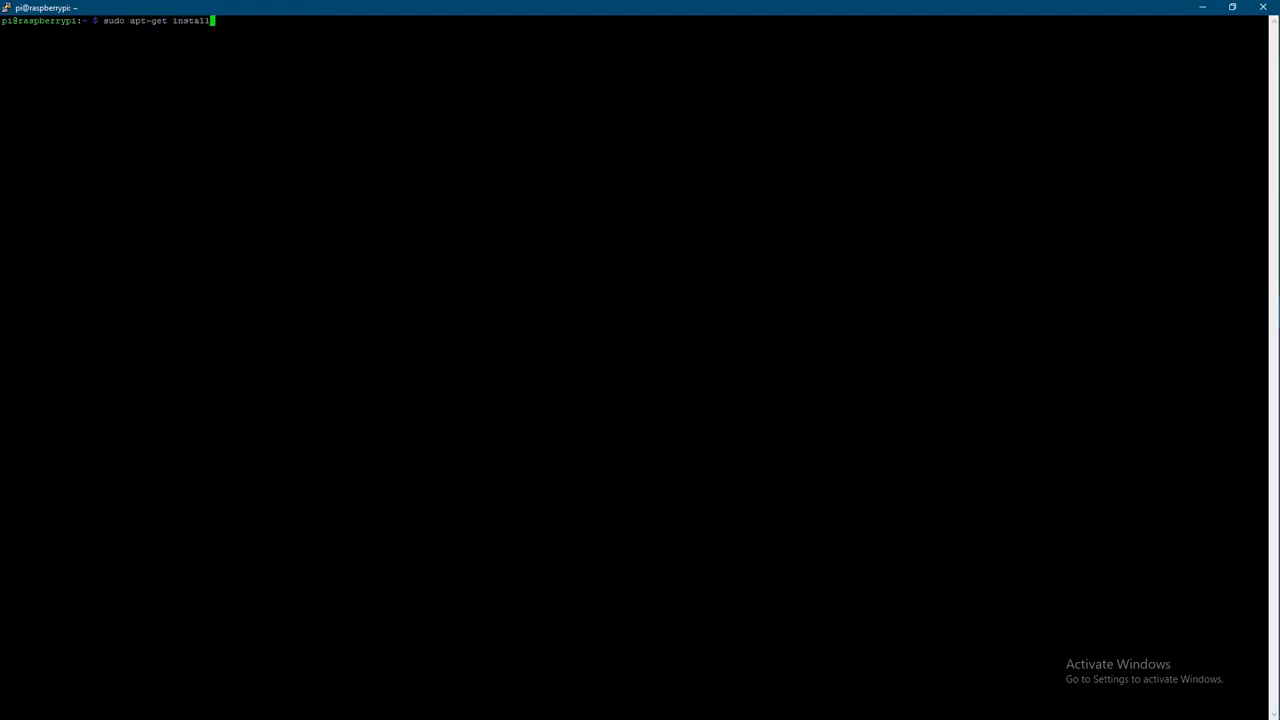
text(samba samba)
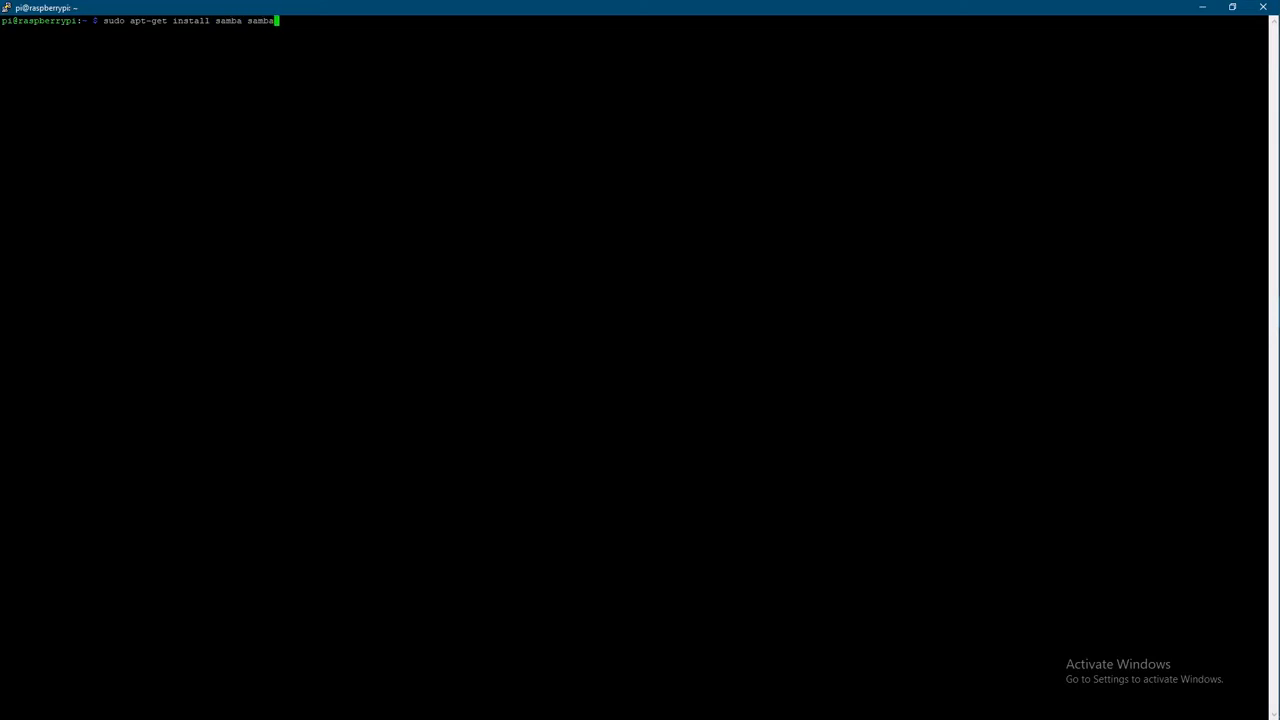
text(-)
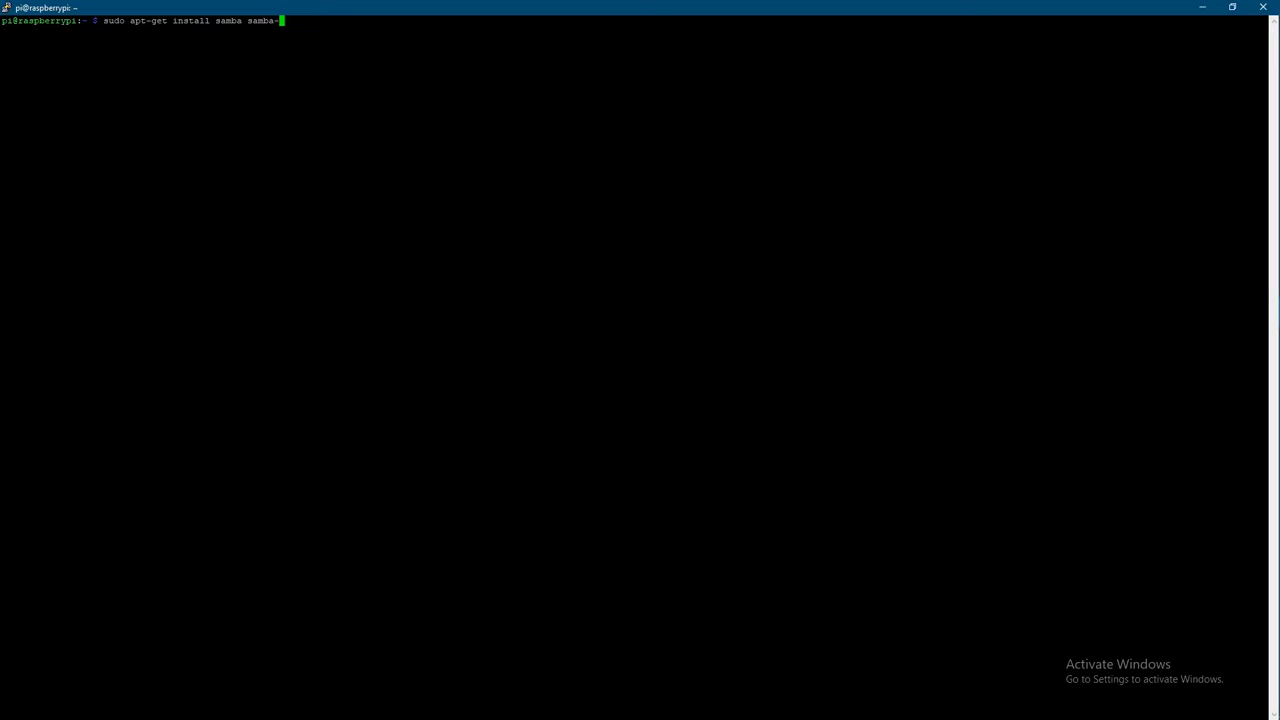
text(common)
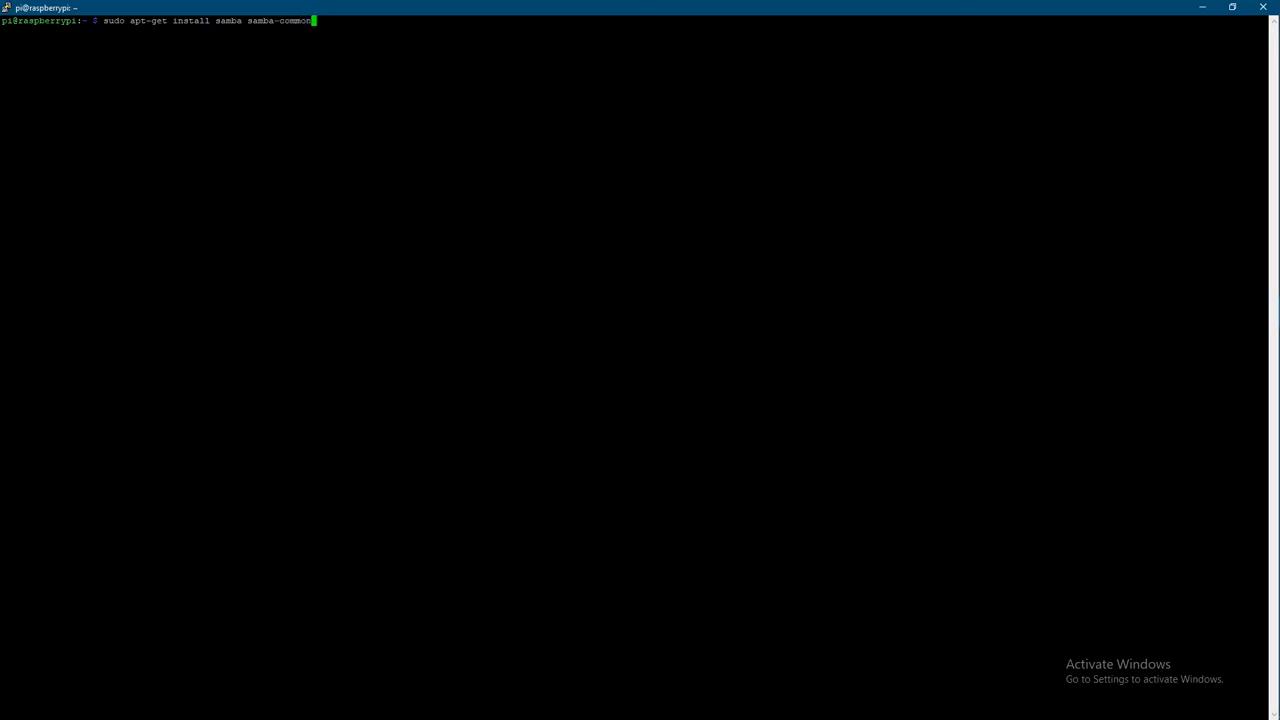
text(-)
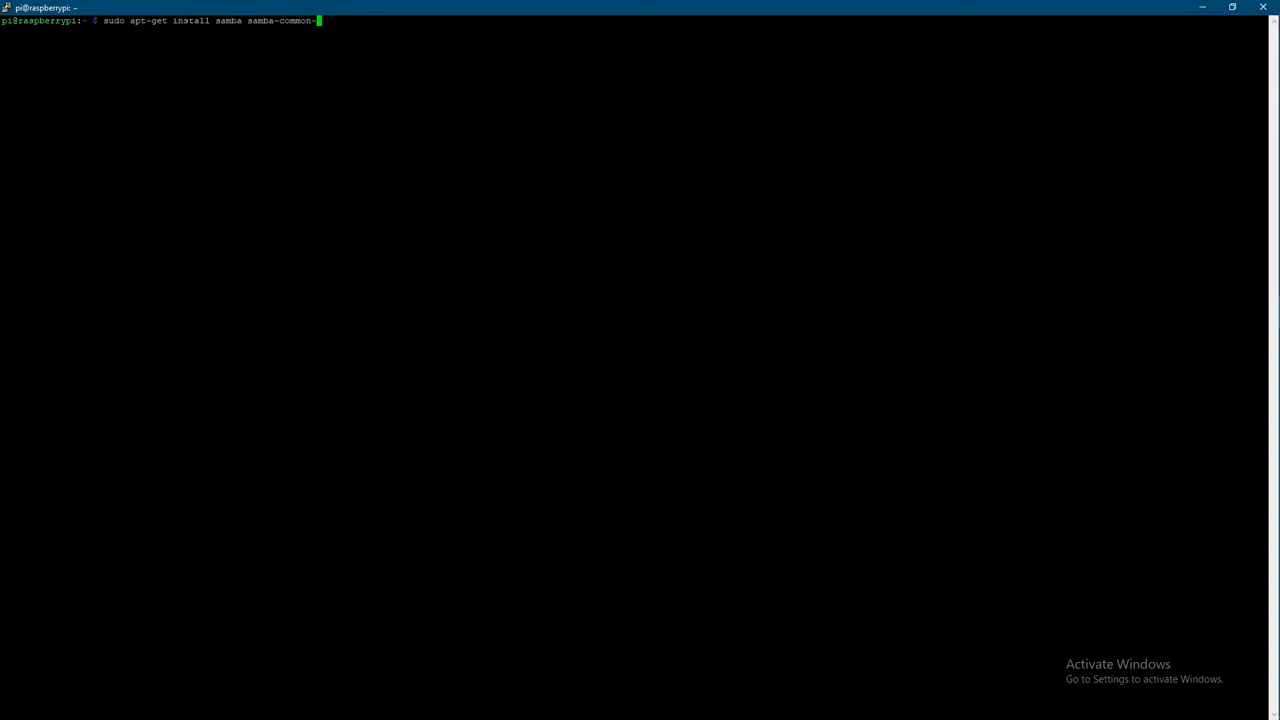
text(bin)
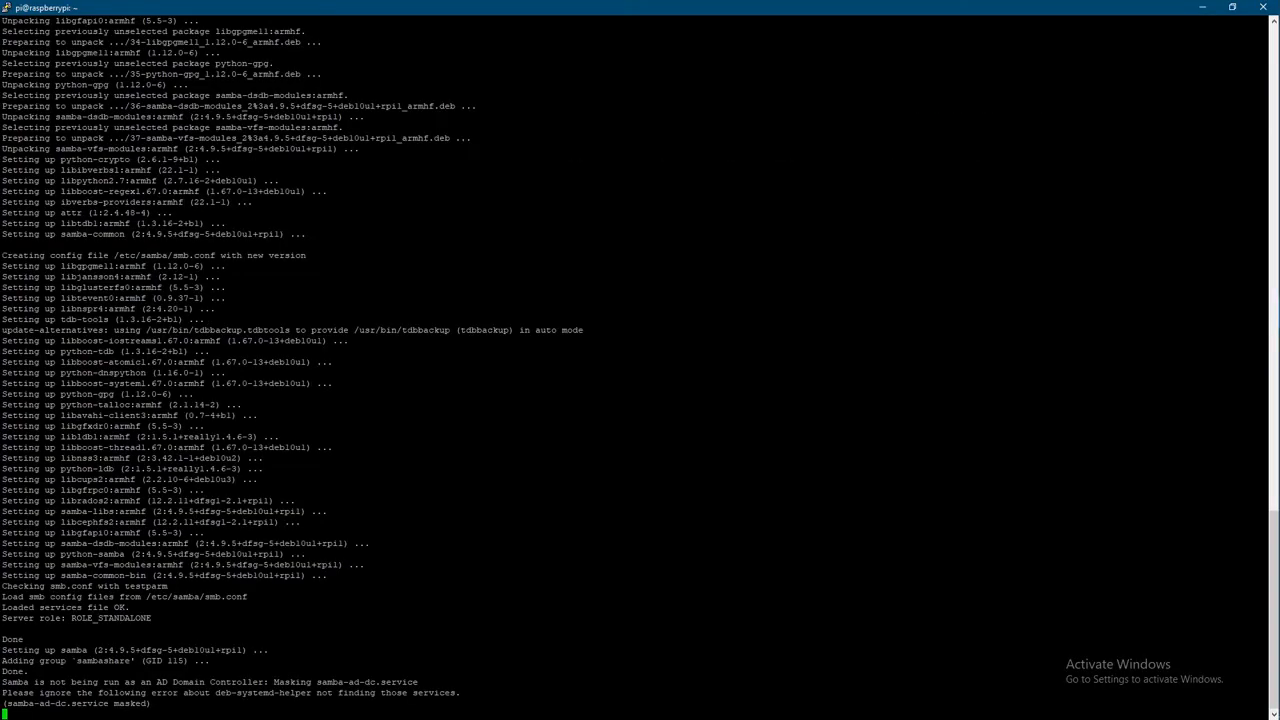
Scroll through the install output and clear the terminal screen.
scroll(down, 3)
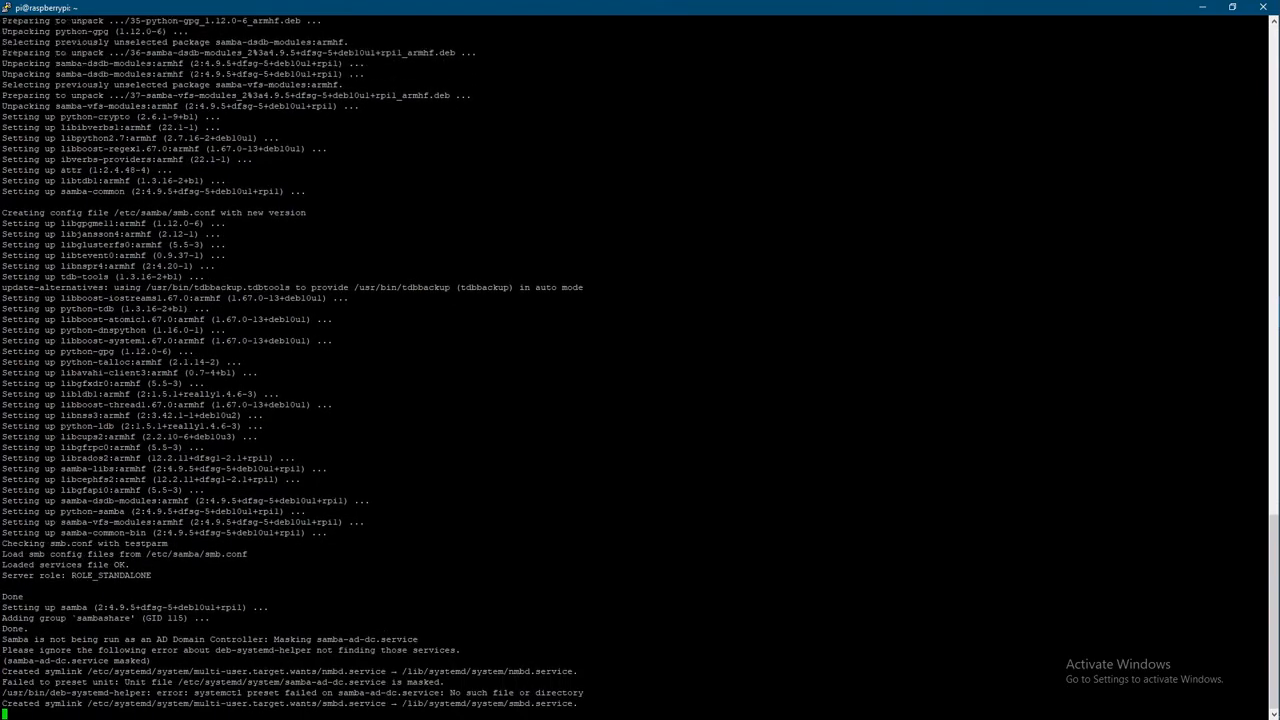
scroll(down, 3)
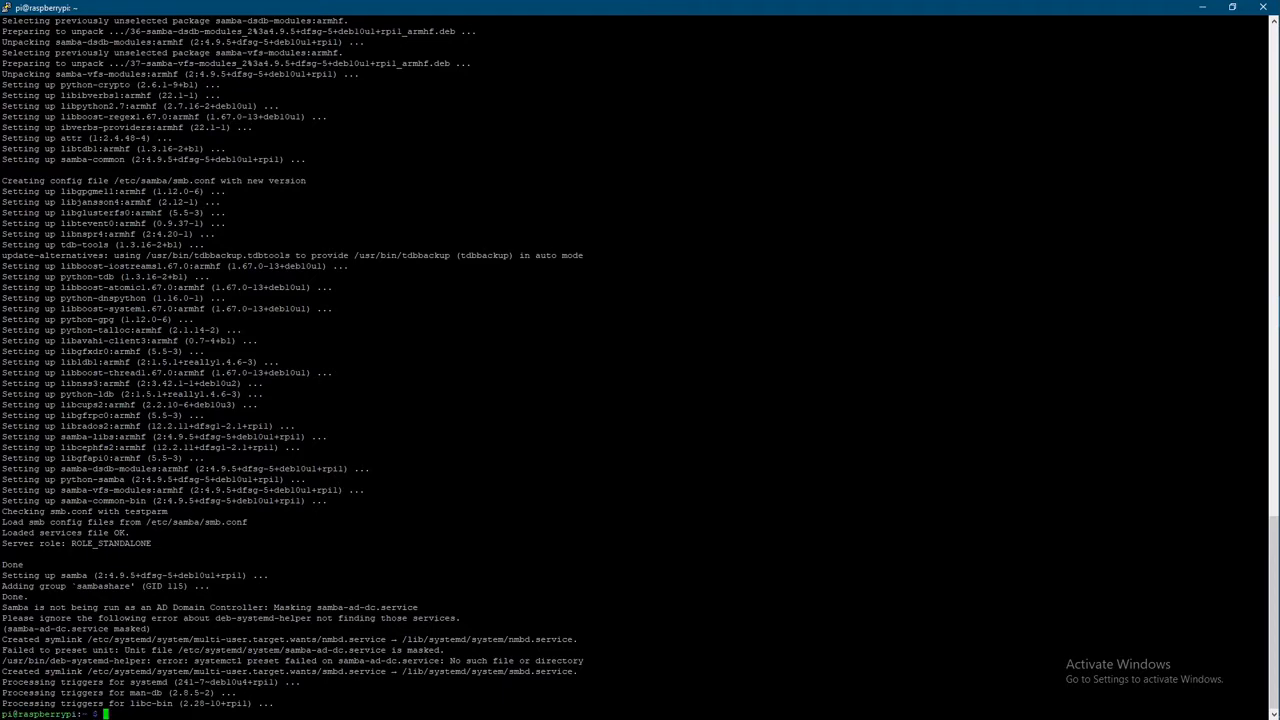
text(clear)
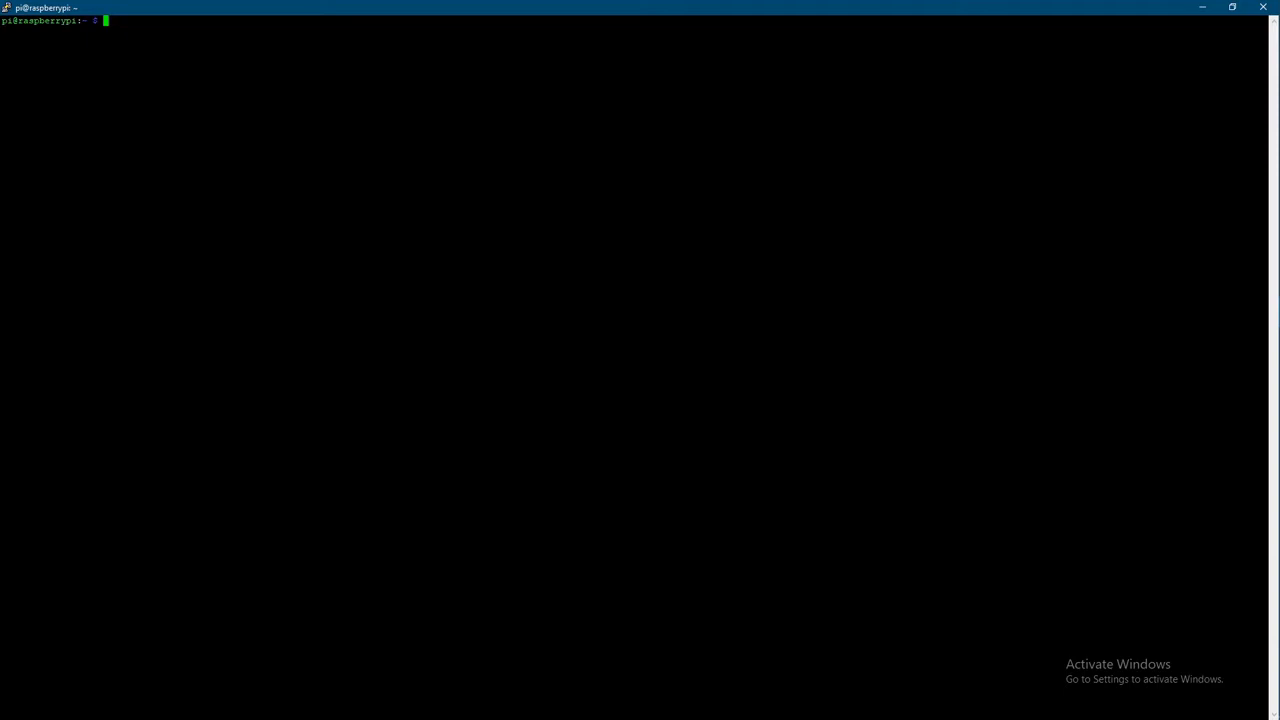
Run lsblk, mount /dev/sda1 at /cloud, verify with lsblk, and list partition UUIDs with sudo blkid.
text(lsblk)
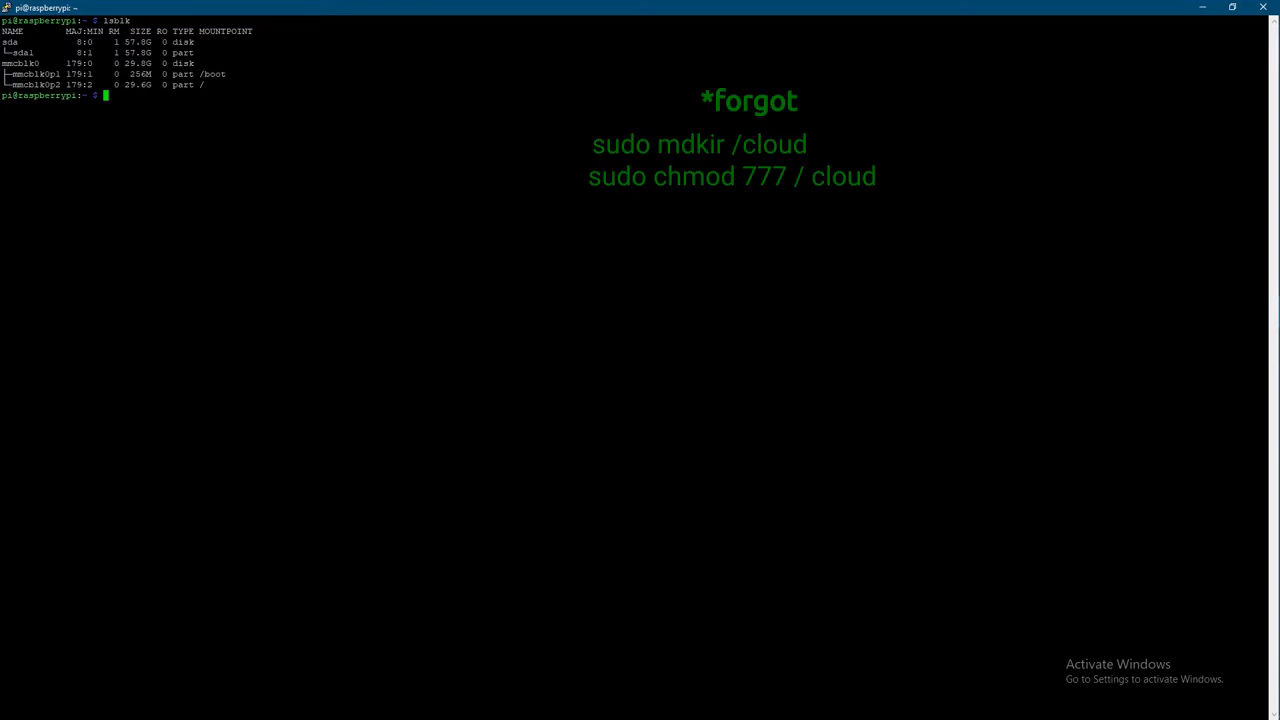
text(sudo mkdi)
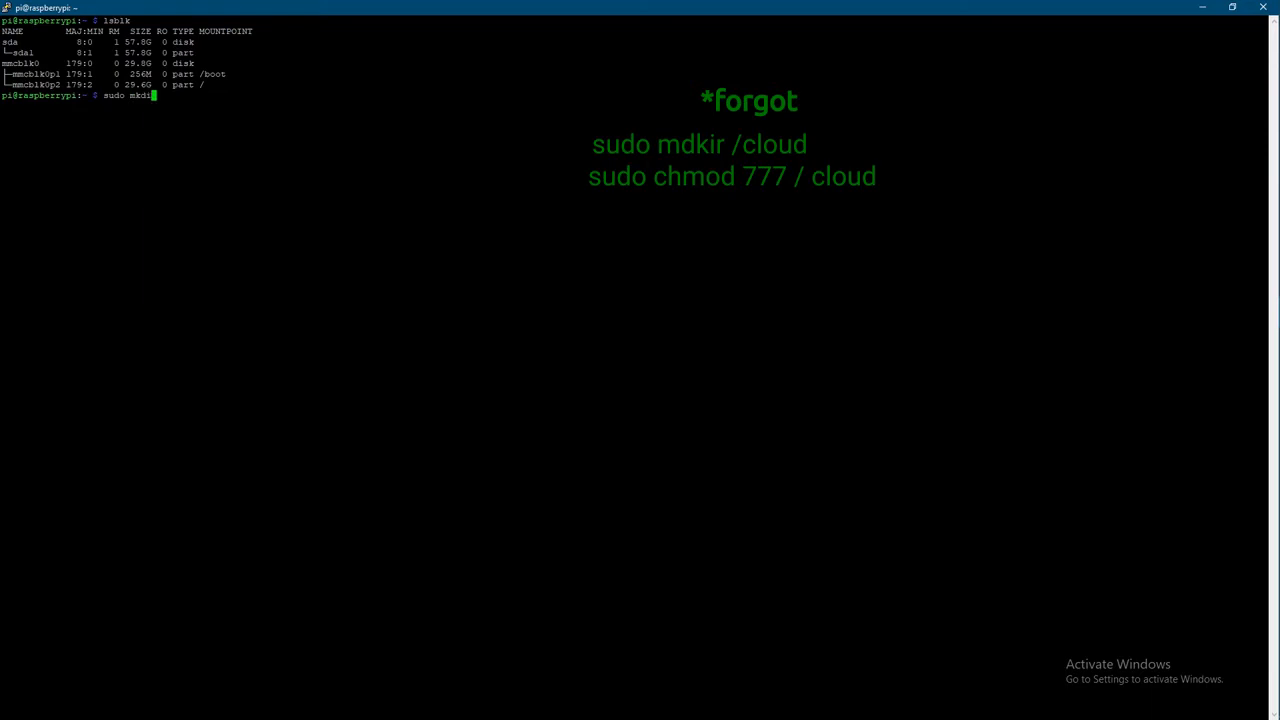
text(/)
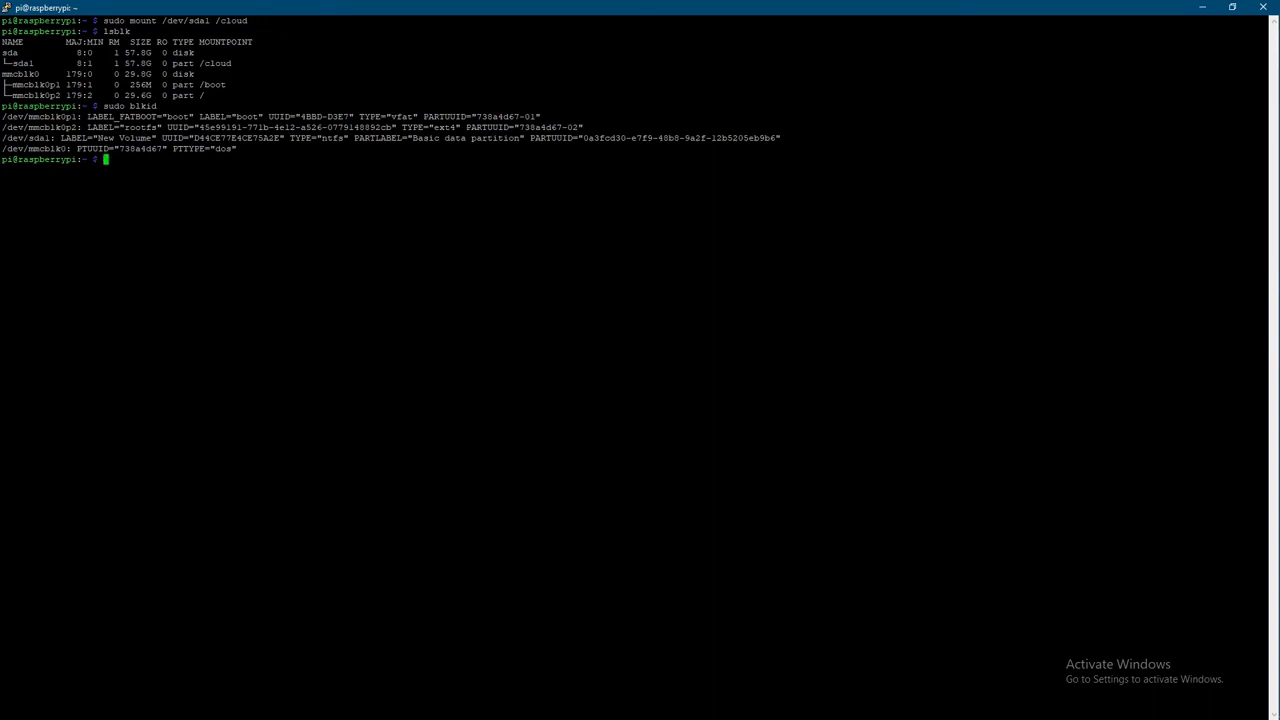
text(sudo)
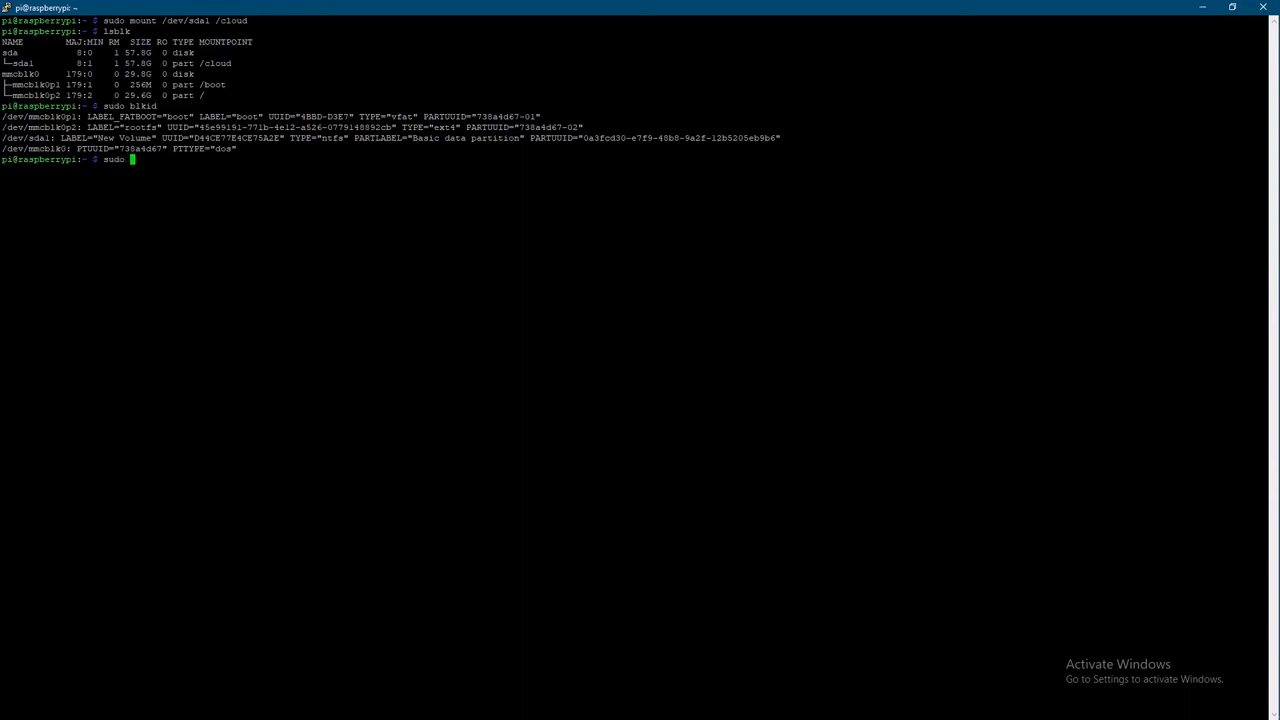
Edit /etc/fstab with sudo vim.
text(vim)
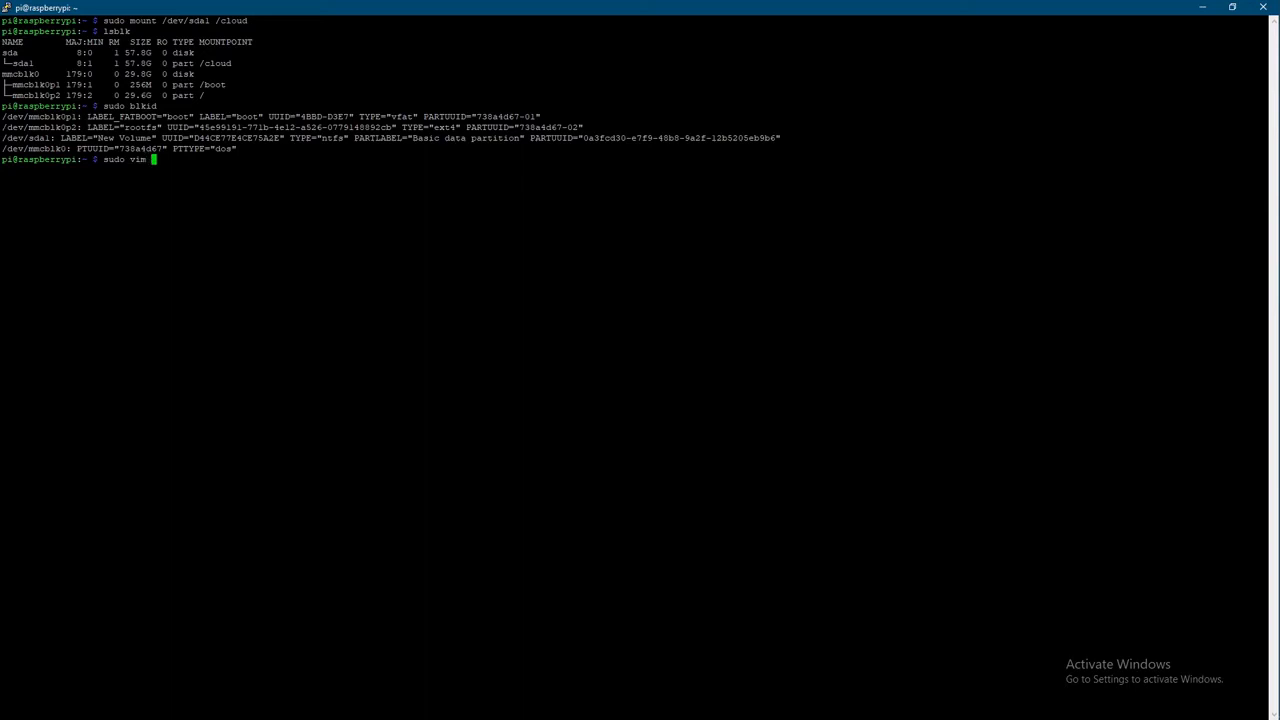
text(/c)
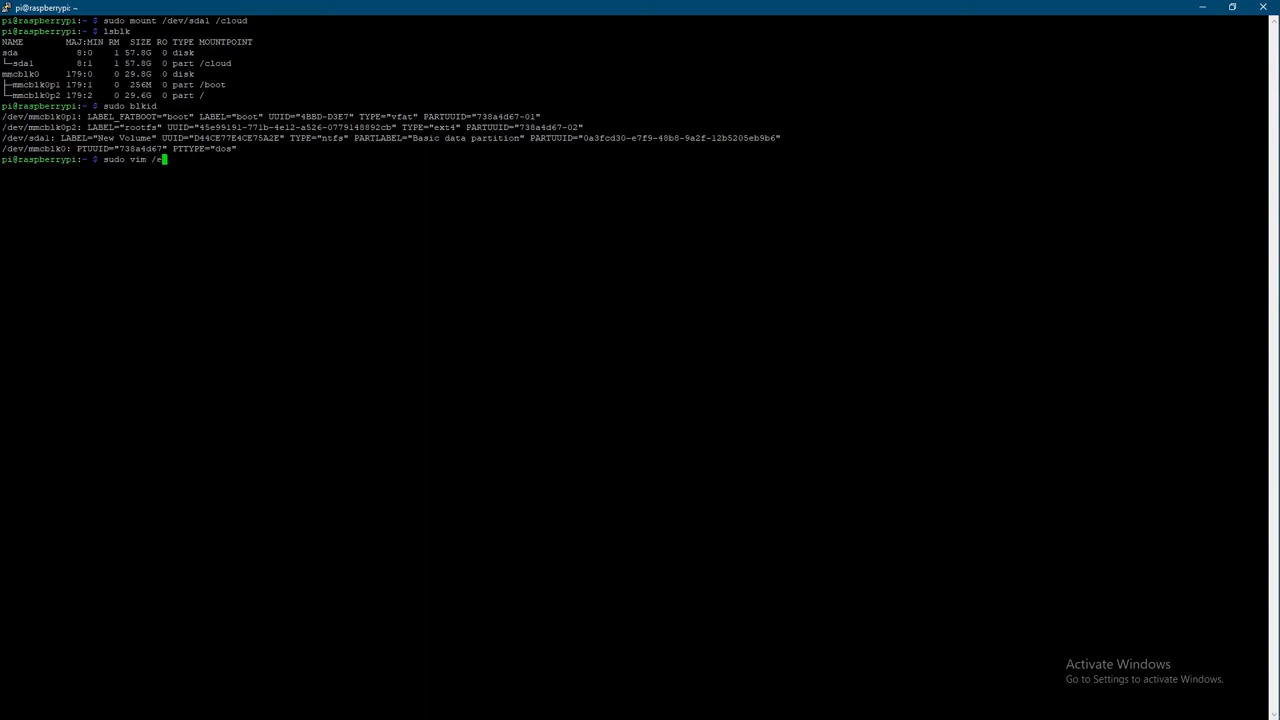
text(tc)
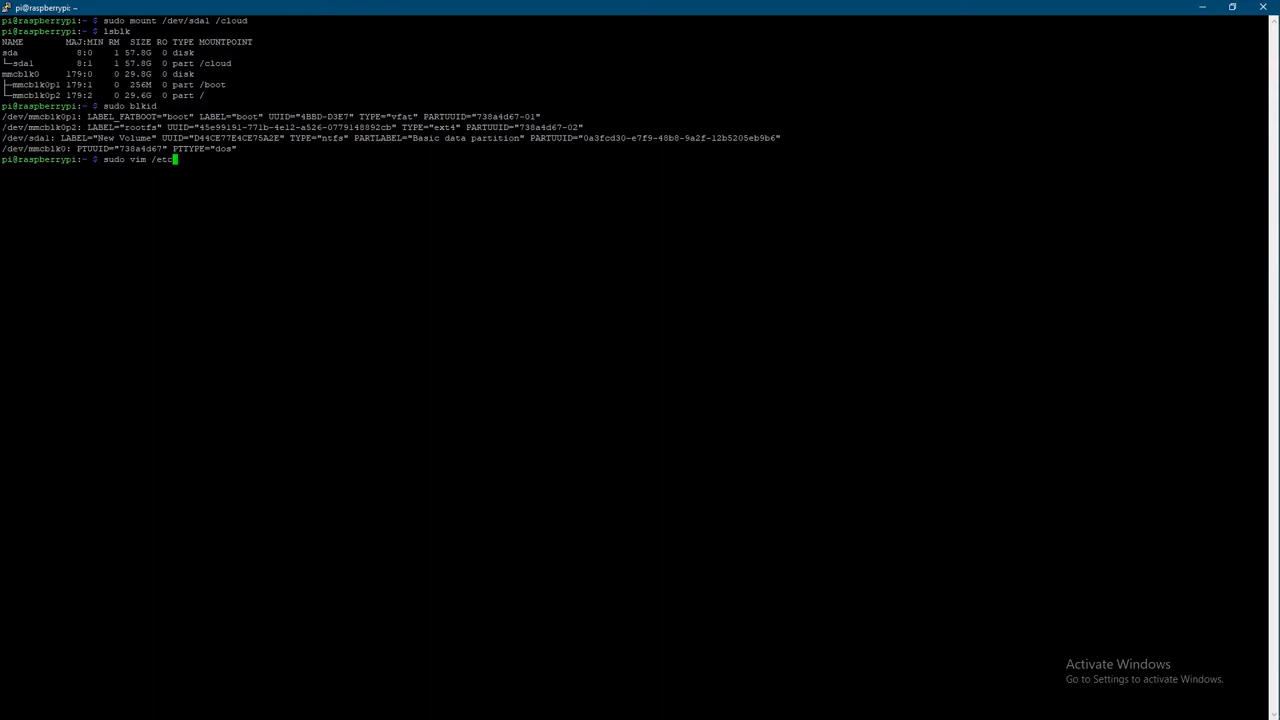
text(f)
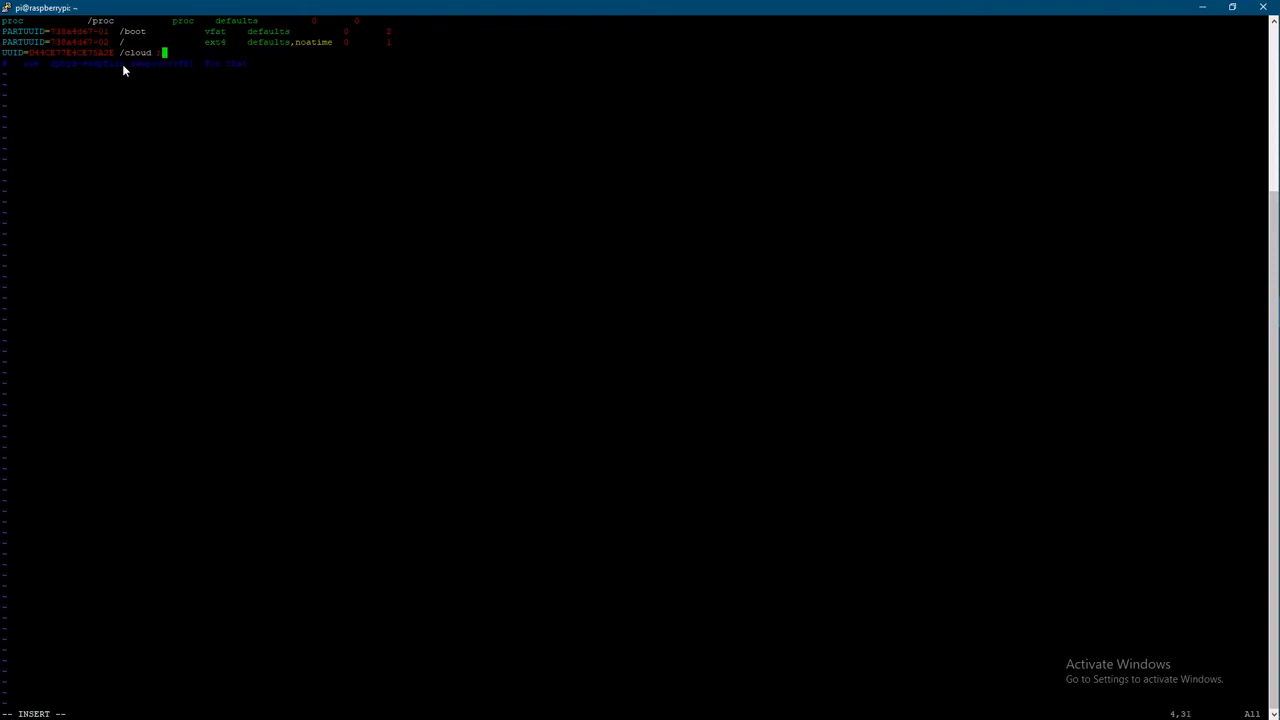
Insert a UUID line mounting the drive at /cloud with defaults,auto,users,rw,umask=000 and save.
text(i)
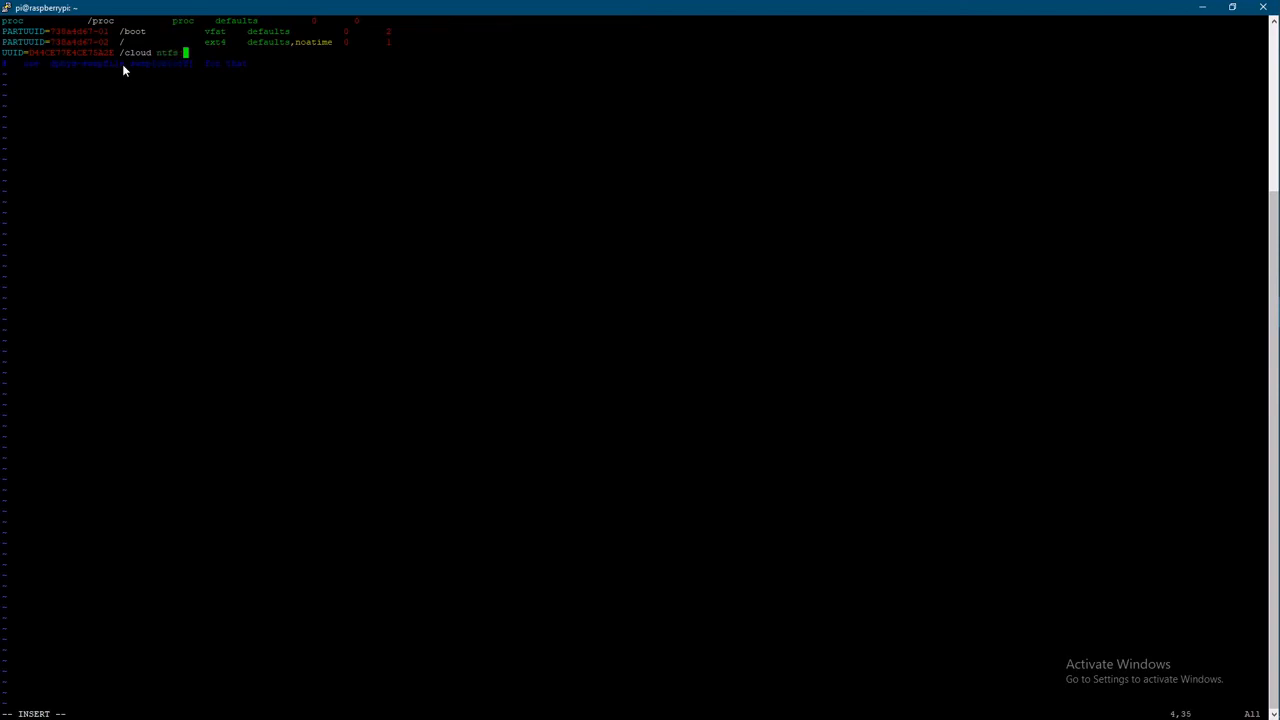
text(defaults)
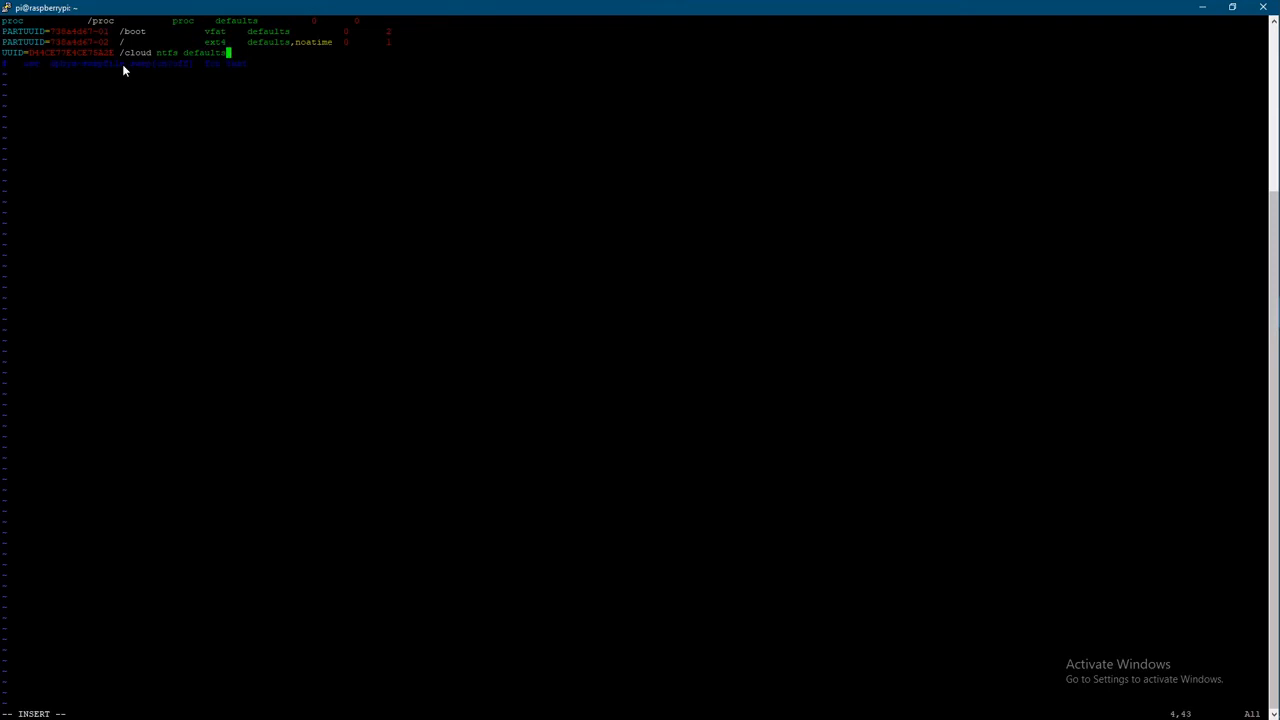
text(,u)
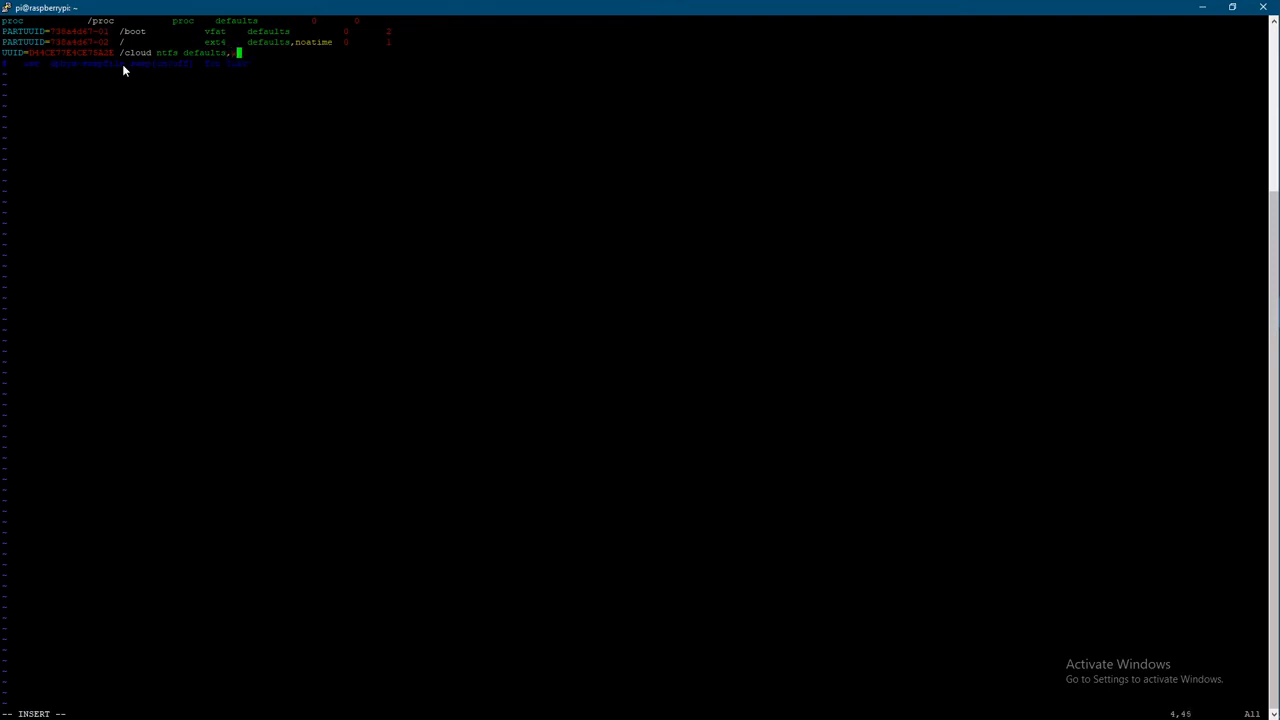
text(auto)
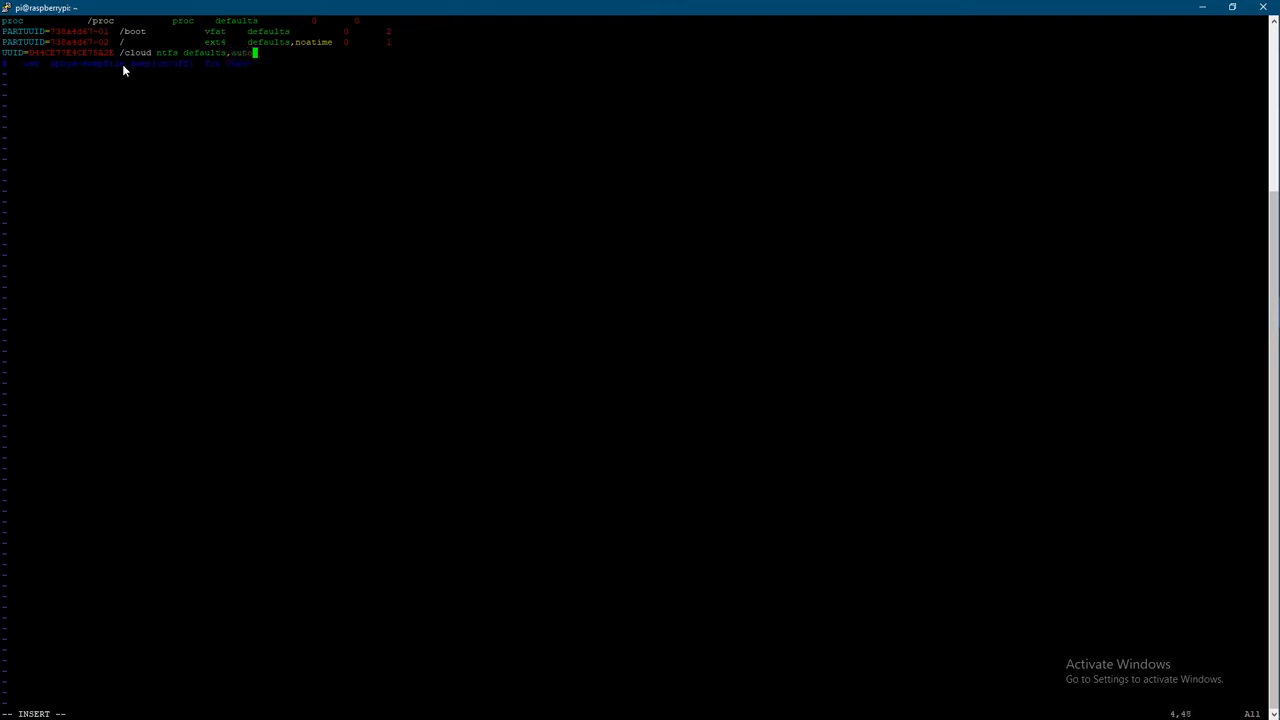
text(,users)
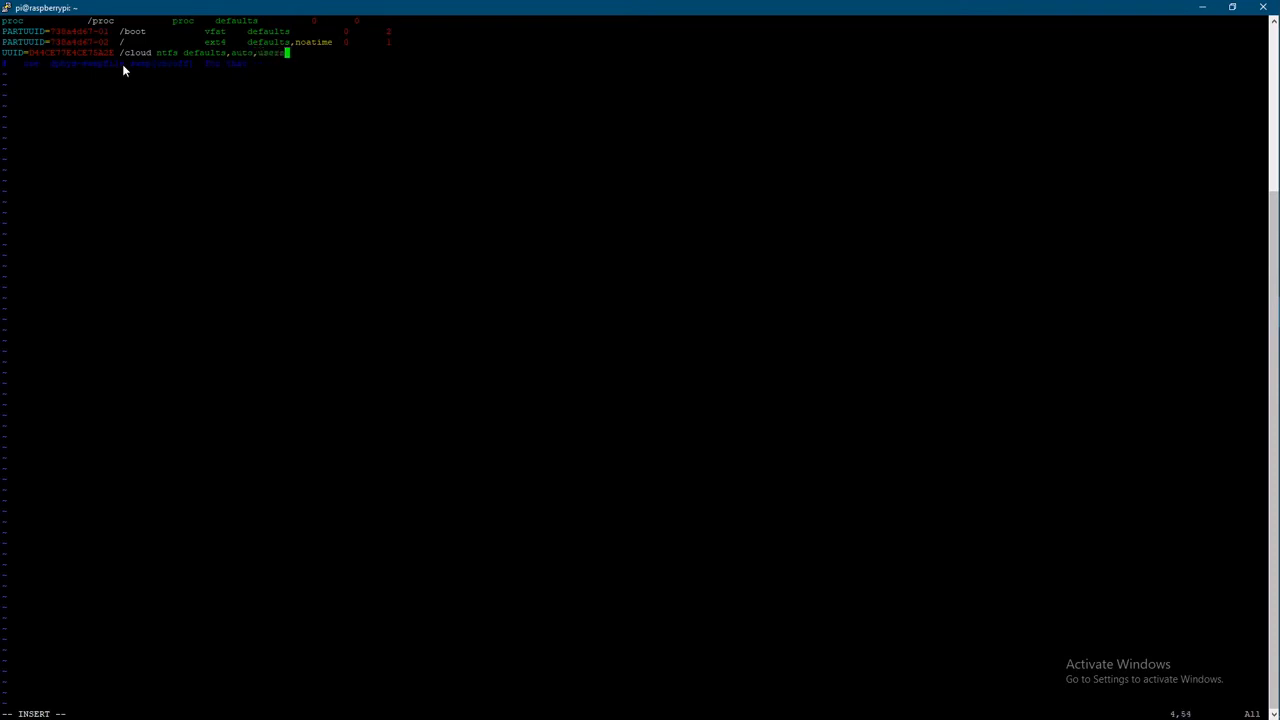
text(,)
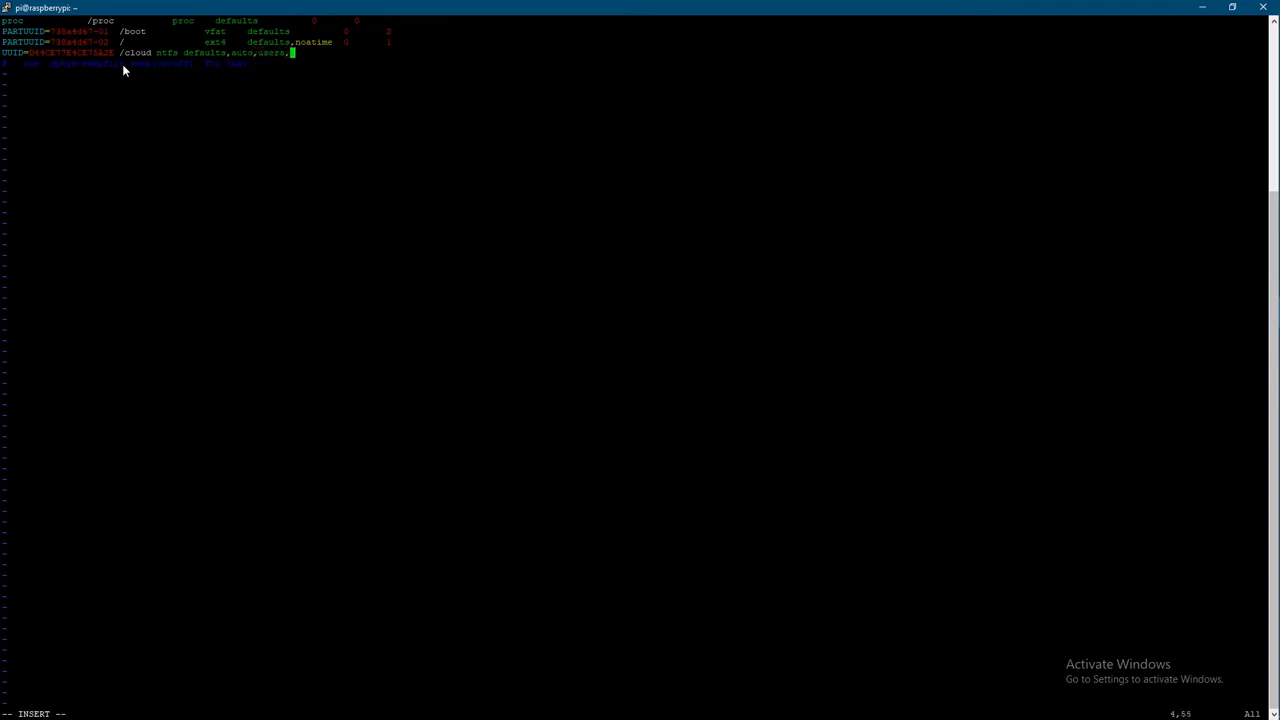
text(rw)
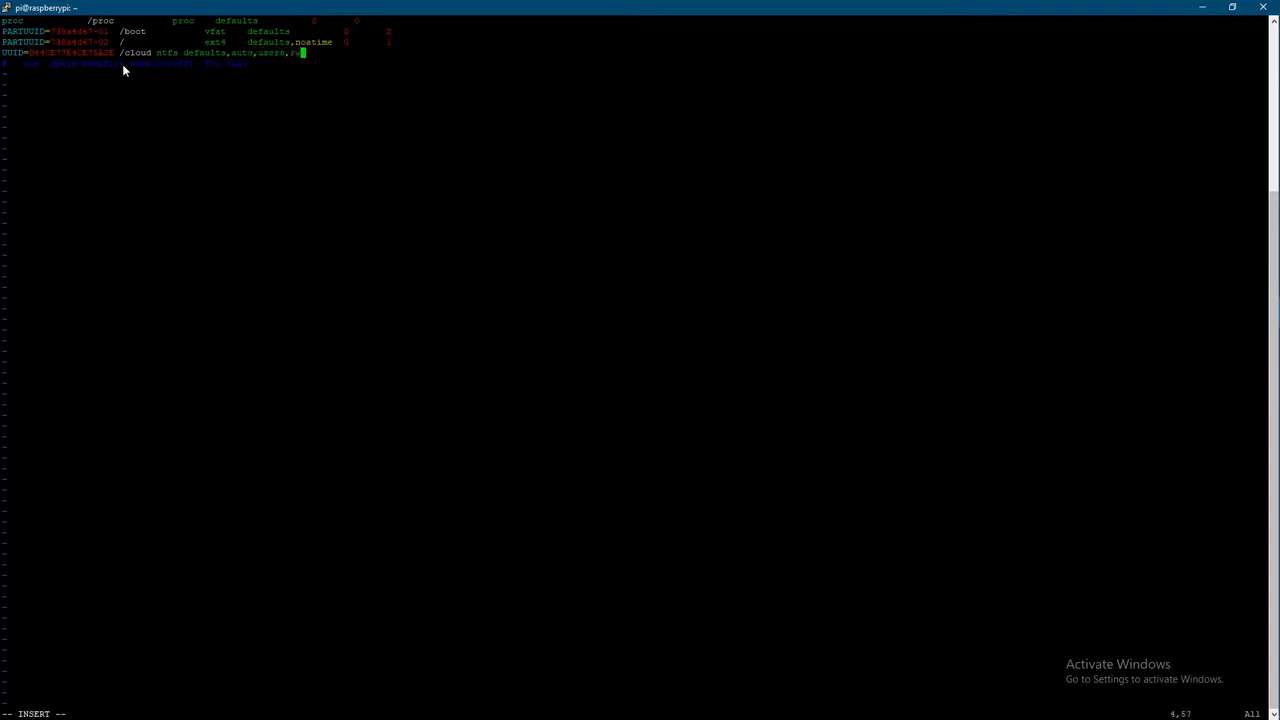
text(rw,nofail,)
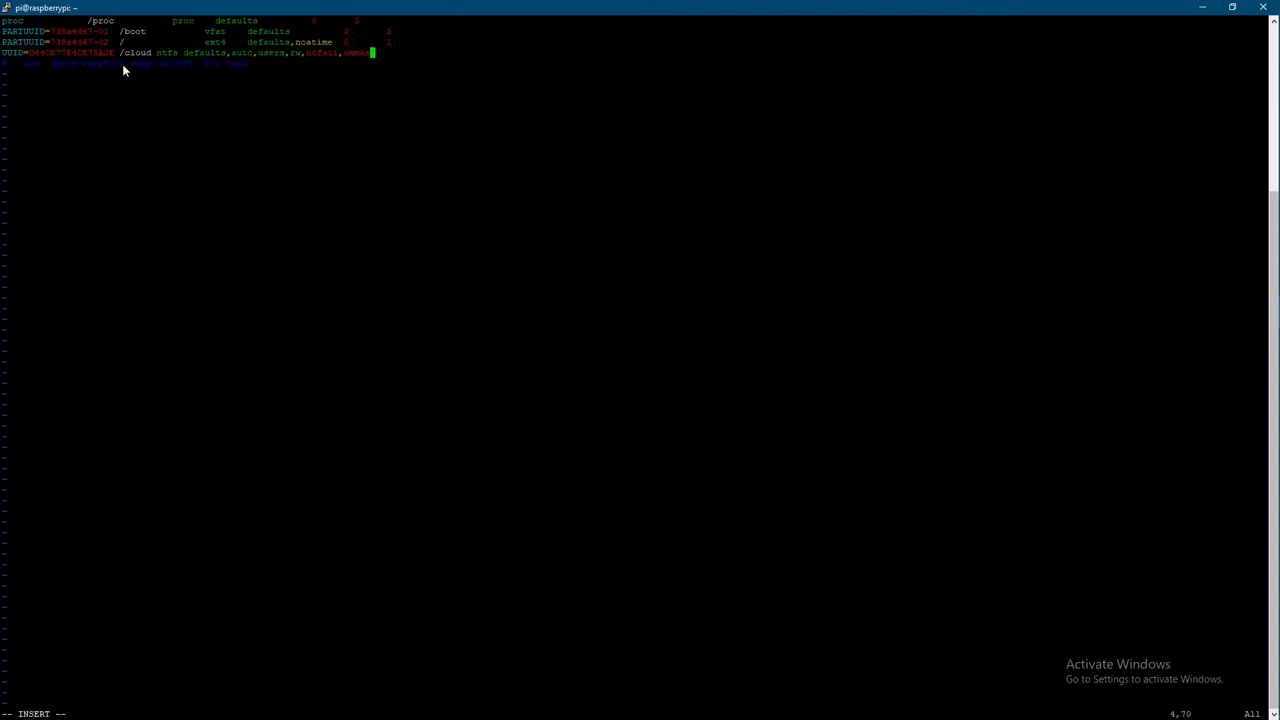
text(umask=000)
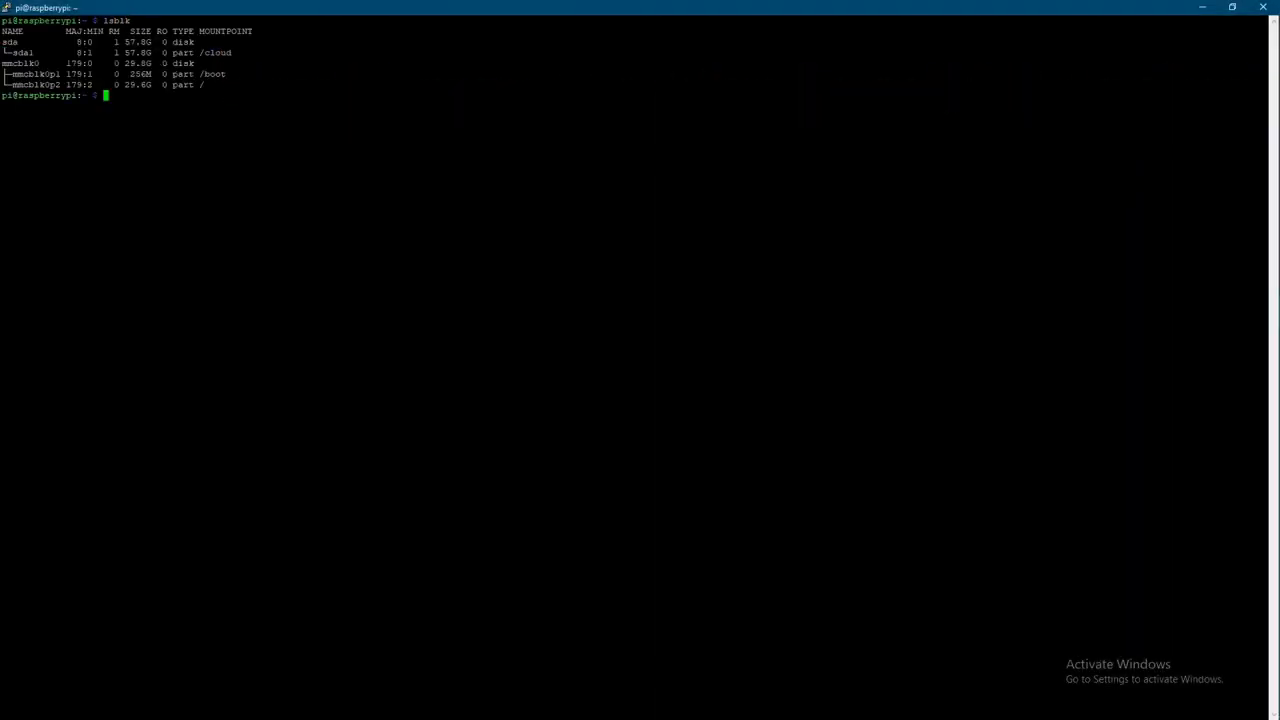
View /etc/samba/smb.conf in sudo vim and close it again.
text(sudo)
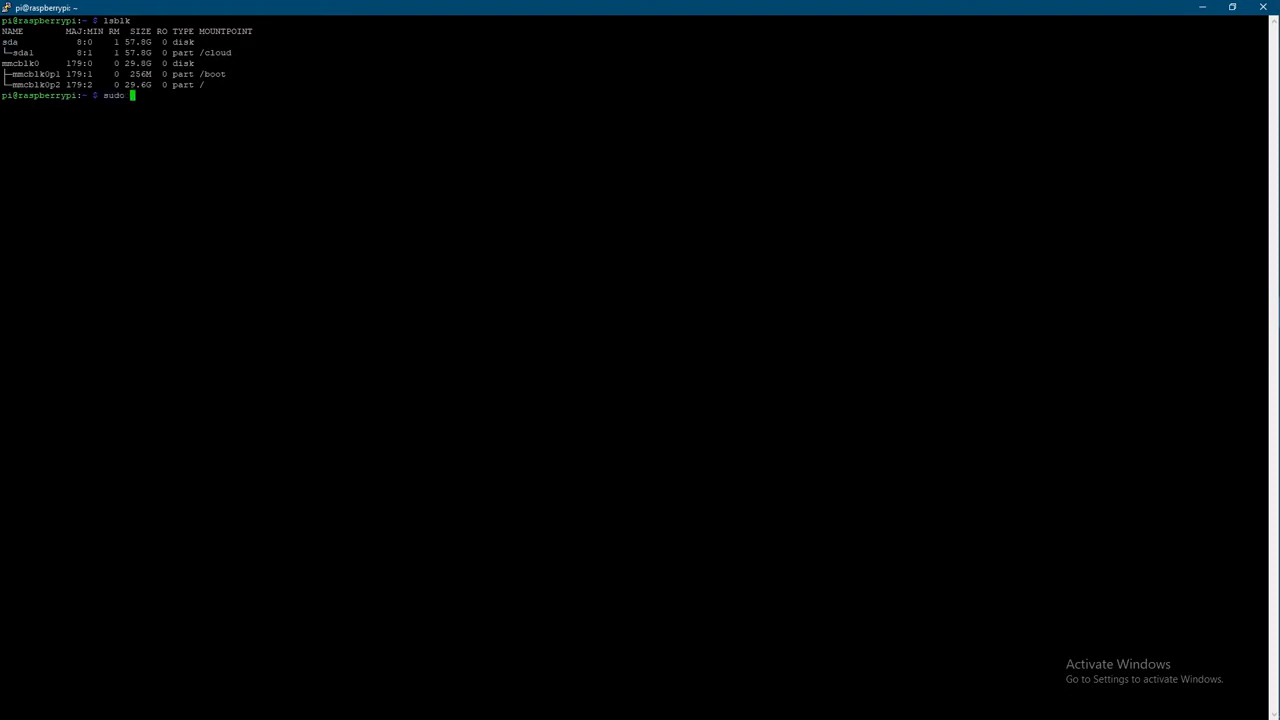
text(vim)
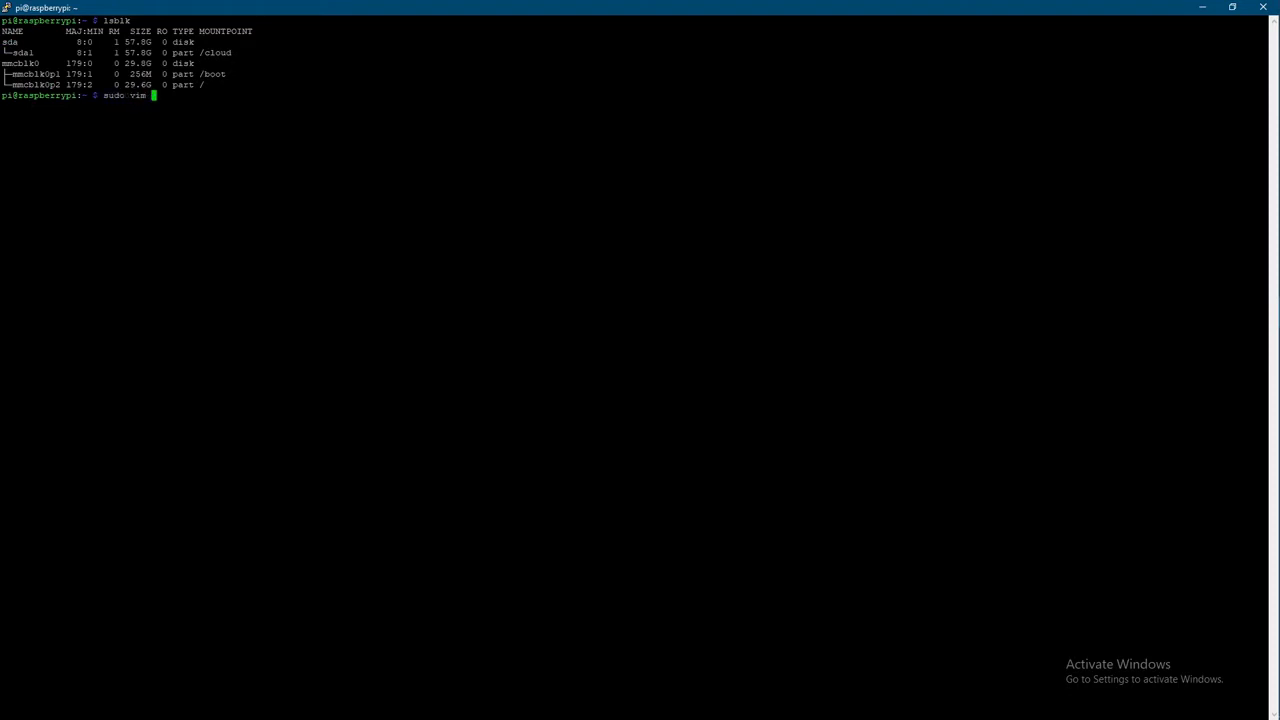
text(/etc/s)
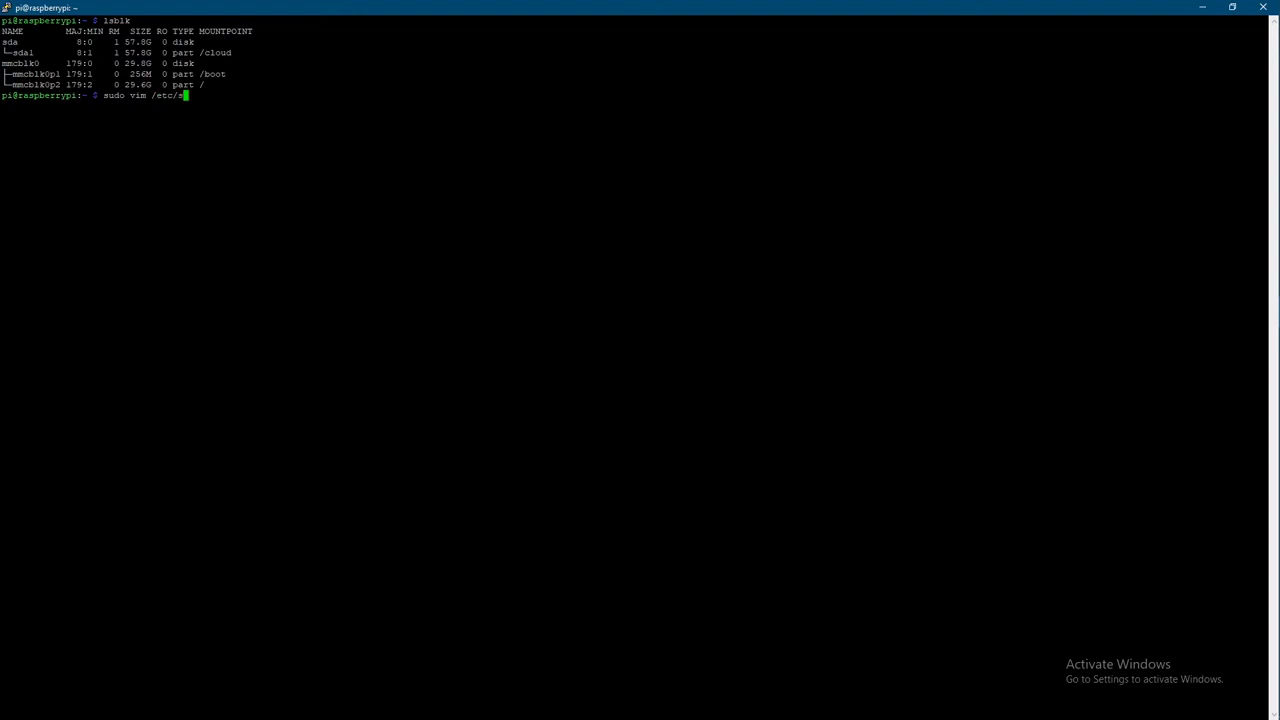
text(samba)
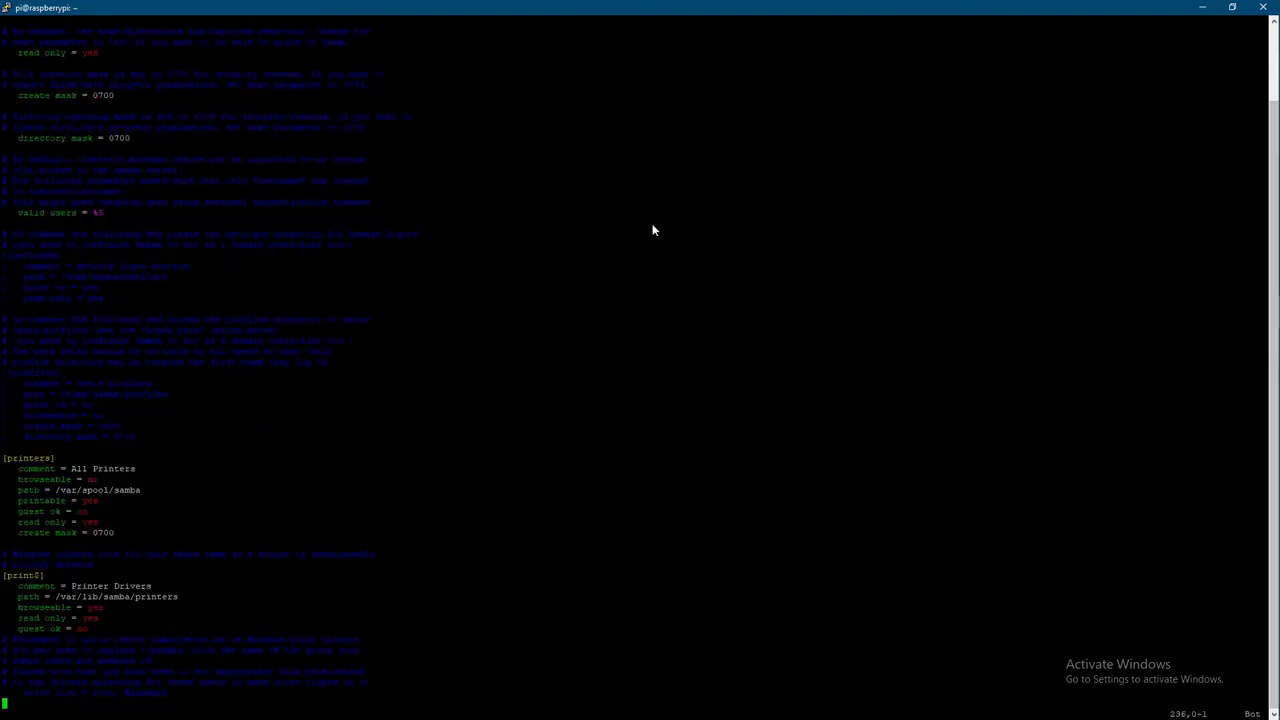
key(i)
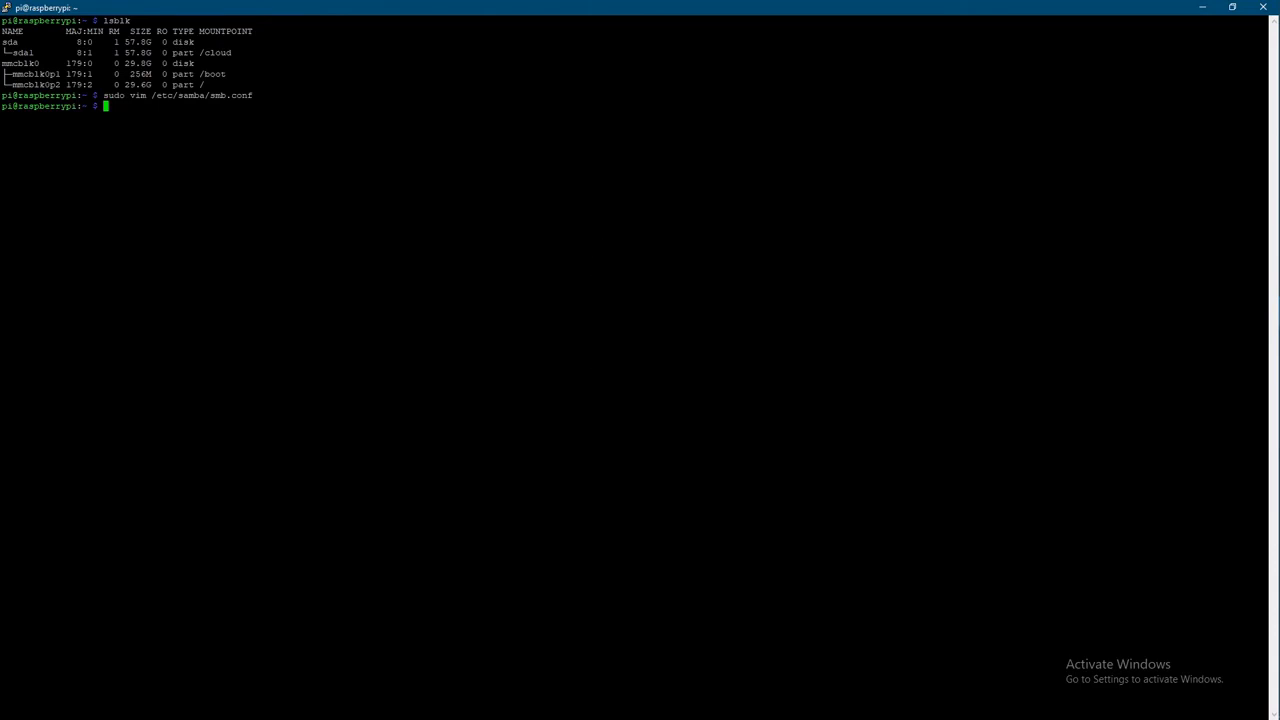
Restart Samba with sudo /etc/init.d/smbd restart and sudo /etc/init.d/nmbd restart.
text(sudo)
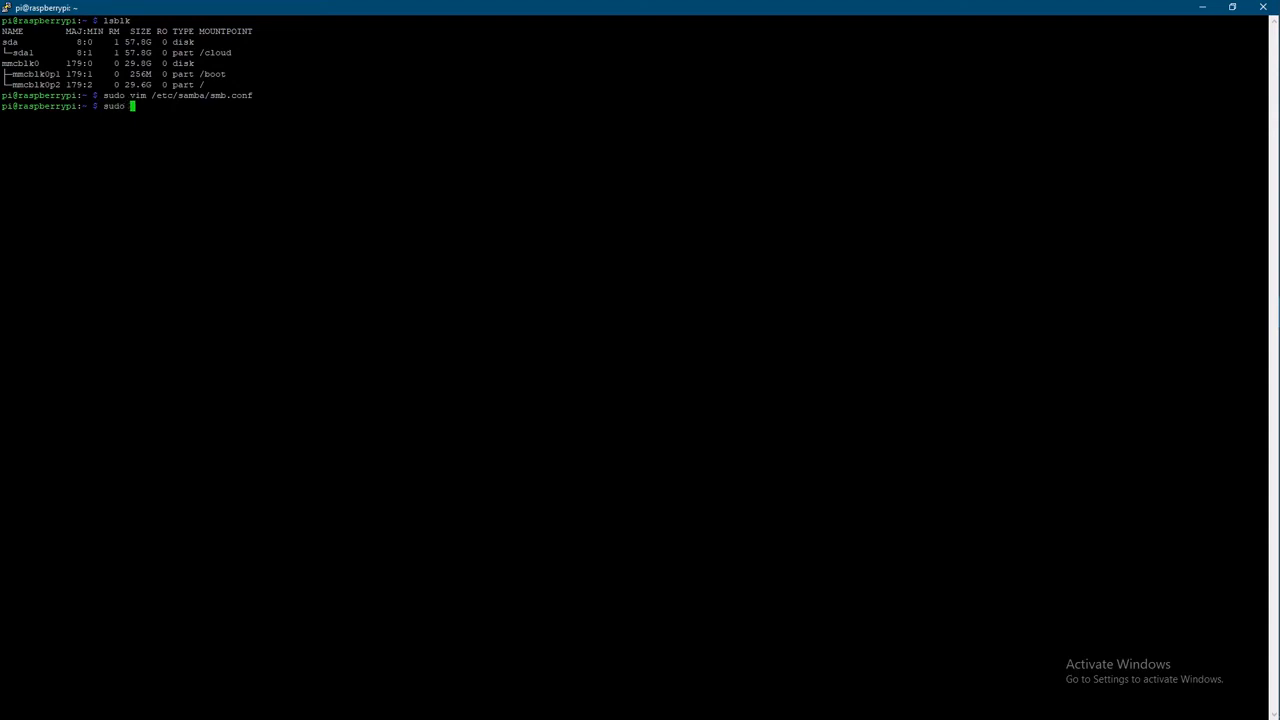
text(/etc)
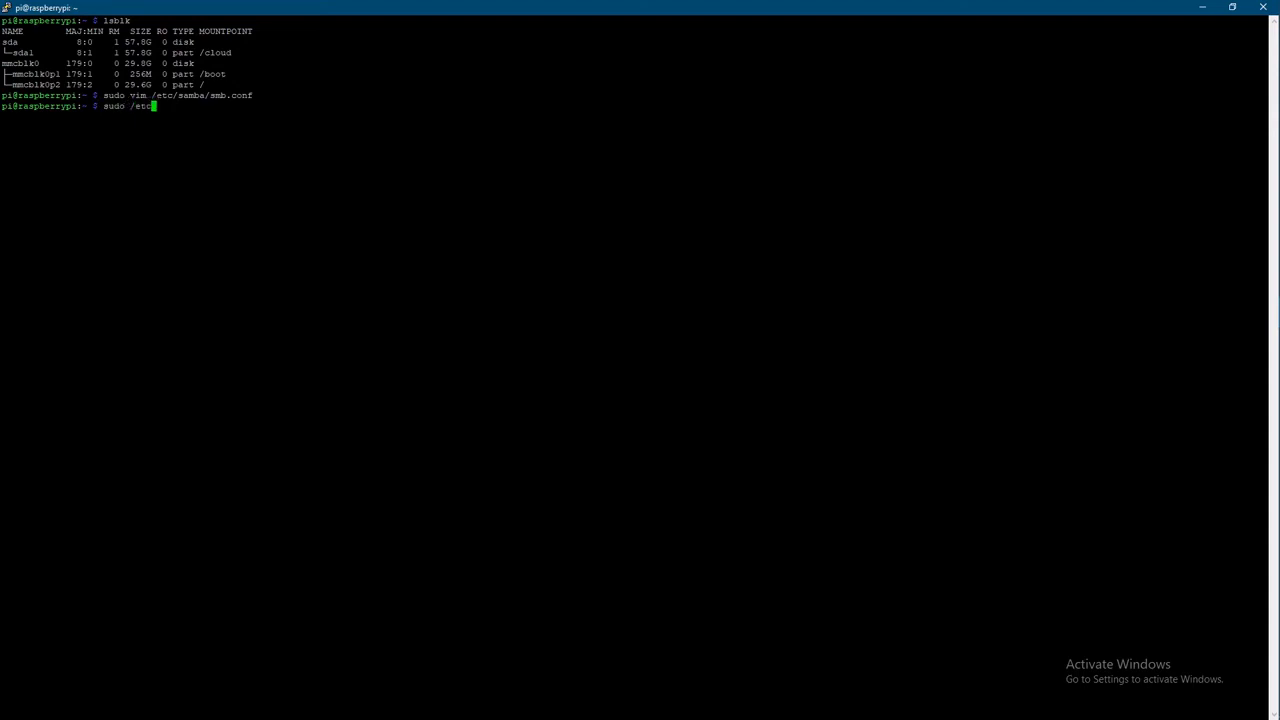
text(/)
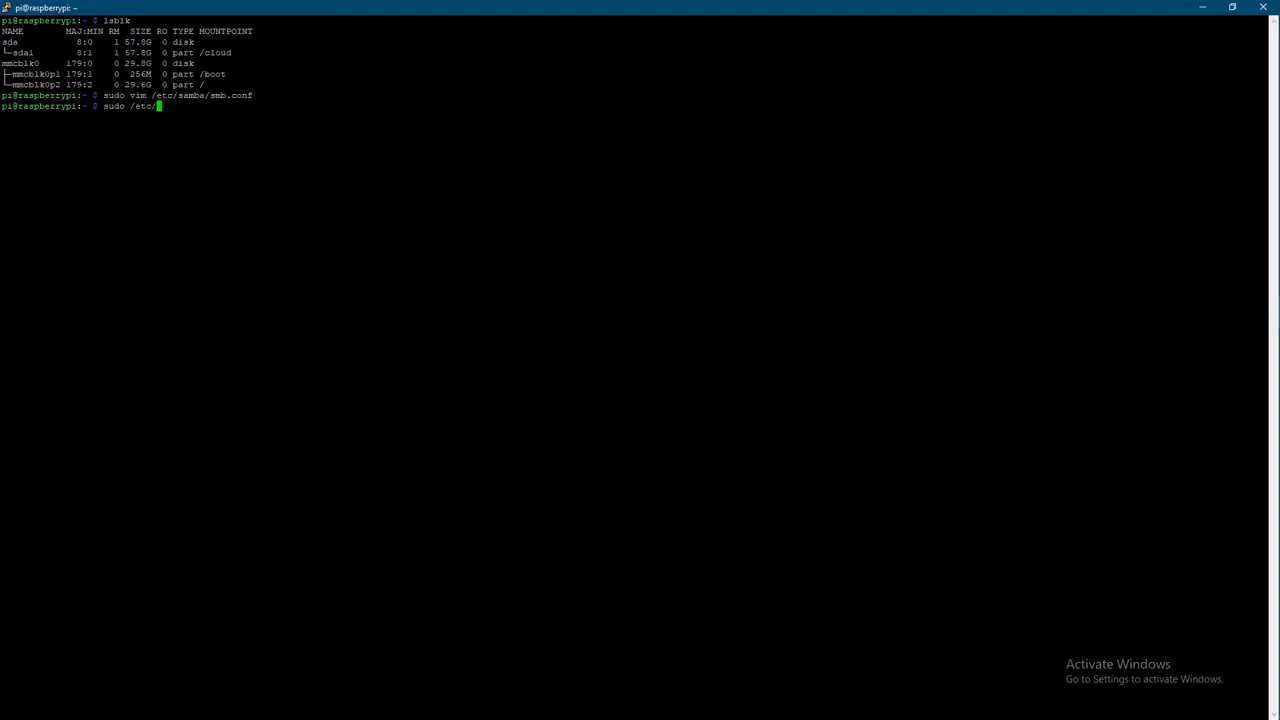
text(init)
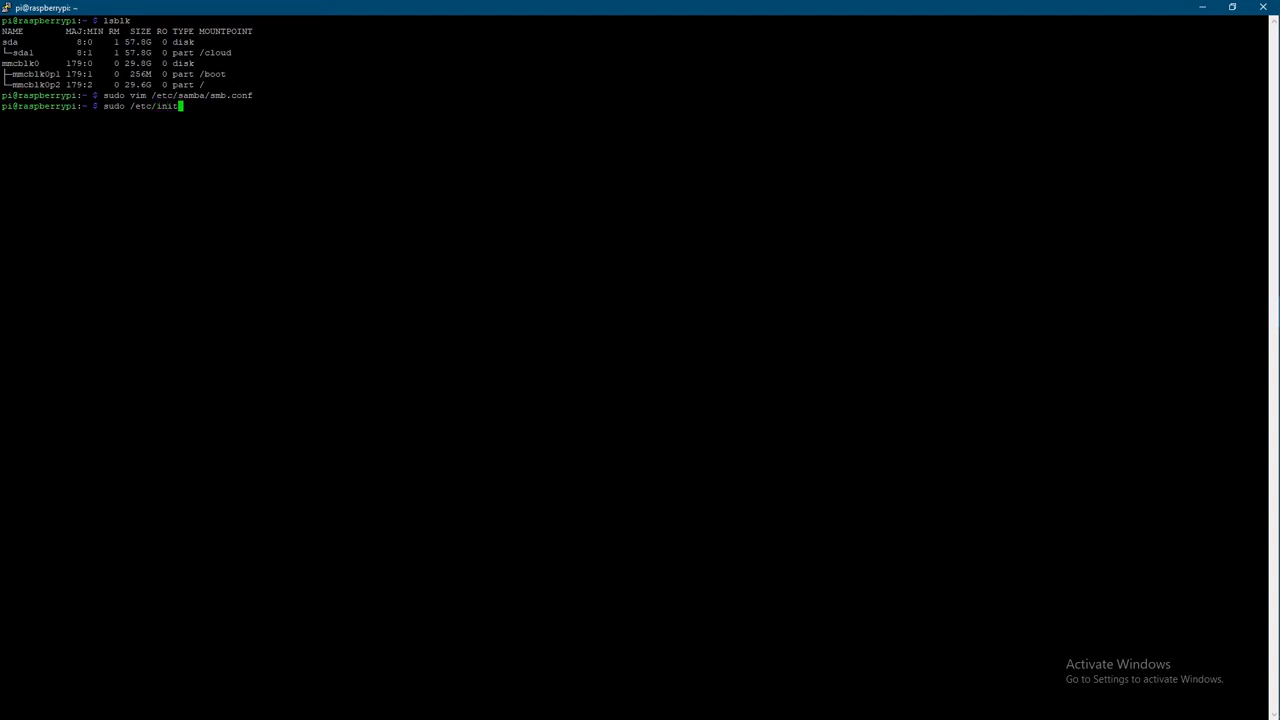
text(.)
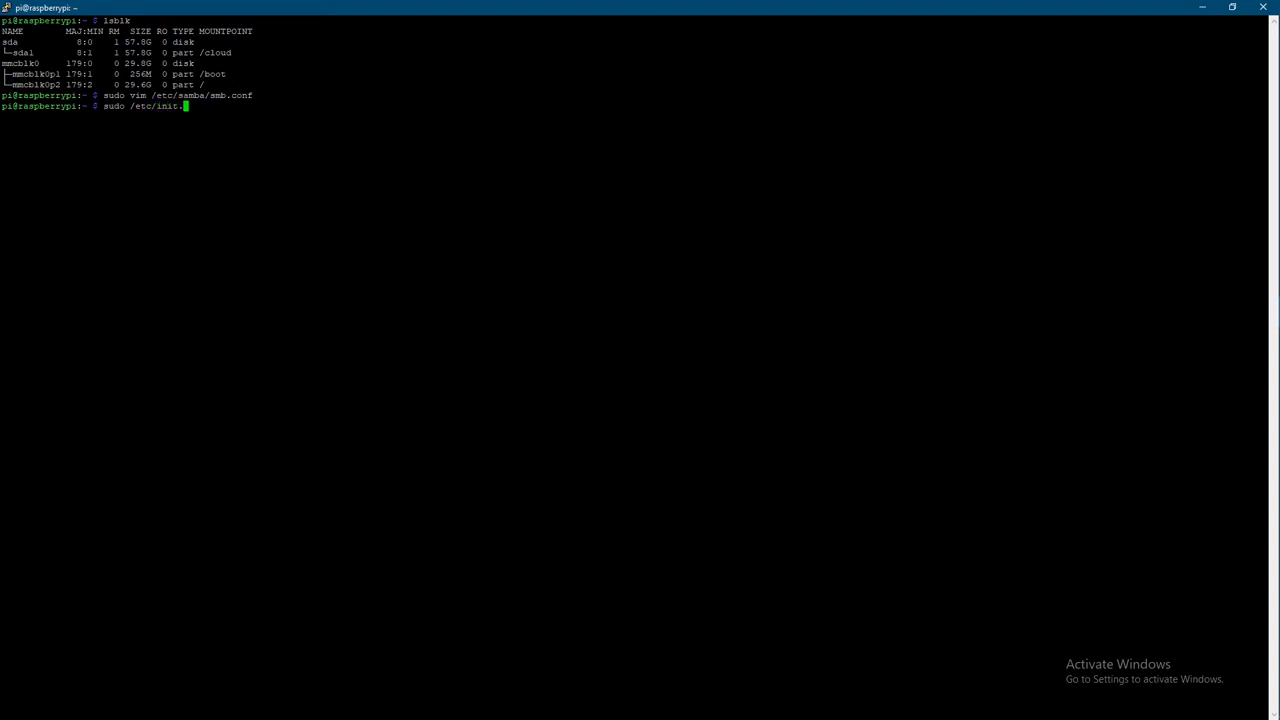
text(d/sm)
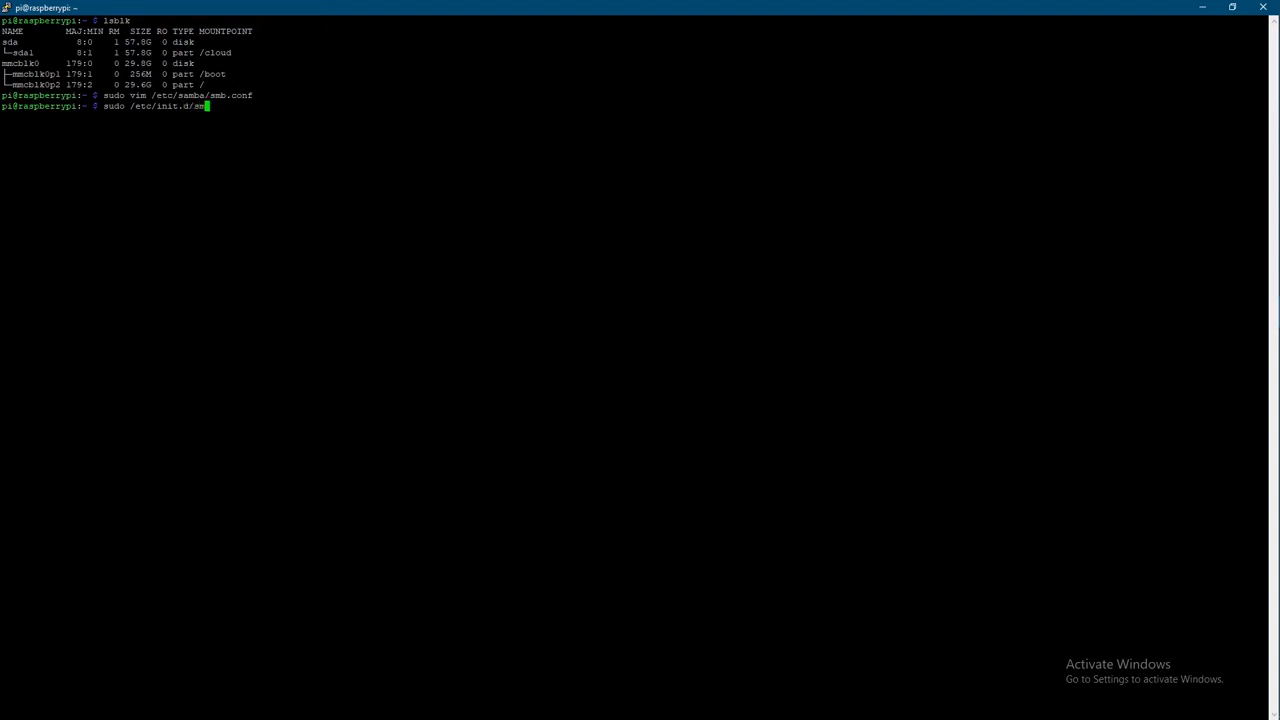
text(d)
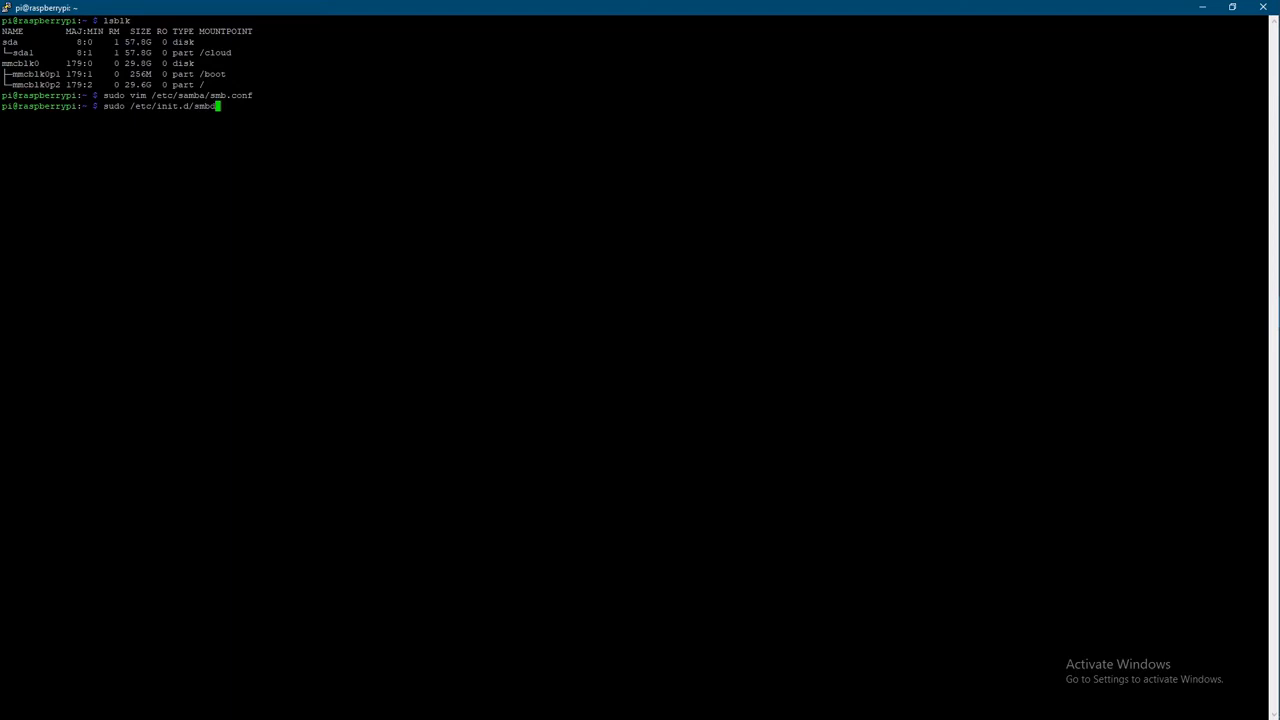
text(restart)
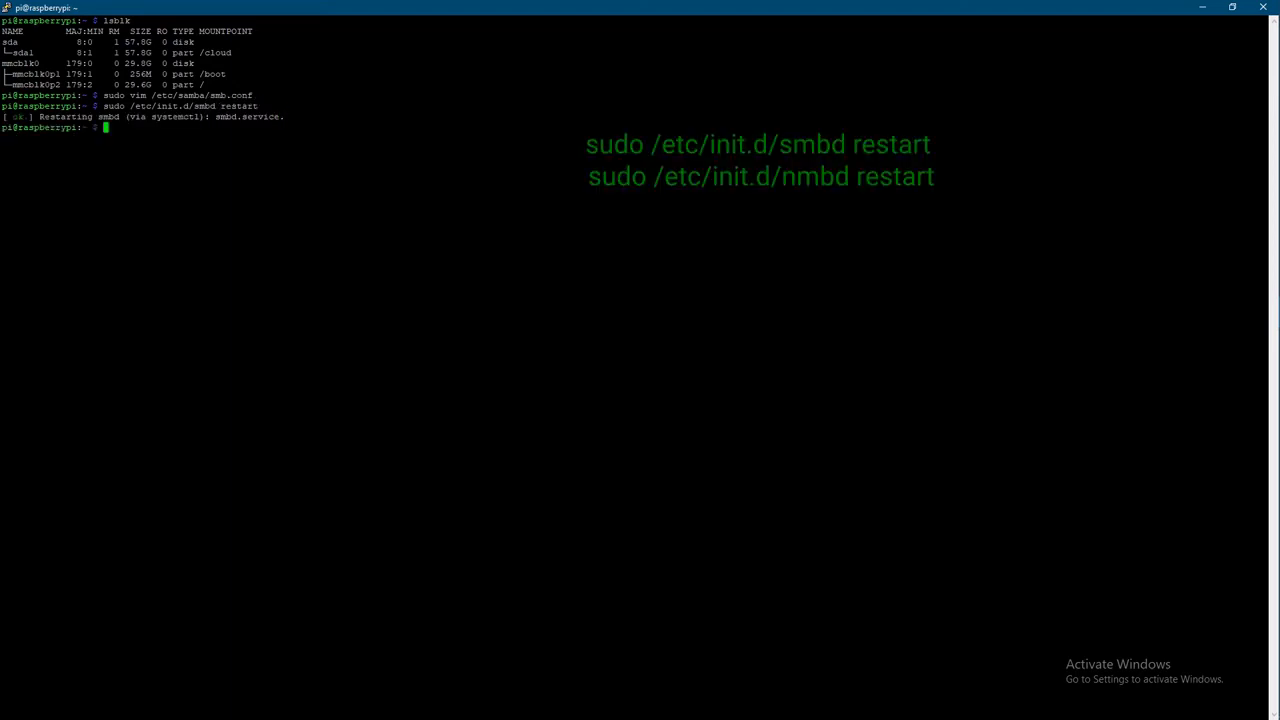
text(sudo /etc/init.d/smbd restart)
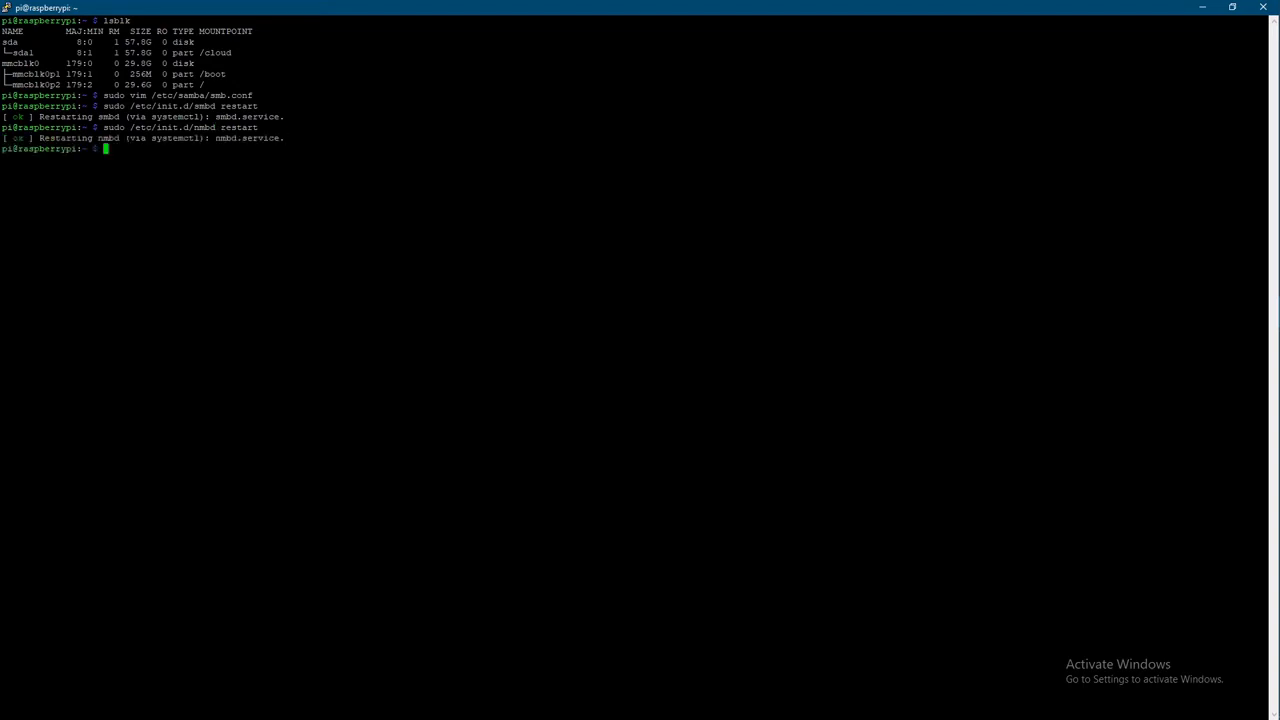
text(sudo)
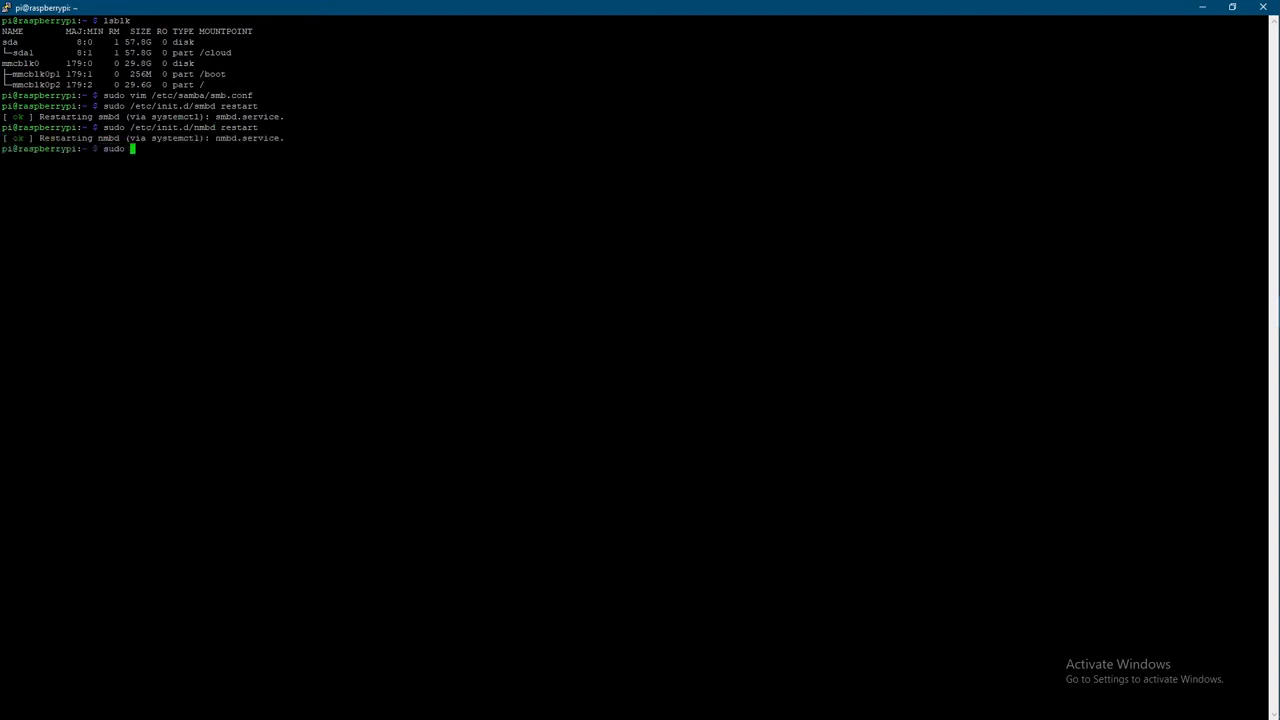
Try sudo smbpasswd -a user (fails), then create the Linux user with adduser --force-badname and a password.
text(sm)
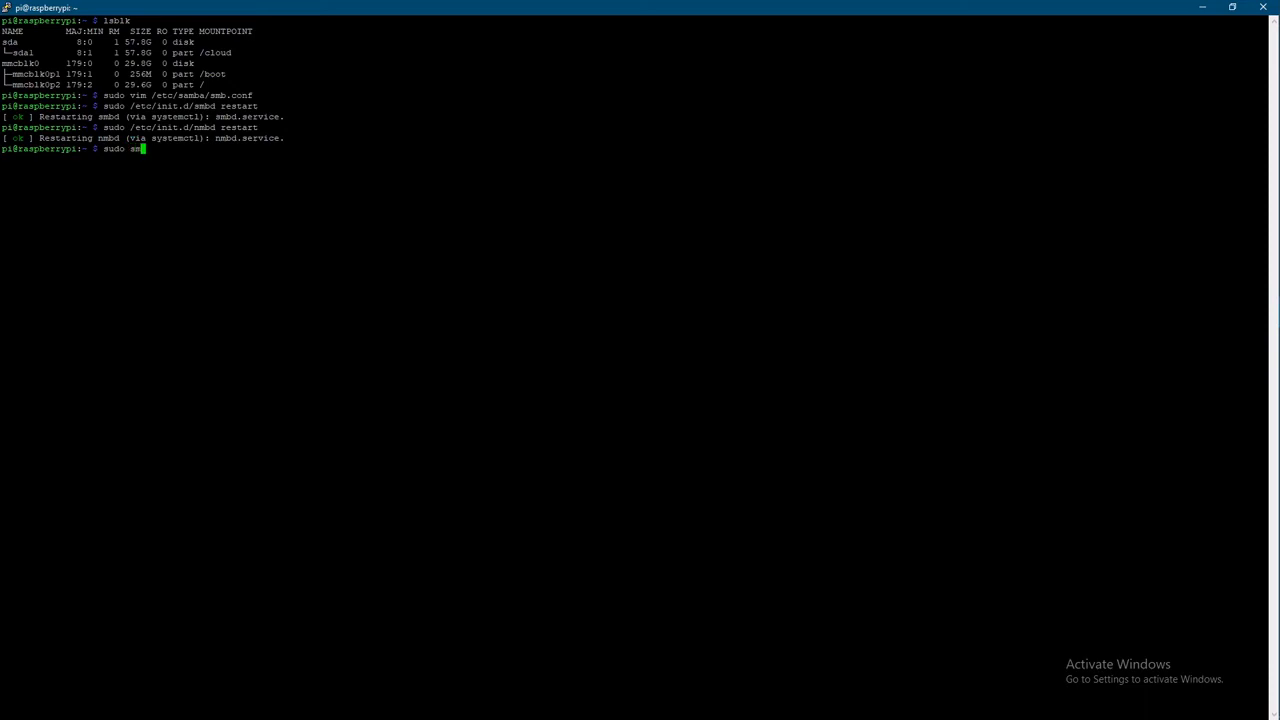
text(bpasswd)
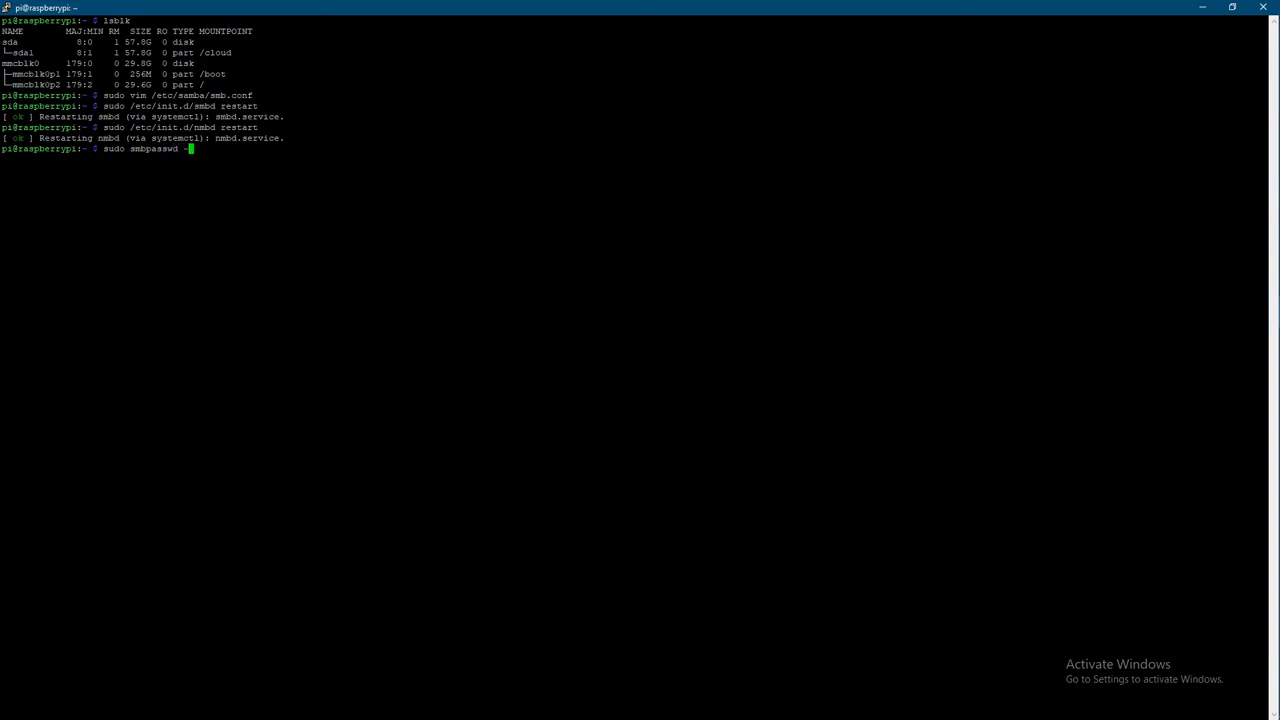
text(-a user)
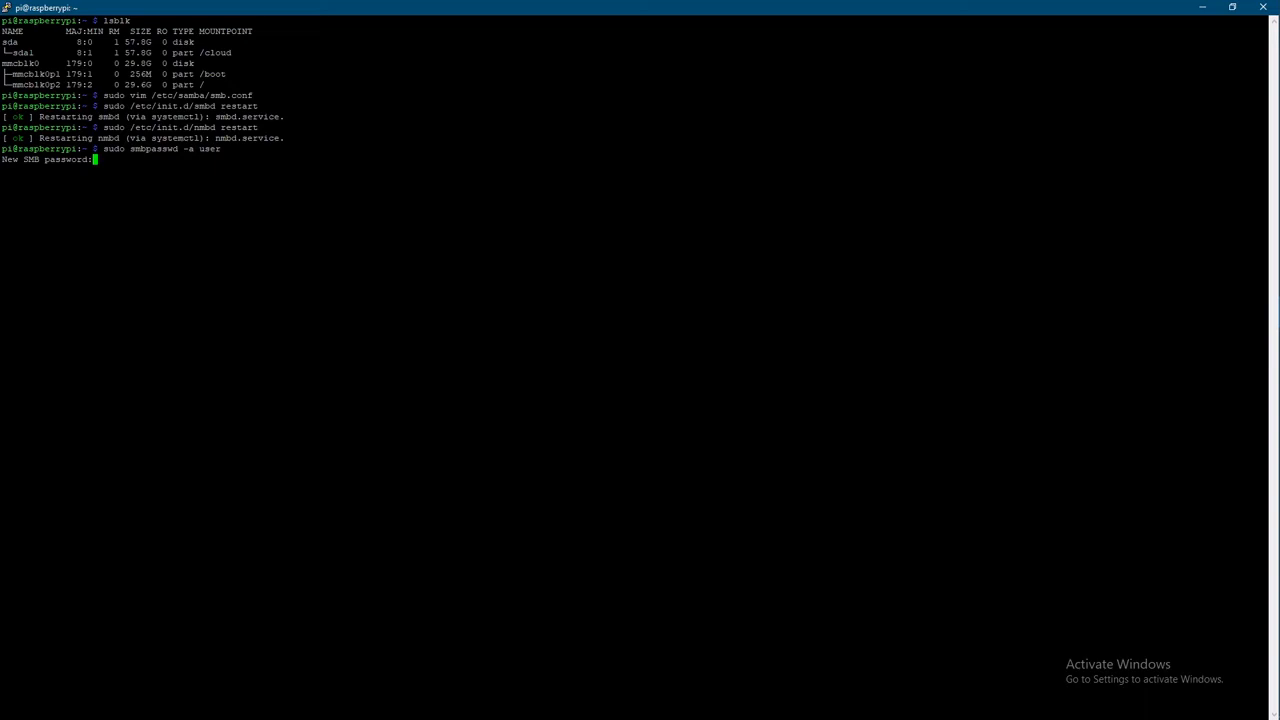
key(Enter)
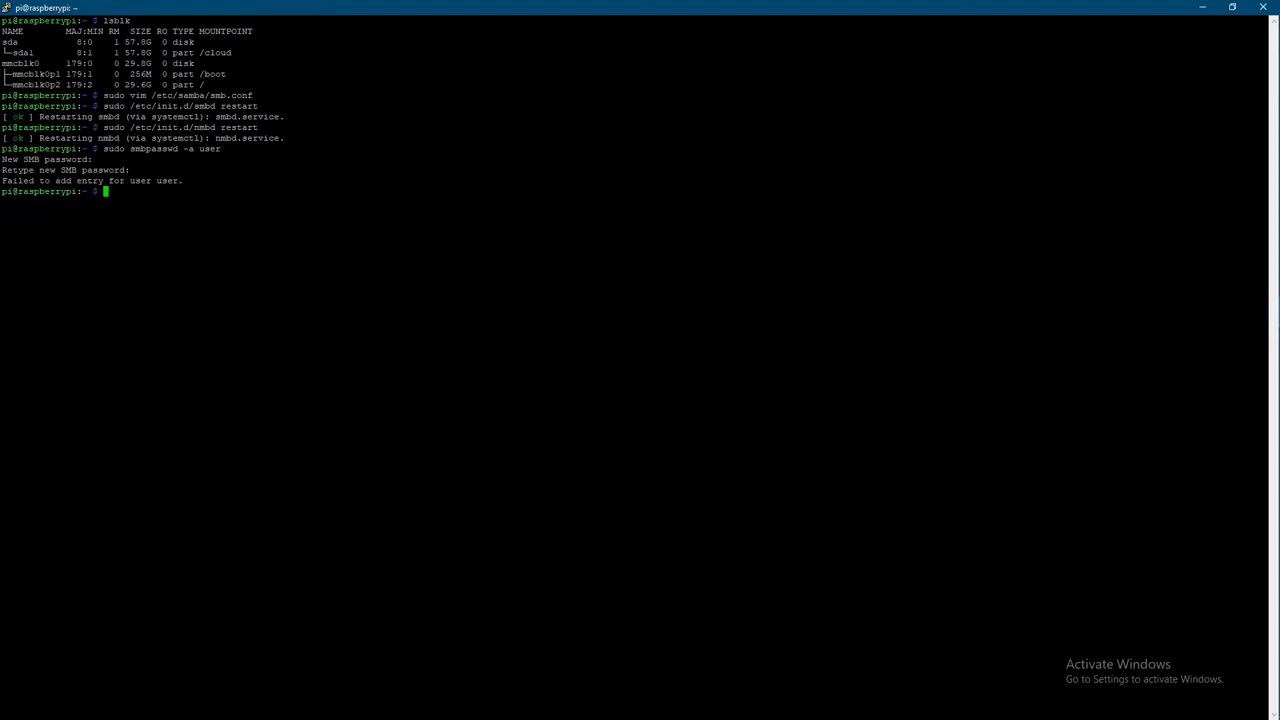
text(sudo smbpasswd -a user)
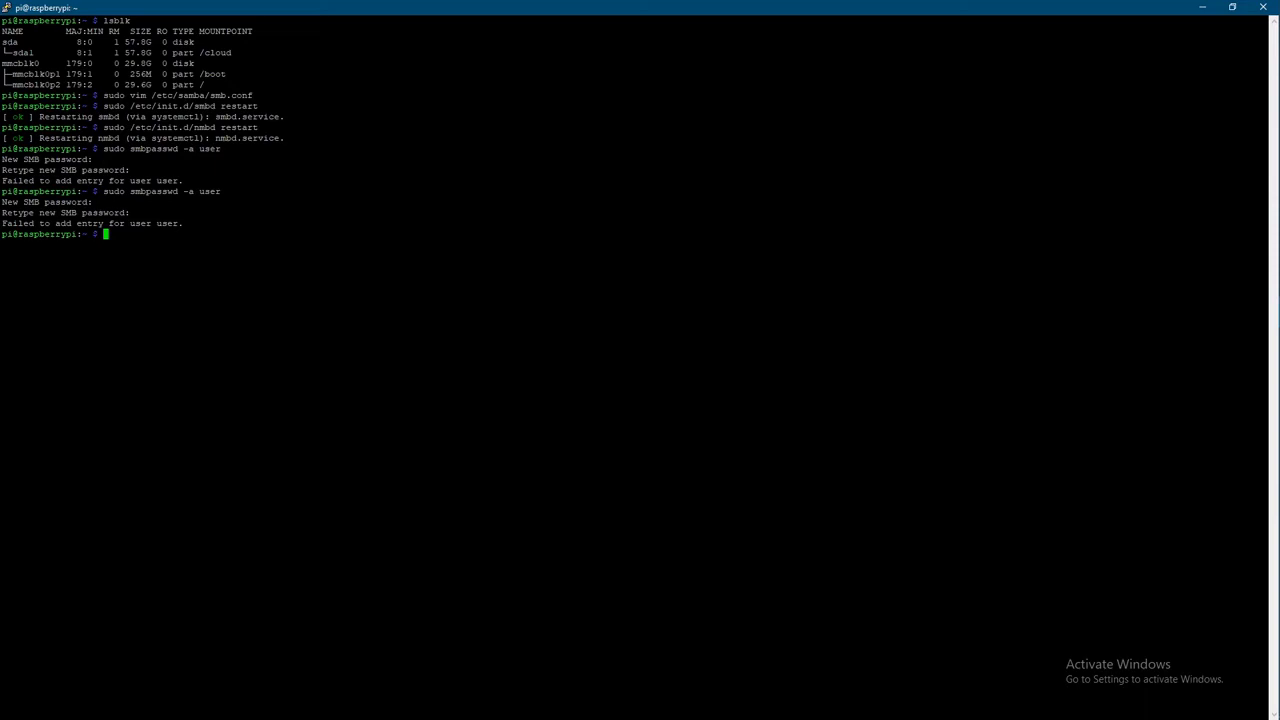
text(su)
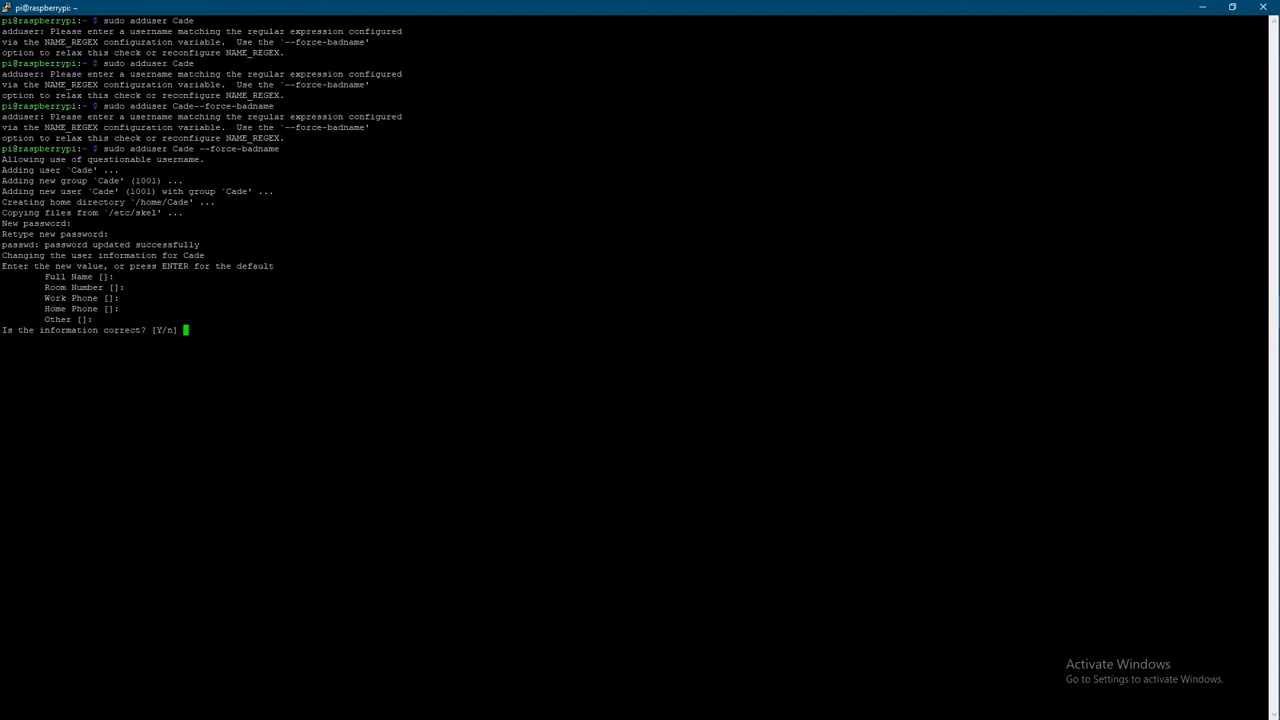
text(y)
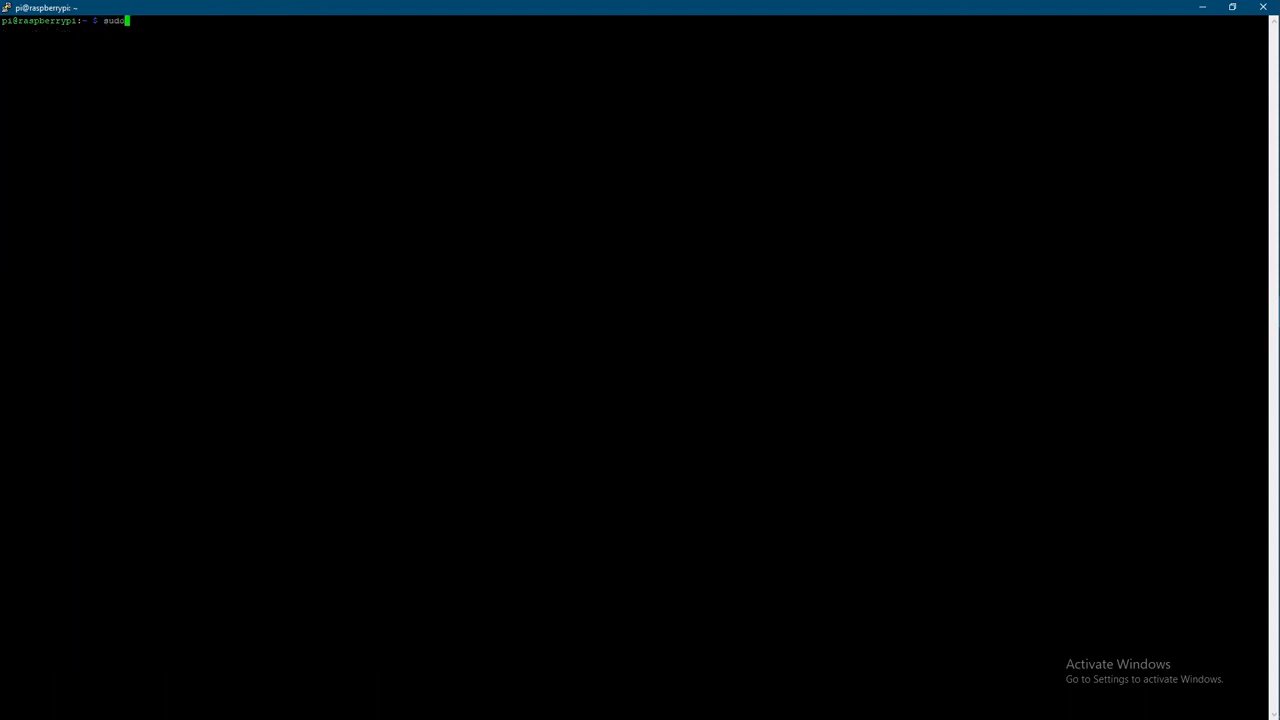
Add the new user Cade to Samba with sudo smbpasswd -a on a cleared terminal.
text(smbad)
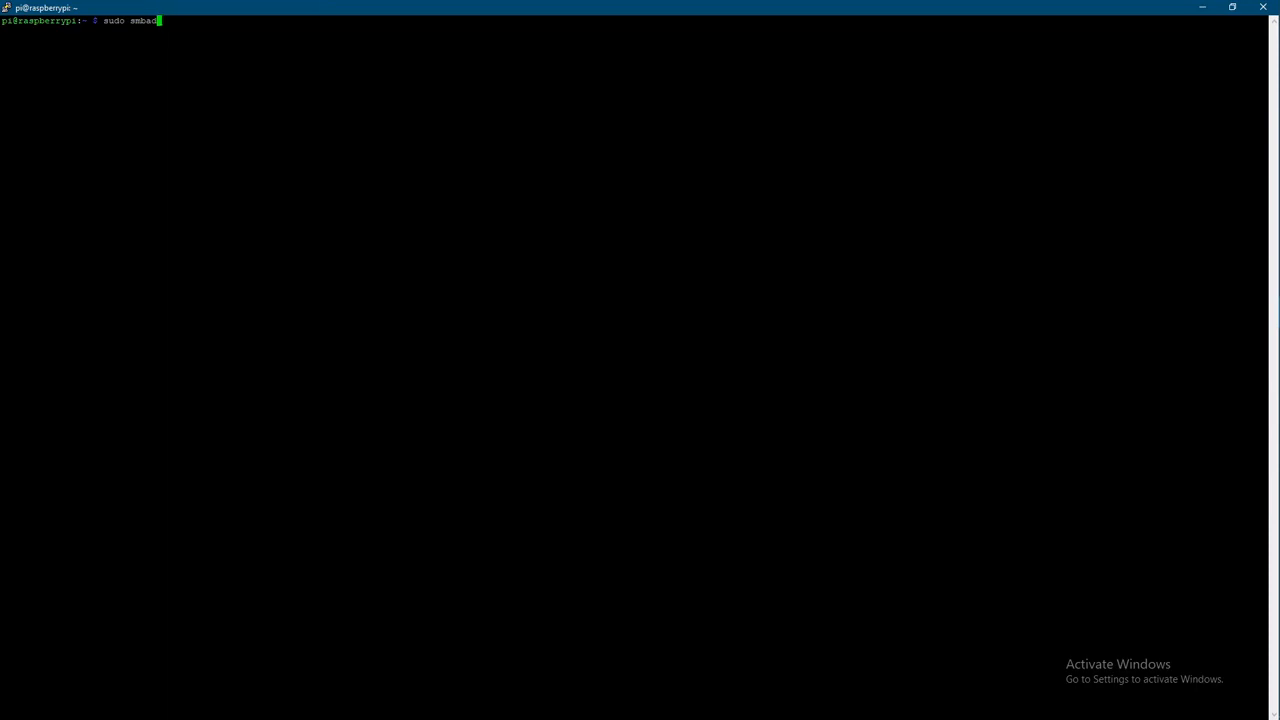
key(Backspace)
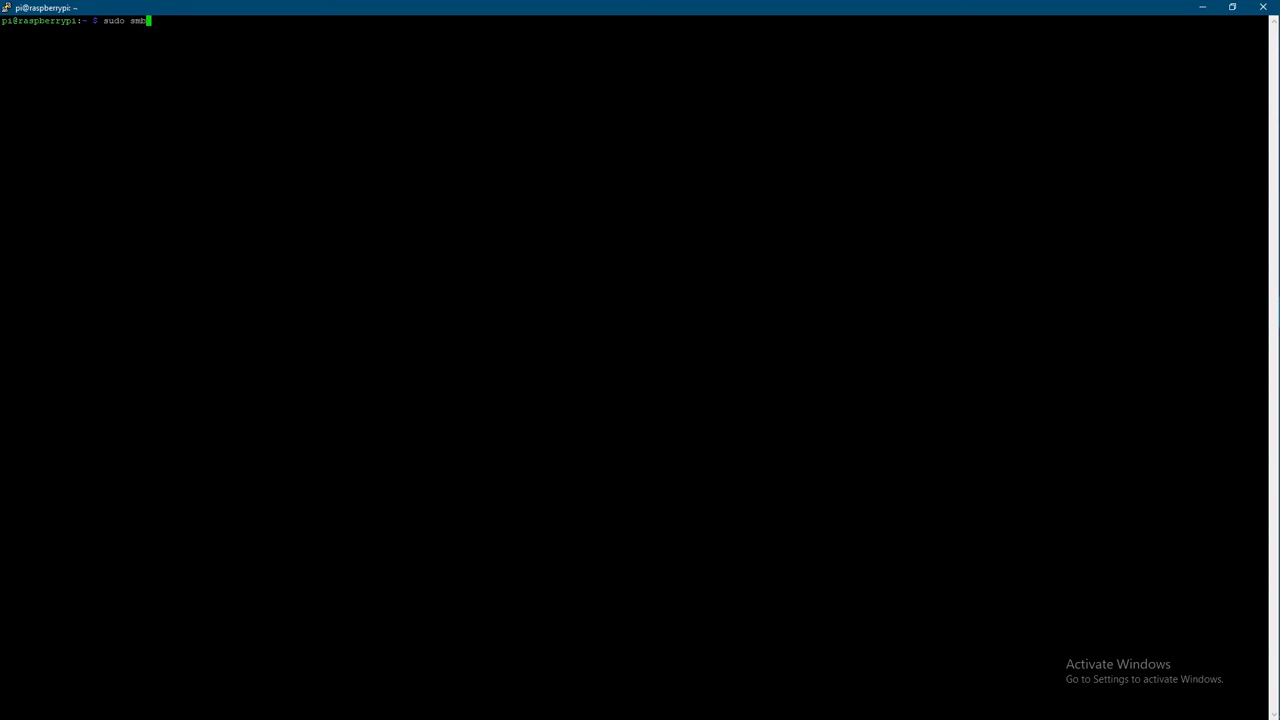
text(passwd -a Cade)
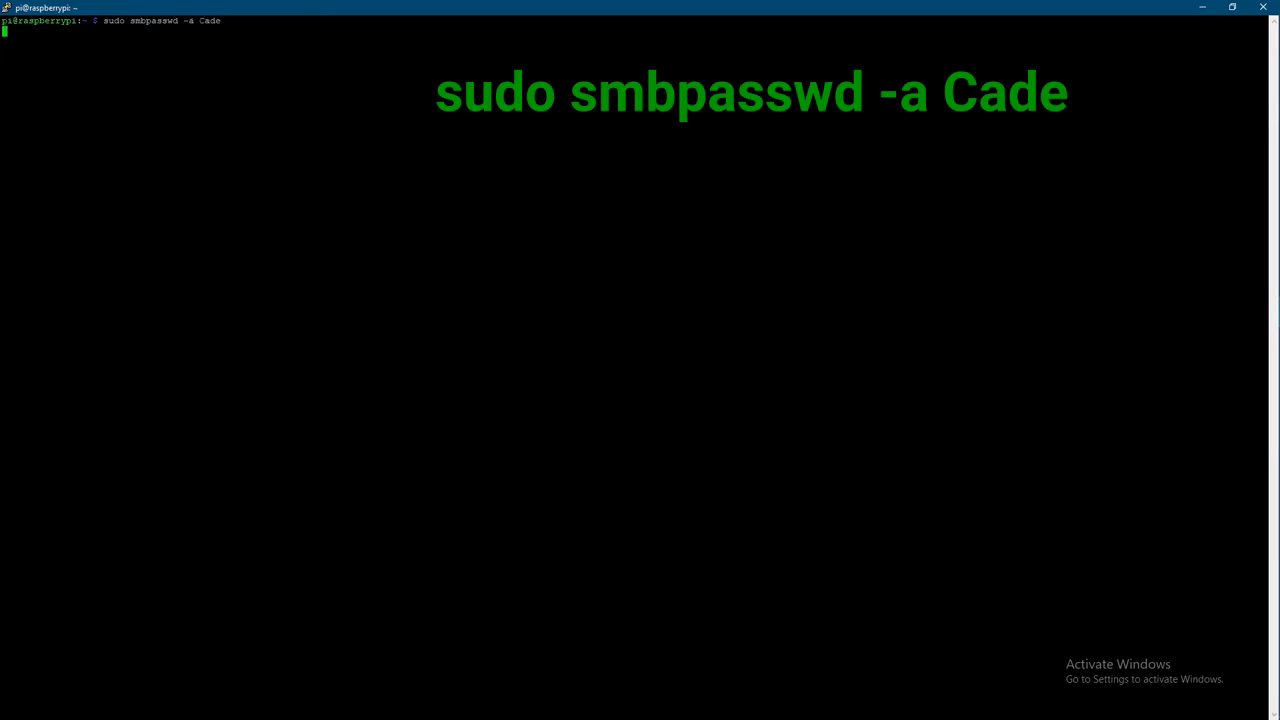
key(Return)
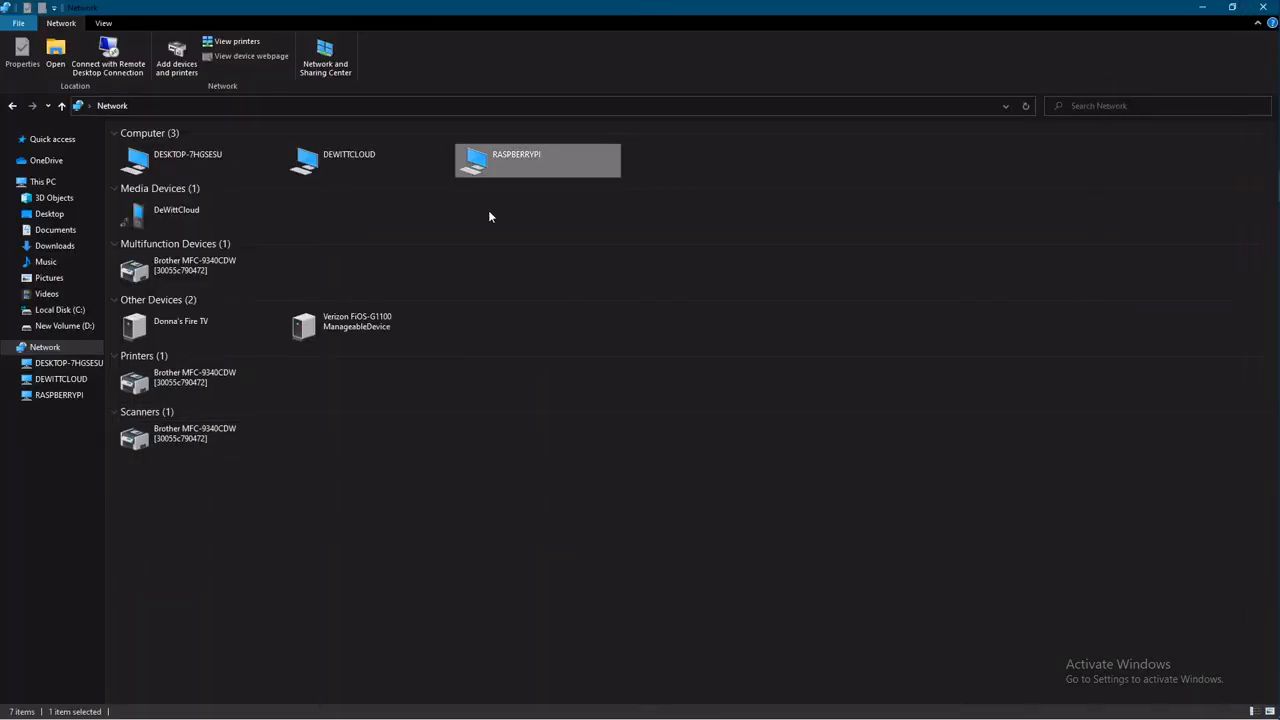
Open RASPBERRYPI under Network, then its cloud share and the System Volume Information folder.
double_click(516, 154)
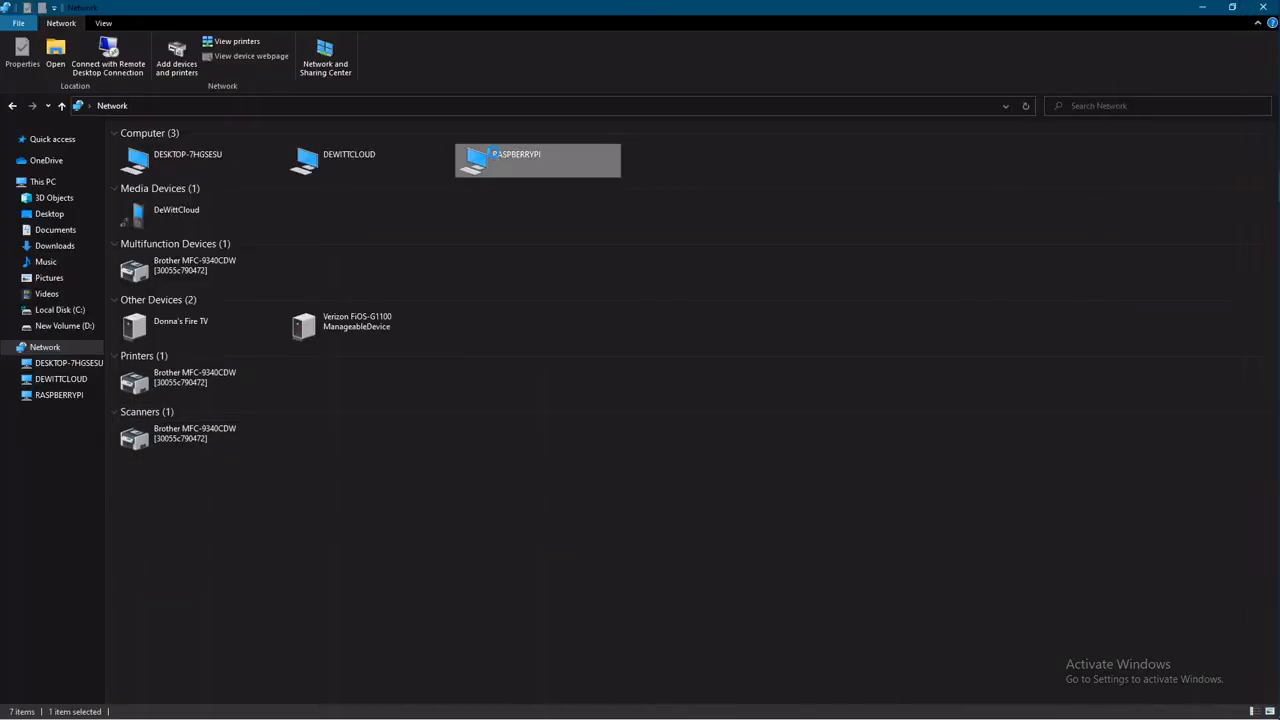
double_click(536, 160)
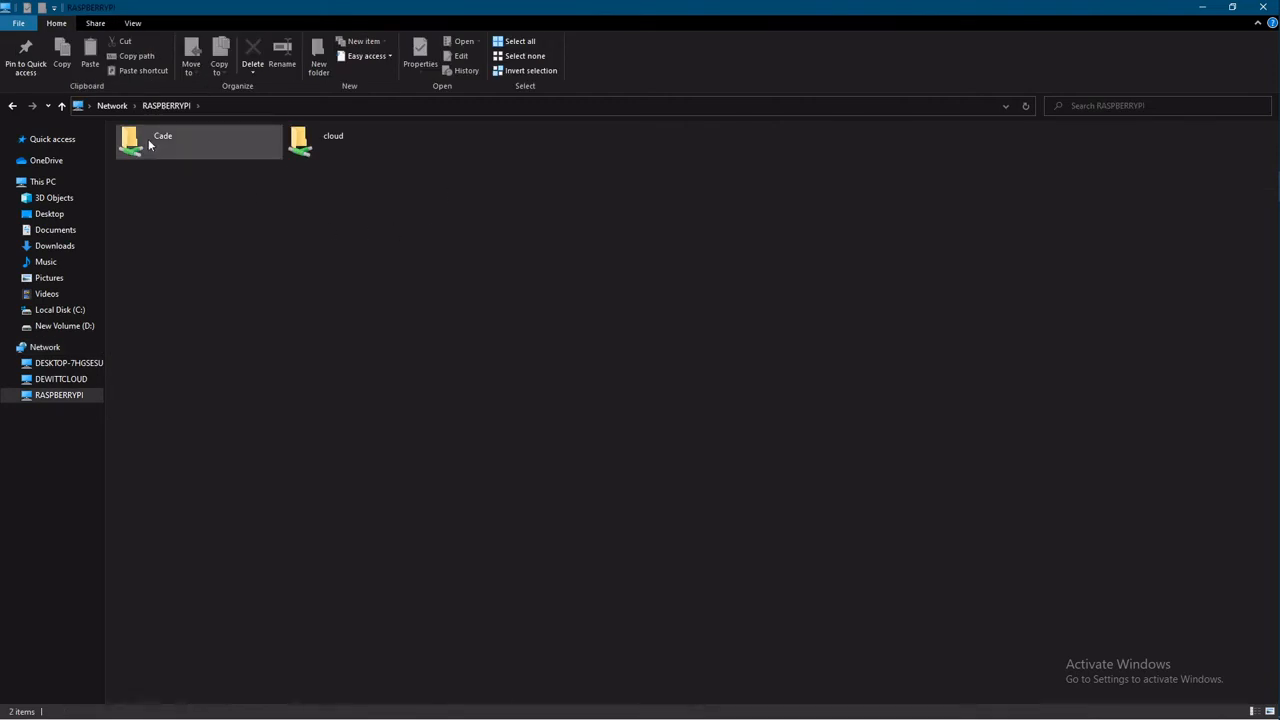
mouse_move(324, 144)
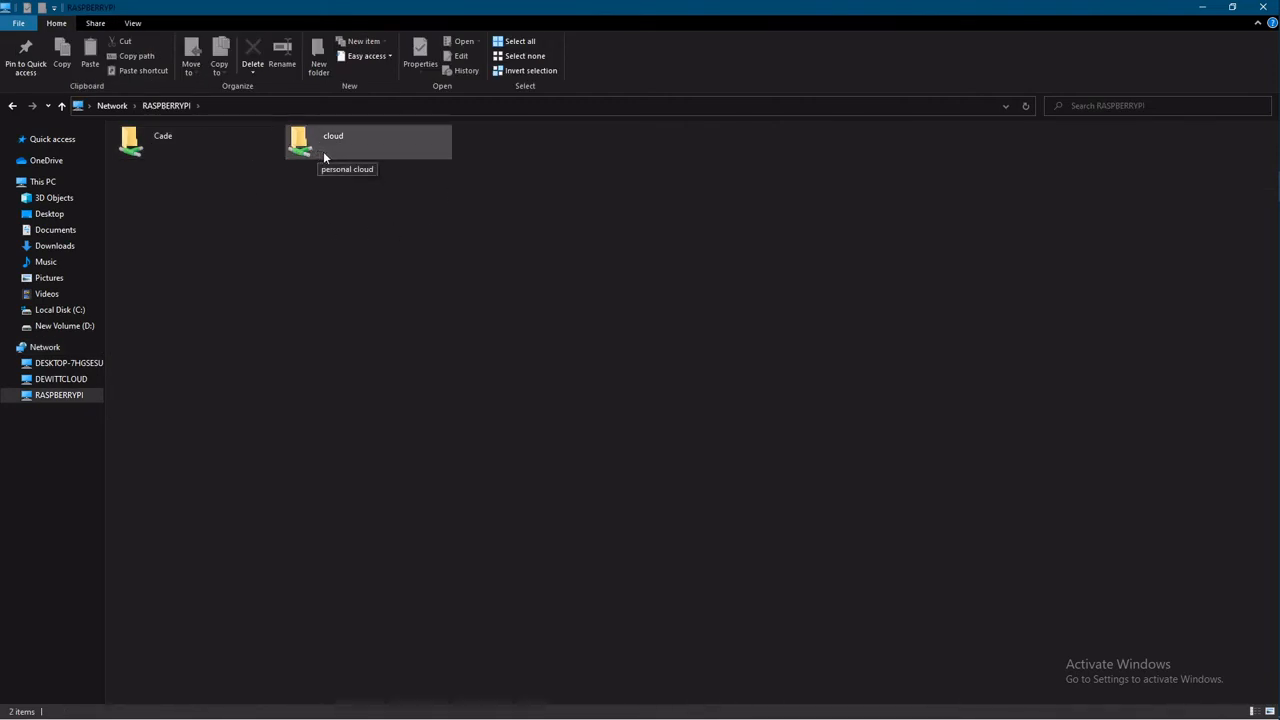
double_click(300, 140)
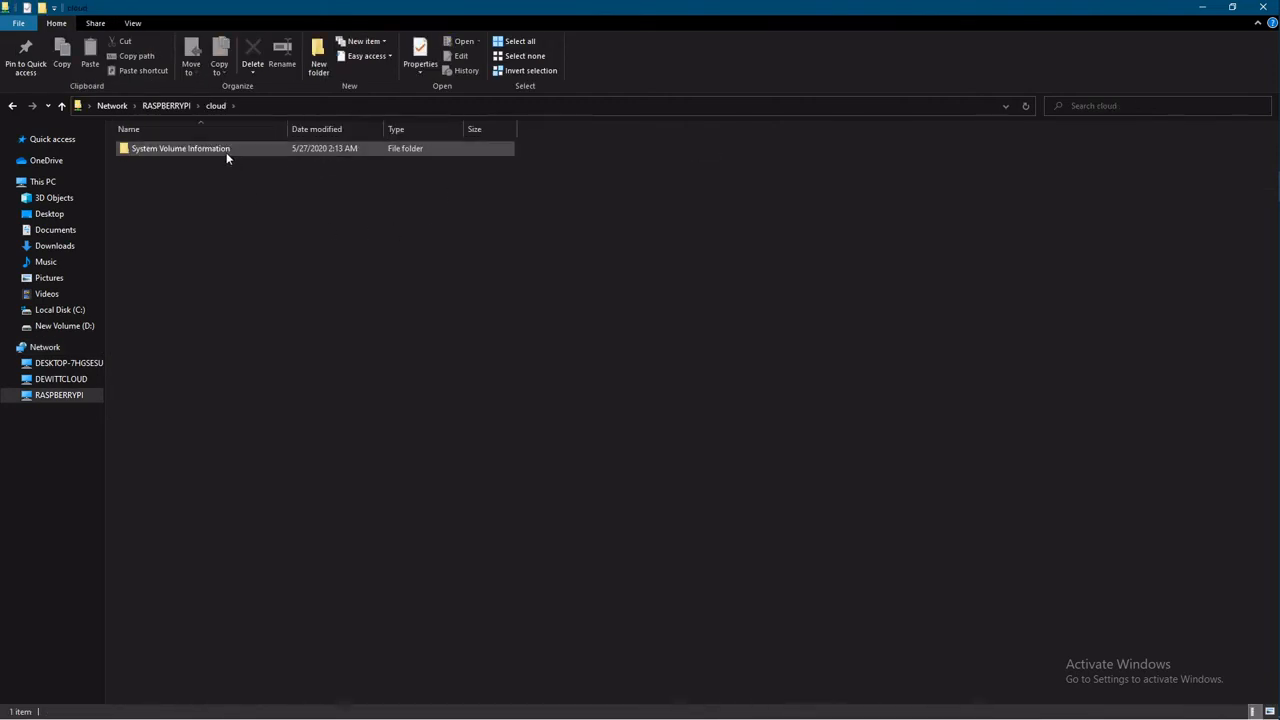
double_click(180, 148)
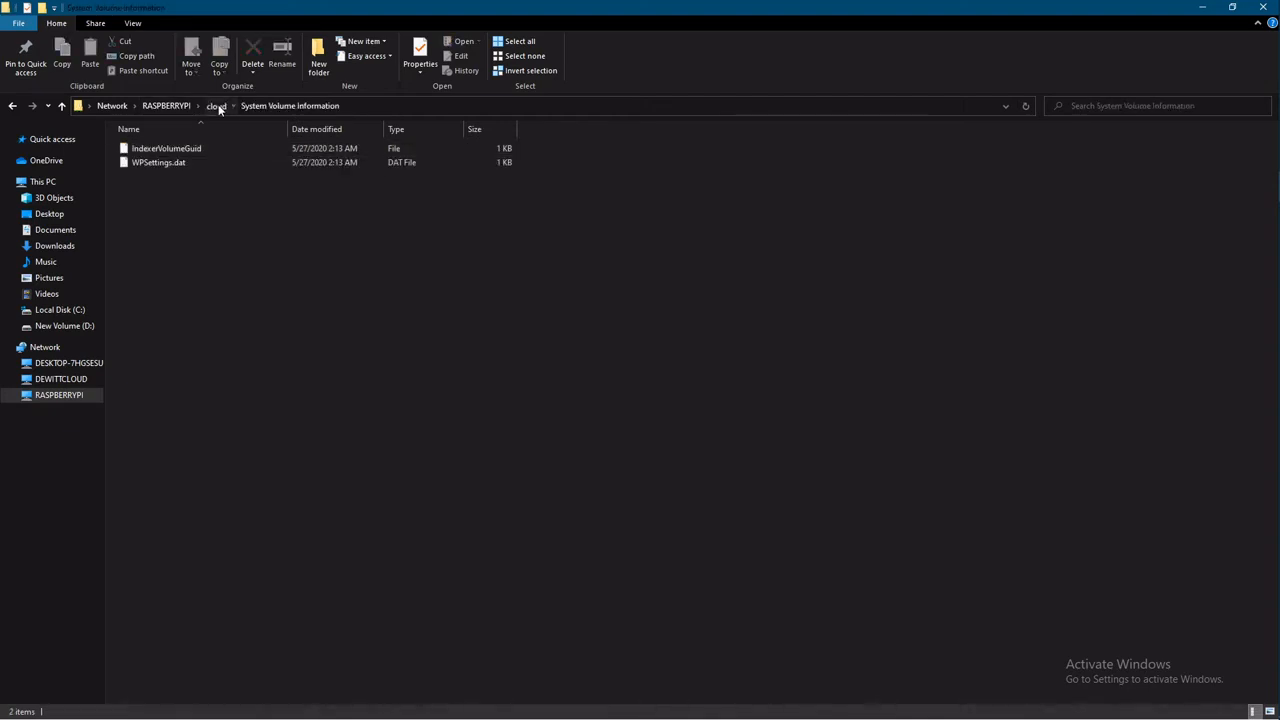
Back out to the Pi's share list and reopen the cloud share's contents.
click(216, 104)
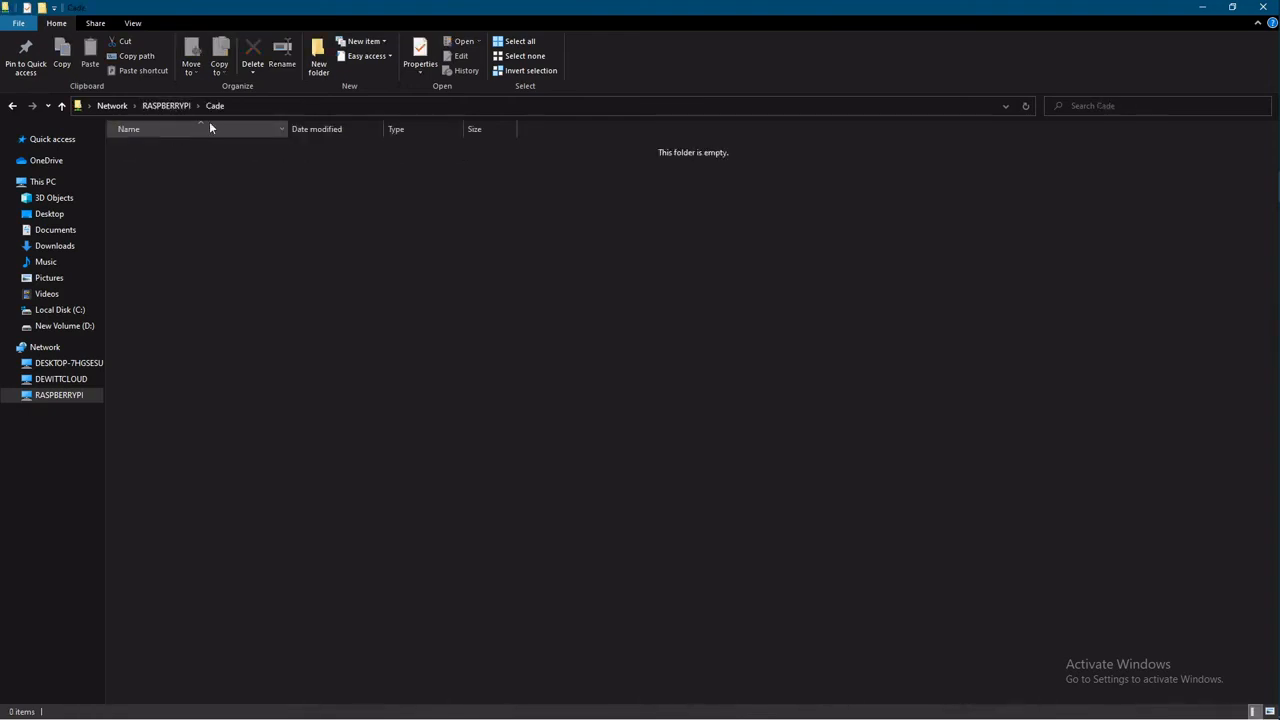
click(58, 394)
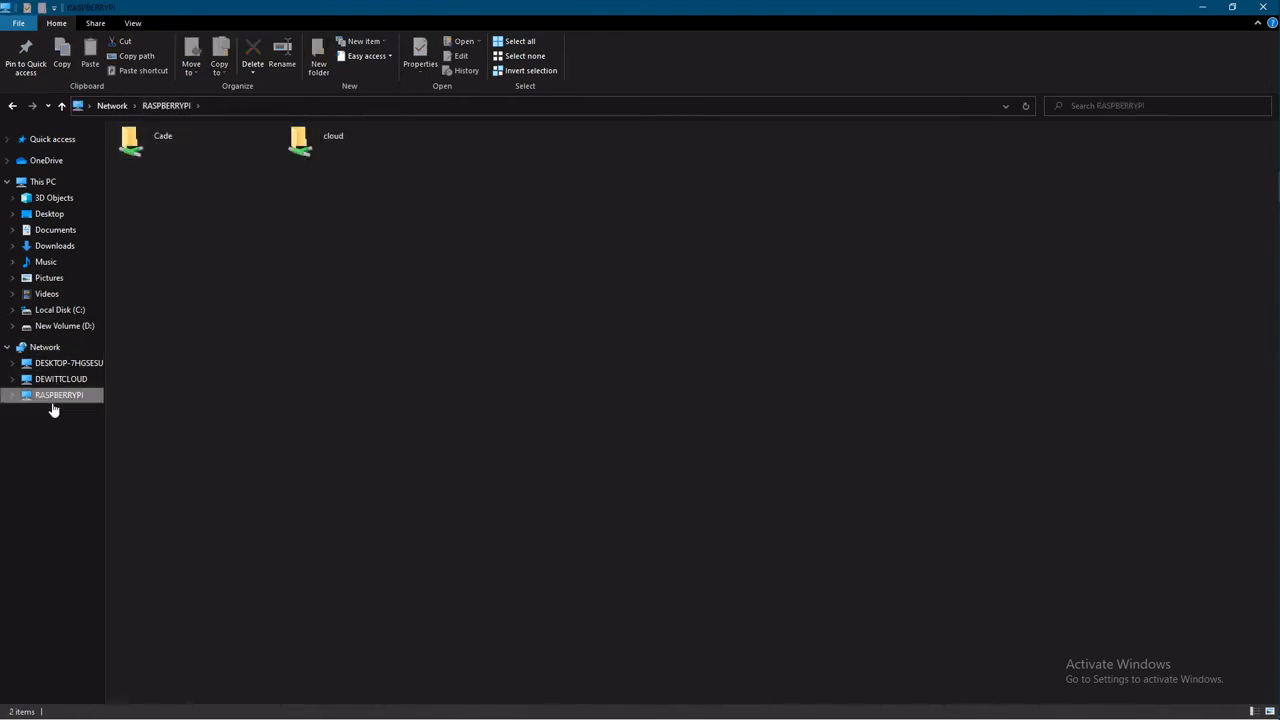
click(332, 136)
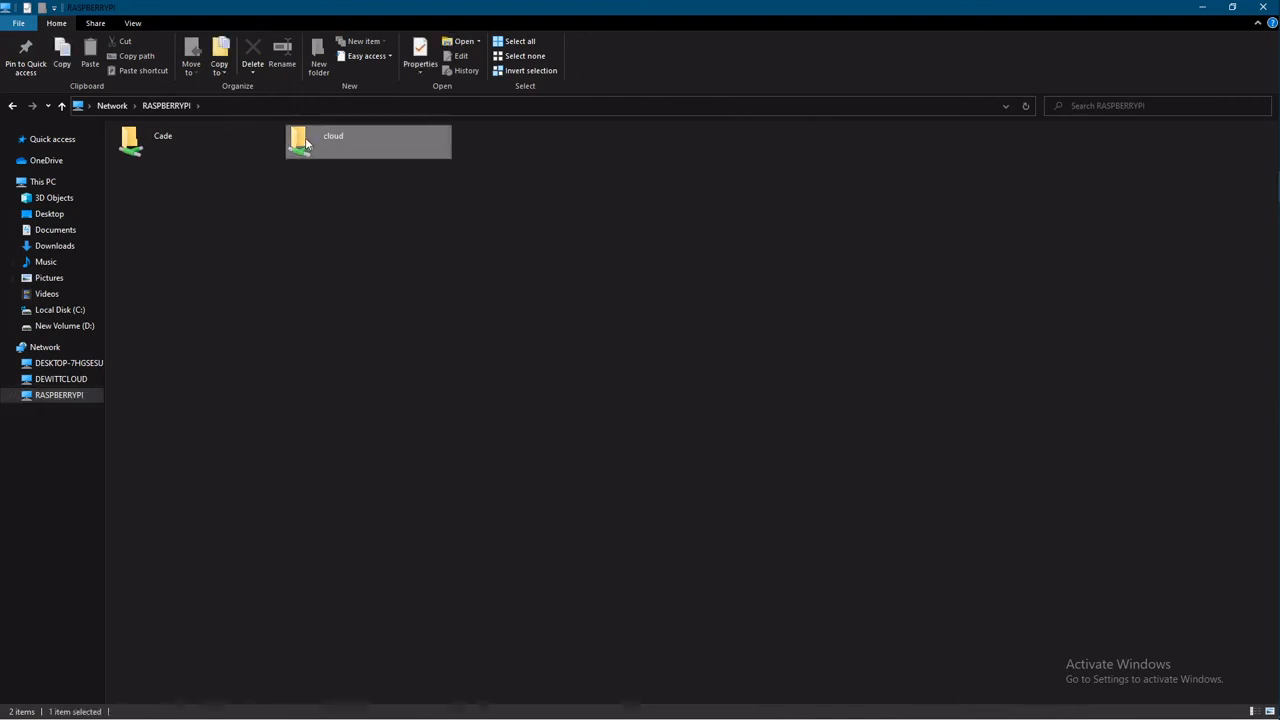
double_click(332, 140)
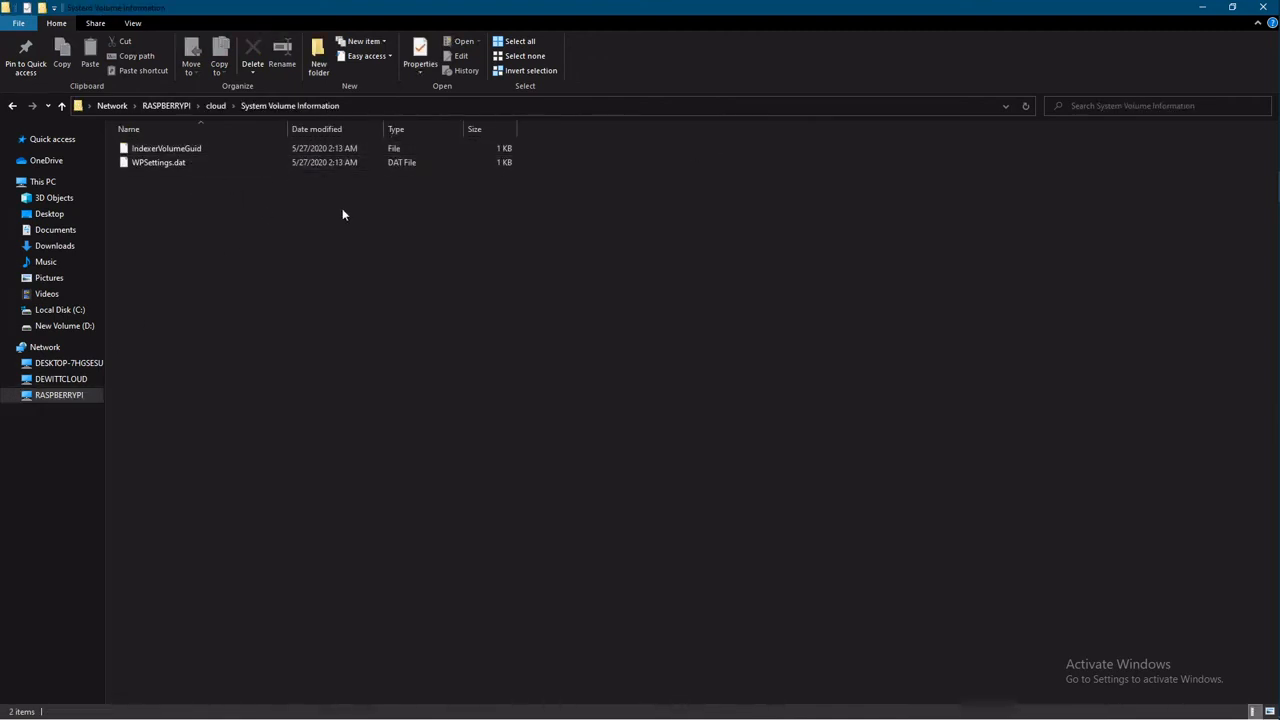
click(58, 394)
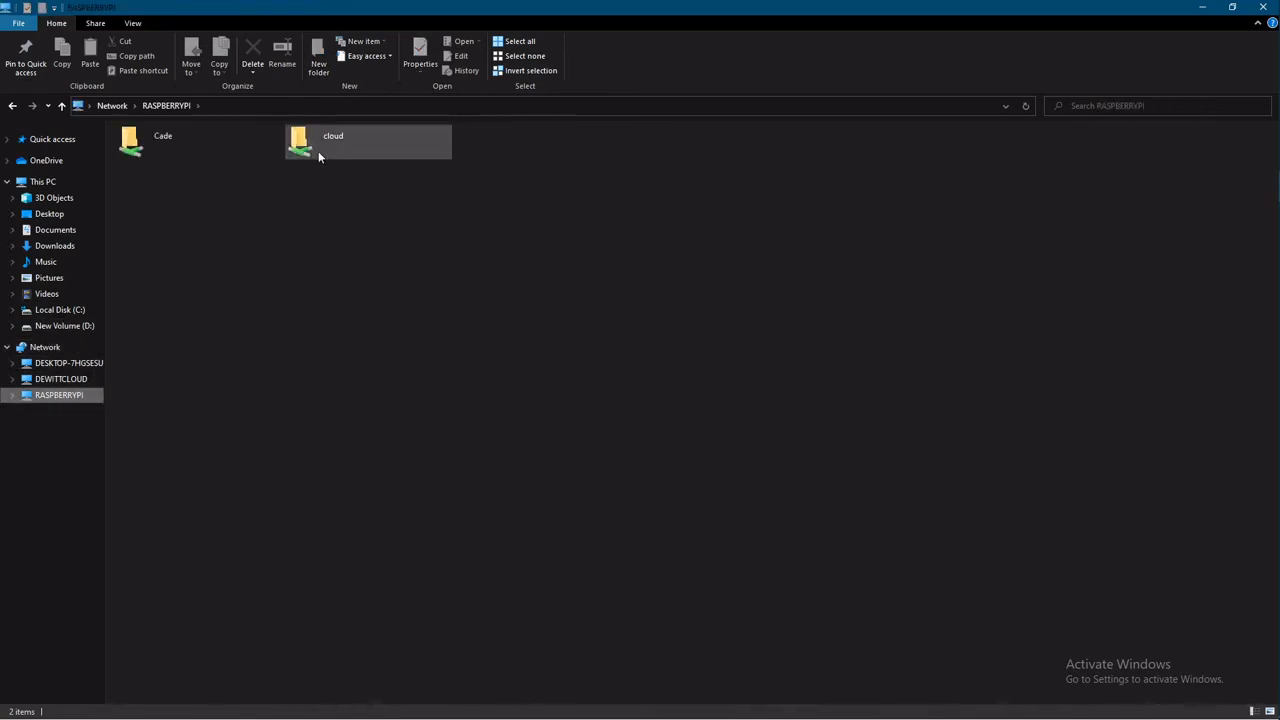
Map the cloud share as network drive Z: and view it under This PC's network locations.
right_click(300, 140)
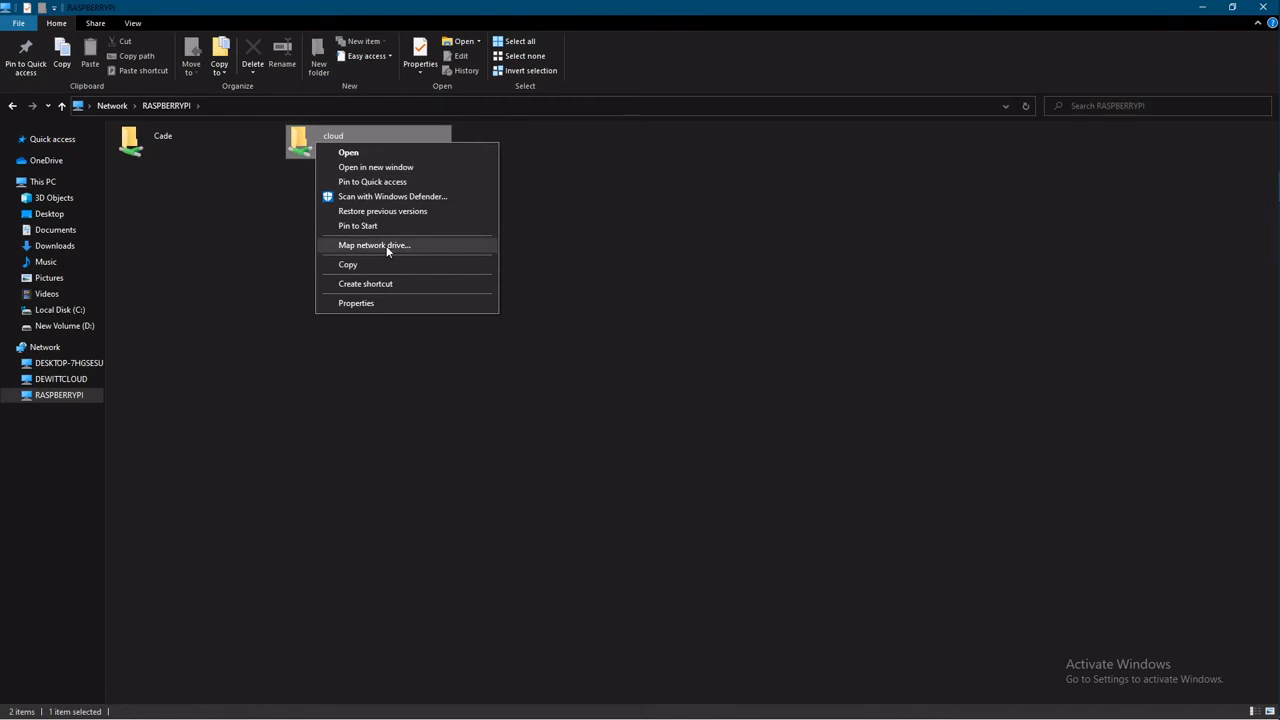
click(374, 244)
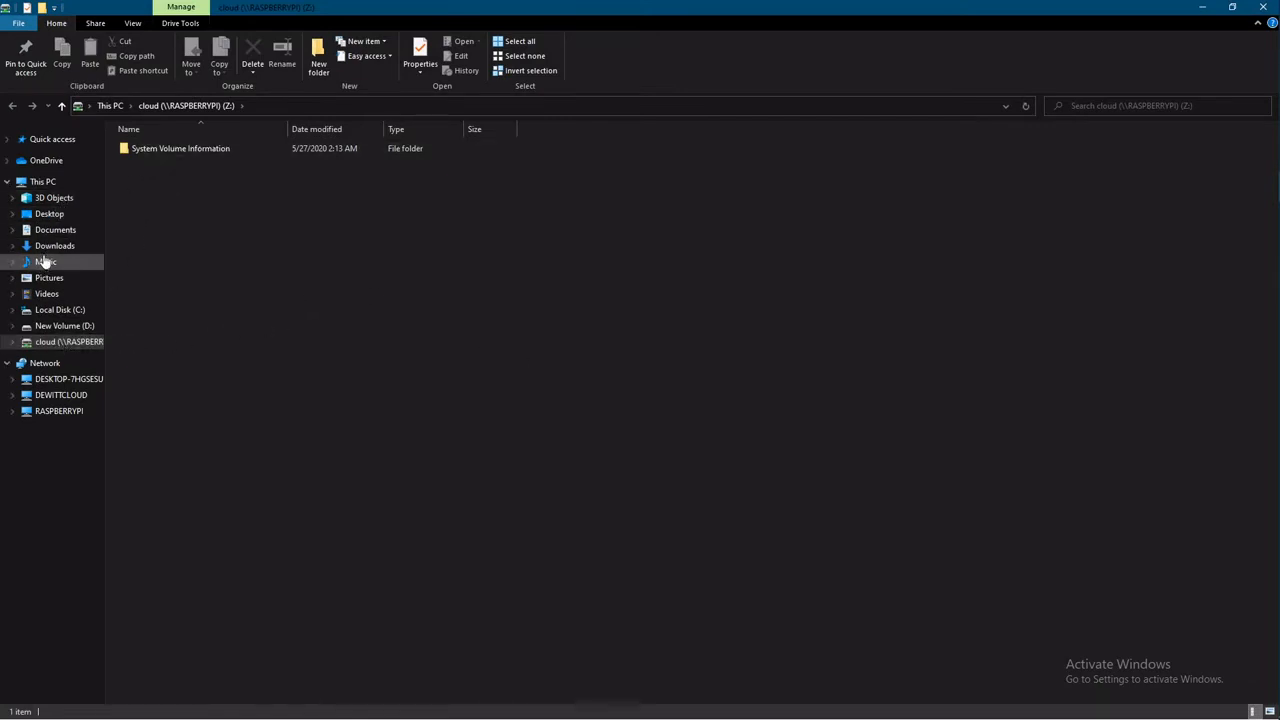
click(42, 180)
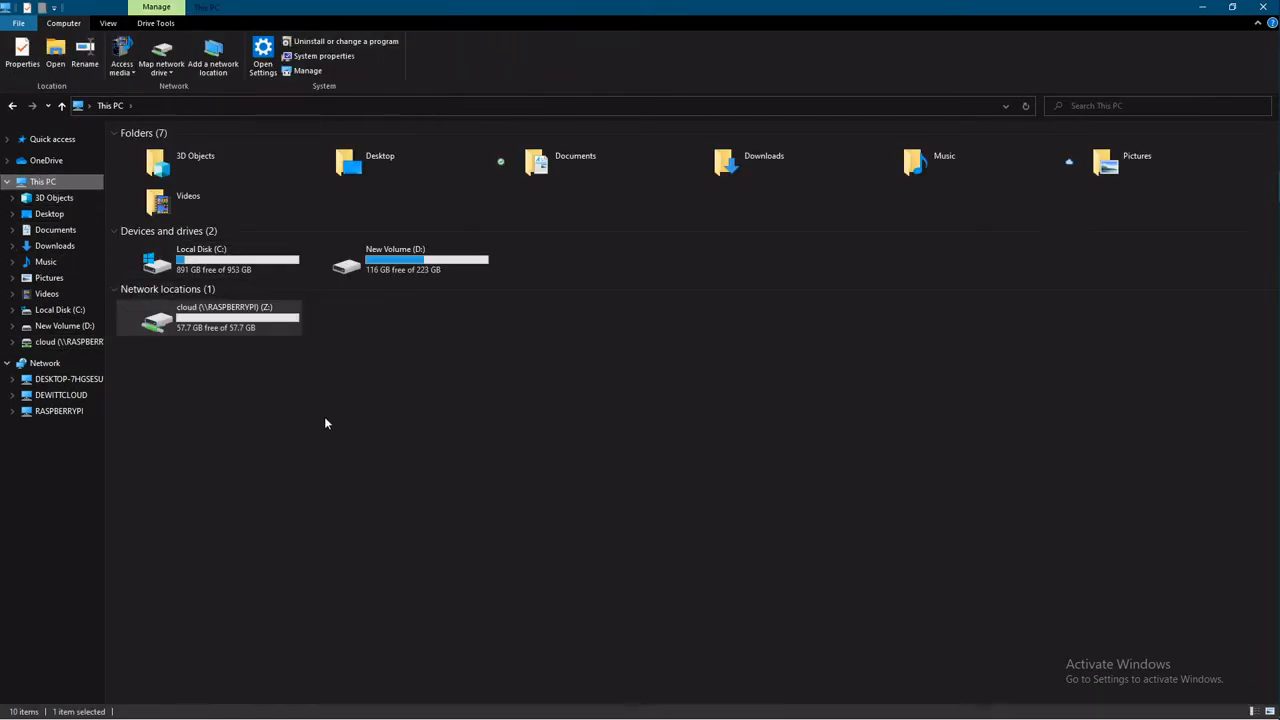
click(210, 316)
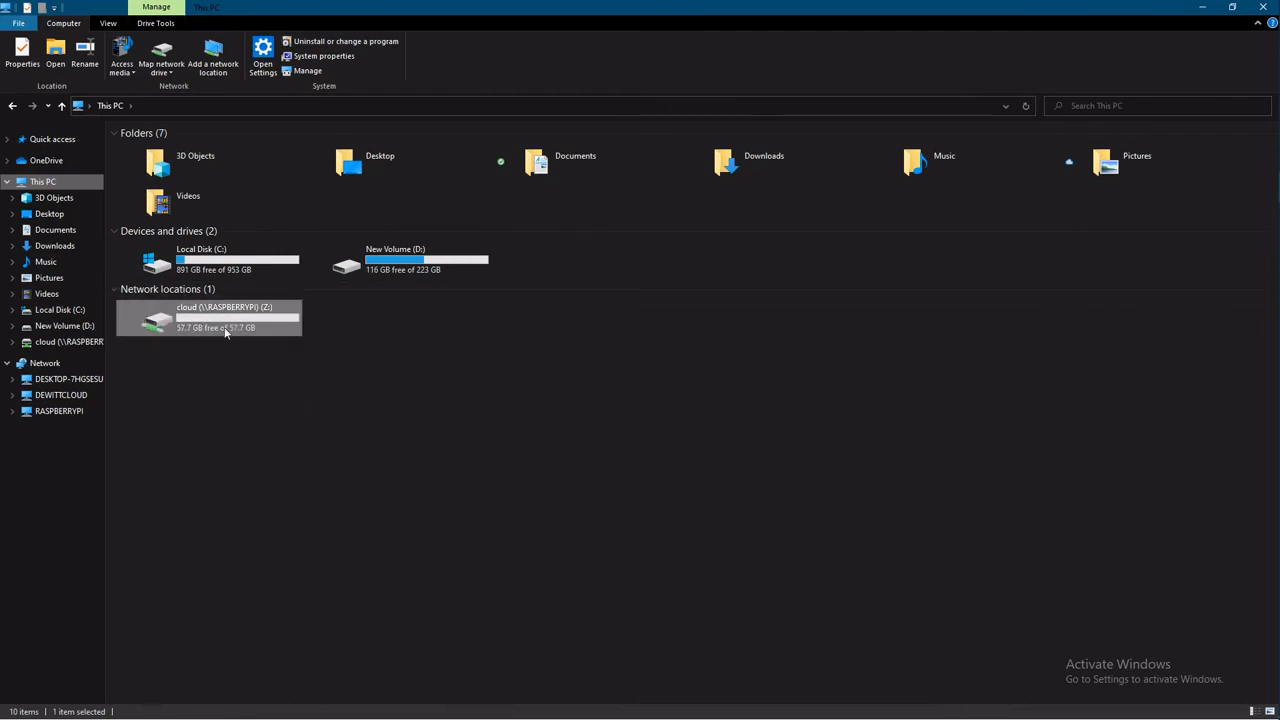
click(316, 476)
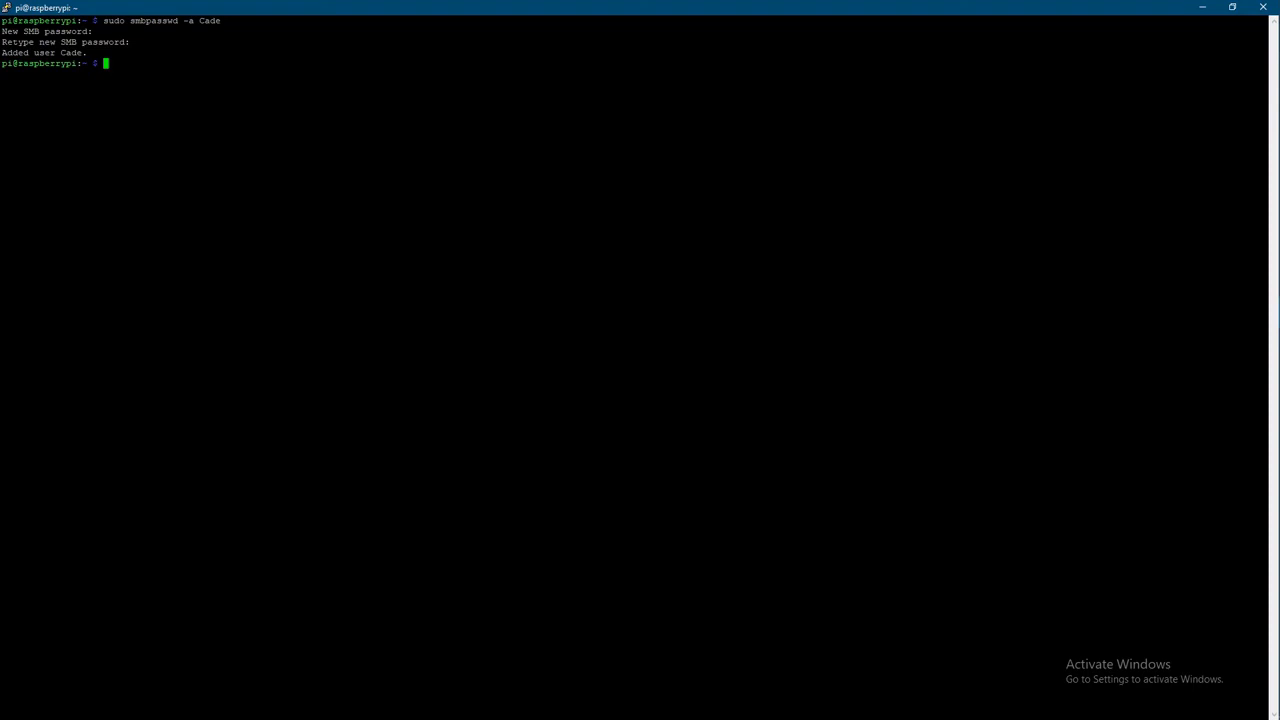
text(curll)
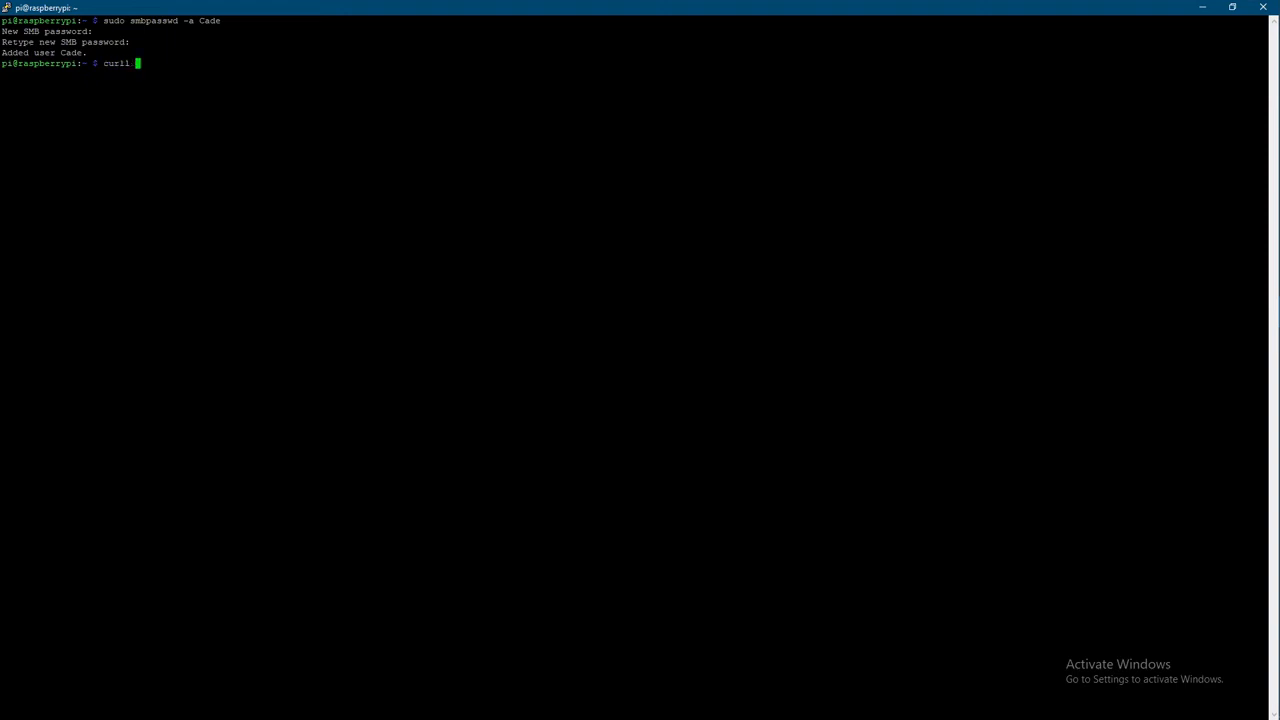
text(-L)
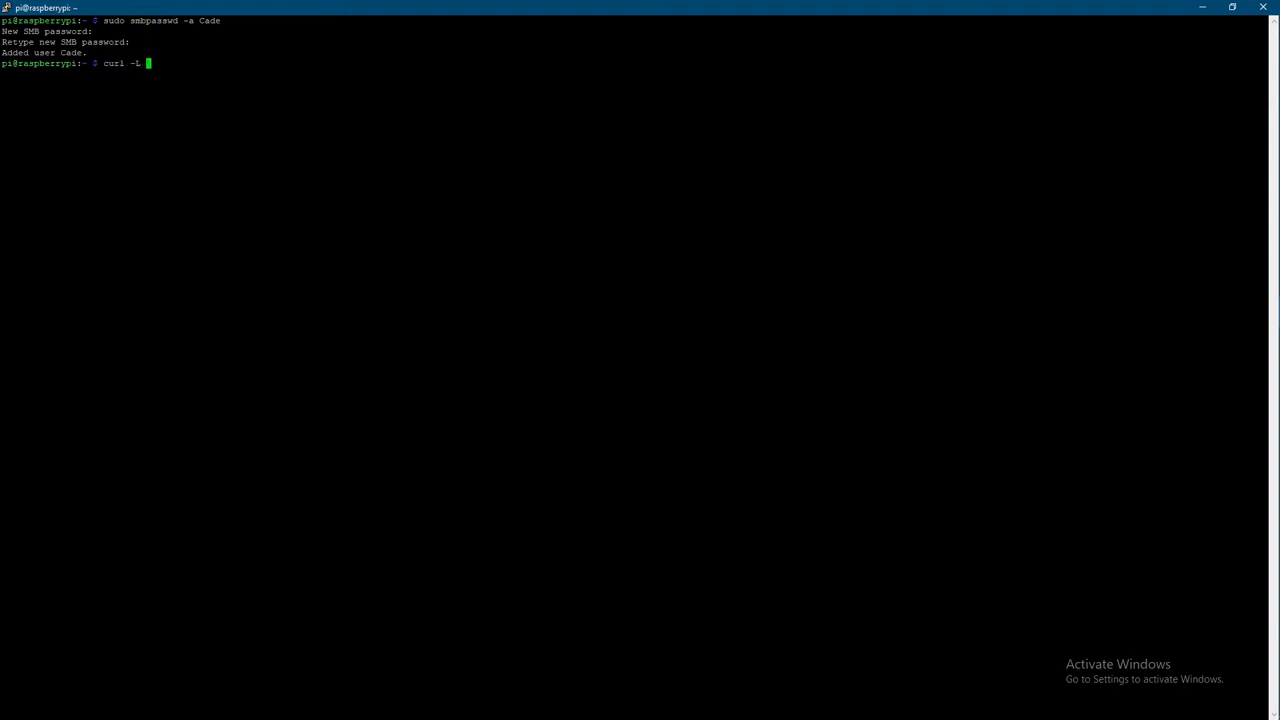
text(https)
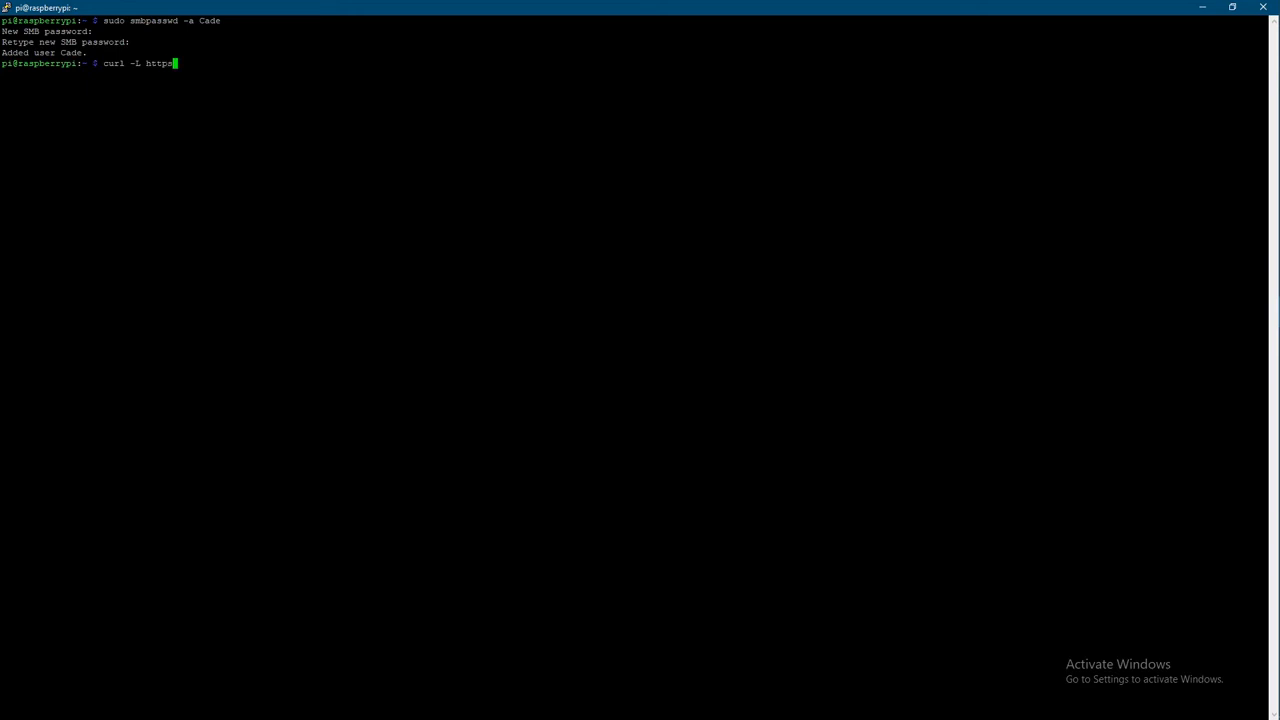
text(://)
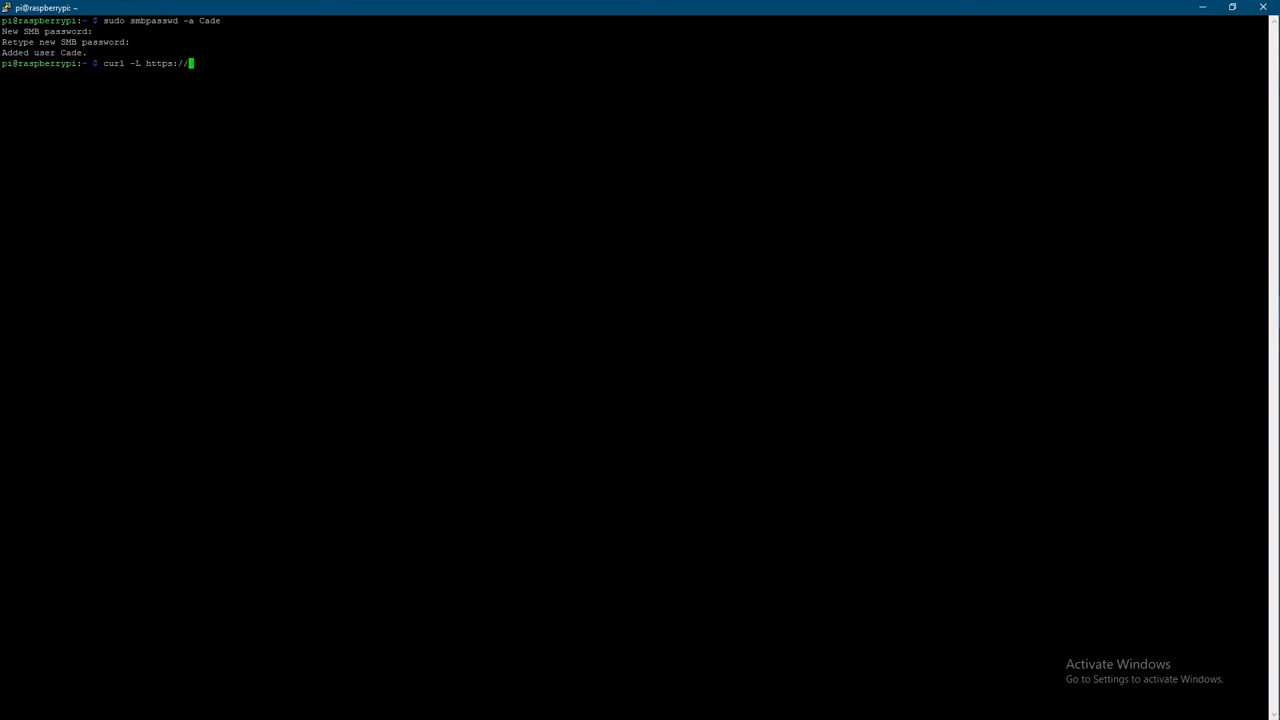
text(install.)
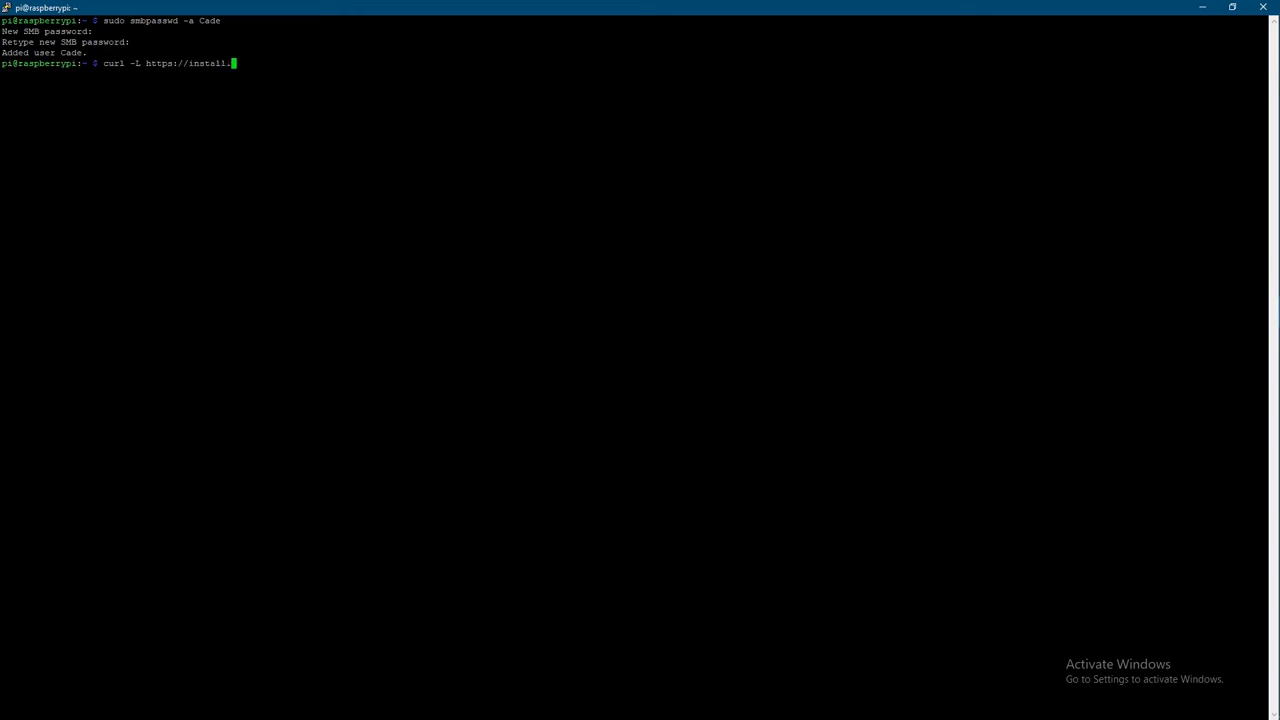
text(pivpn)
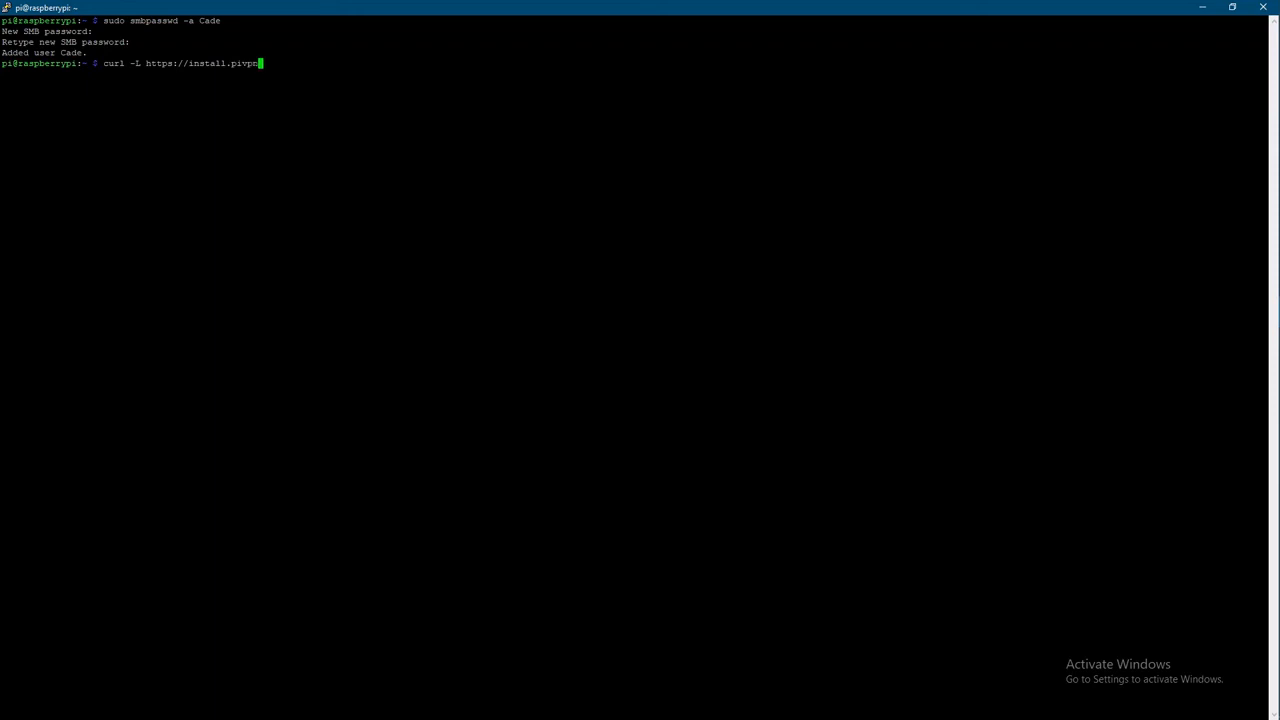
text(io)
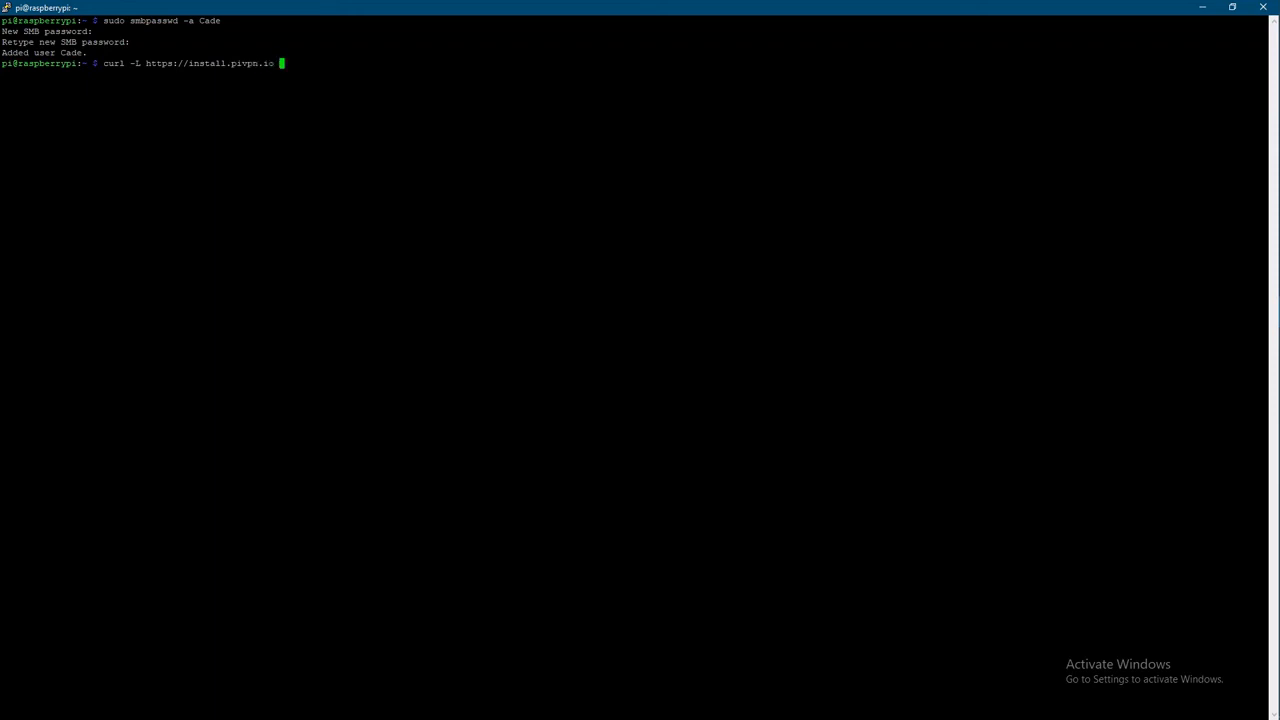
text(| bash)
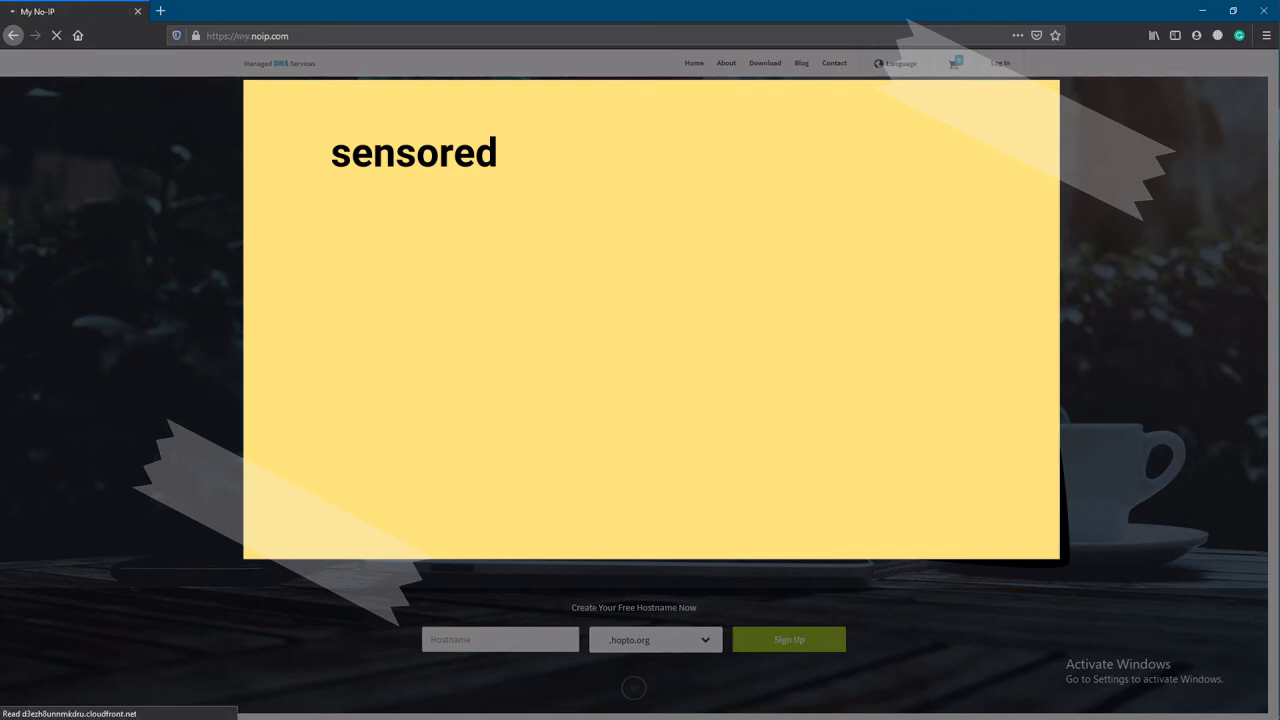
From the No-IP dashboard go to Dynamic DNS > No-IP Hostnames and start Create Hostname.
click(1000, 62)
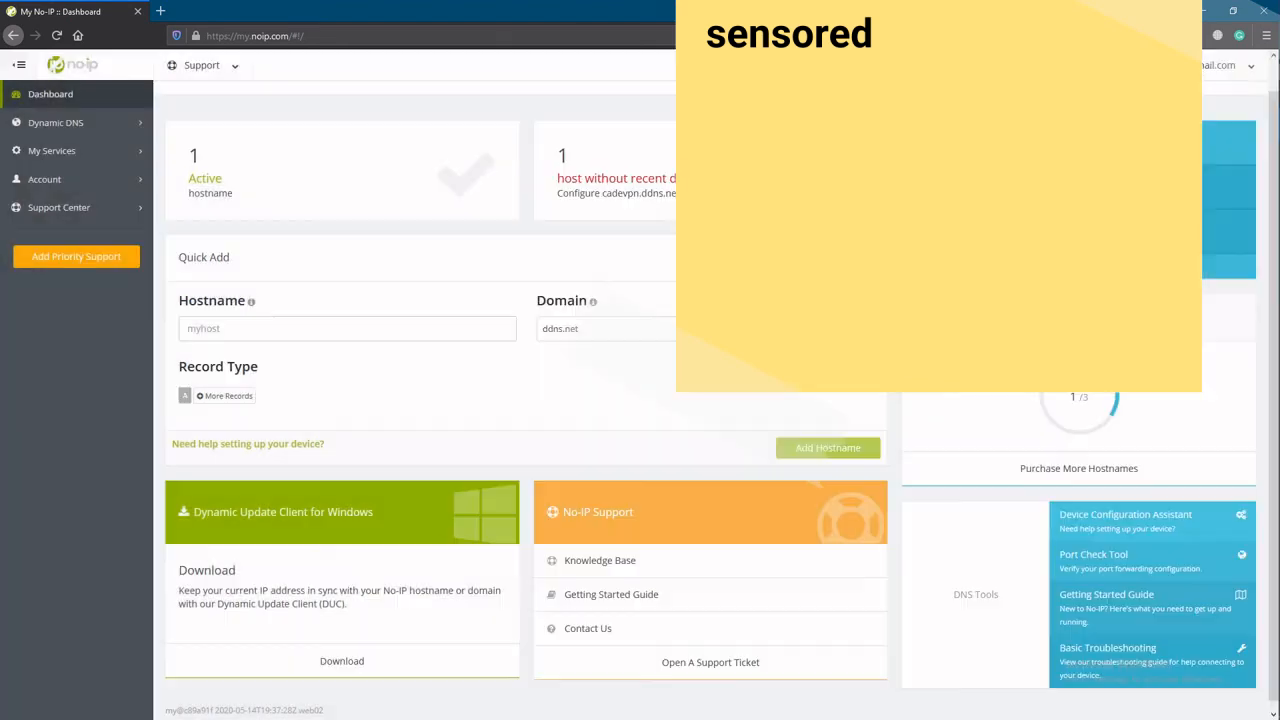
scroll(down, 3)
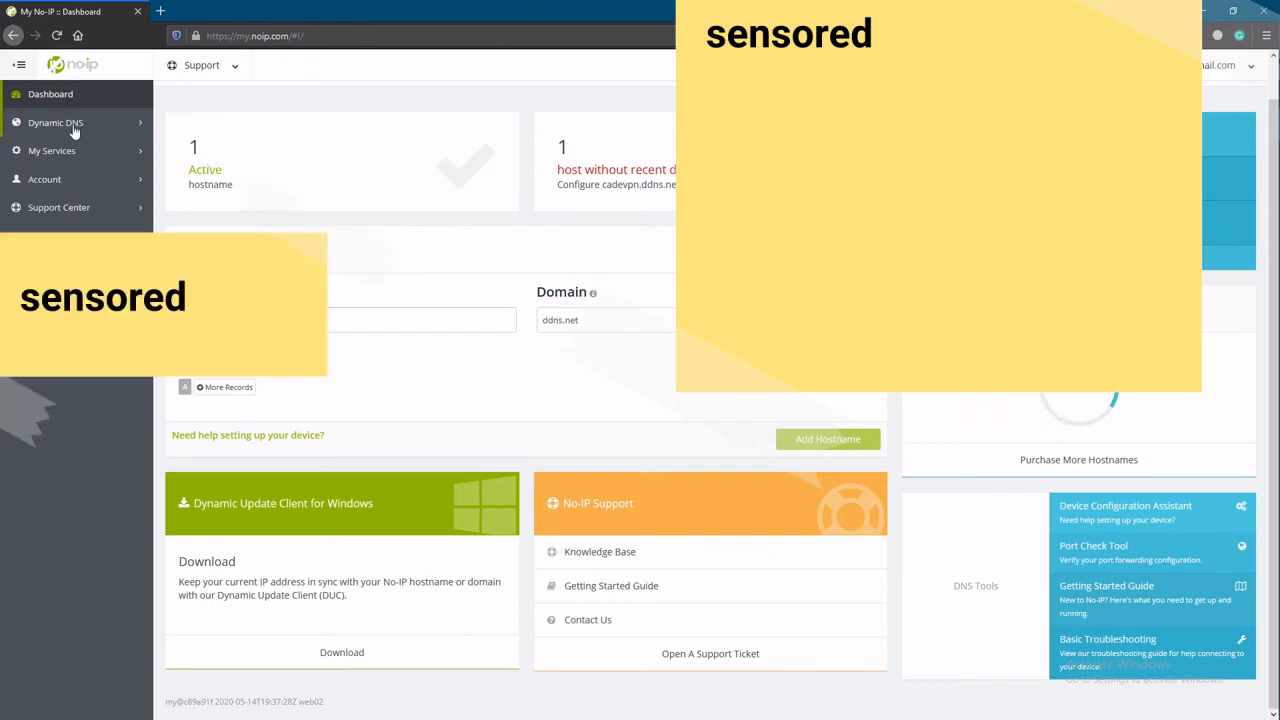
click(56, 122)
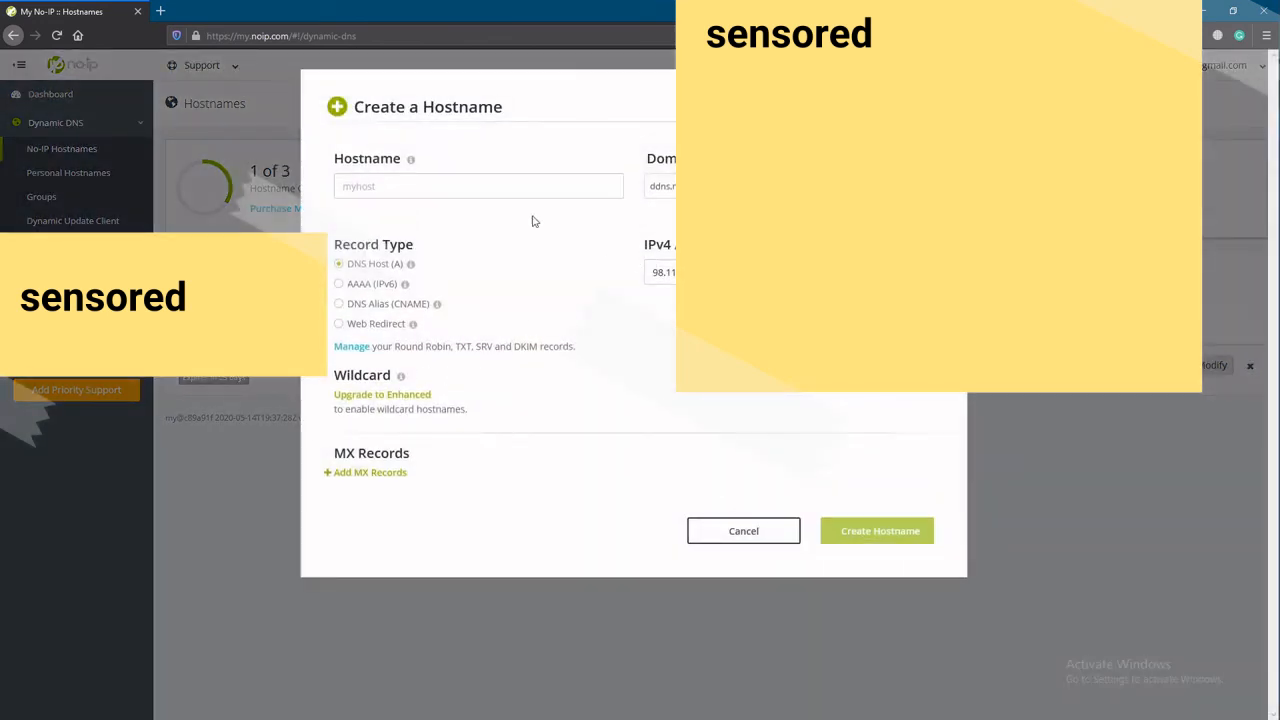
click(478, 186)
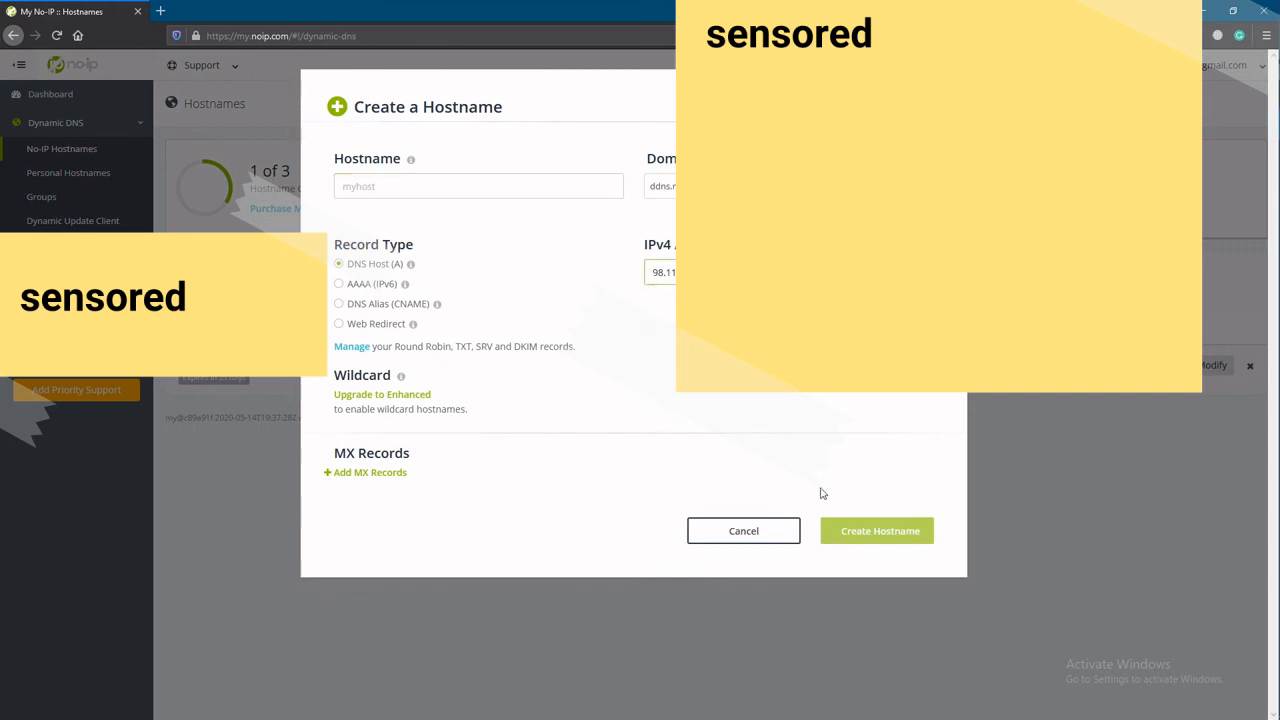
click(744, 530)
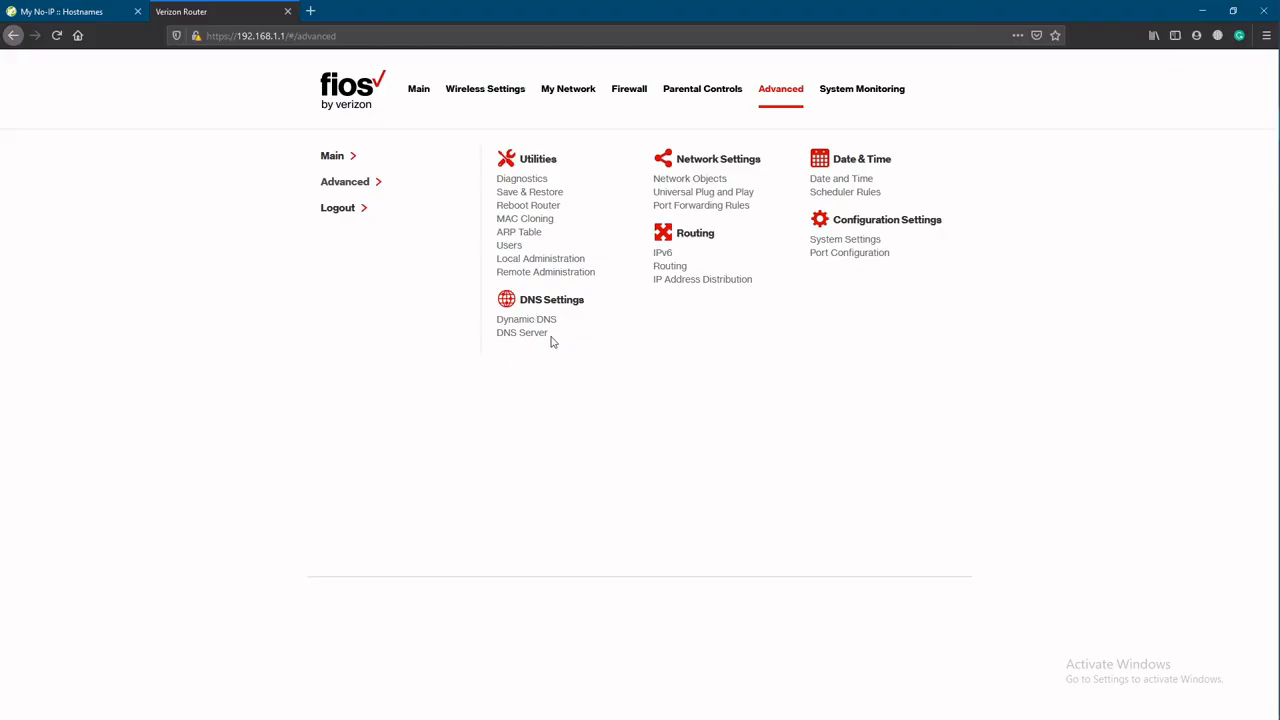
In the Fios router's DNS Settings, start adding a Dynamic DNS entry and review the Provider list.
click(526, 320)
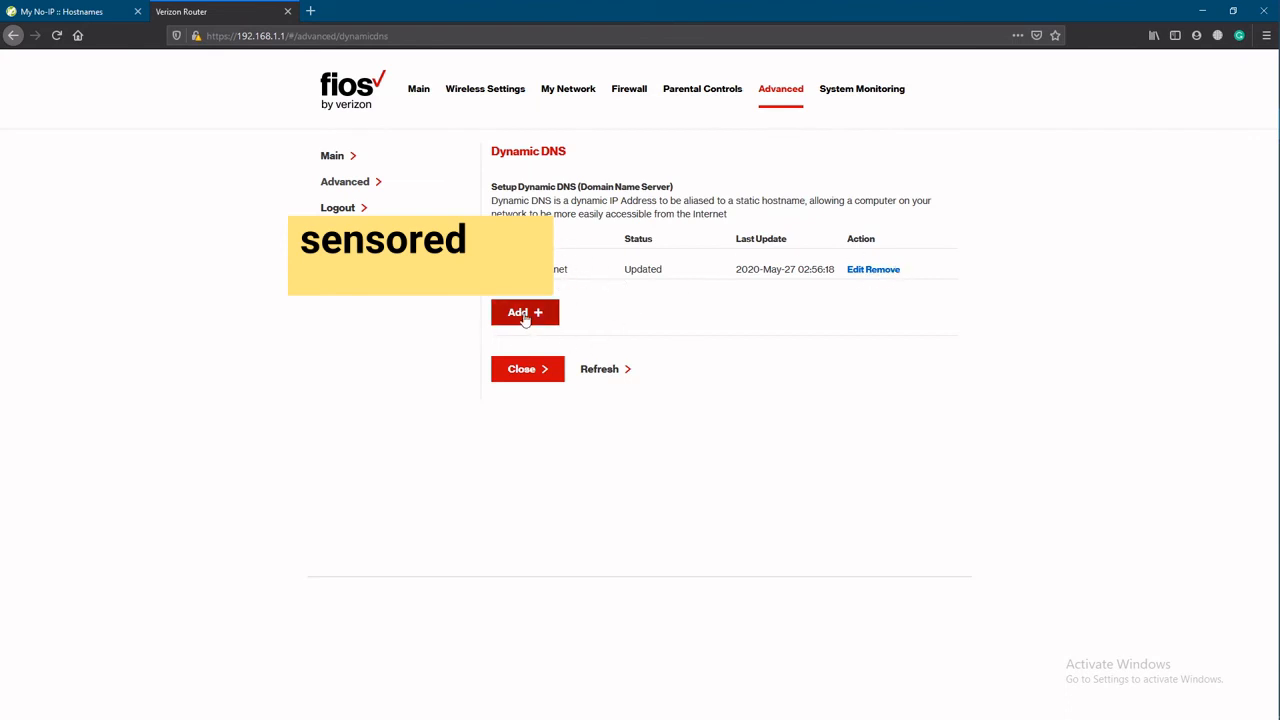
click(518, 312)
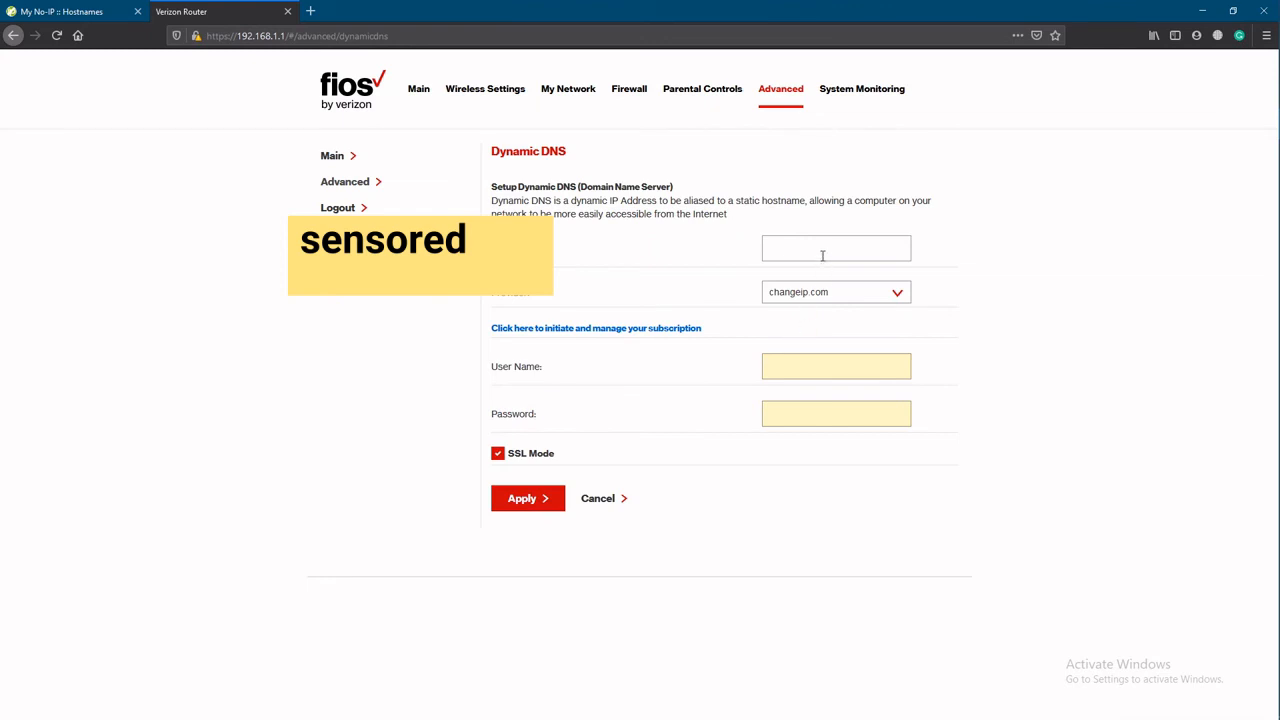
click(836, 292)
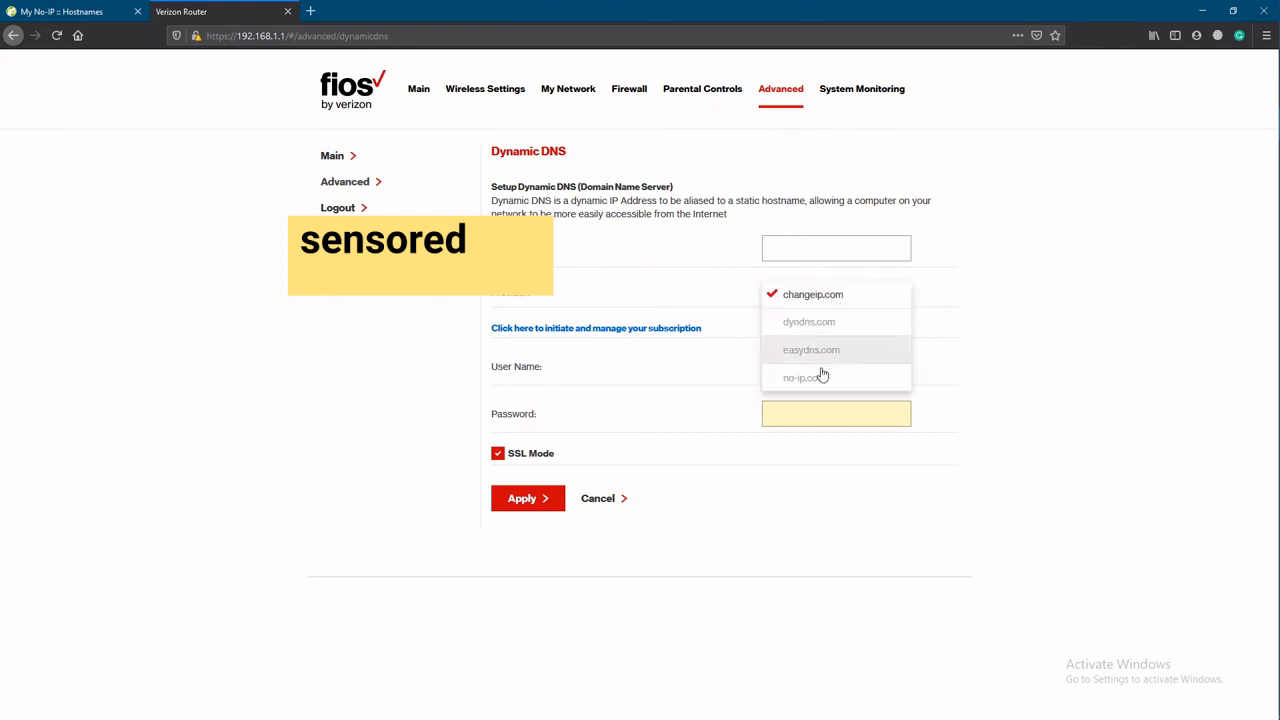
click(812, 294)
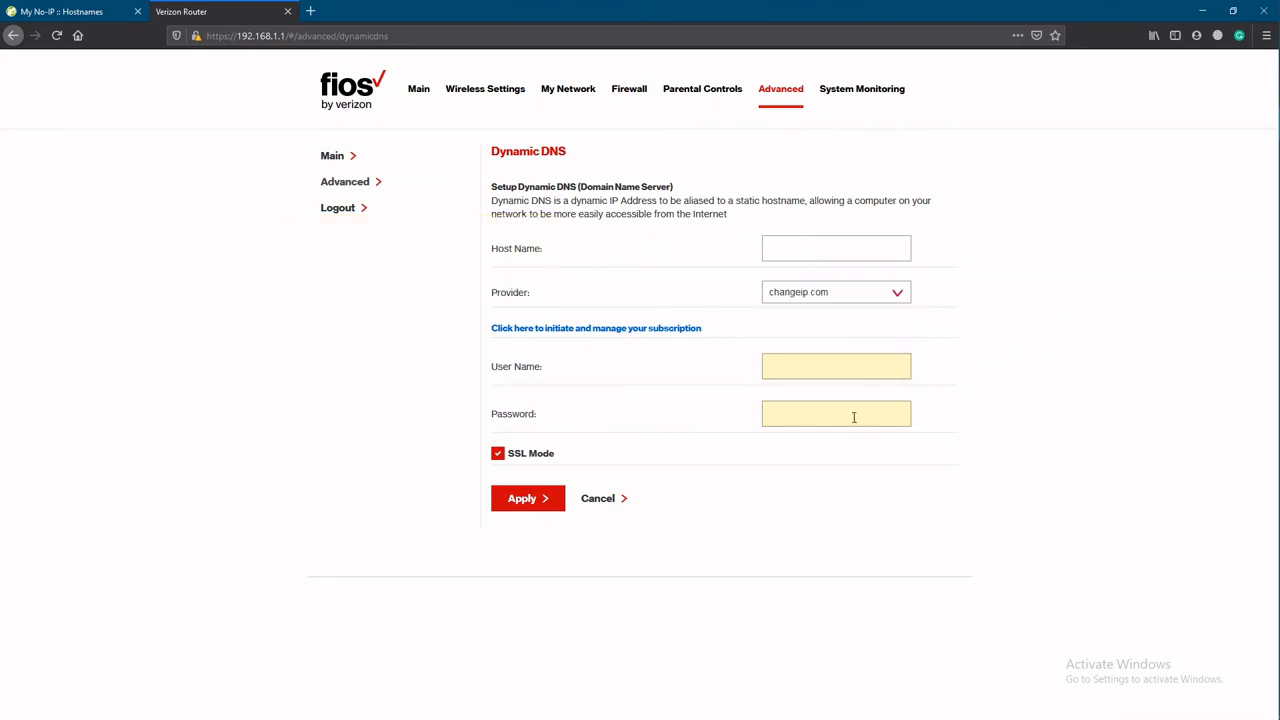
click(628, 88)
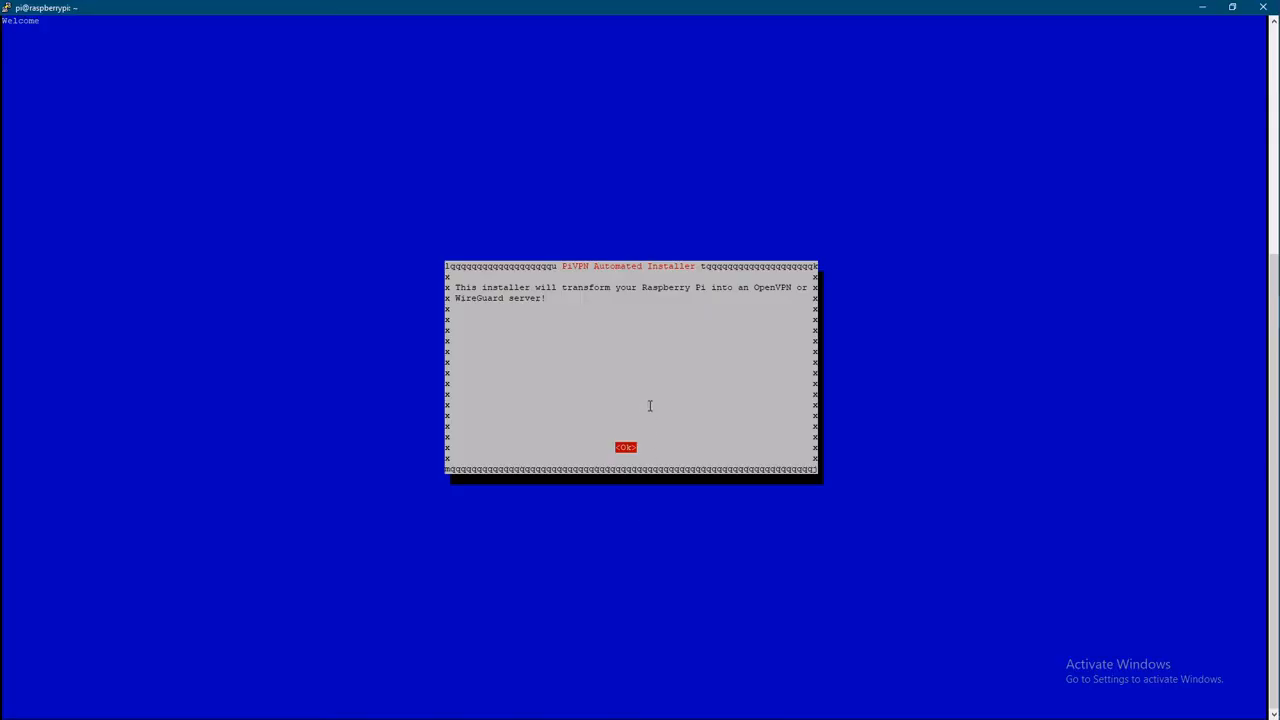
Accept the PiVPN welcome and static IP notices and decline using a DHCP reservation.
click(624, 448)
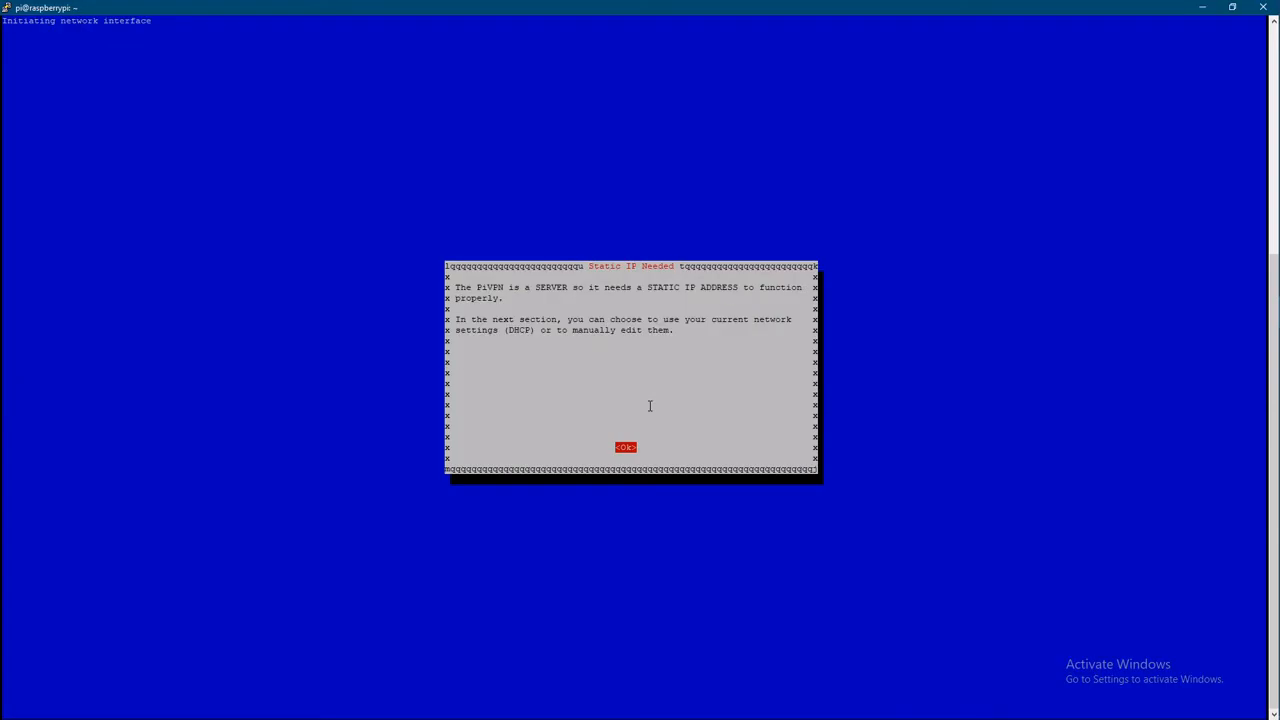
mouse_move(648, 414)
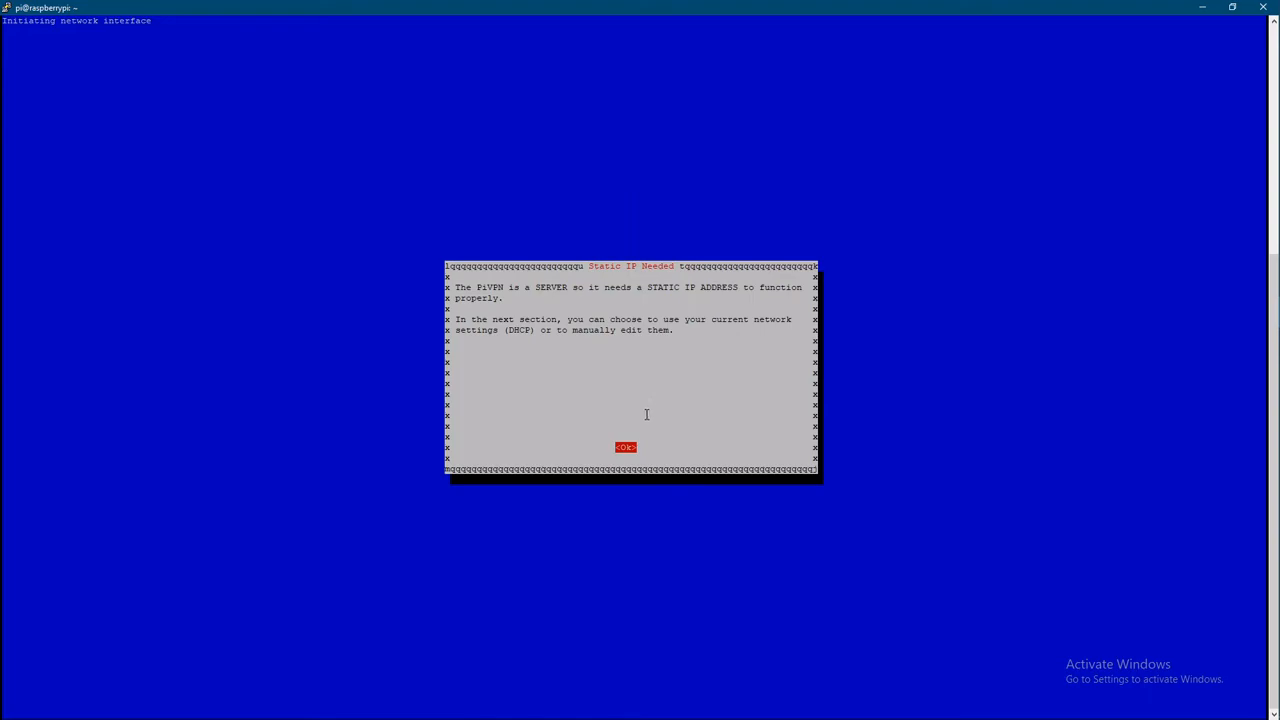
click(624, 448)
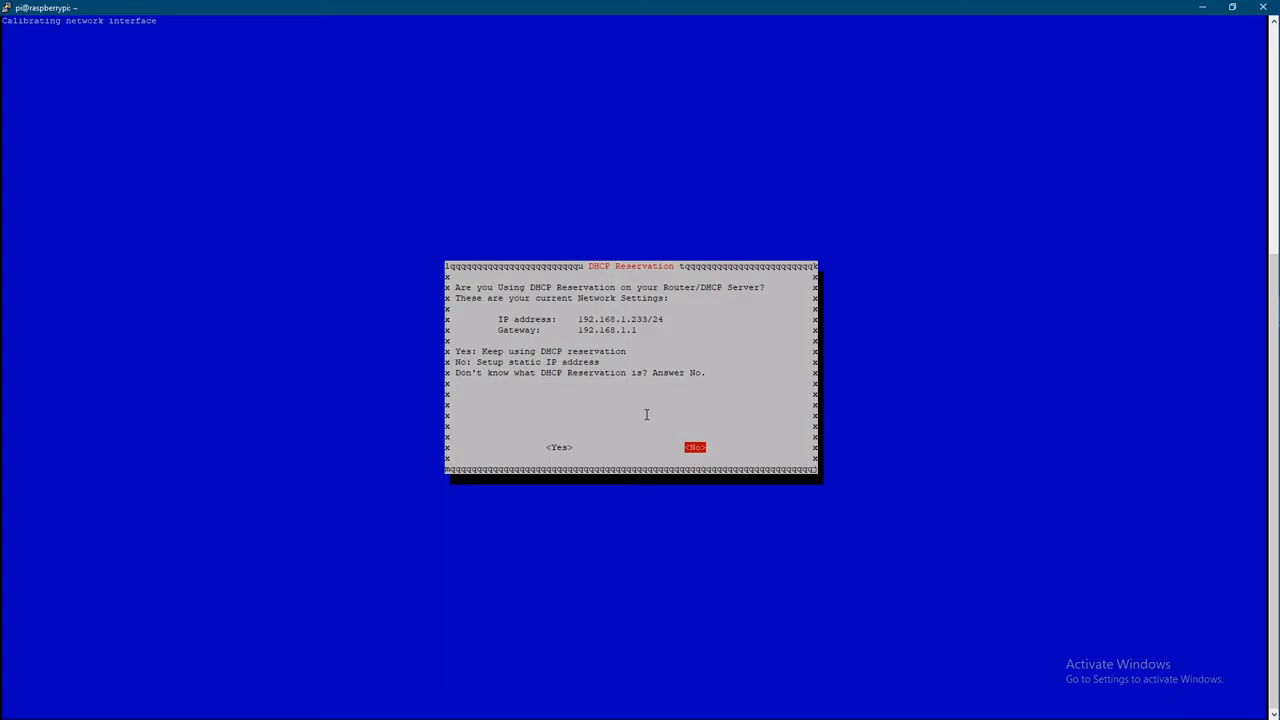
click(694, 448)
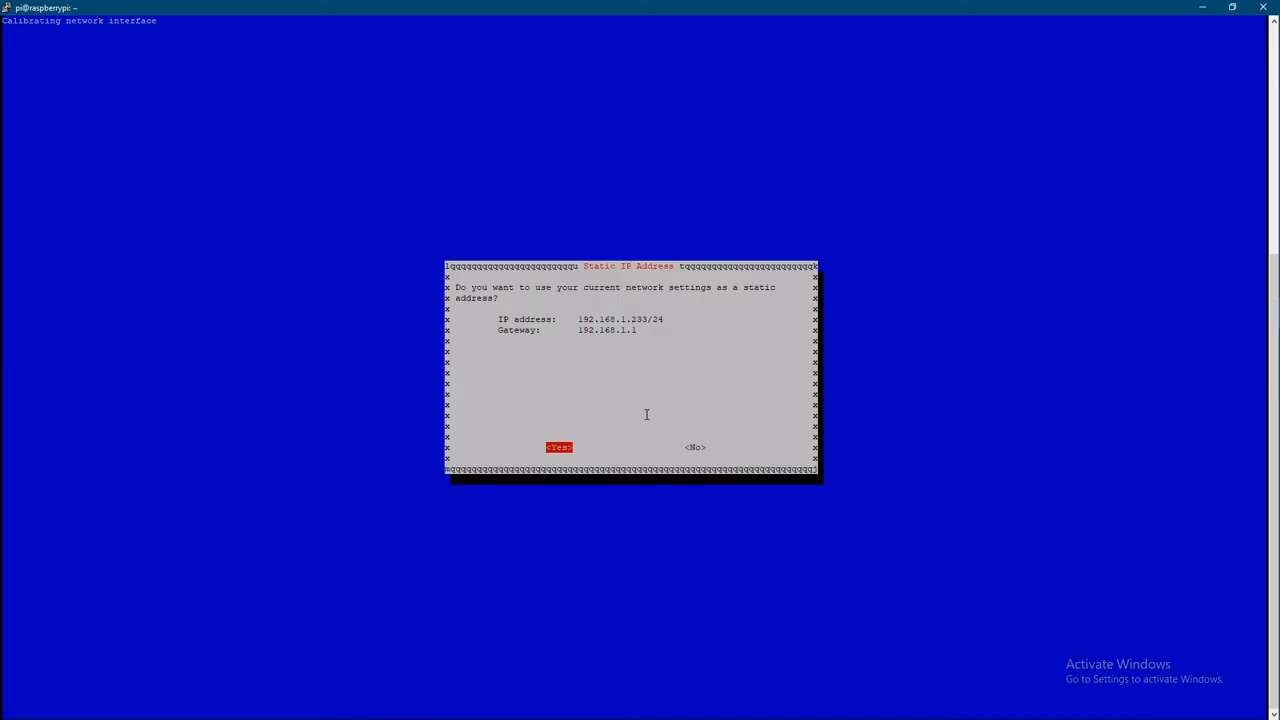
Acknowledge the IP information, IP Conflict and Local Users dialogs.
click(558, 448)
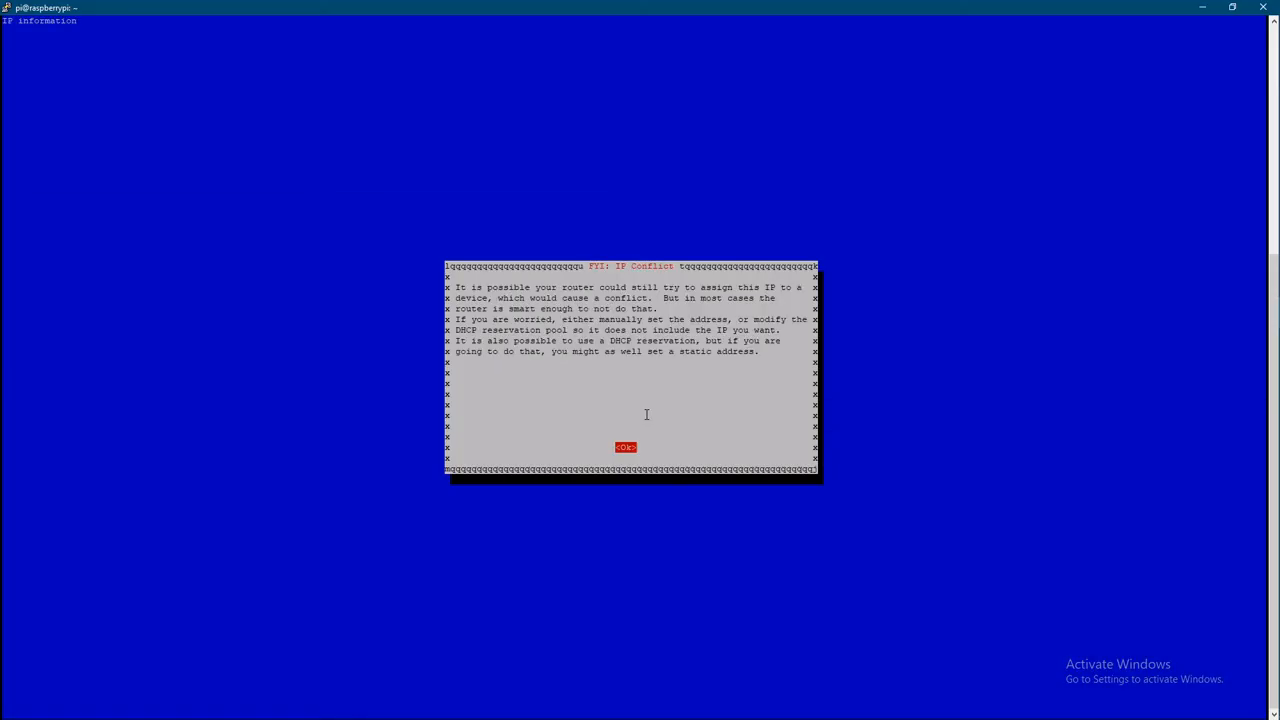
click(624, 448)
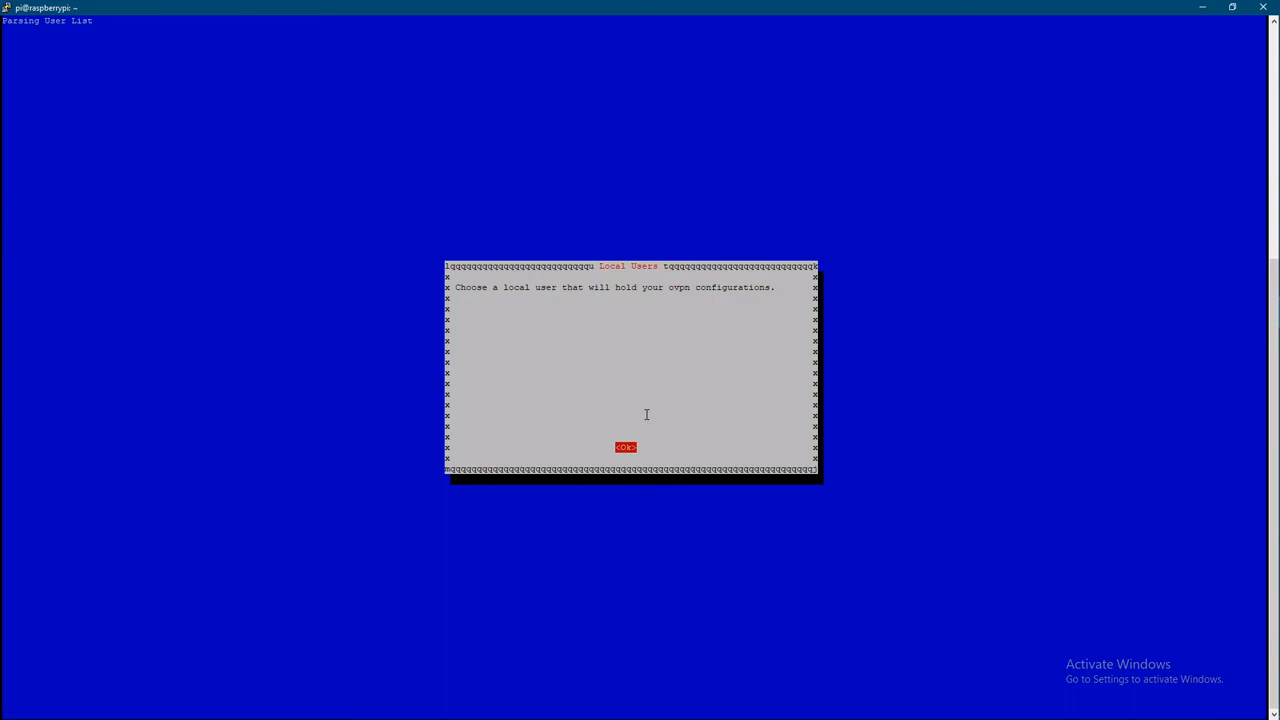
click(624, 448)
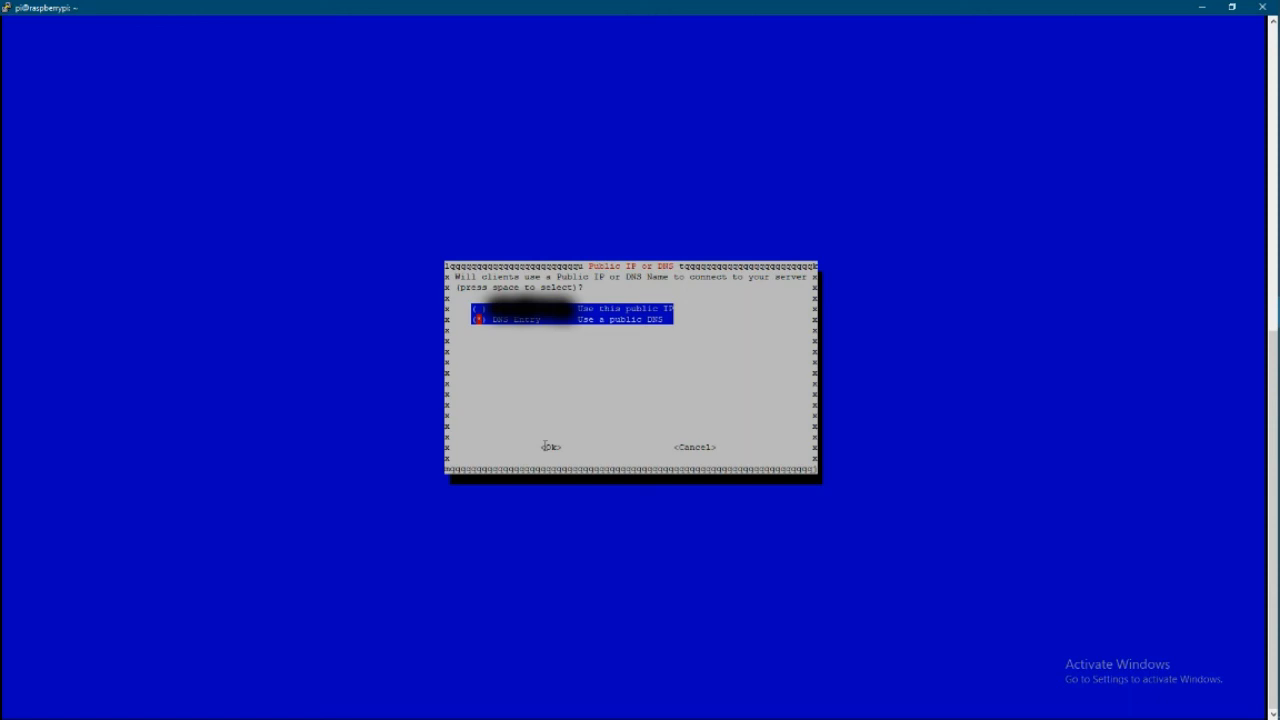
Confirm the Public IP/DNS choice, key generation and Installation Complete, then answer No to rebooting.
click(550, 448)
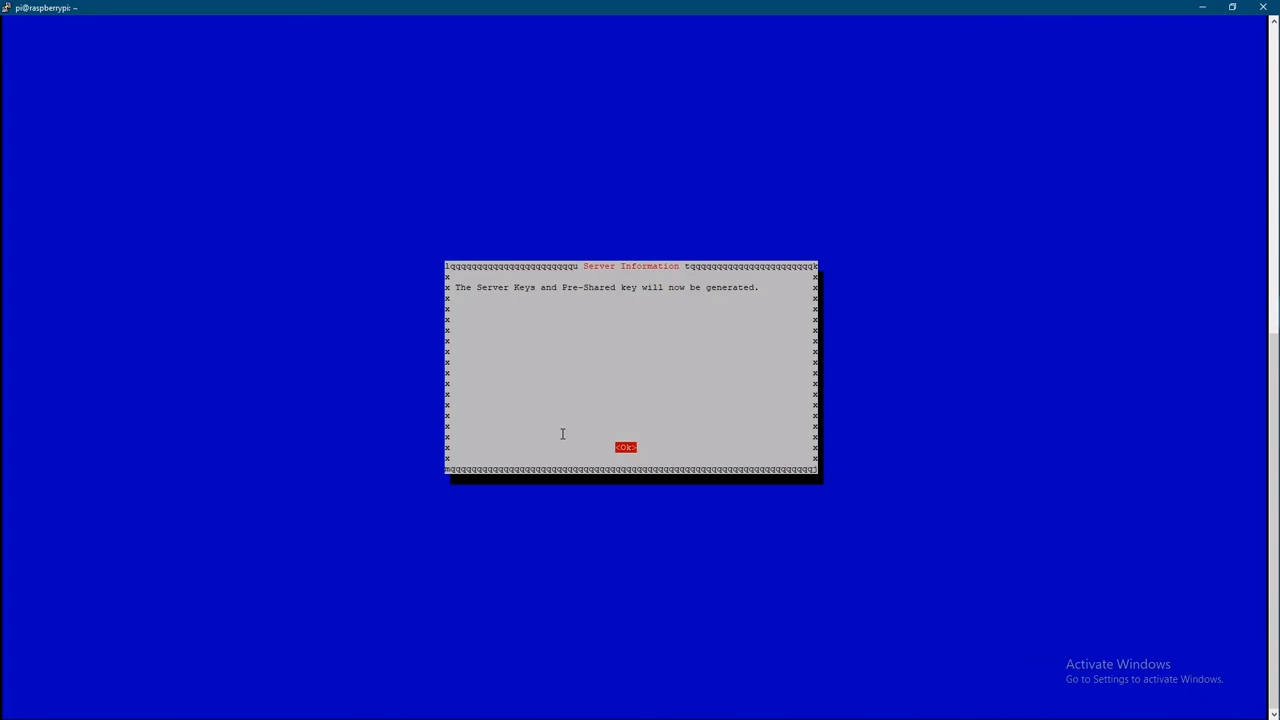
click(624, 448)
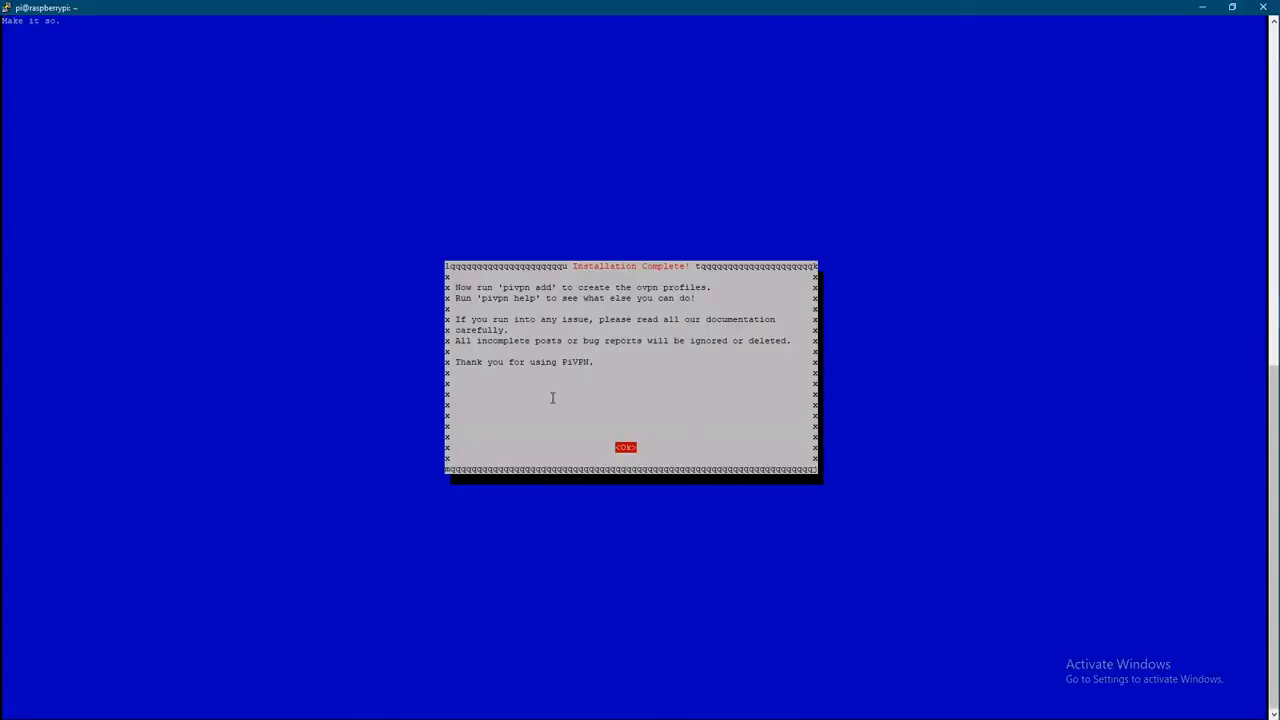
mouse_move(500, 288)
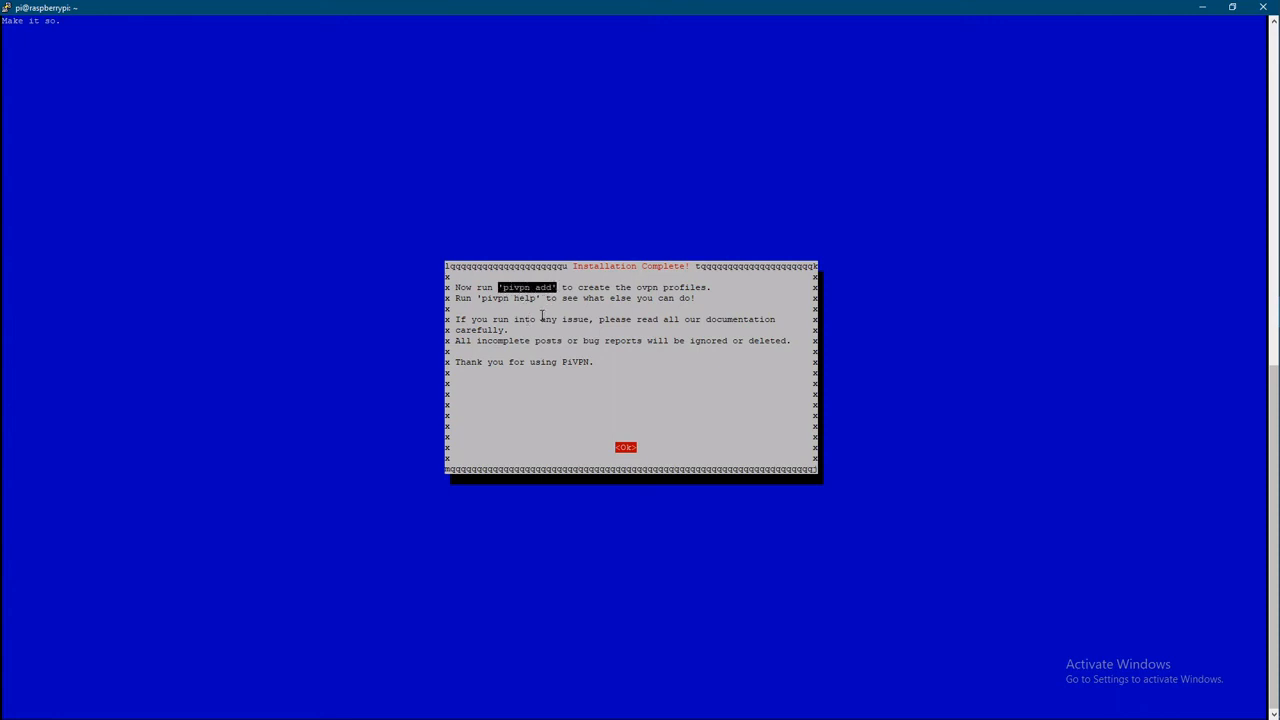
mouse_move(588, 356)
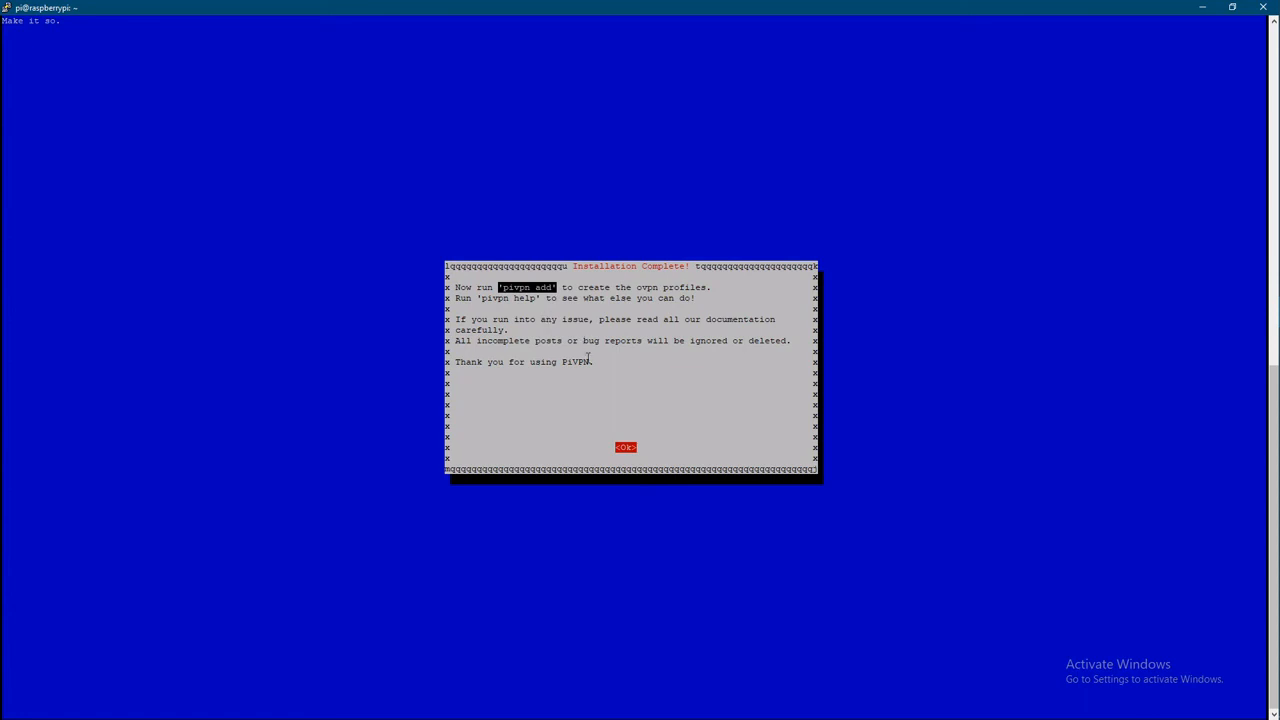
click(624, 448)
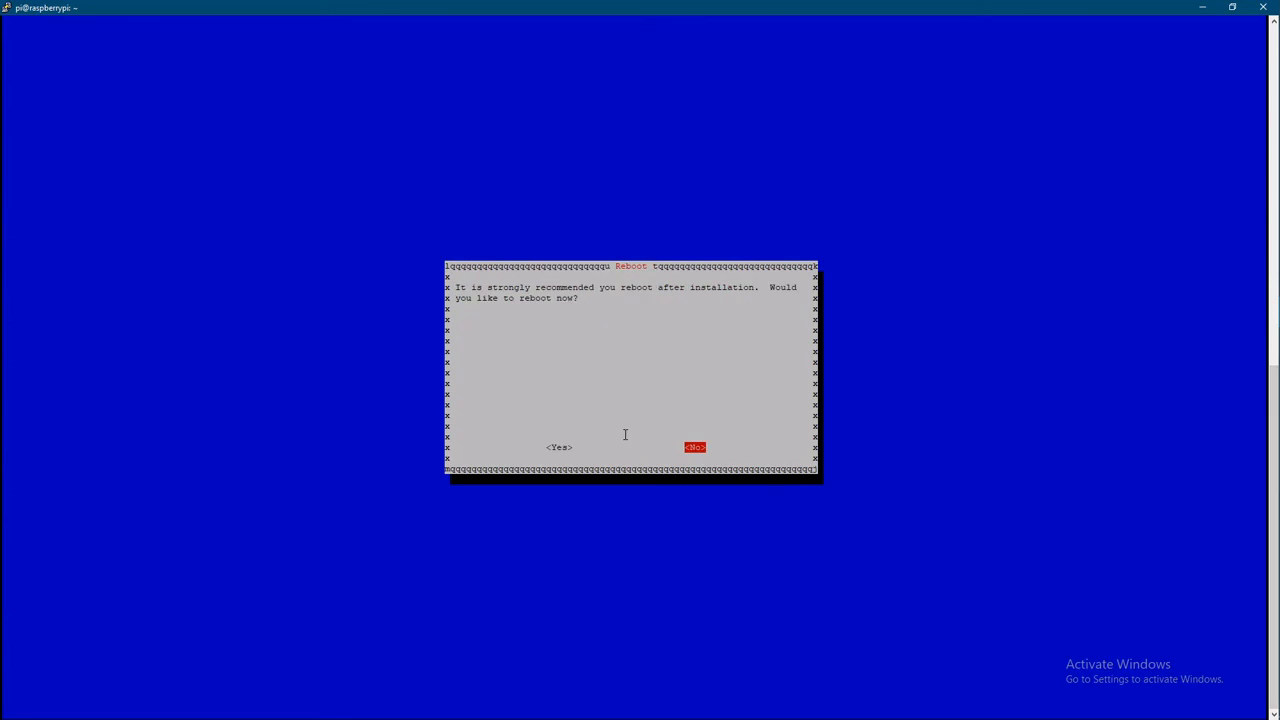
key(Left)
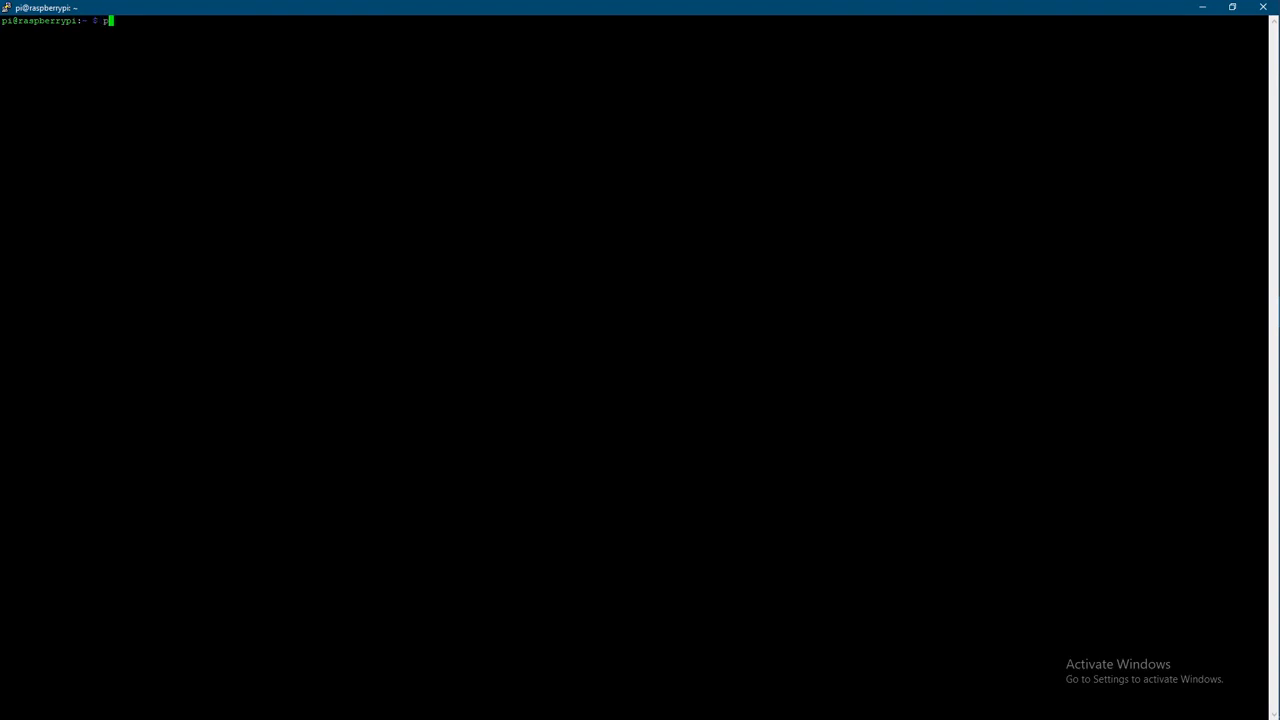
Create the client profile Cade-Phone with 'pivpn add'.
text(ivpn)
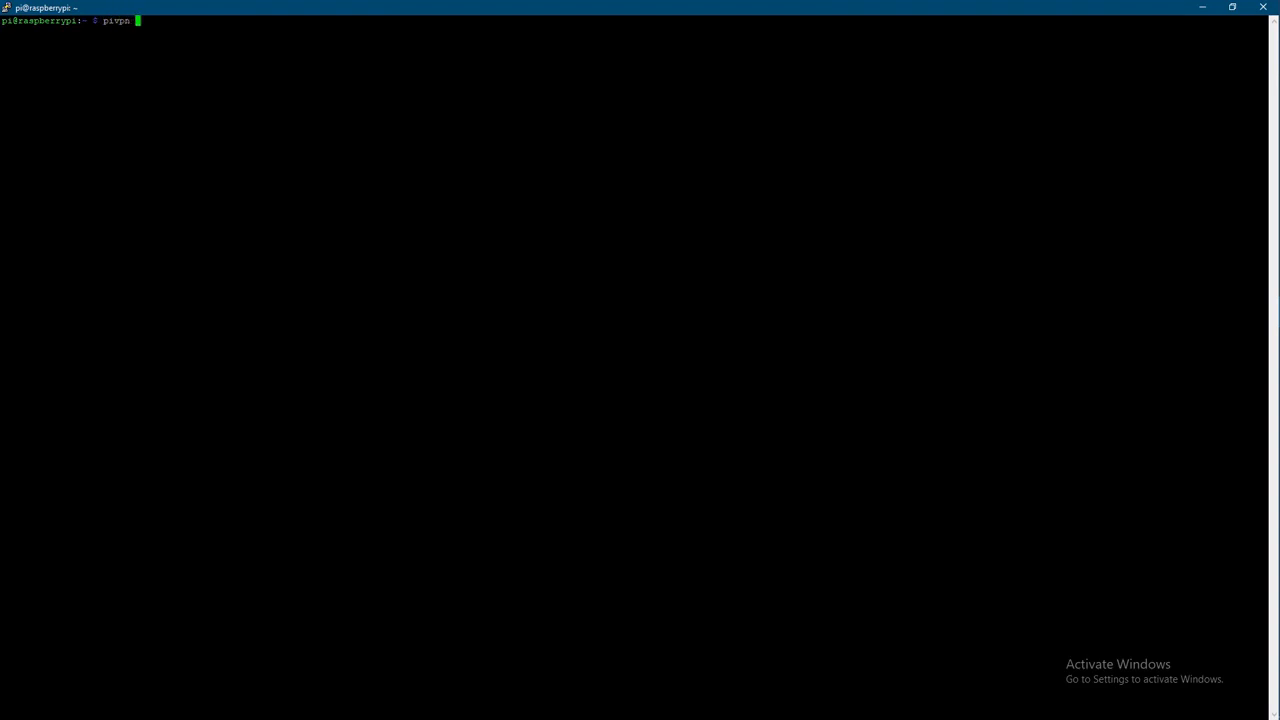
text(add)
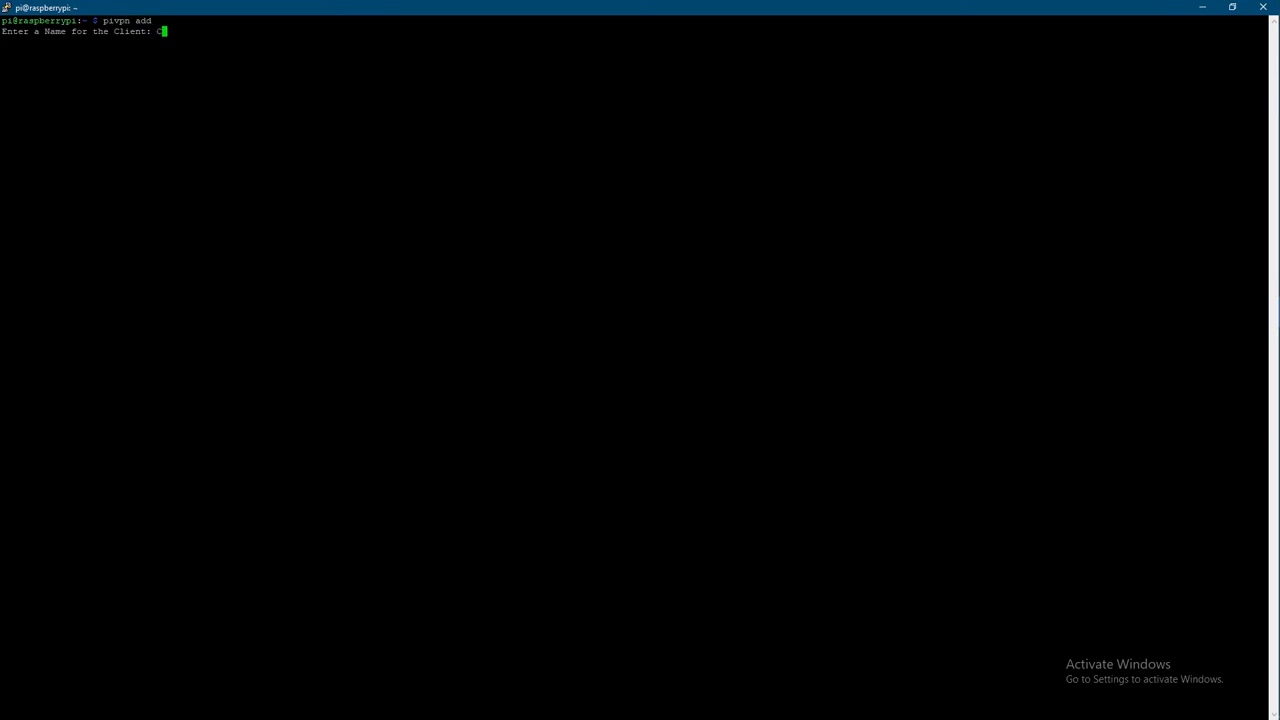
text(ade)
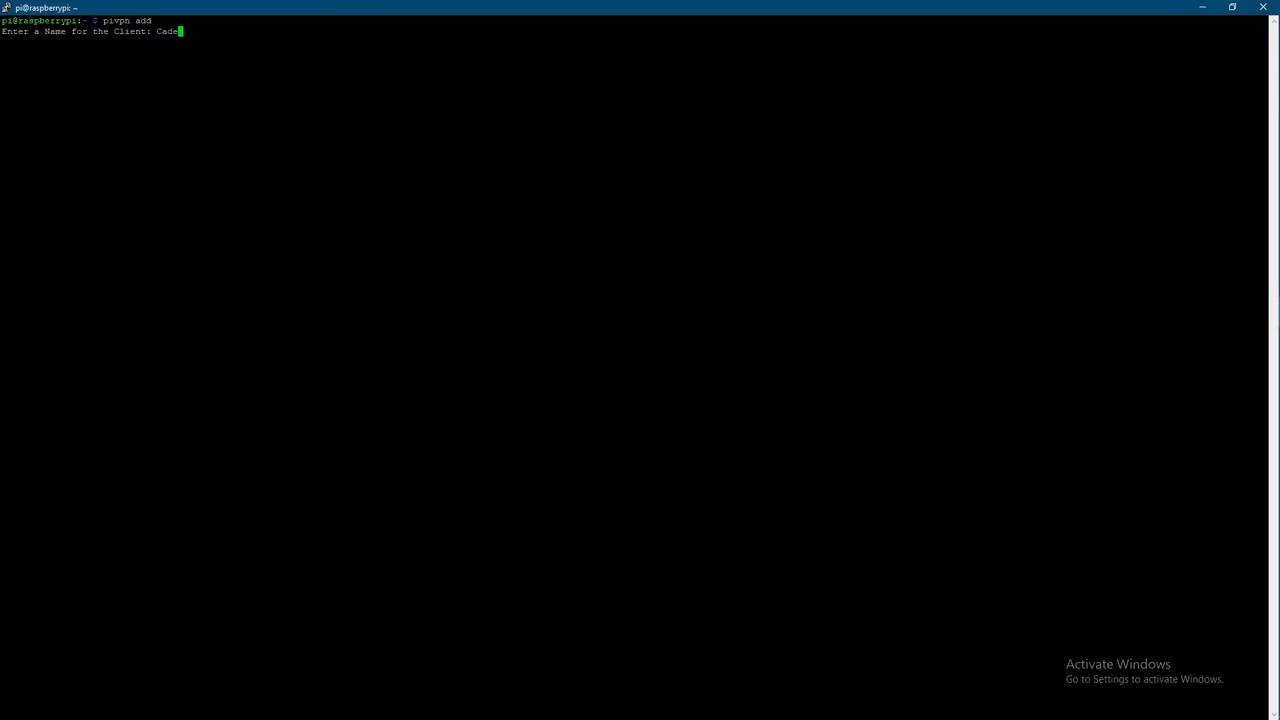
text(-Phone)
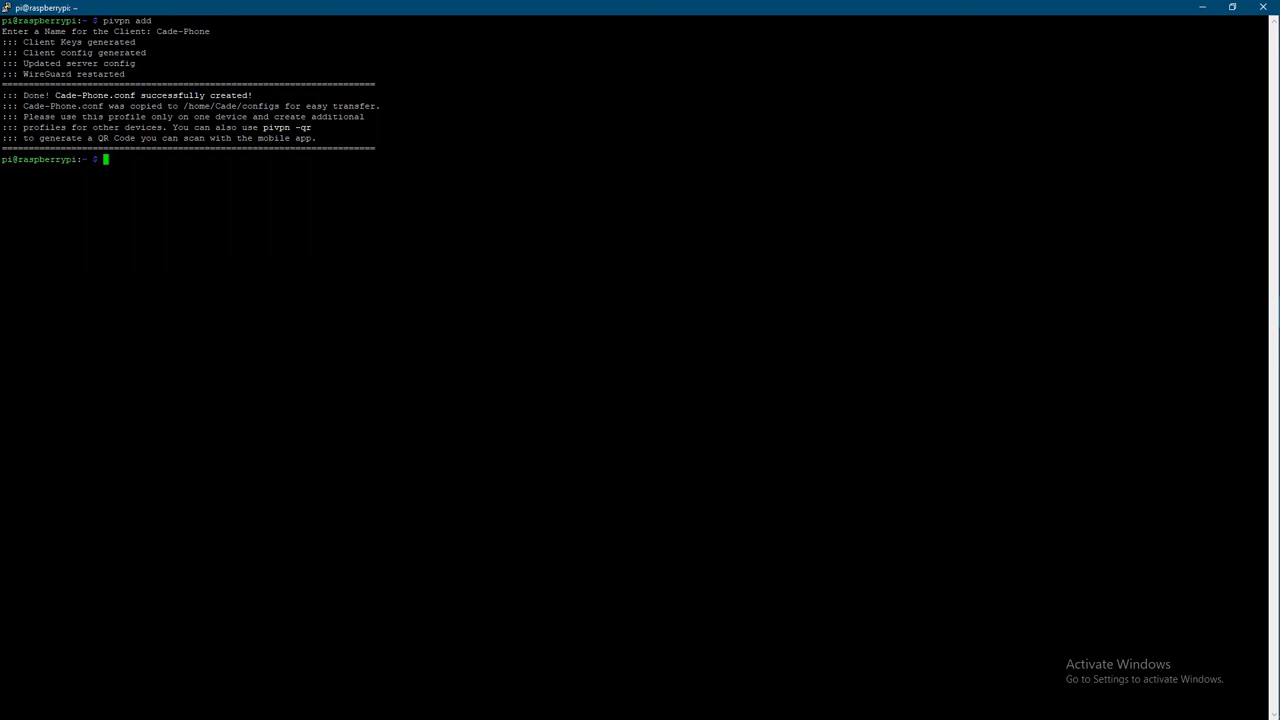
Request the QR code for Cade-Phone with 'pivpn -qr'.
text(pivpn)
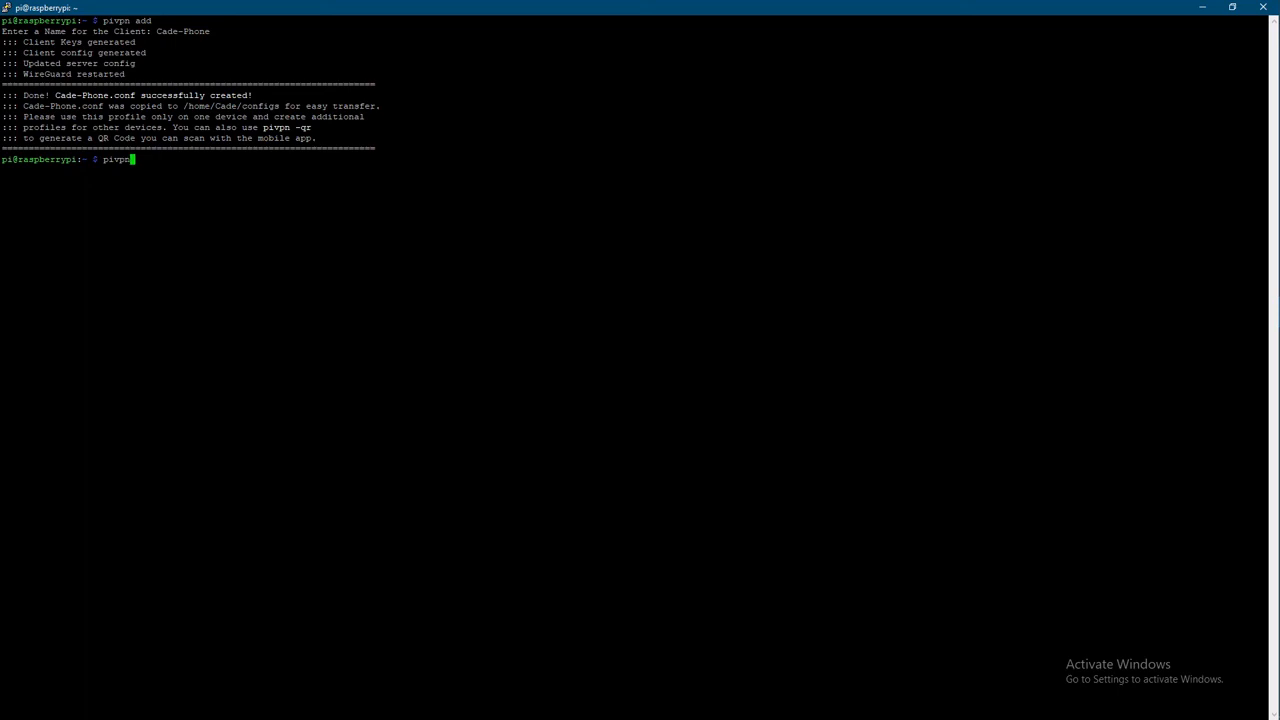
text(-qr)
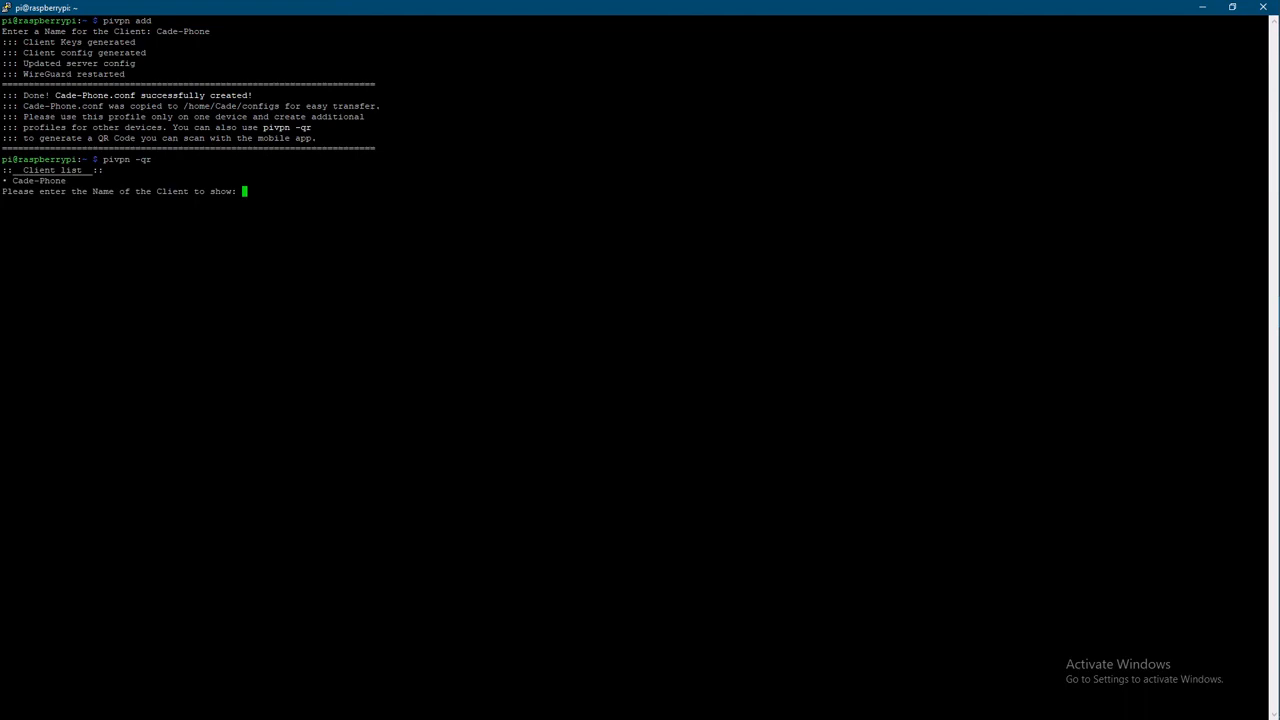
text(Cade)
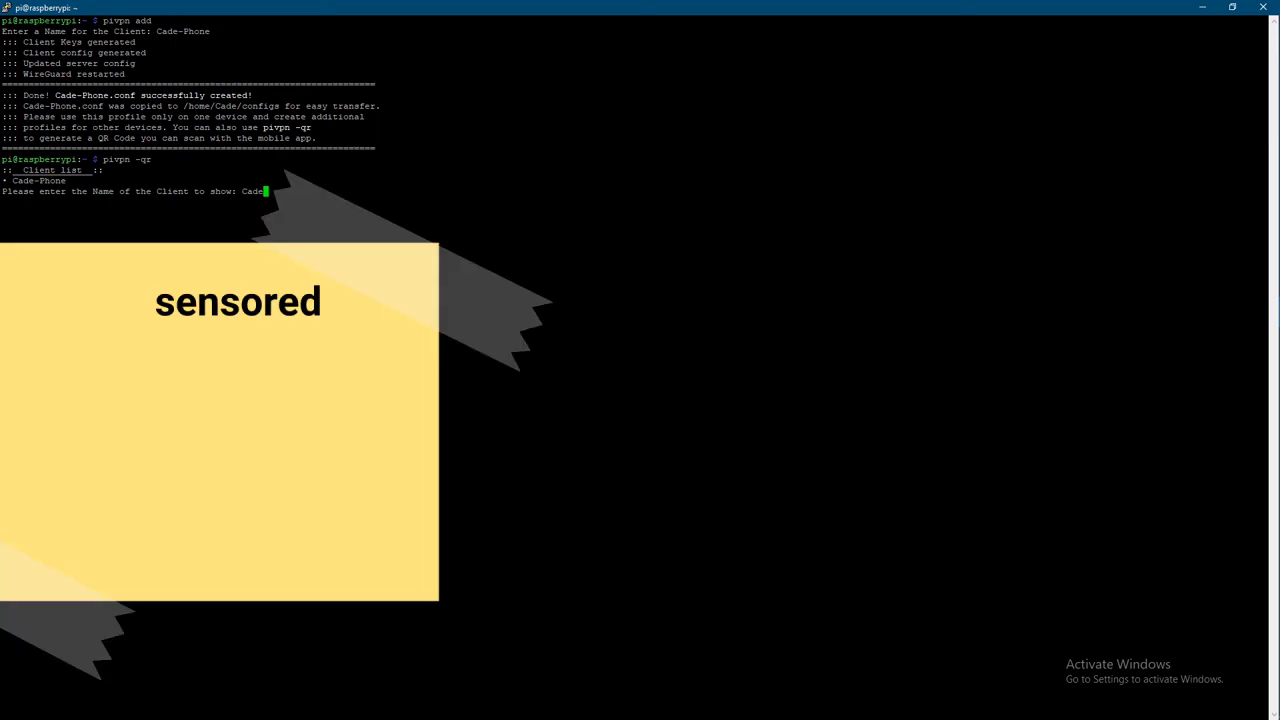
text(Ph)
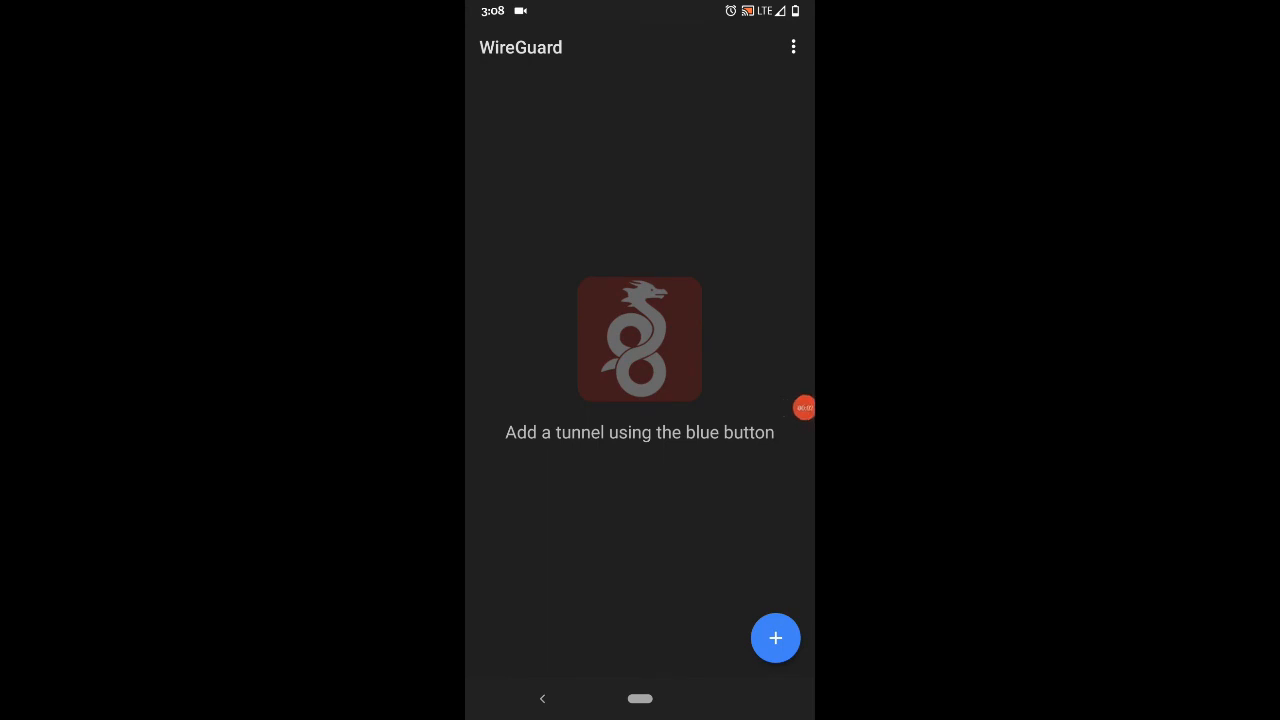
Import a WireGuard tunnel from the QR code and name it 'phone'.
click(776, 638)
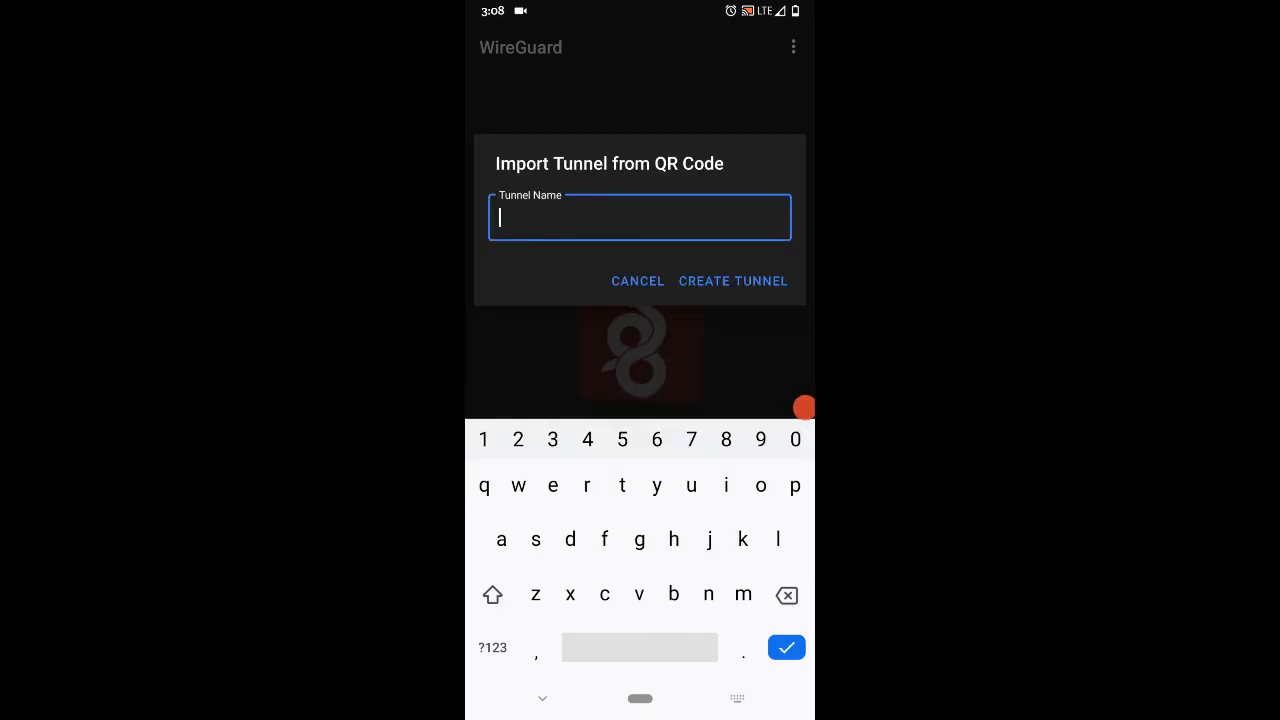
text(phone)
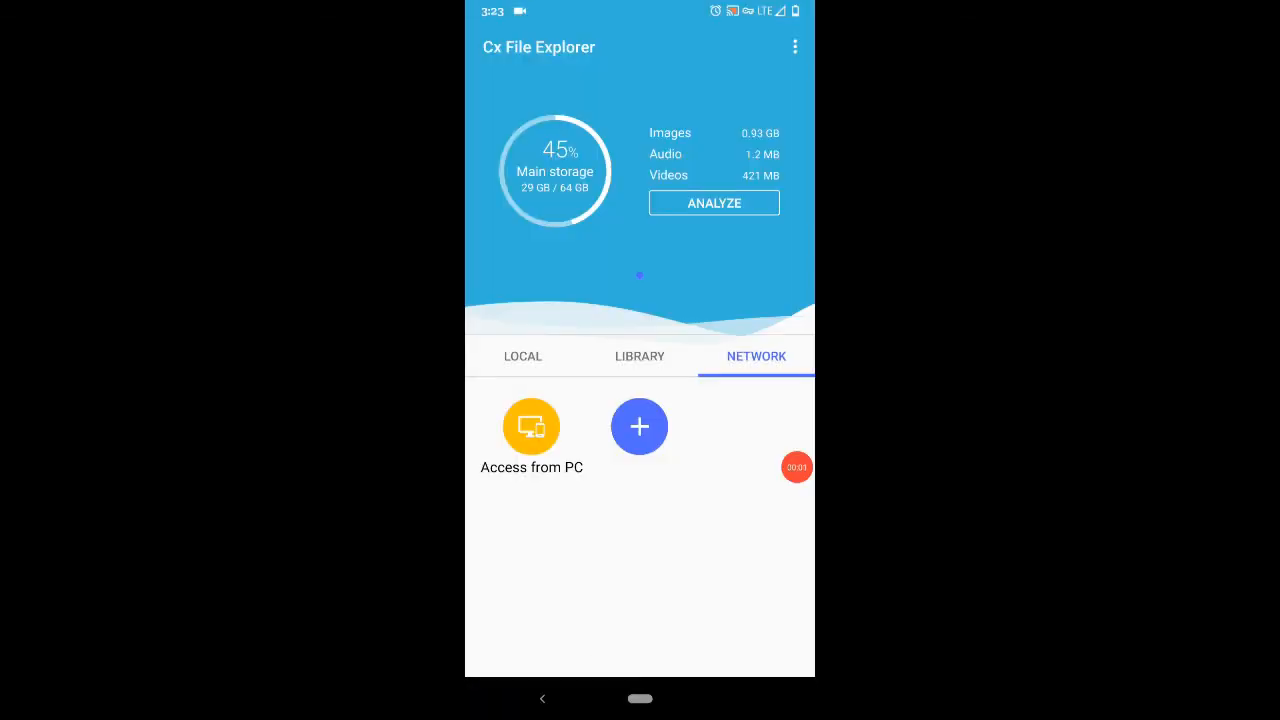
Add an SMB connection to 192.168.1.233 as user Cade and connect.
click(640, 428)
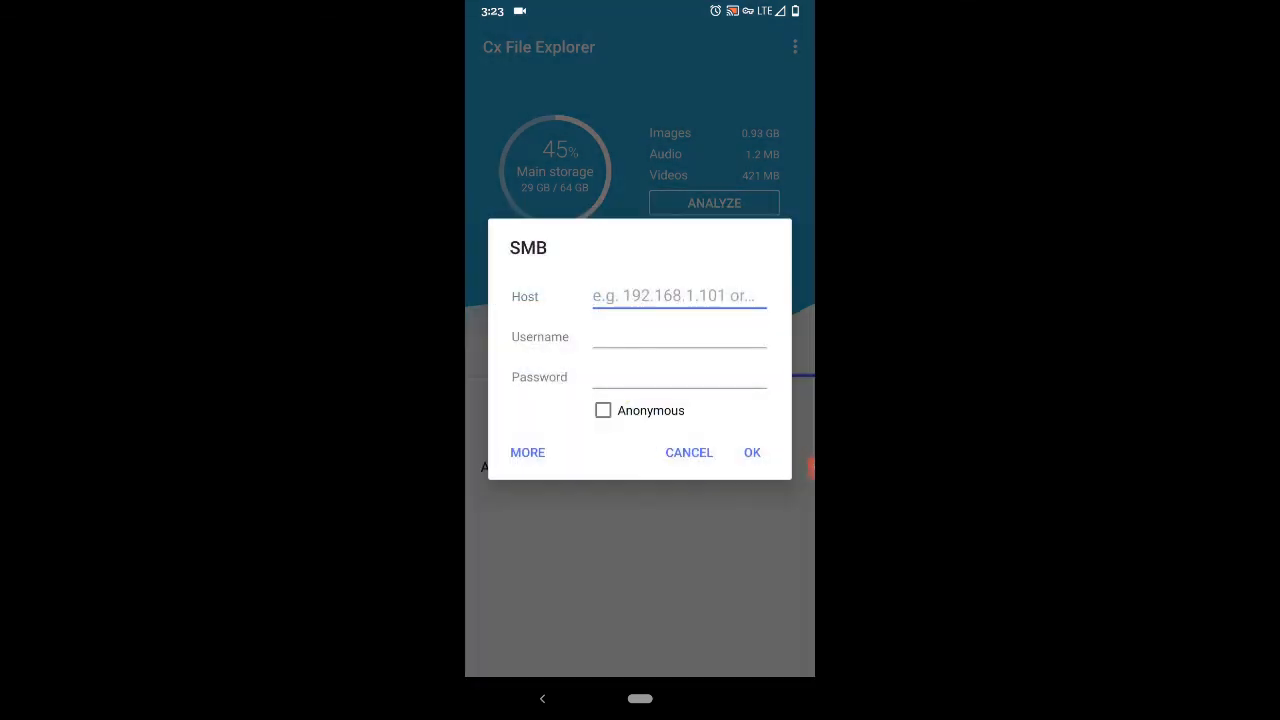
text(192.168.1.233)
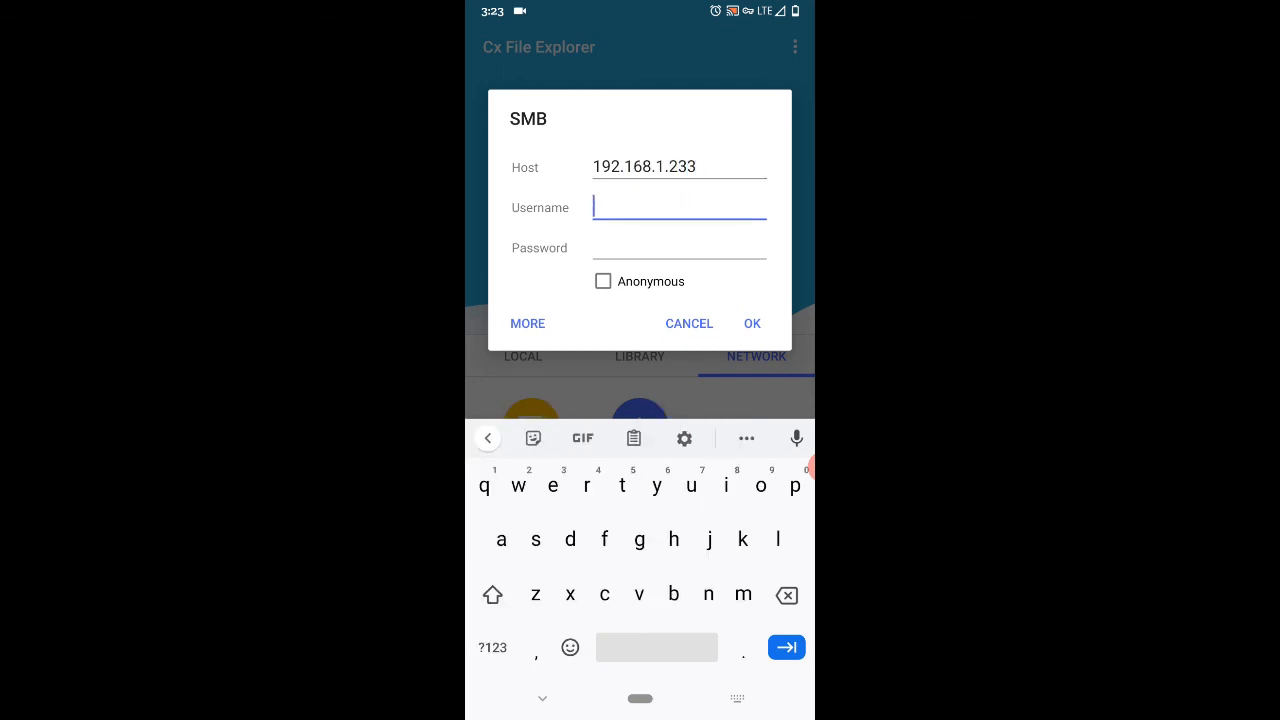
text(Cade)
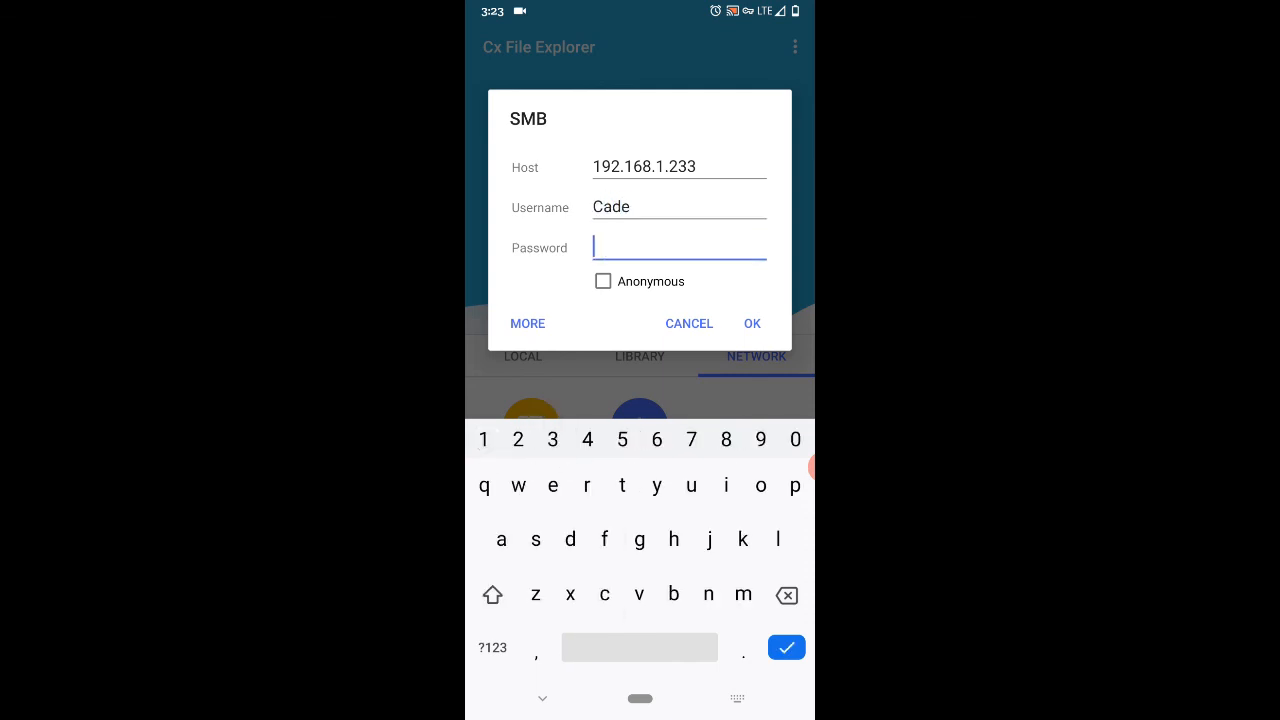
click(752, 324)
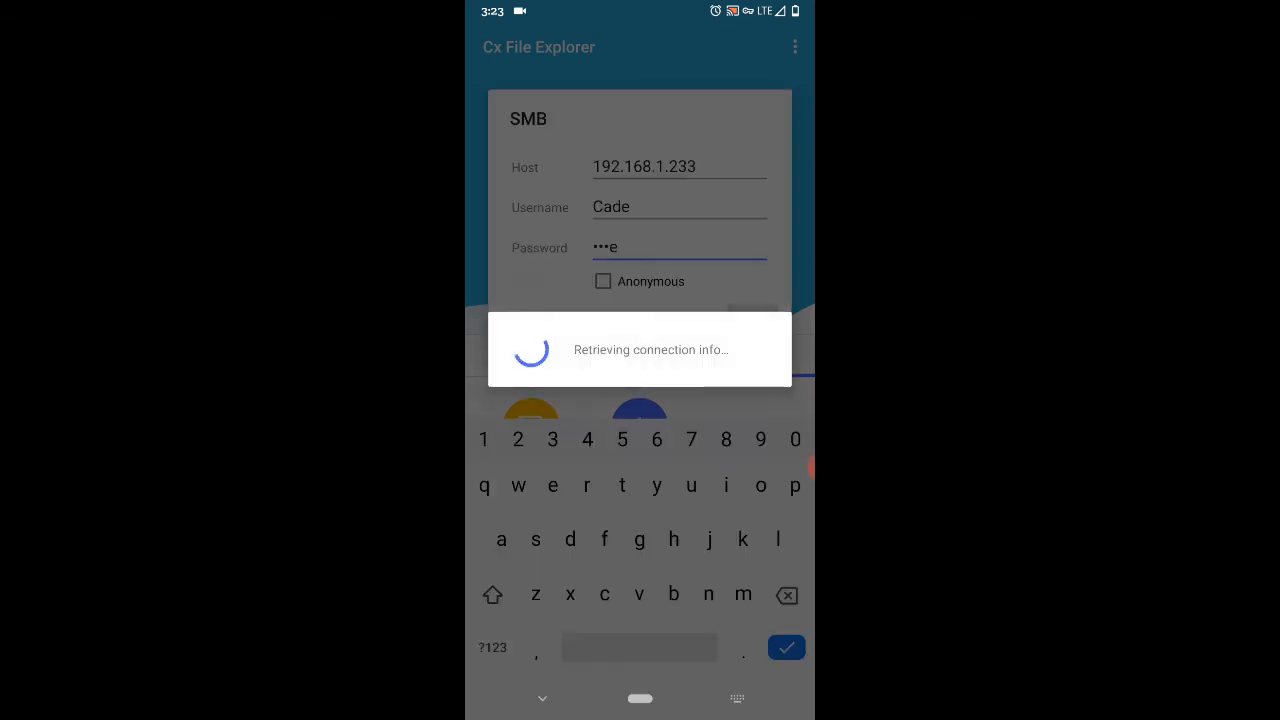